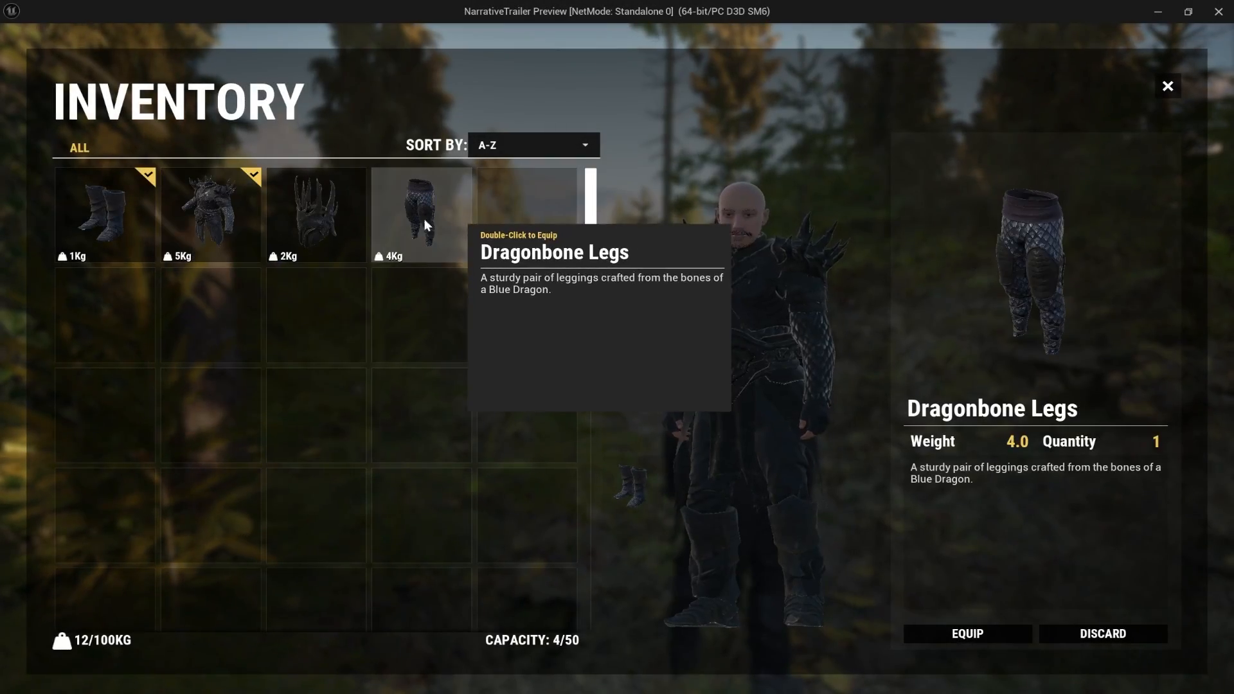
Step: Equip the Dragonbone Legs from the playtest inventory, then close the inventory screen
{"action": "double_click", "coordinate": [420, 214]}
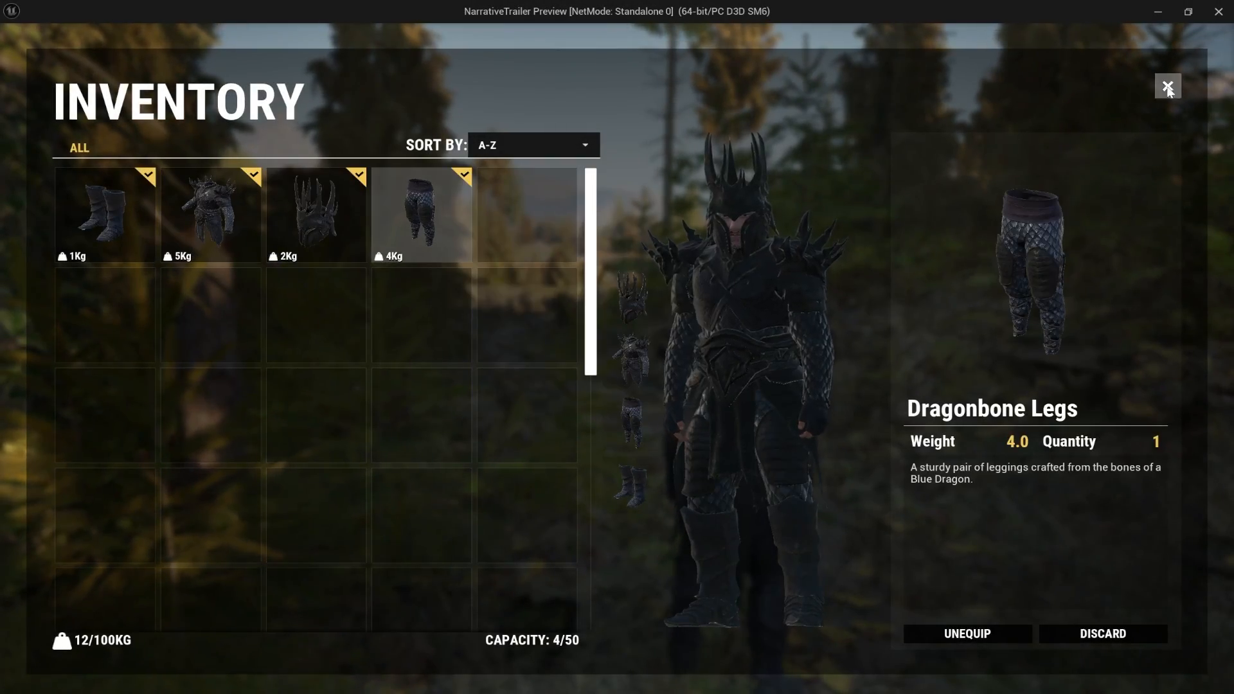
{"action": "left_click", "coordinate": [1168, 85]}
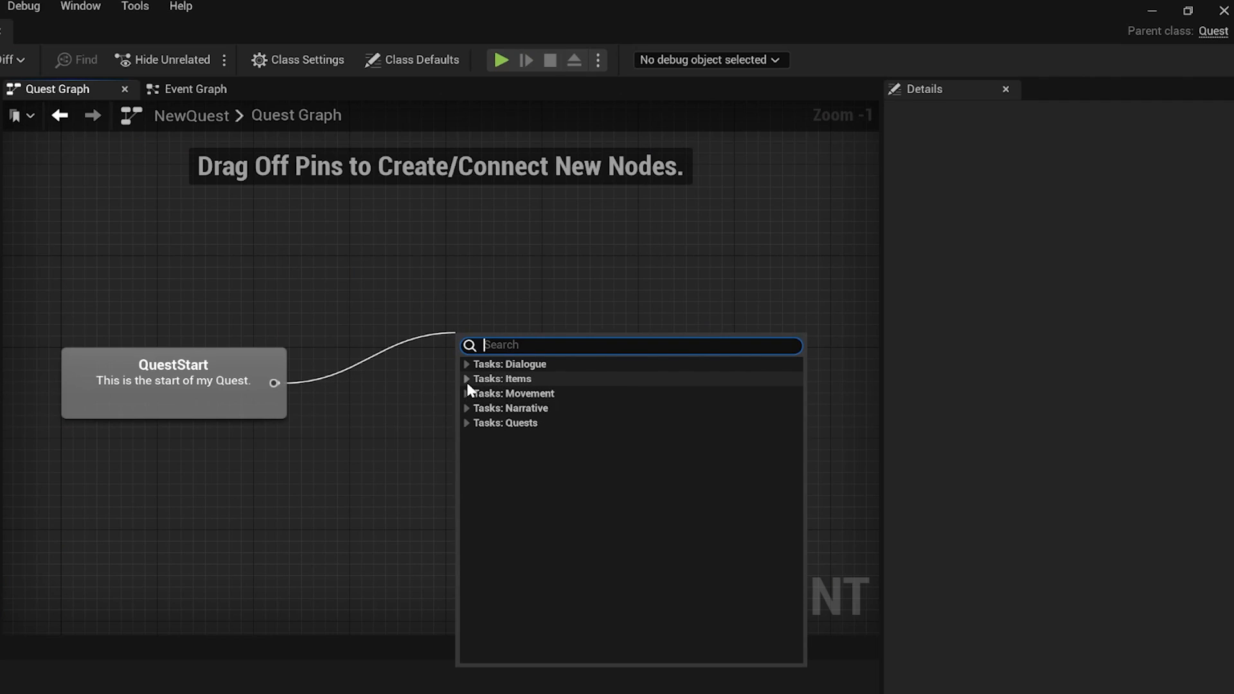
Step: Expand Tasks: Items to list the Equip, Find, Unequip and Use Item tasks
{"action": "left_click", "coordinate": [467, 378]}
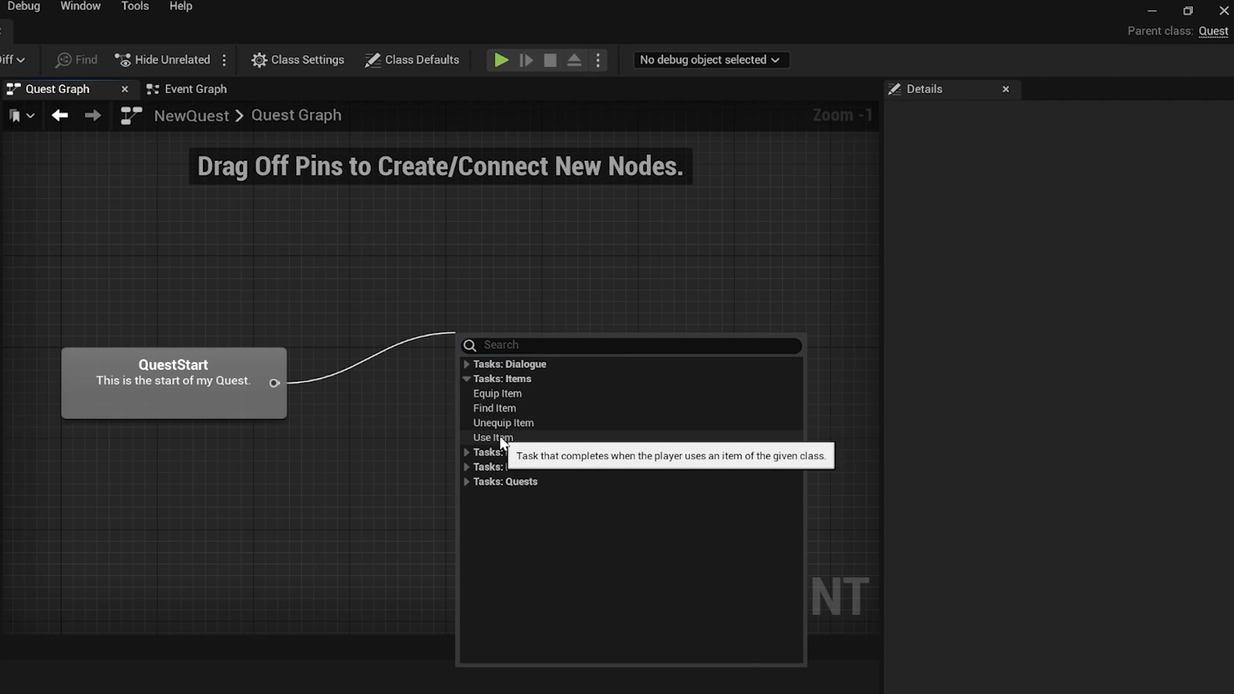
{"action": "mouse_move", "coordinate": [497, 423]}
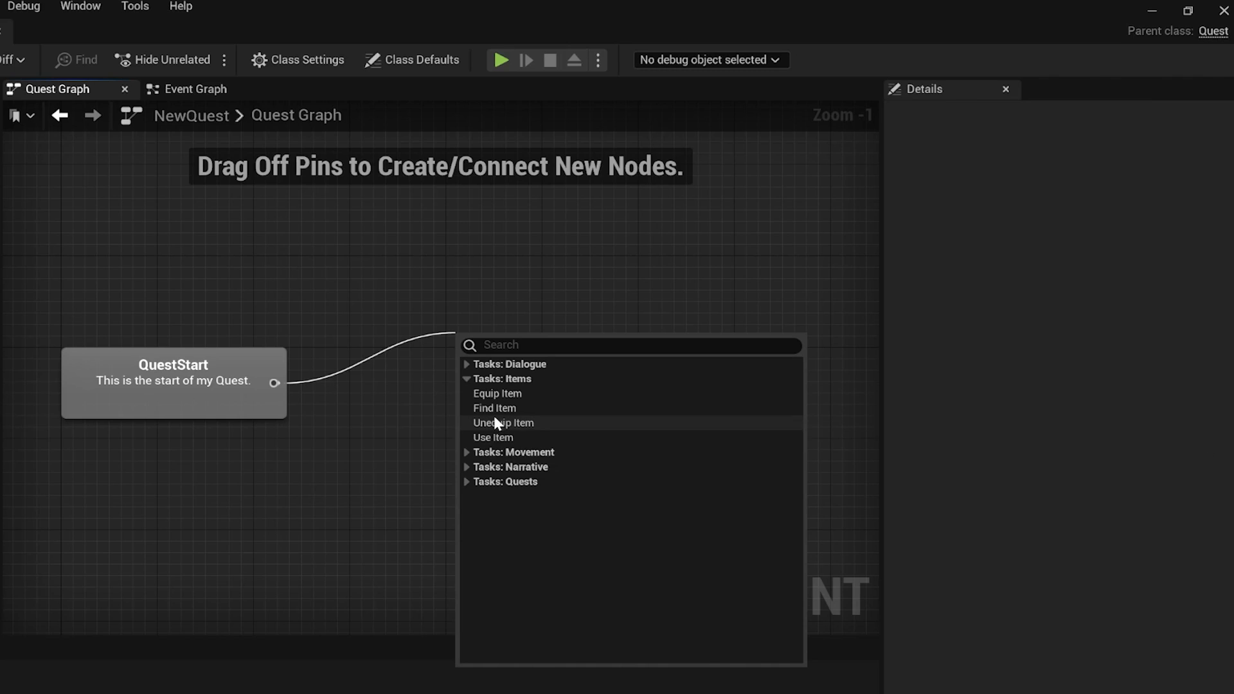
{"action": "mouse_move", "coordinate": [495, 408]}
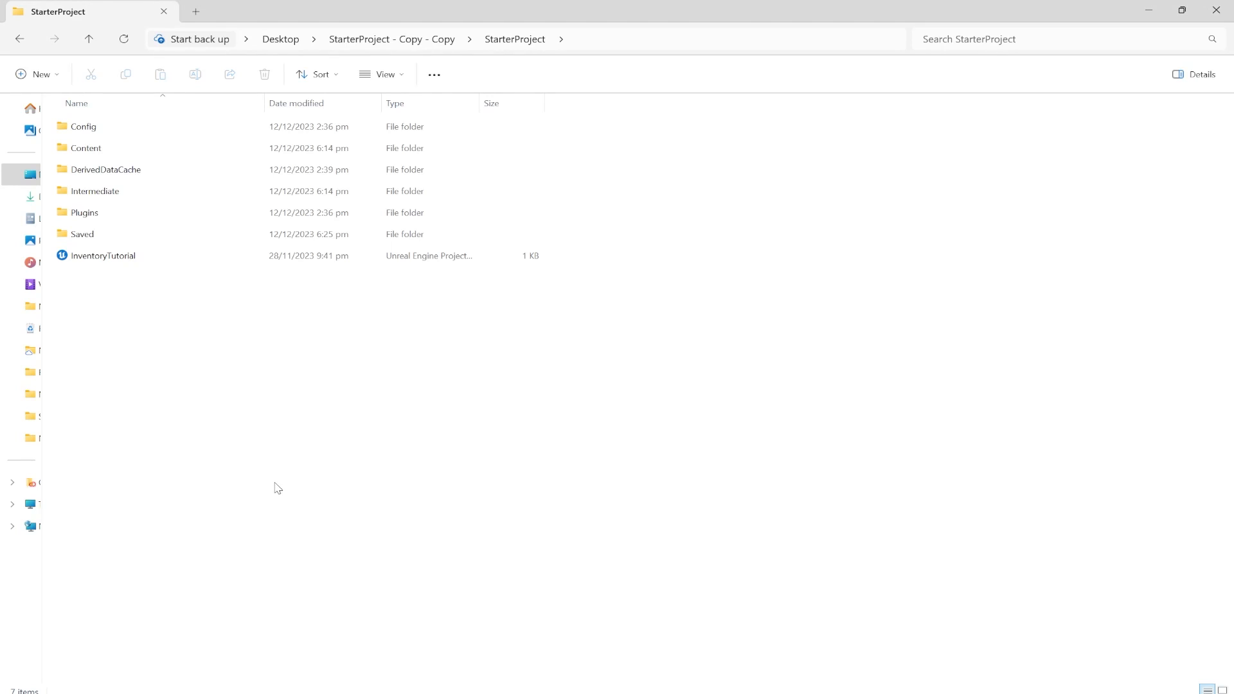
{"action": "mouse_move", "coordinate": [148, 141]}
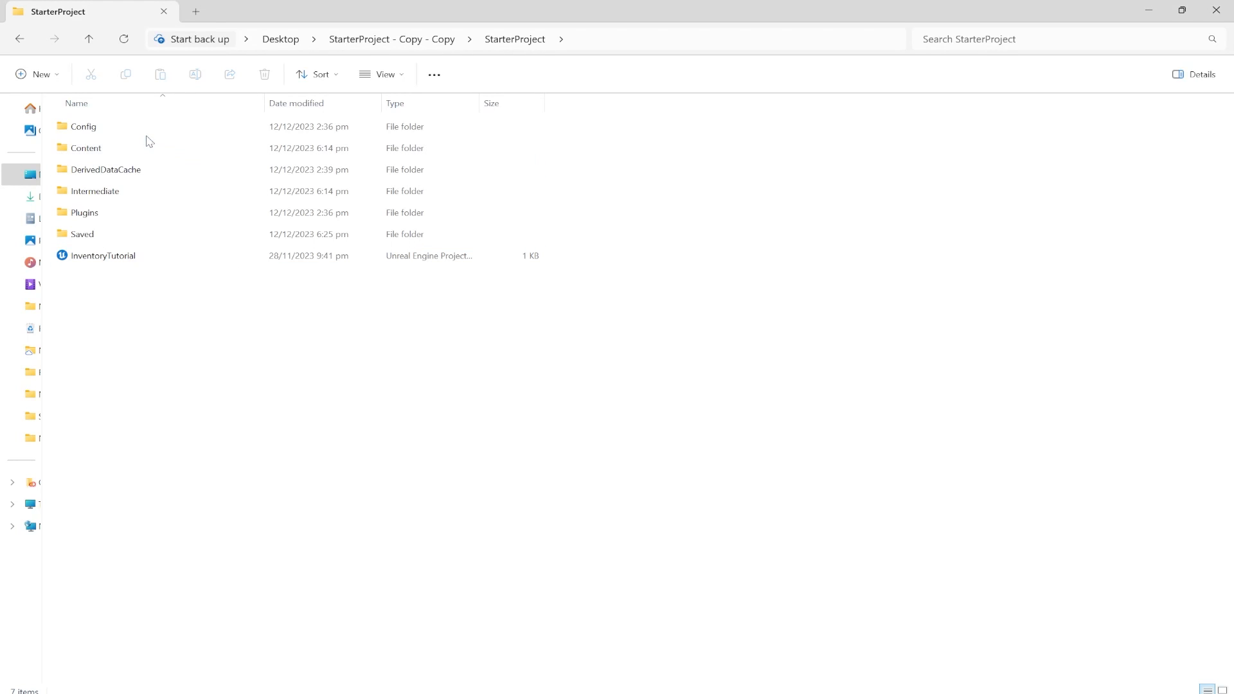
Step: Select InventoryTutorial.uproject in the StarterProject folder
{"action": "key", "text": "ctrl+a"}
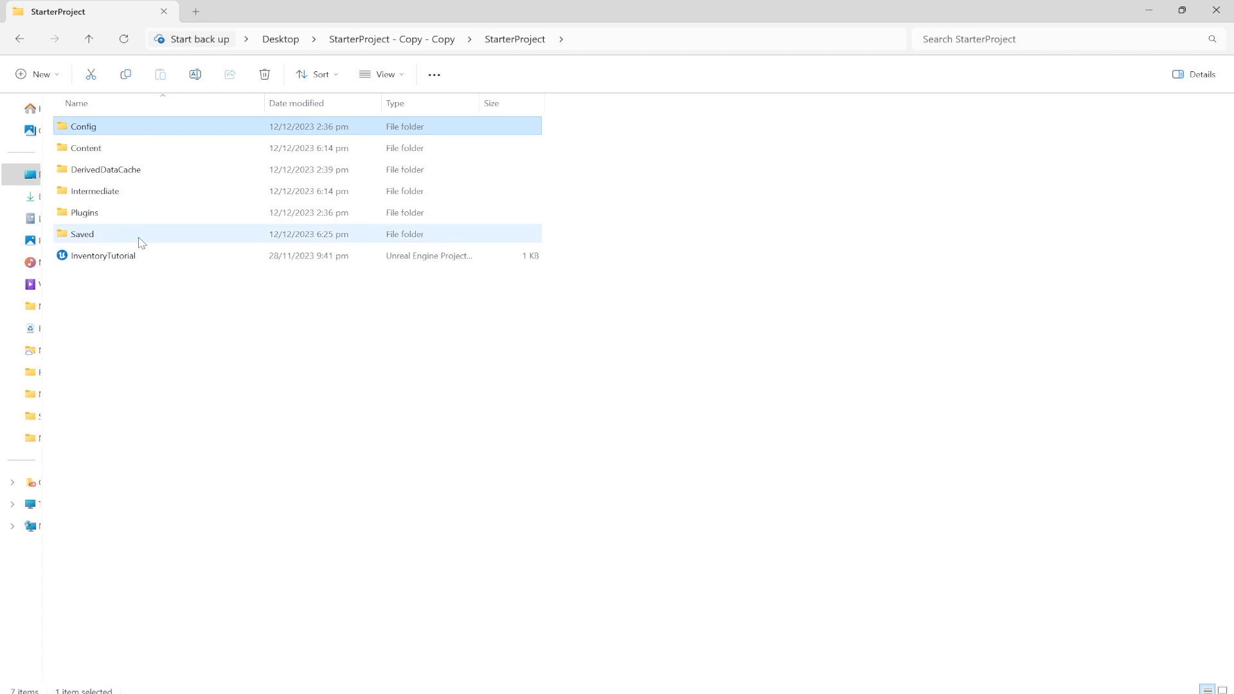
{"action": "left_click", "coordinate": [102, 255]}
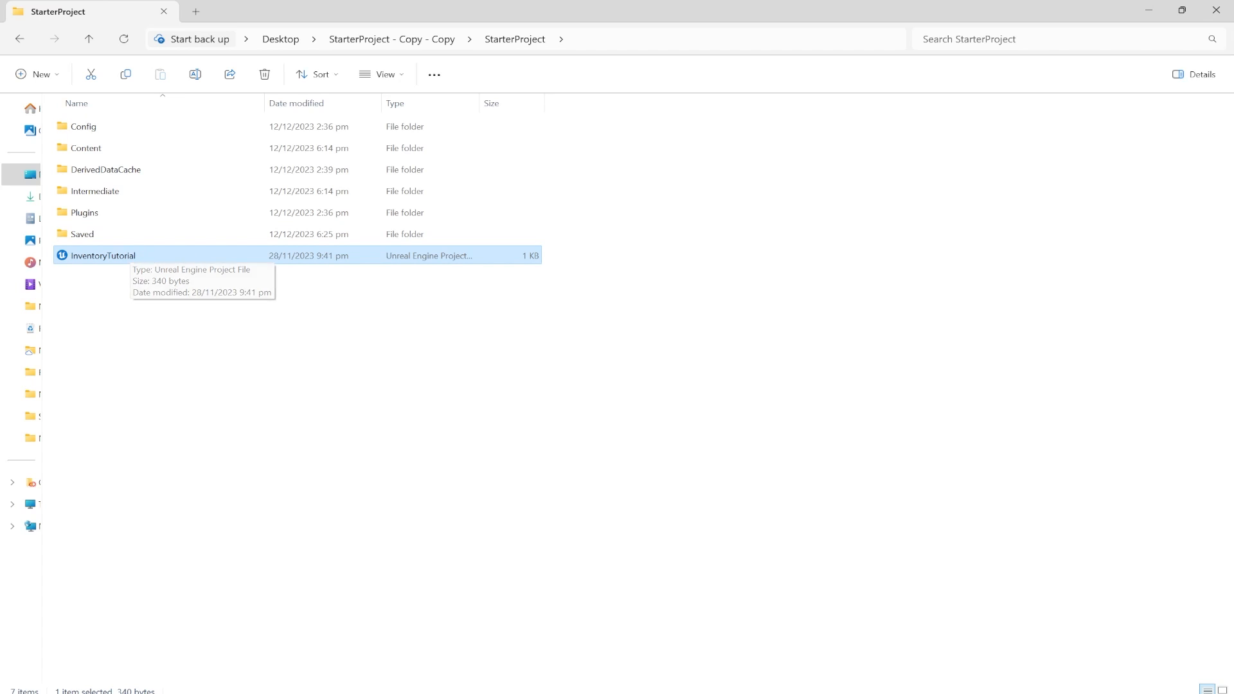
Step: Launch InventoryTutorial, run and stop a quick playtest, then browse the new asset types
{"action": "double_click", "coordinate": [103, 255]}
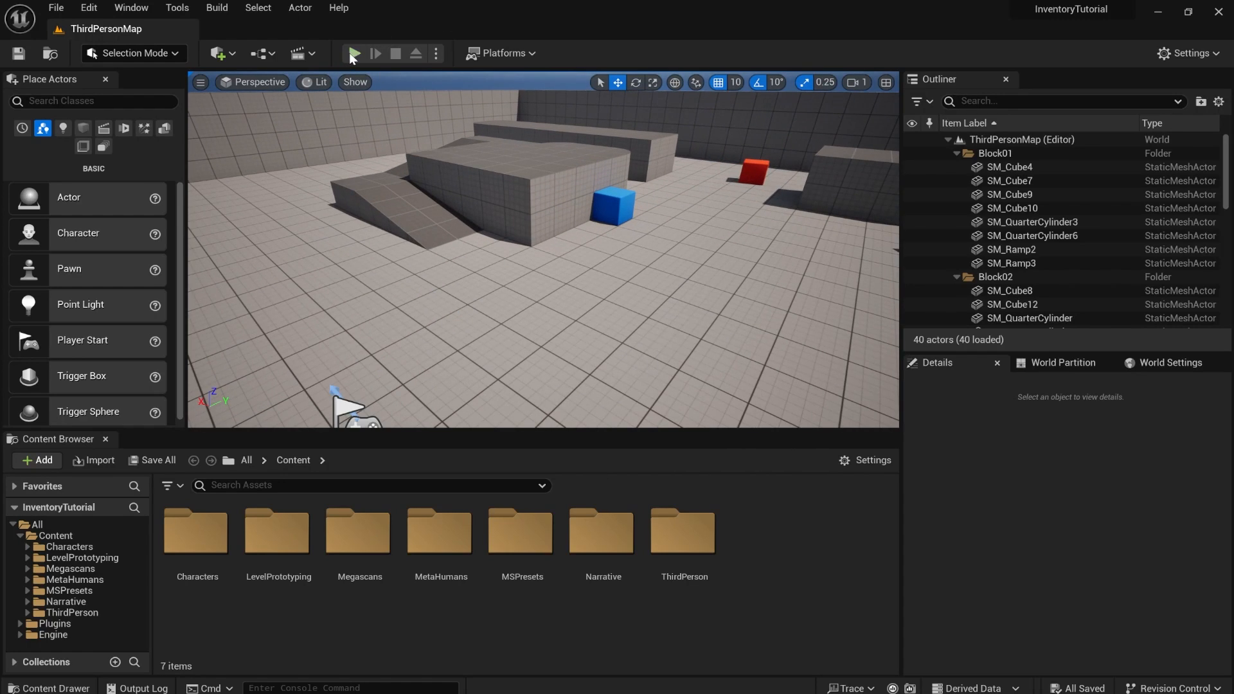
{"action": "left_click", "coordinate": [351, 53]}
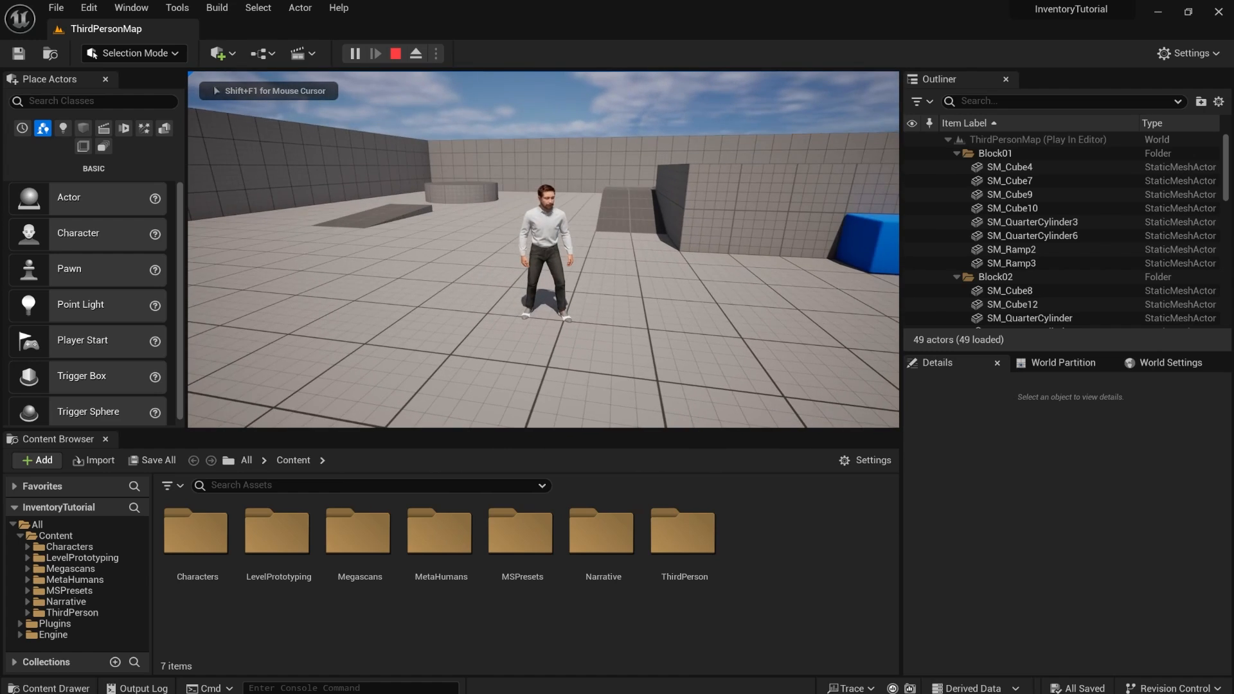
{"action": "left_click", "coordinate": [395, 53]}
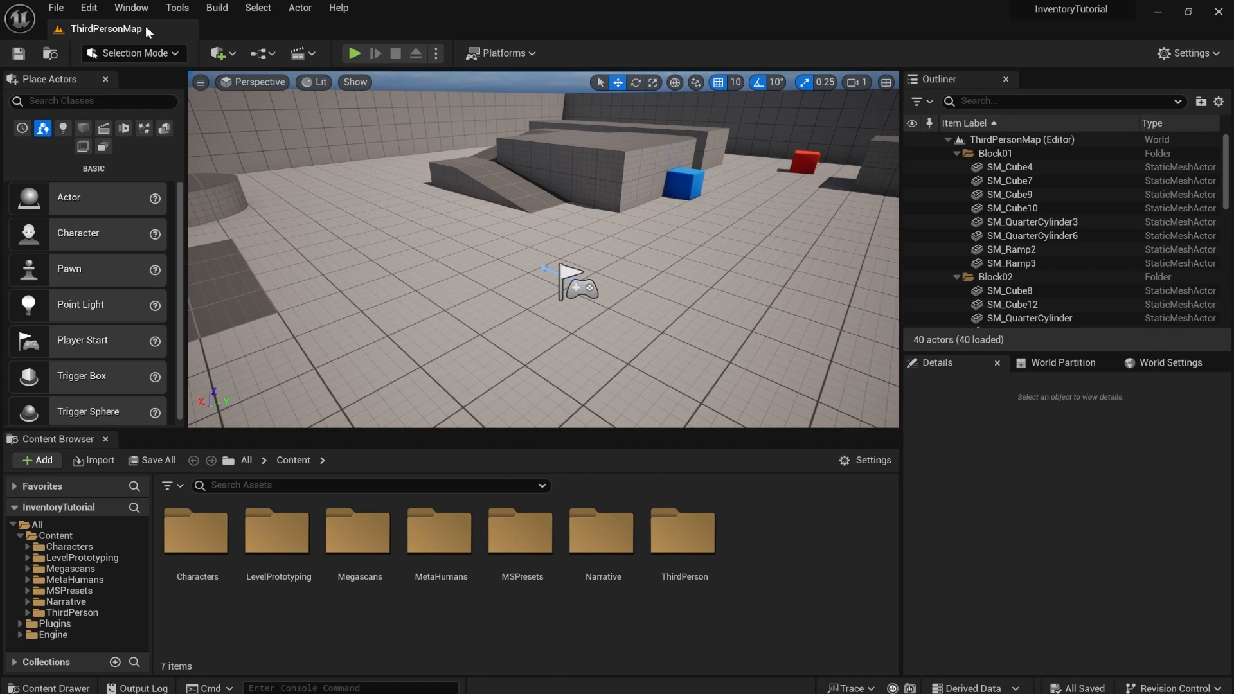
{"action": "left_click", "coordinate": [89, 8]}
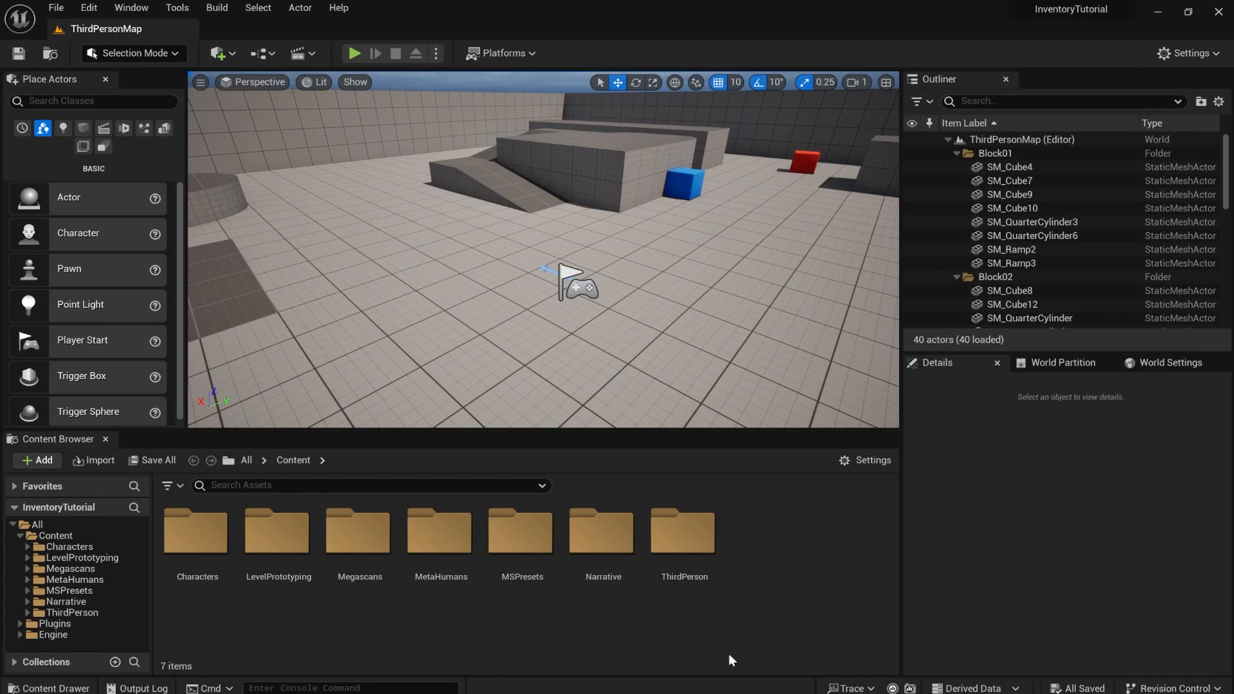
{"action": "left_click", "coordinate": [35, 461]}
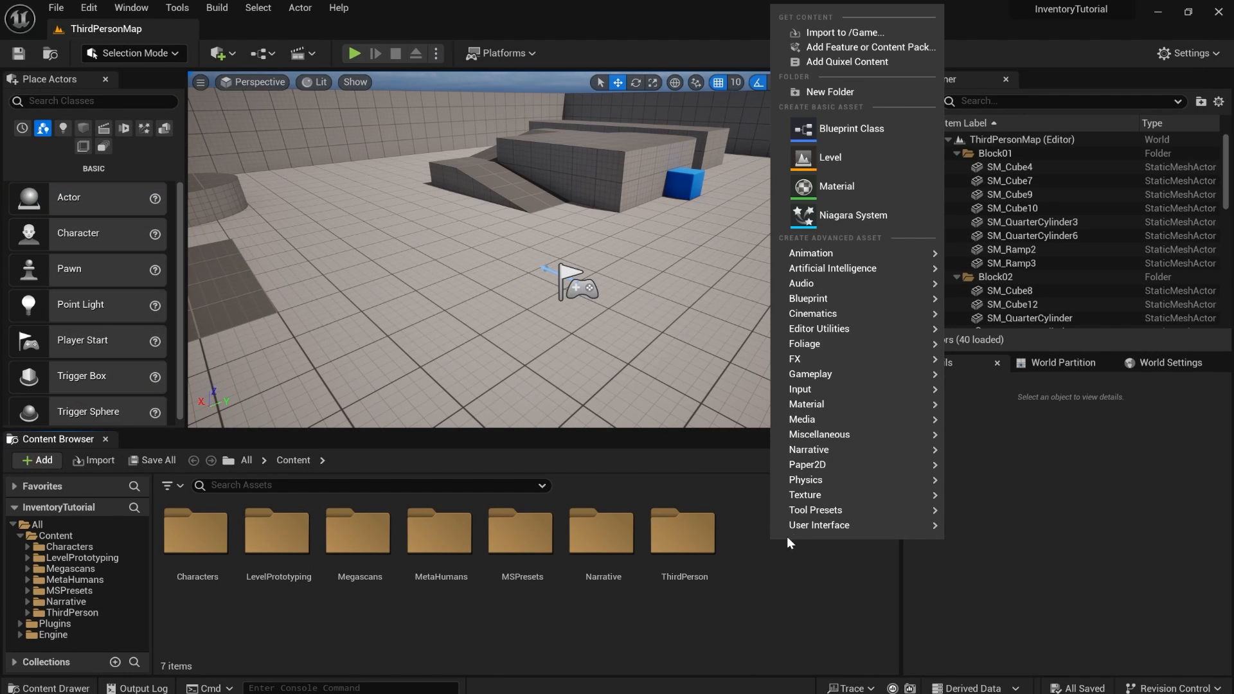
{"action": "mouse_move", "coordinate": [826, 449]}
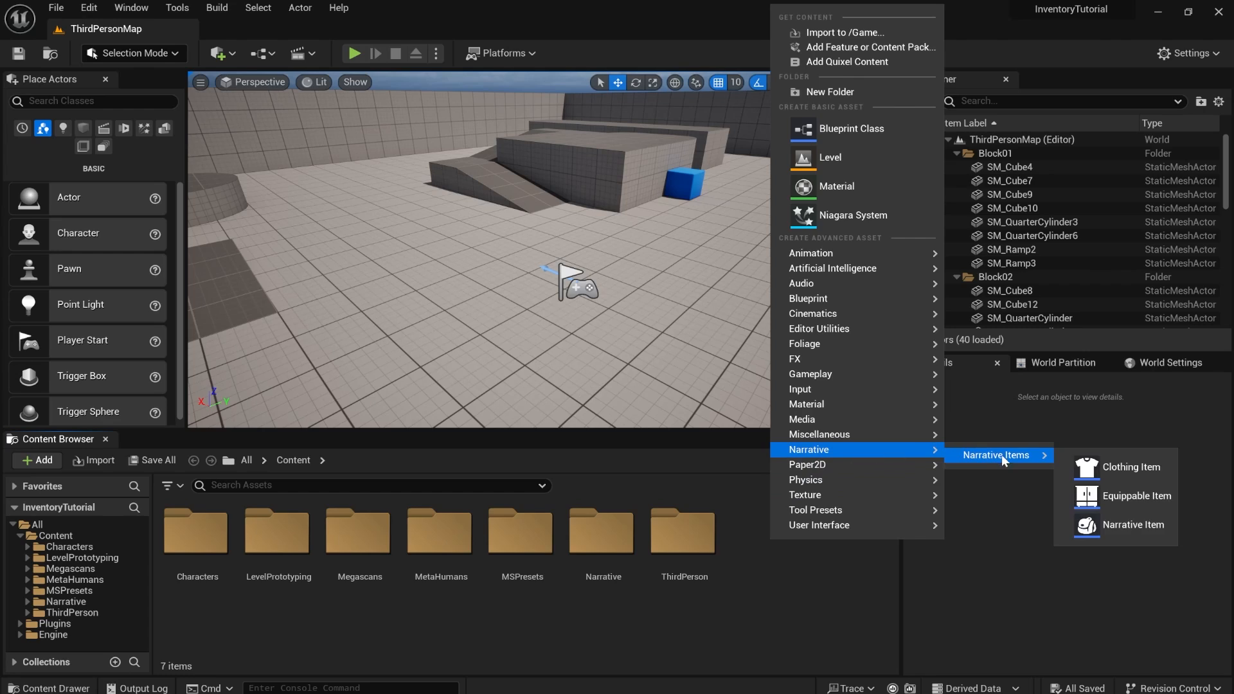
{"action": "mouse_move", "coordinate": [693, 641]}
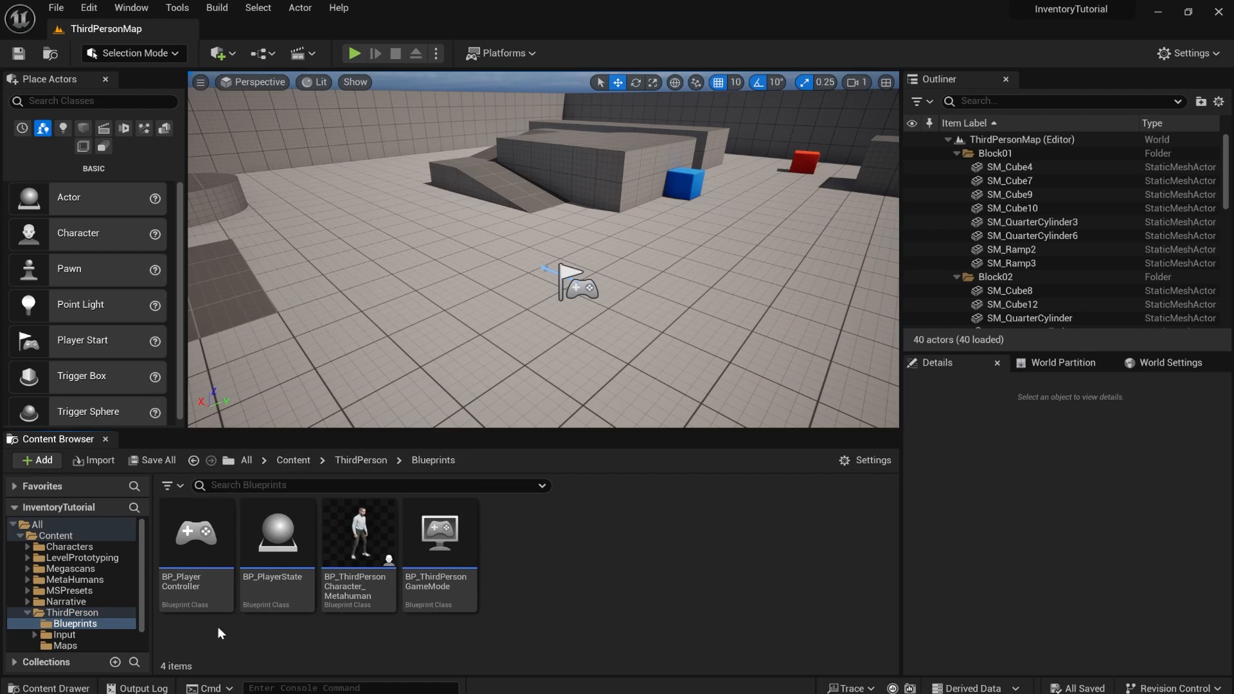
Step: Open BP_PlayerState in the full editor, add a NarrativeInventory component and compile
{"action": "left_click", "coordinate": [276, 531]}
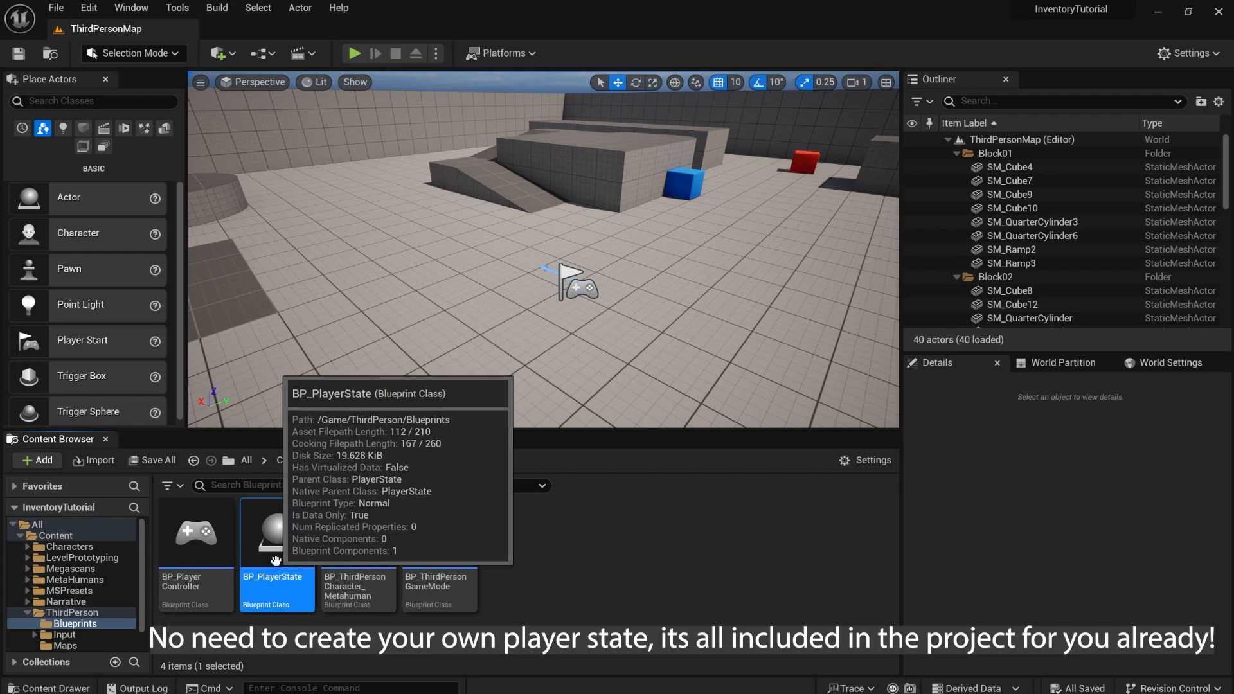
{"action": "double_click", "coordinate": [277, 532]}
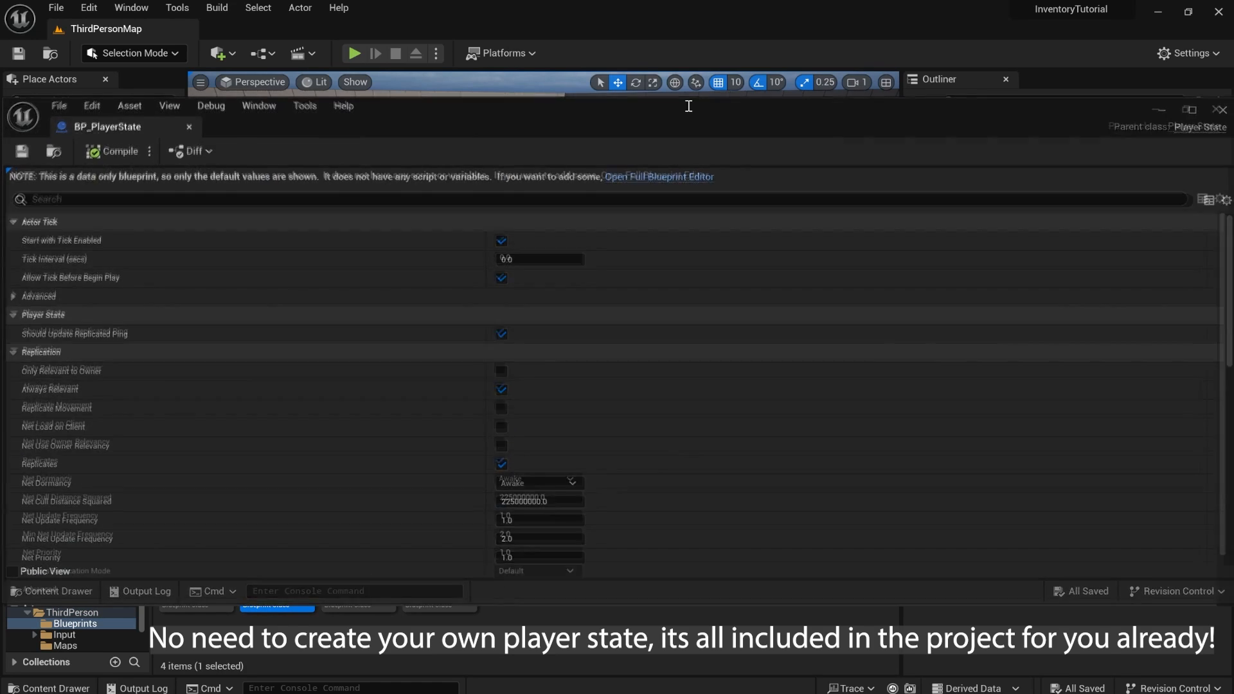
{"action": "left_click", "coordinate": [658, 176]}
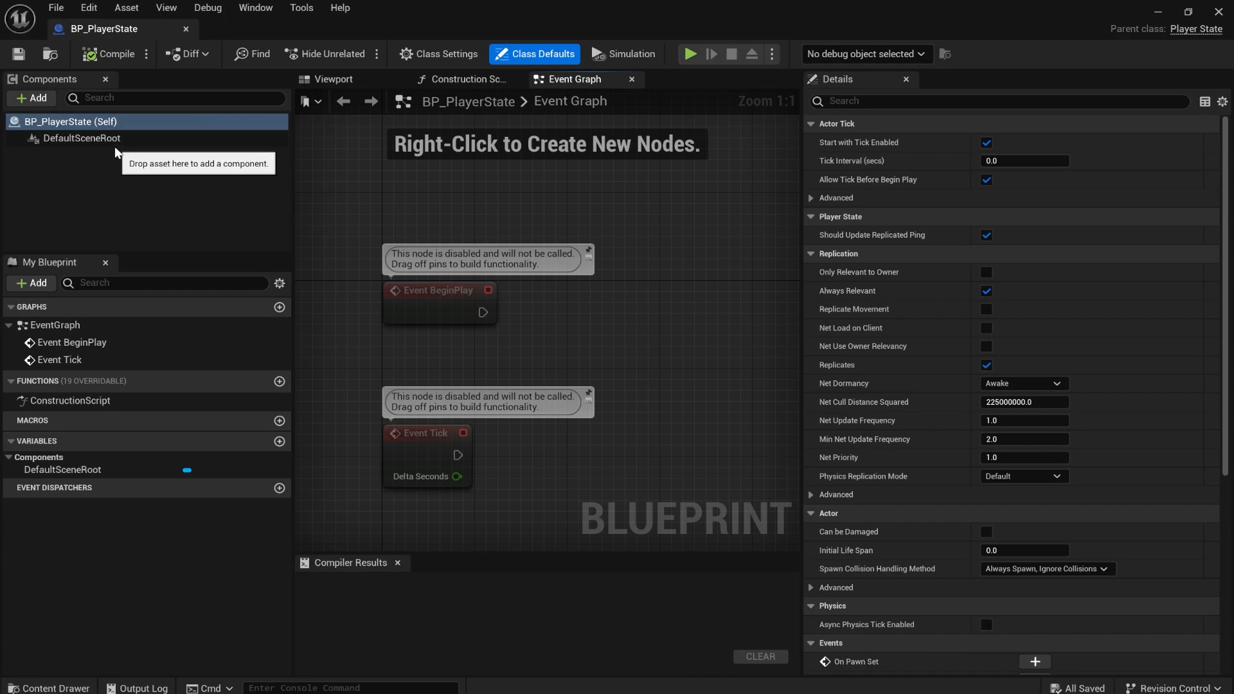
{"action": "left_click", "coordinate": [31, 98]}
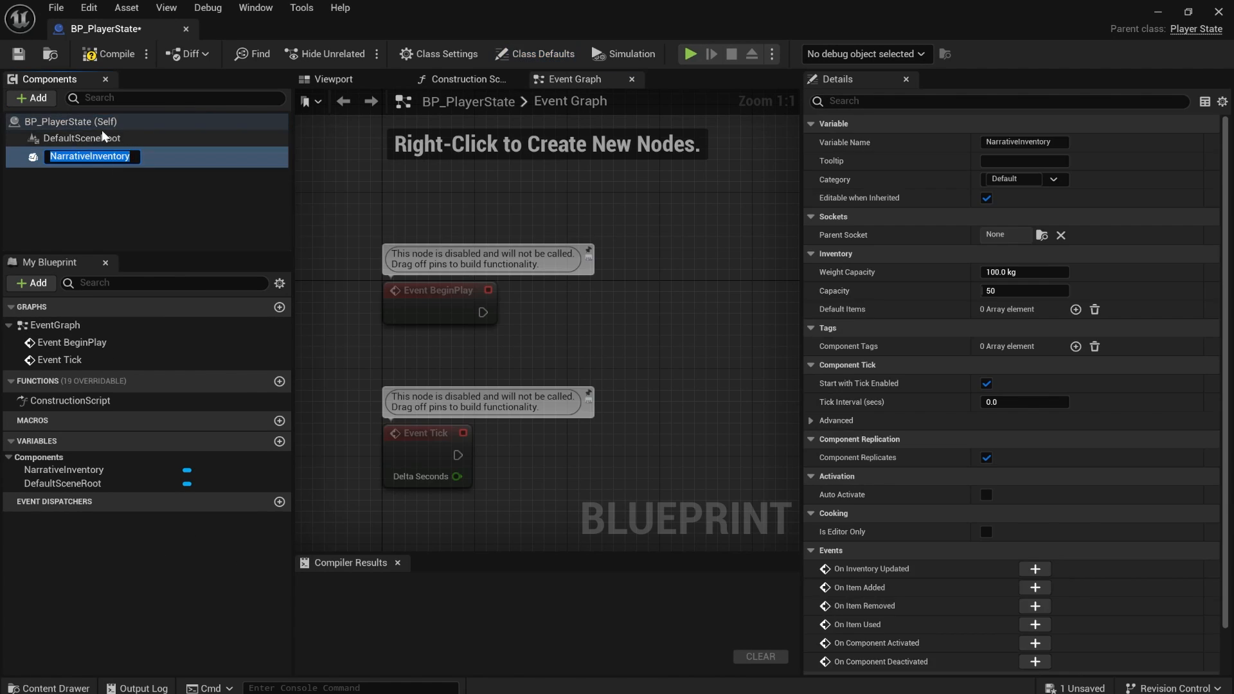
{"action": "left_click", "coordinate": [116, 53]}
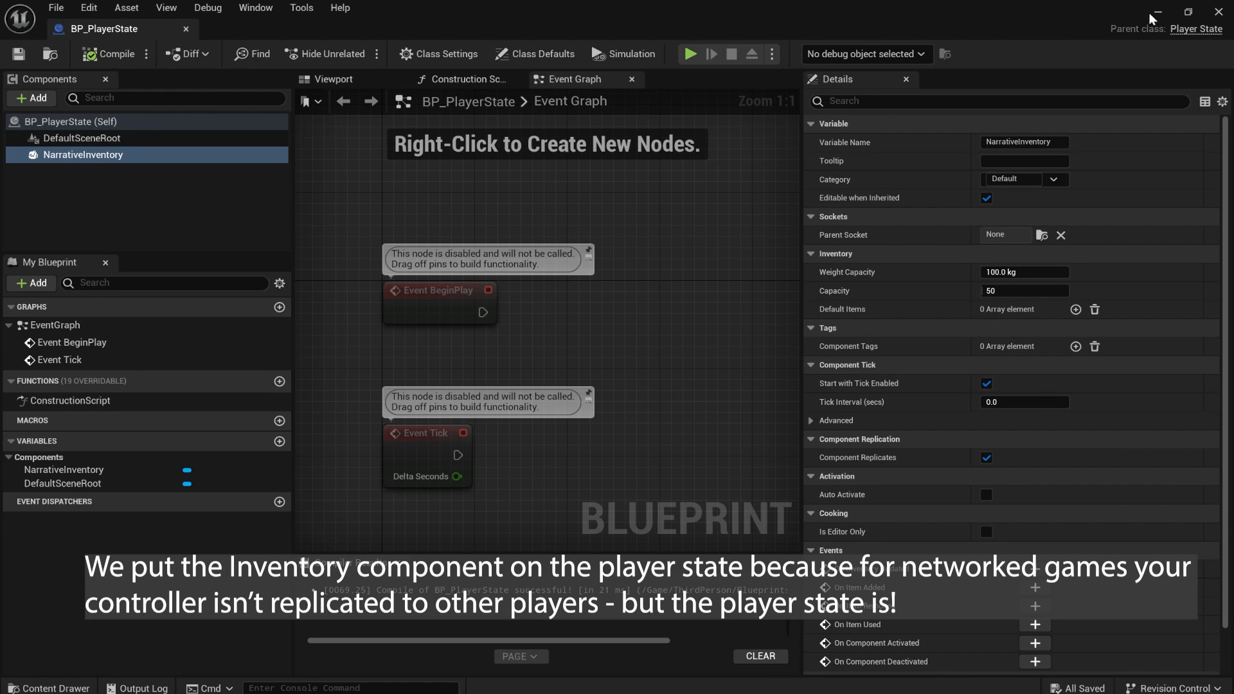
Step: In BP_PlayerController, make Tab create WBP_NarrativeDefaultInventory and add it to viewport, then compile
{"action": "left_click", "coordinate": [266, 28]}
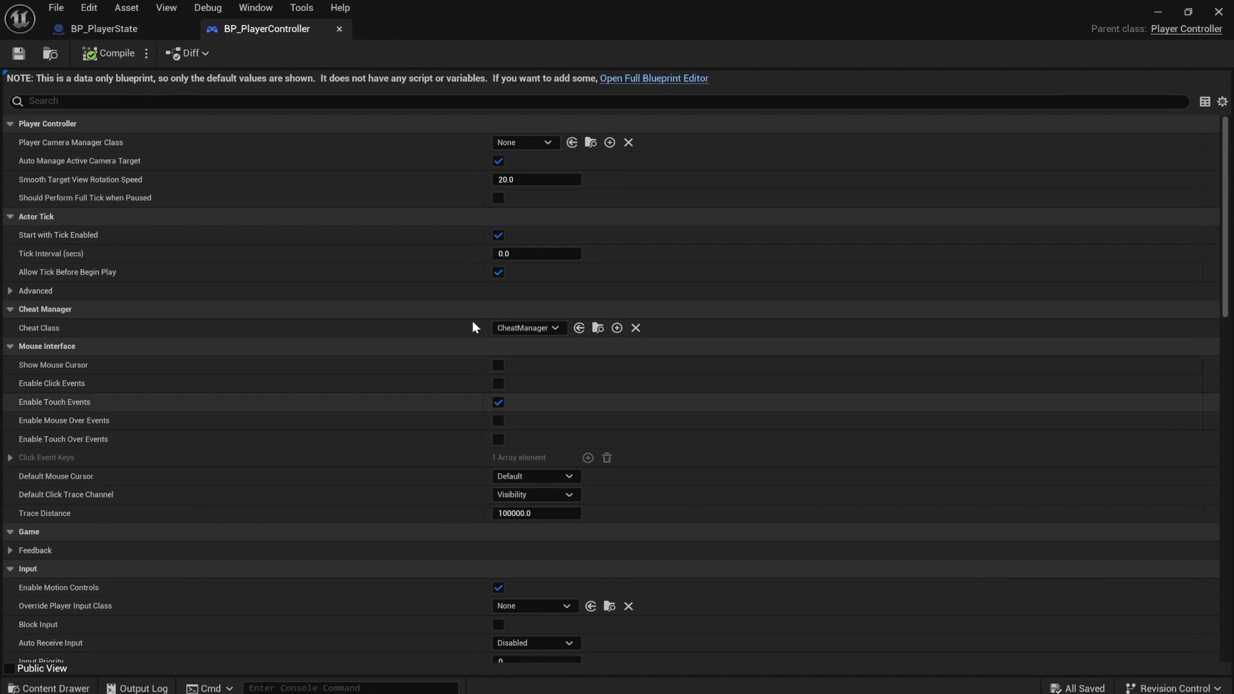
{"action": "left_click", "coordinate": [653, 78]}
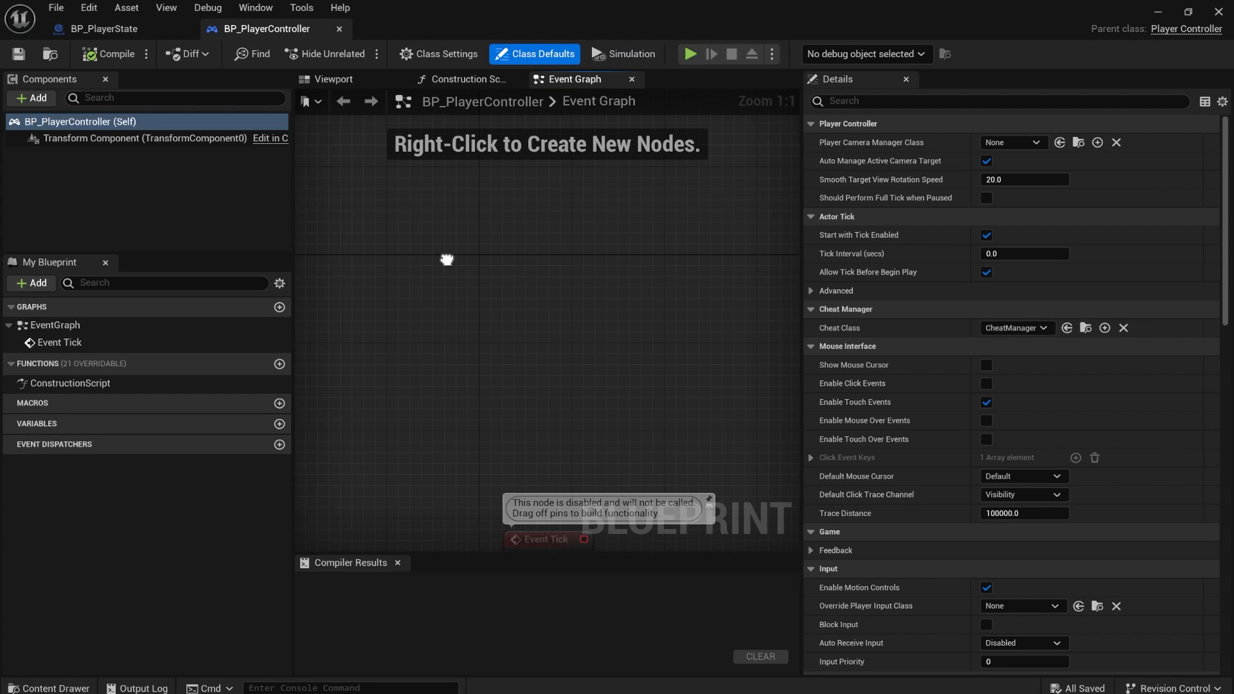
{"action": "type", "text": "ta"}
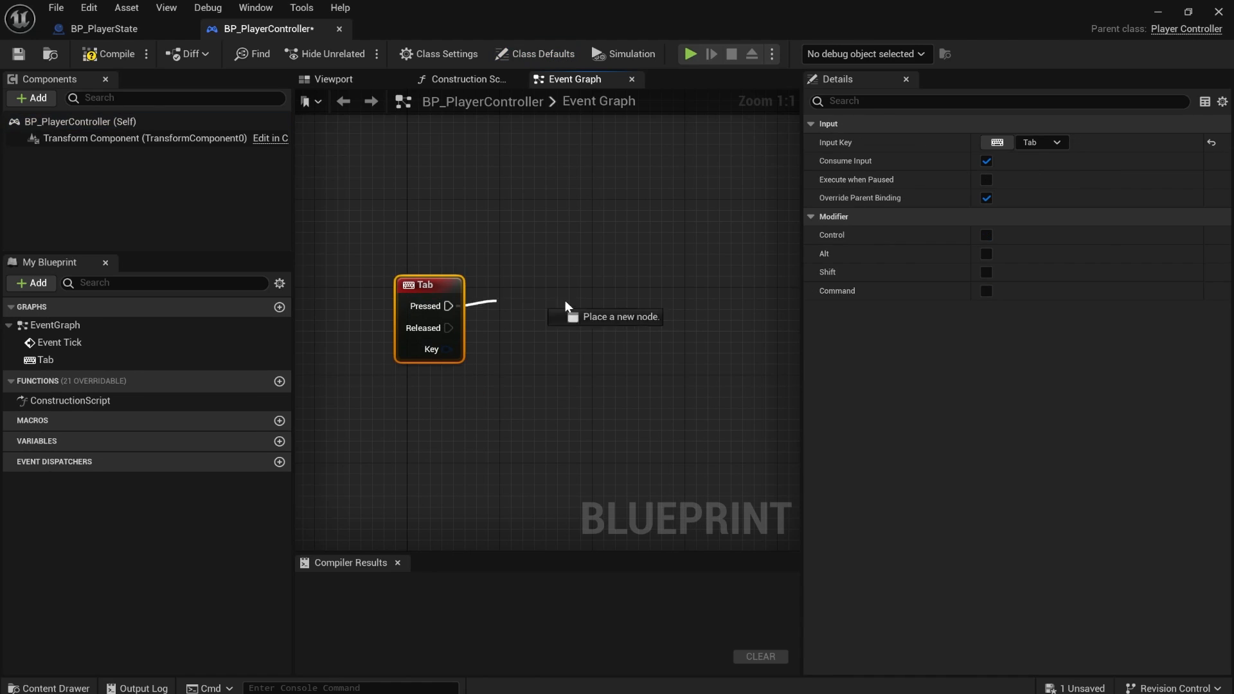
{"action": "type", "text": "create wid"}
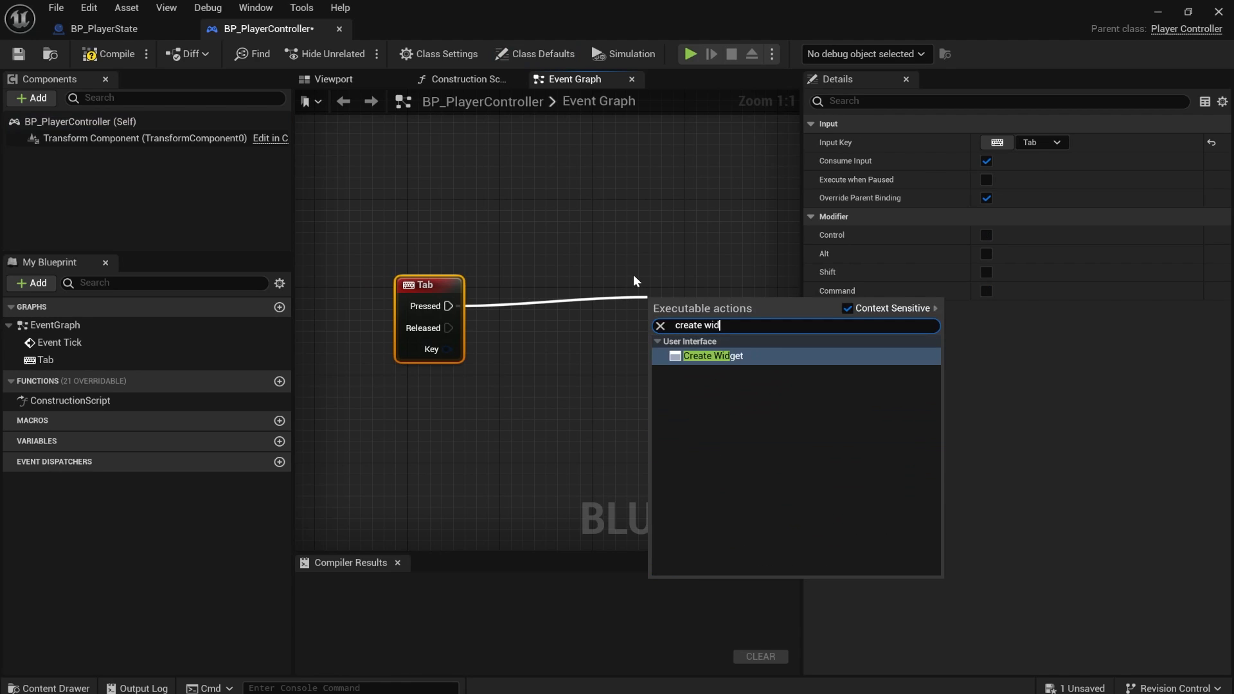
{"action": "left_click", "coordinate": [711, 355]}
{"action": "type", "text": "defaultin"}
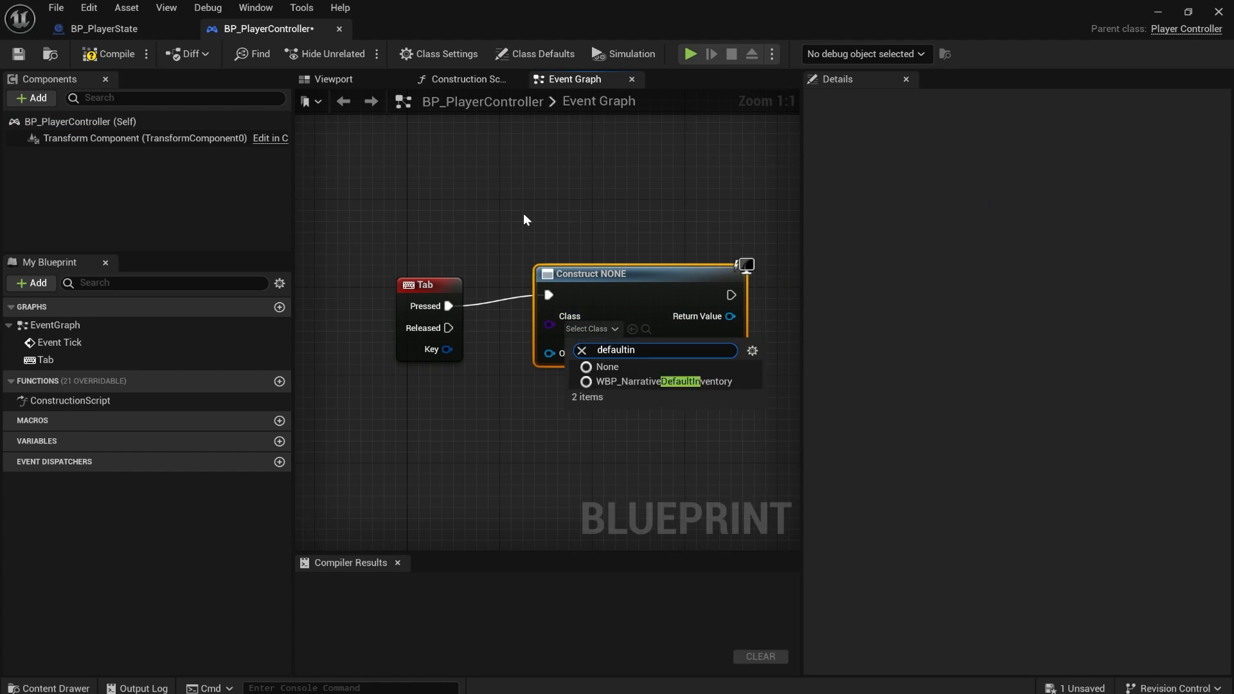
{"action": "left_click", "coordinate": [662, 381]}
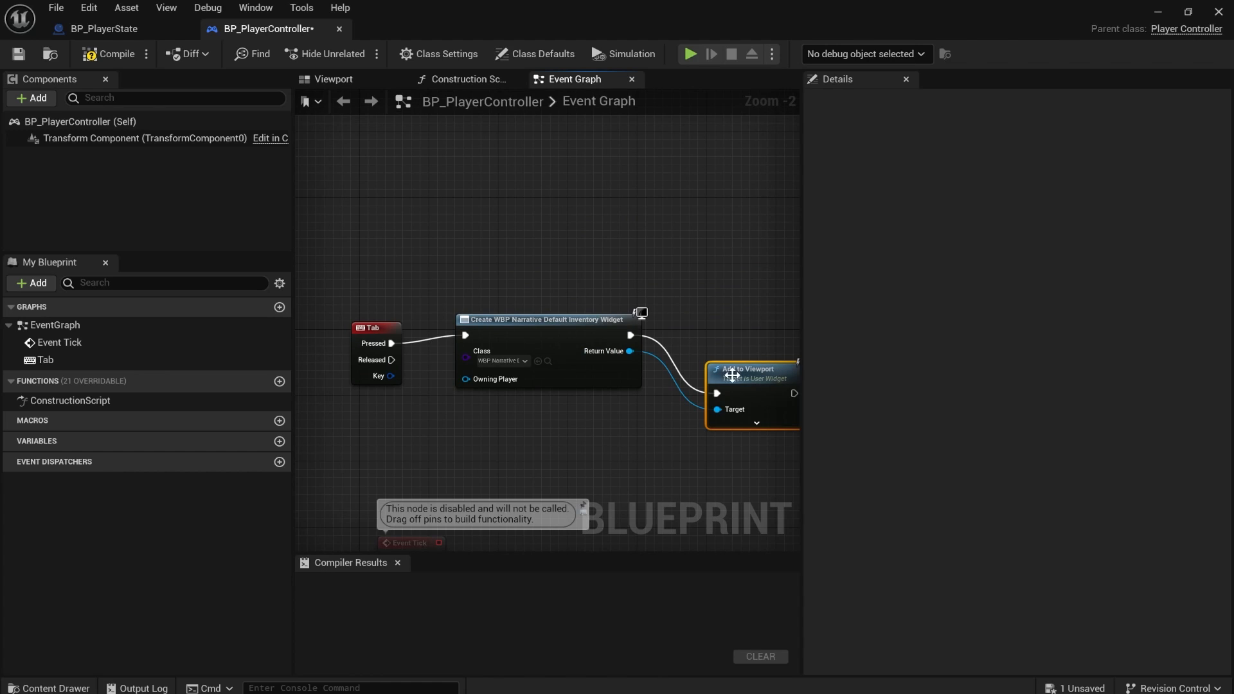
{"action": "left_click", "coordinate": [115, 53]}
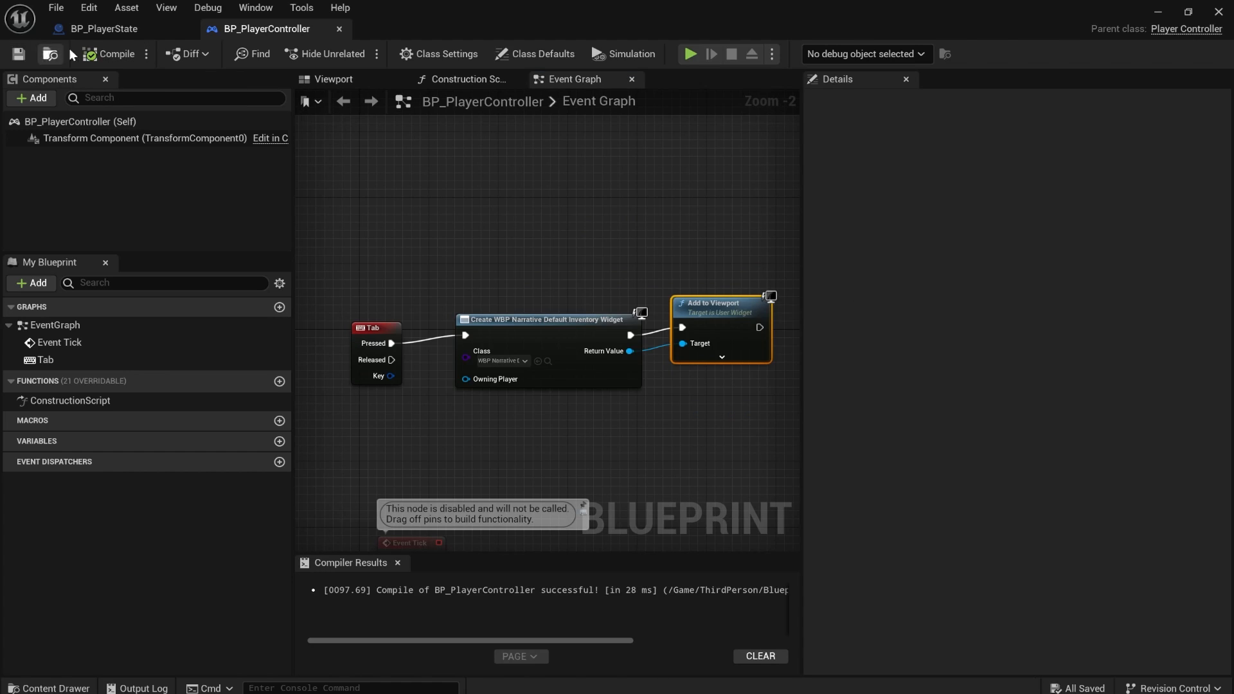
Step: Add BI Example Item A as a default item in BP_PlayerState's inventory
{"action": "left_click", "coordinate": [101, 28]}
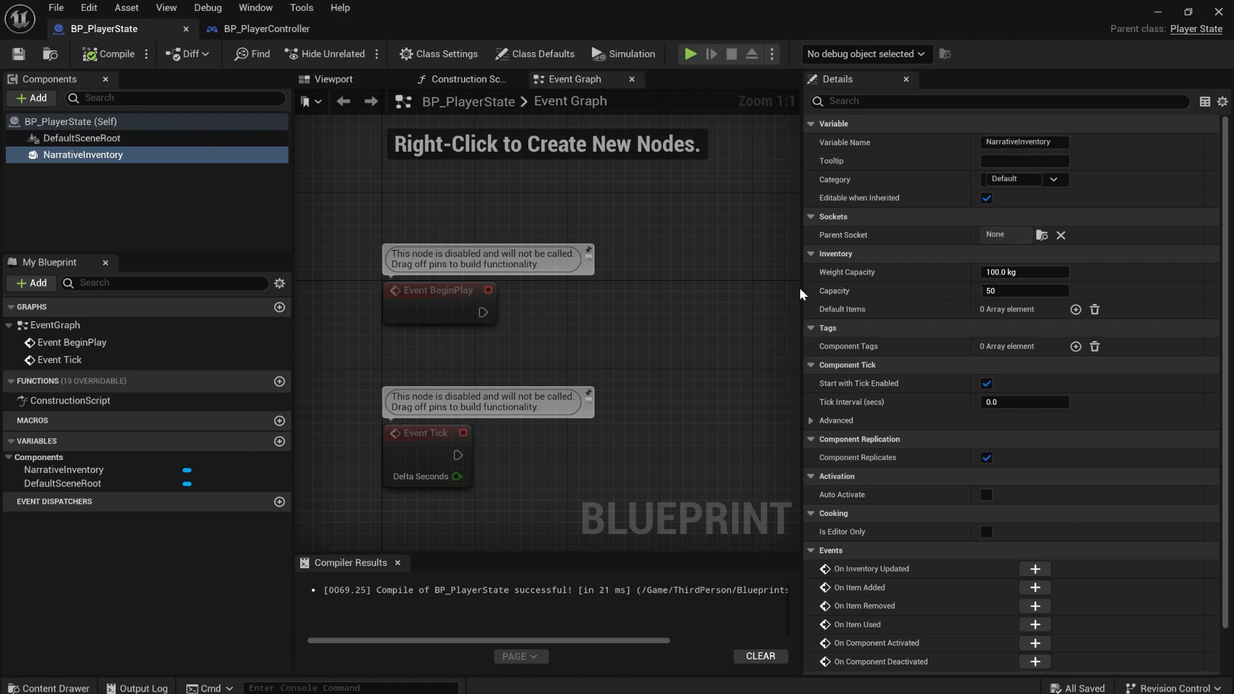
{"action": "left_click", "coordinate": [1075, 309]}
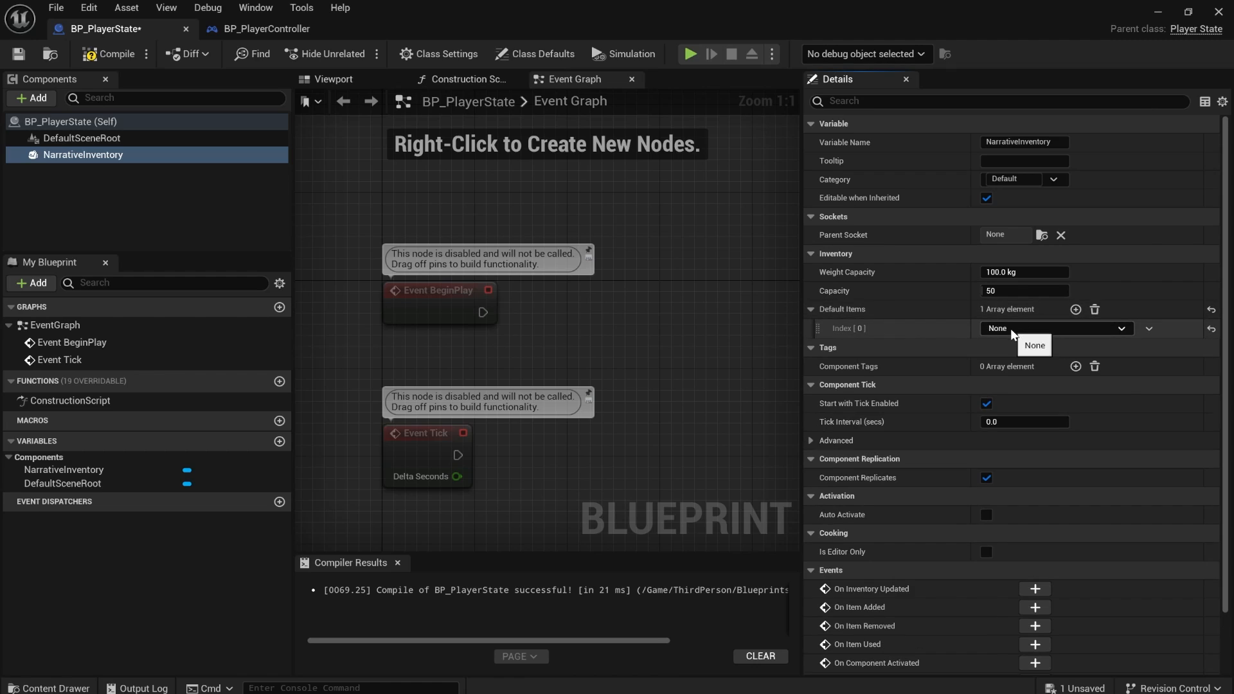
{"action": "left_click", "coordinate": [1055, 328]}
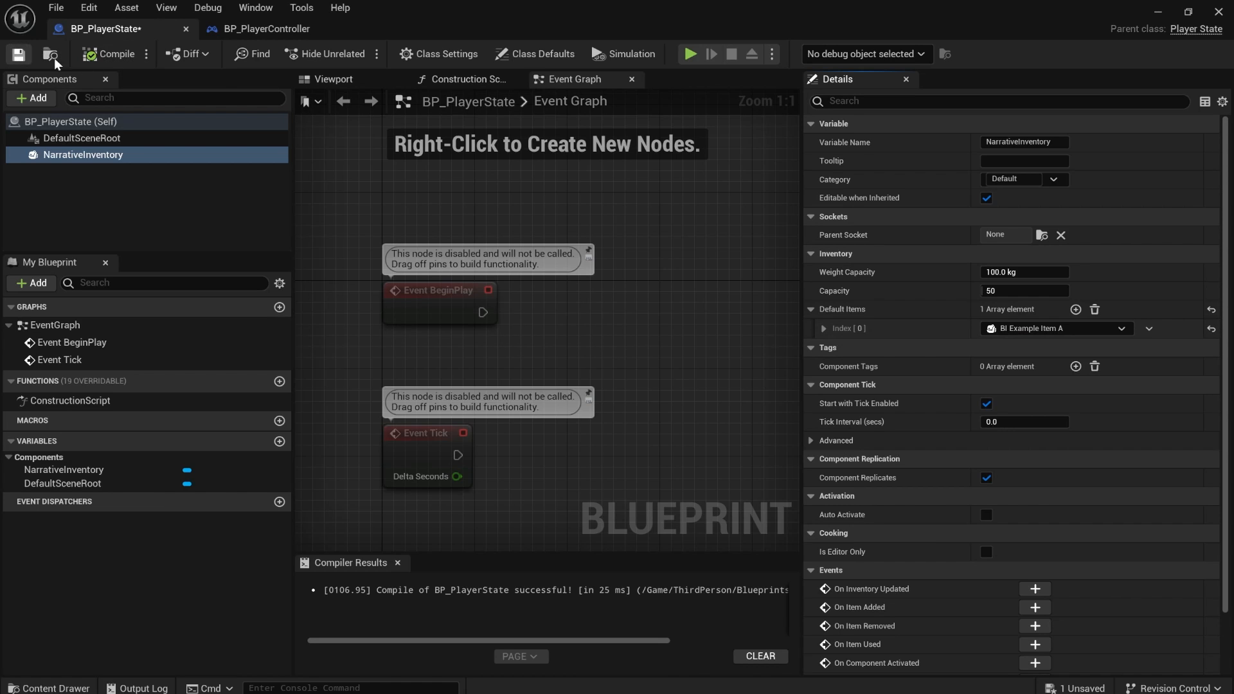
Step: Save, playtest to confirm the Cube appears in the inventory, then clear the default items
{"action": "left_click", "coordinate": [771, 53]}
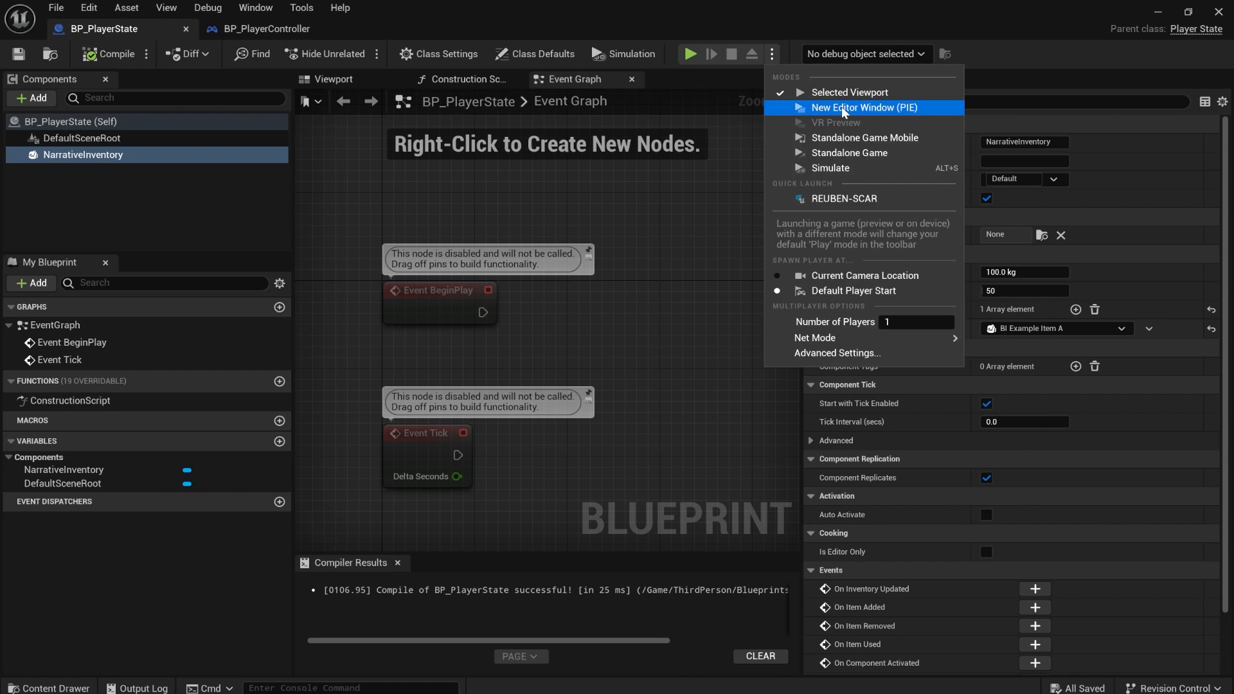
{"action": "left_click", "coordinate": [862, 107]}
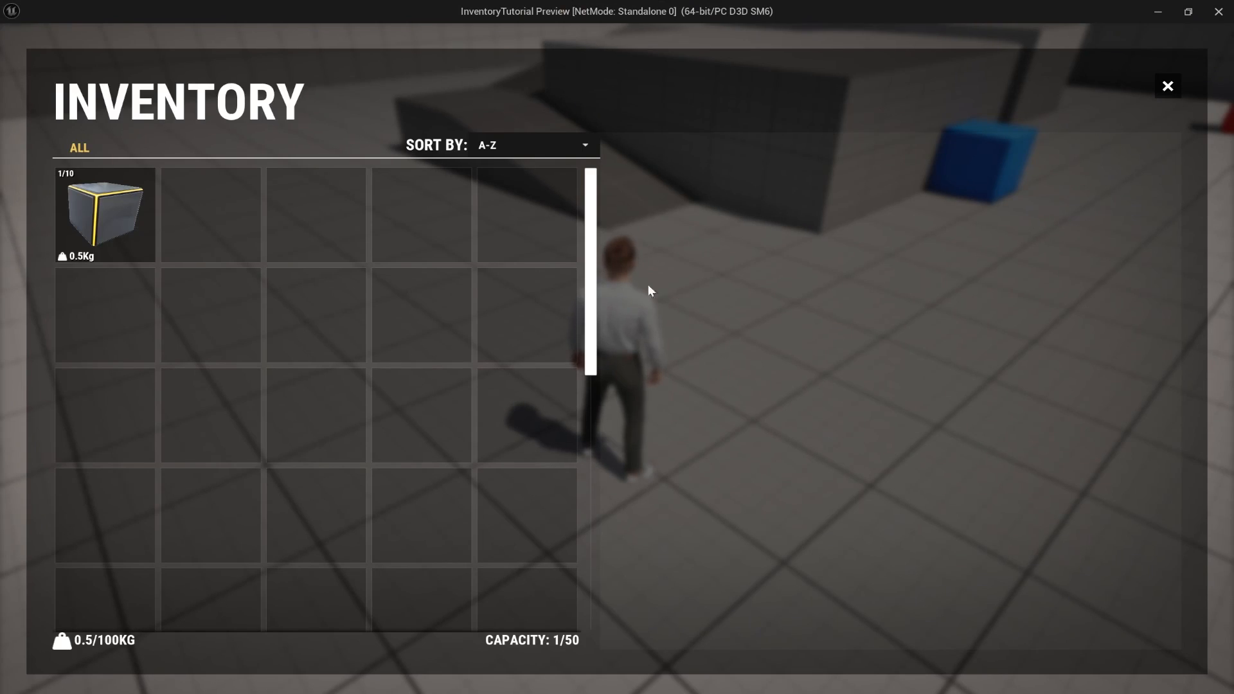
{"action": "mouse_move", "coordinate": [118, 213]}
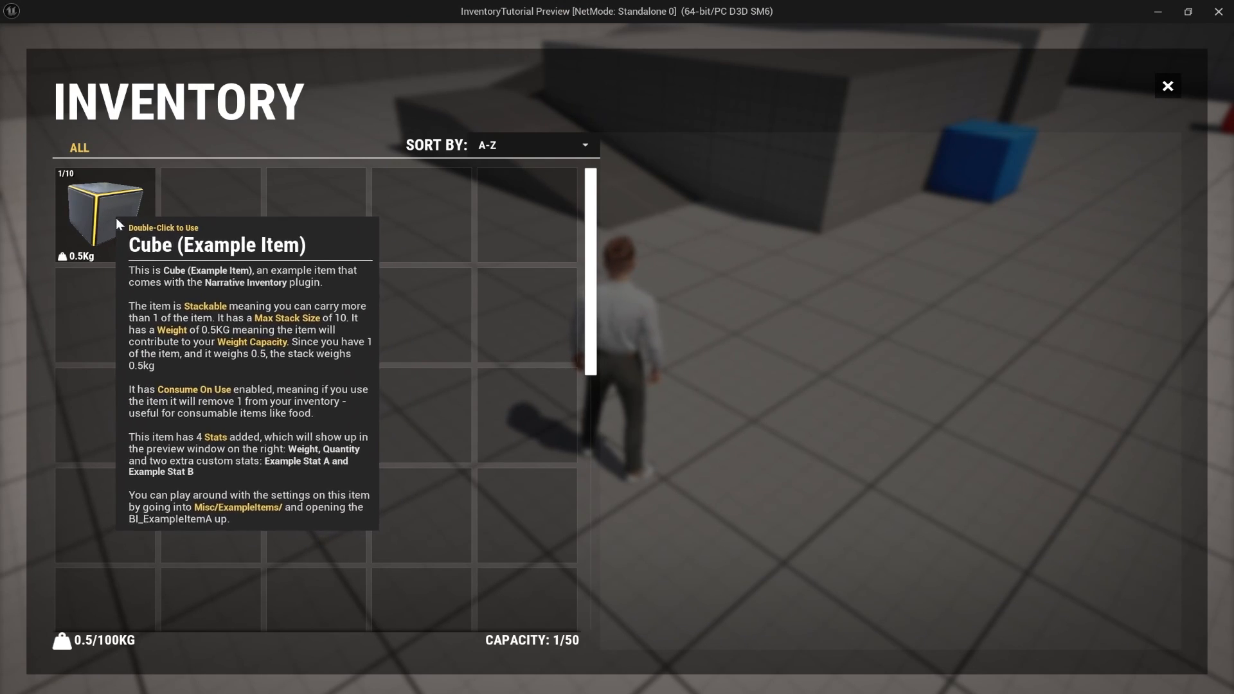
{"action": "left_click", "coordinate": [102, 214]}
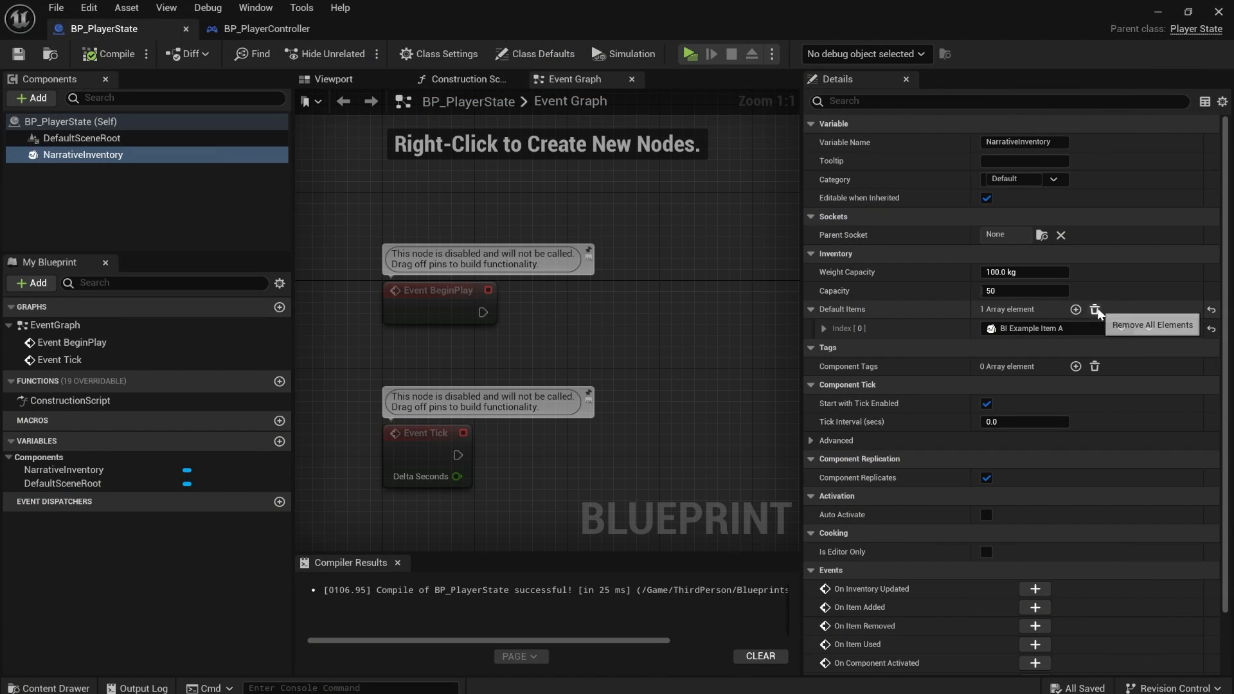
{"action": "left_click", "coordinate": [1093, 308]}
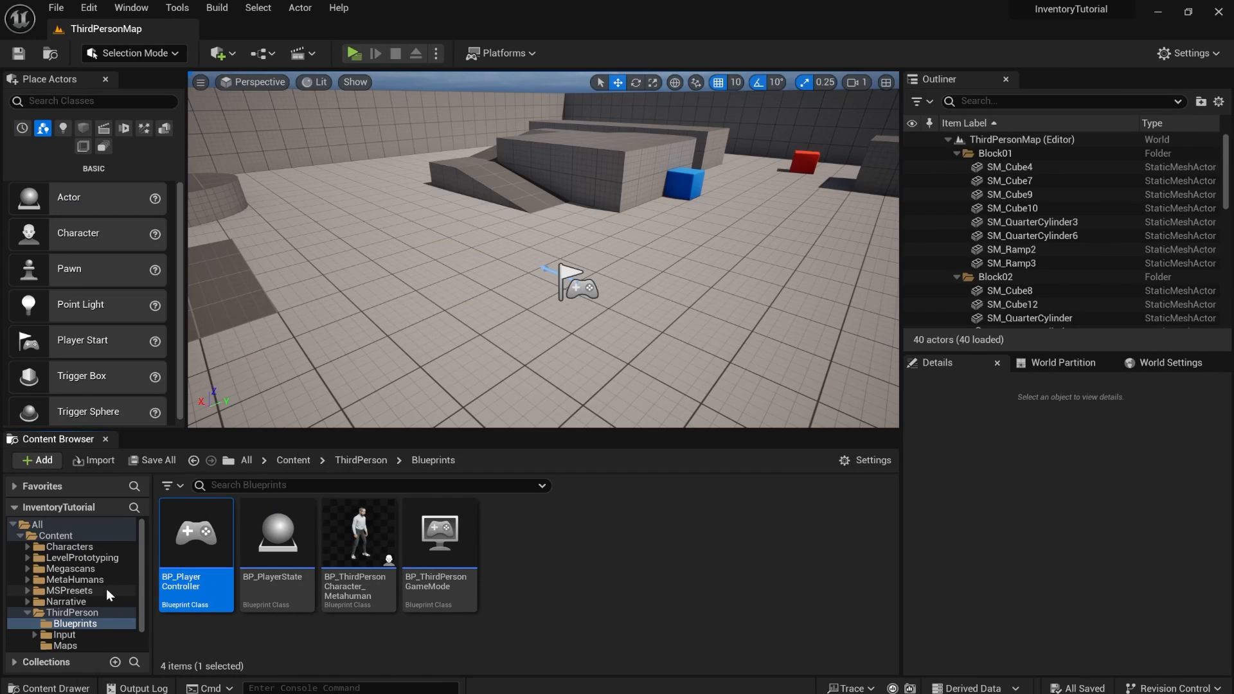
Step: Add a 'Food' folder in Narrative and a Narrative Item blueprint BPNI_Food inside it
{"action": "left_click", "coordinate": [73, 613]}
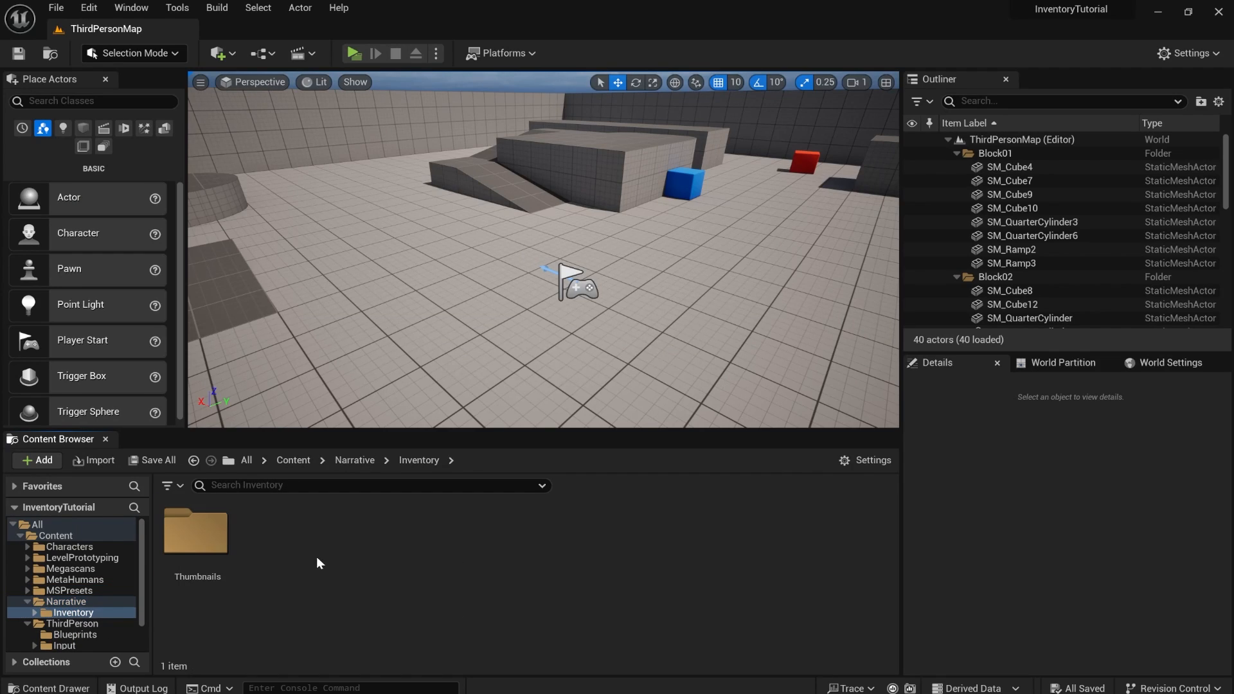
{"action": "left_click", "coordinate": [66, 602]}
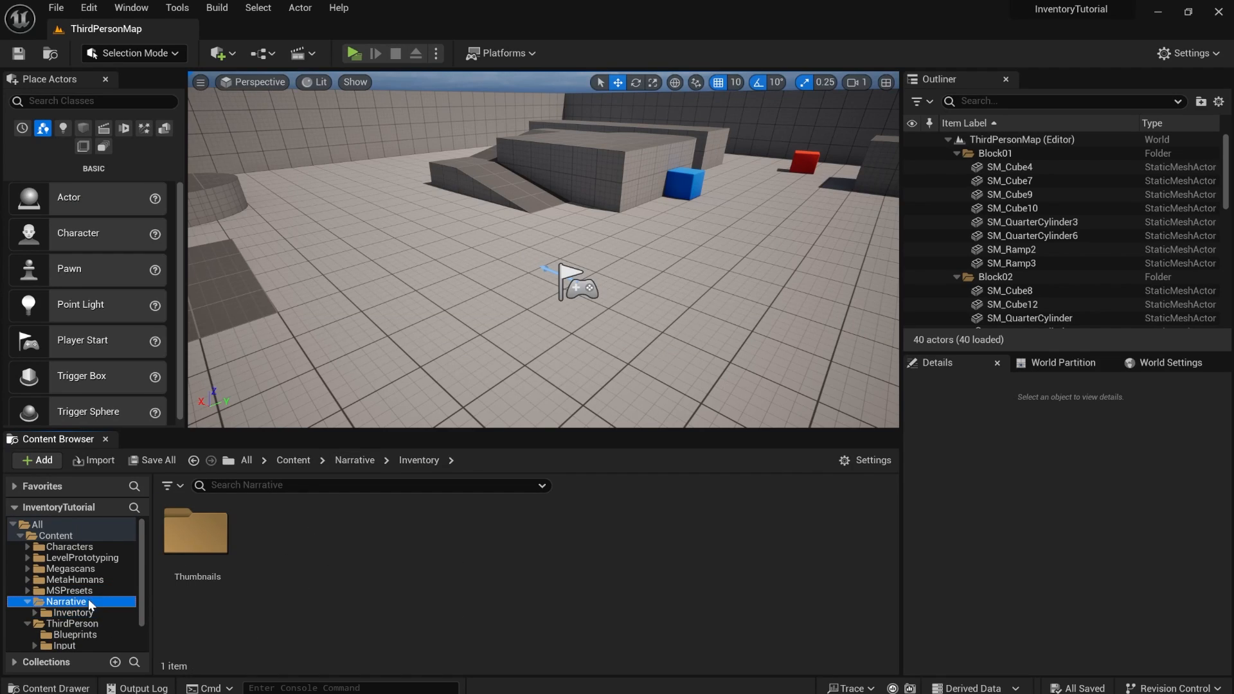
{"action": "left_click", "coordinate": [35, 460]}
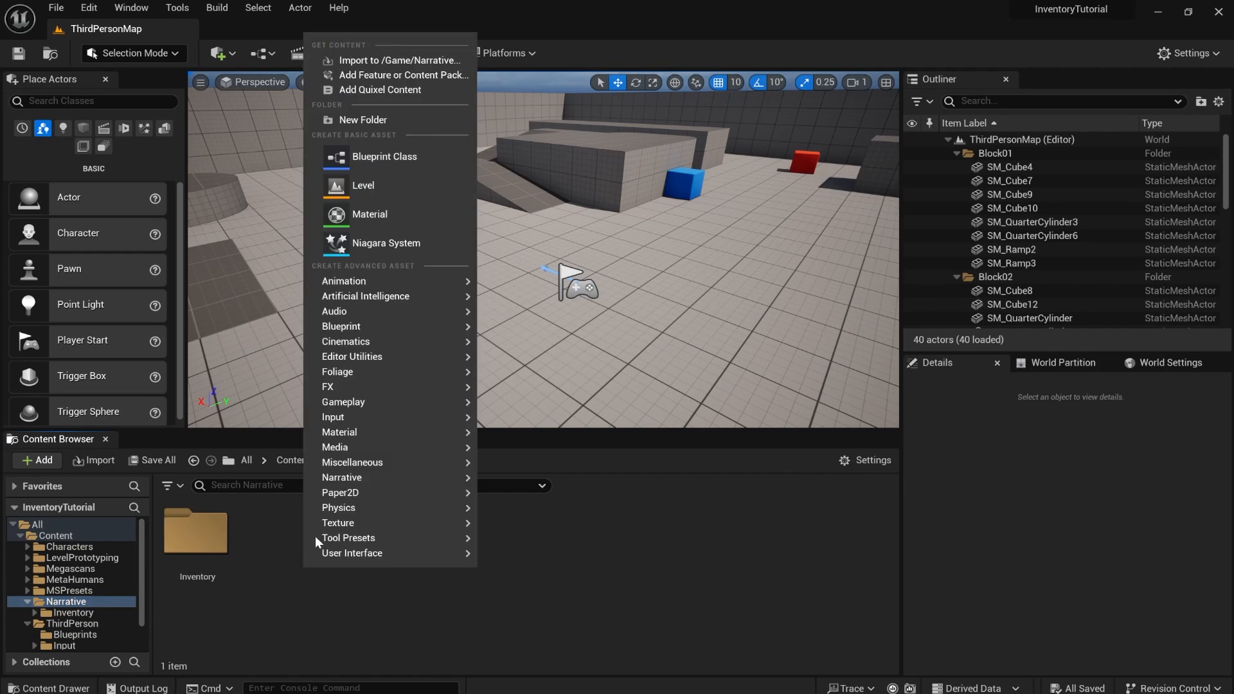
{"action": "left_click", "coordinate": [363, 119]}
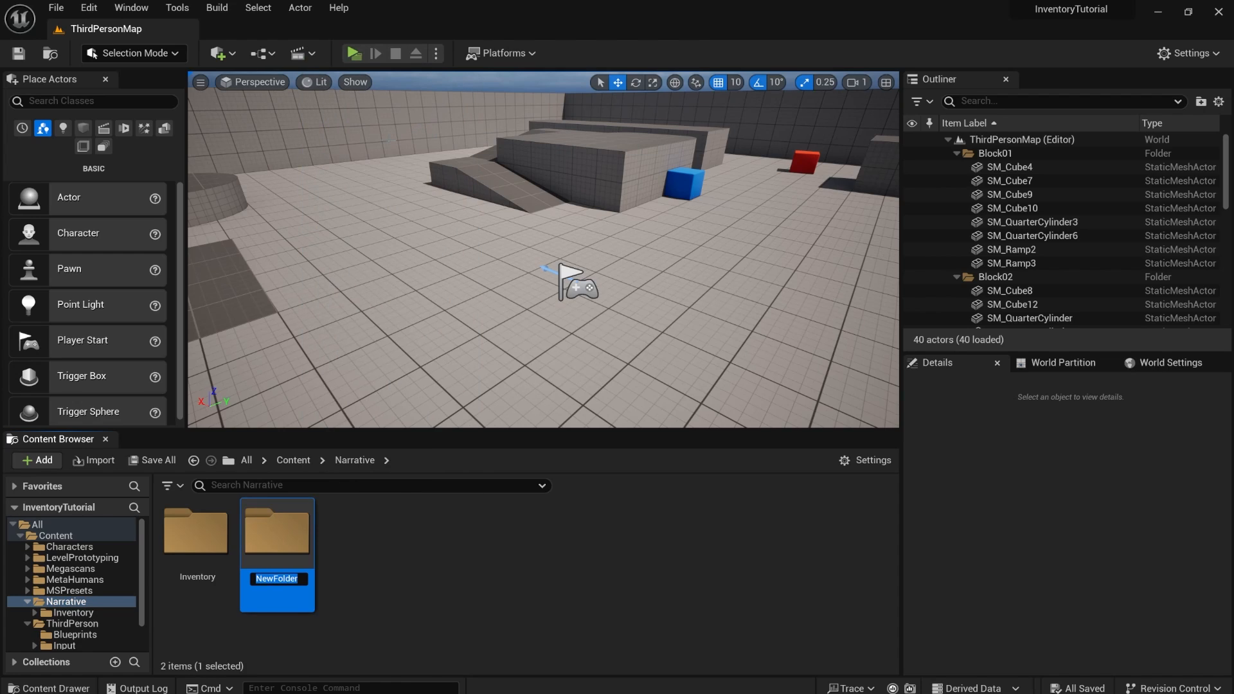
{"action": "type", "text": "Food"}
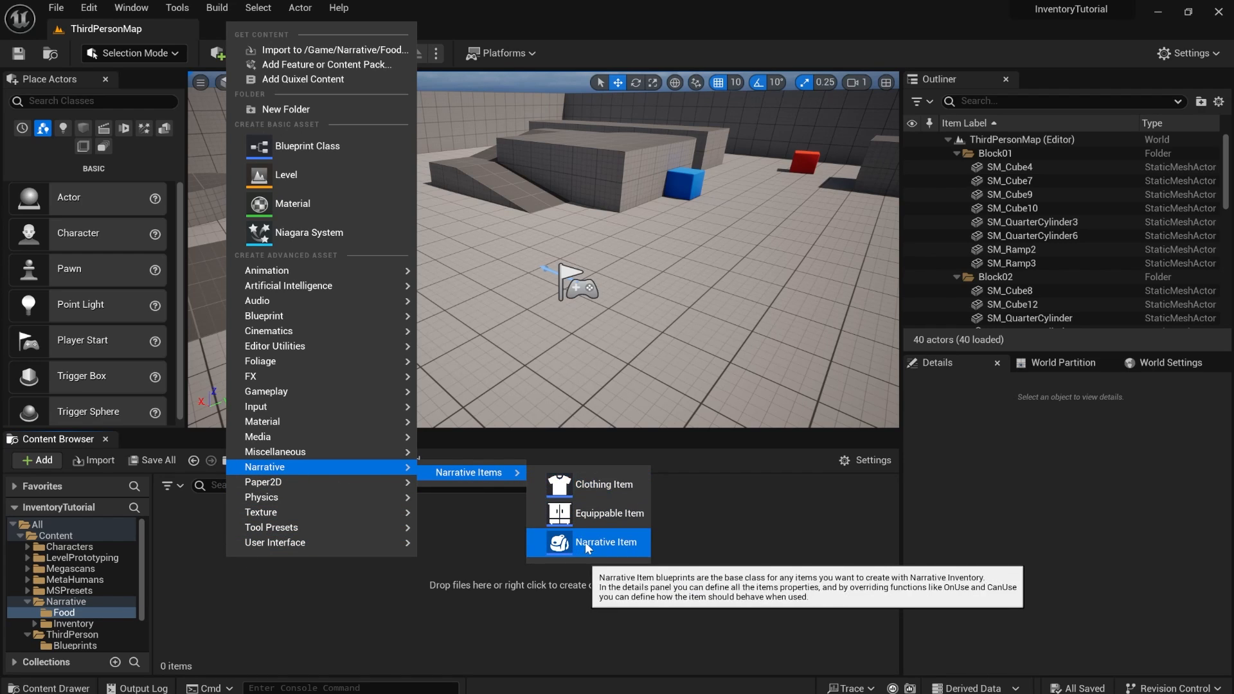
{"action": "left_click", "coordinate": [604, 542]}
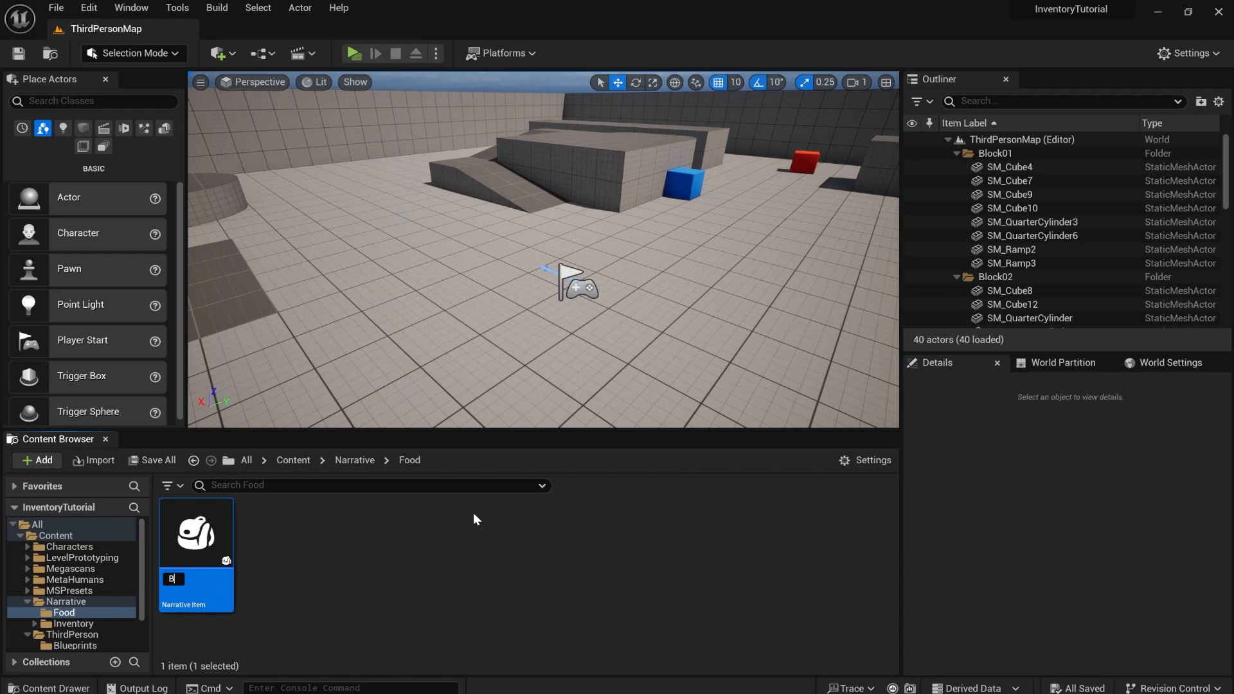
{"action": "type", "text": "BPNI_Food"}
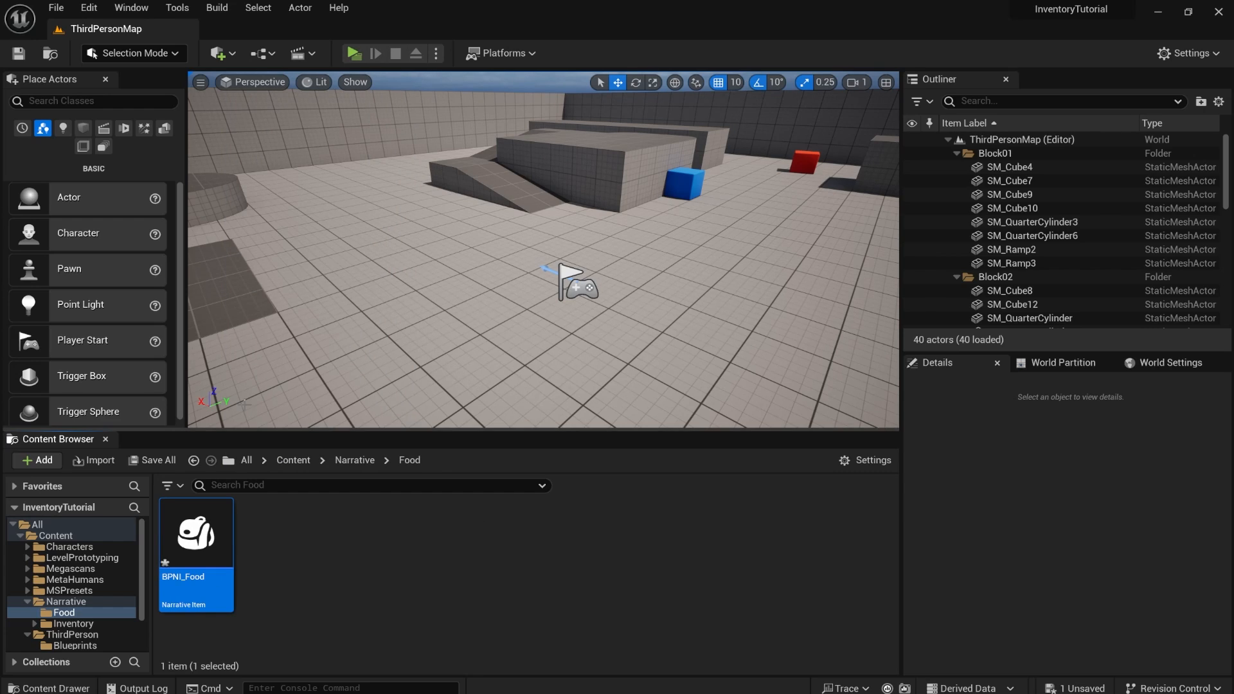
Step: Give BPNI_Food the display name 'Food Item' and description 'Some yummy food'
{"action": "double_click", "coordinate": [195, 531]}
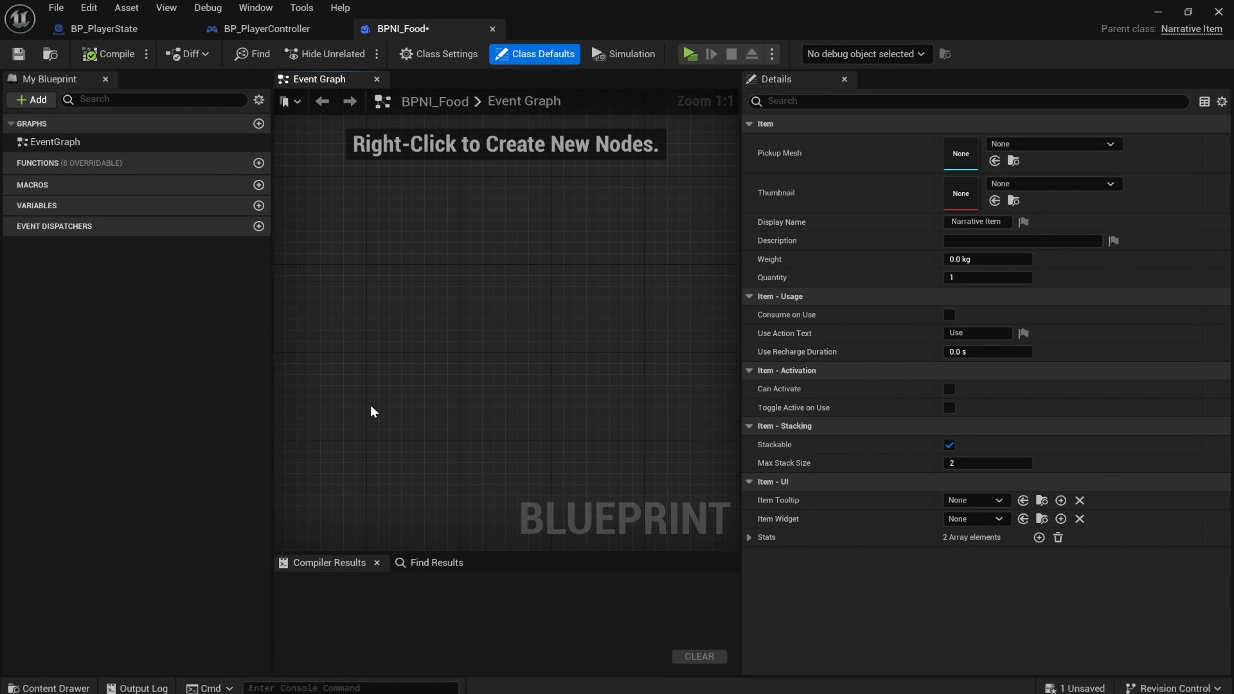
{"action": "mouse_move", "coordinate": [975, 221]}
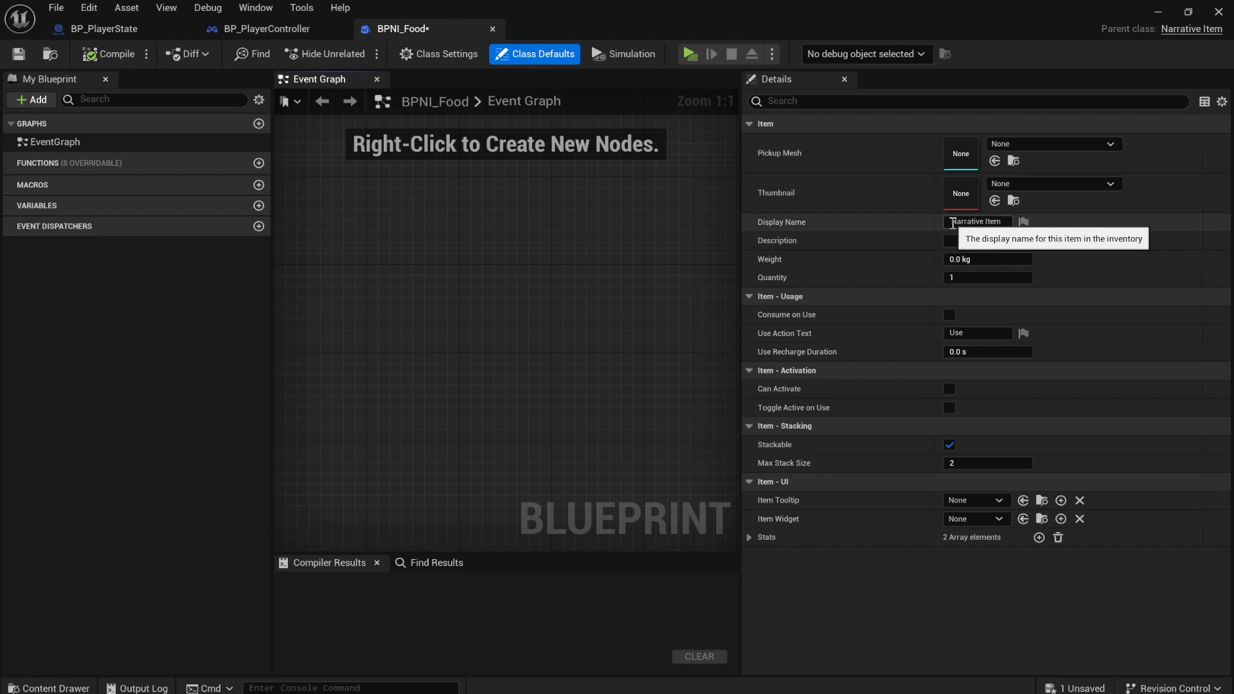
{"action": "type", "text": "Food"}
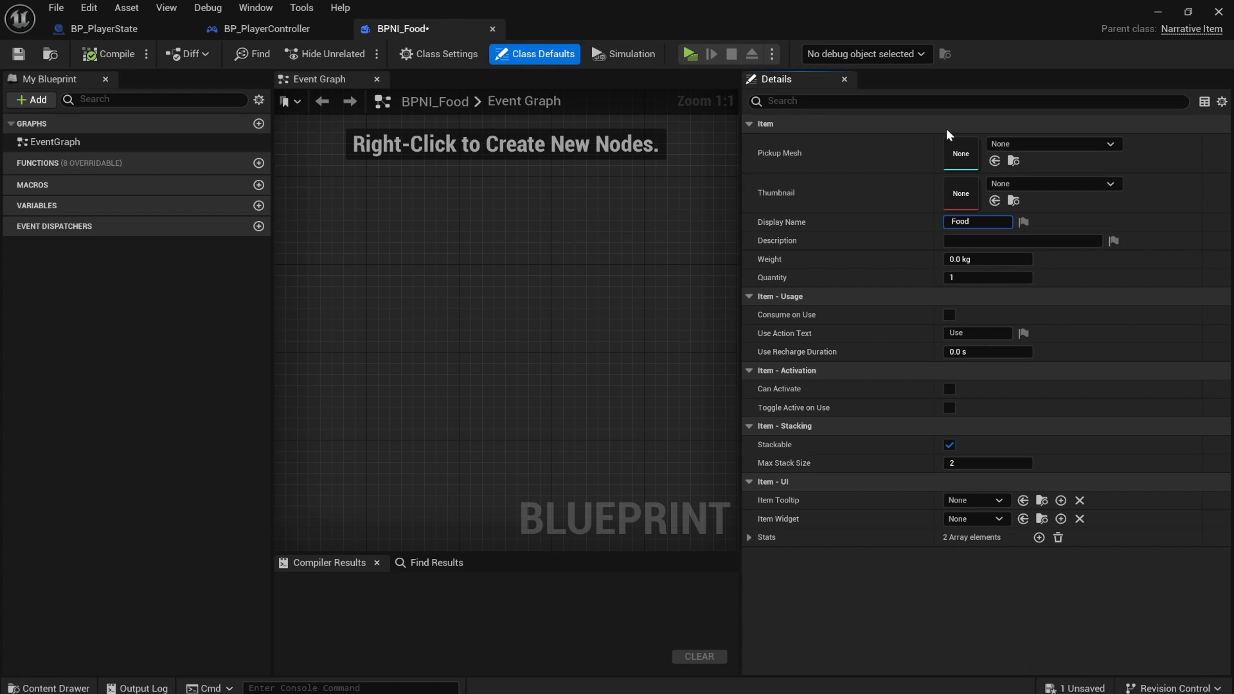
{"action": "type", "text": "Some"}
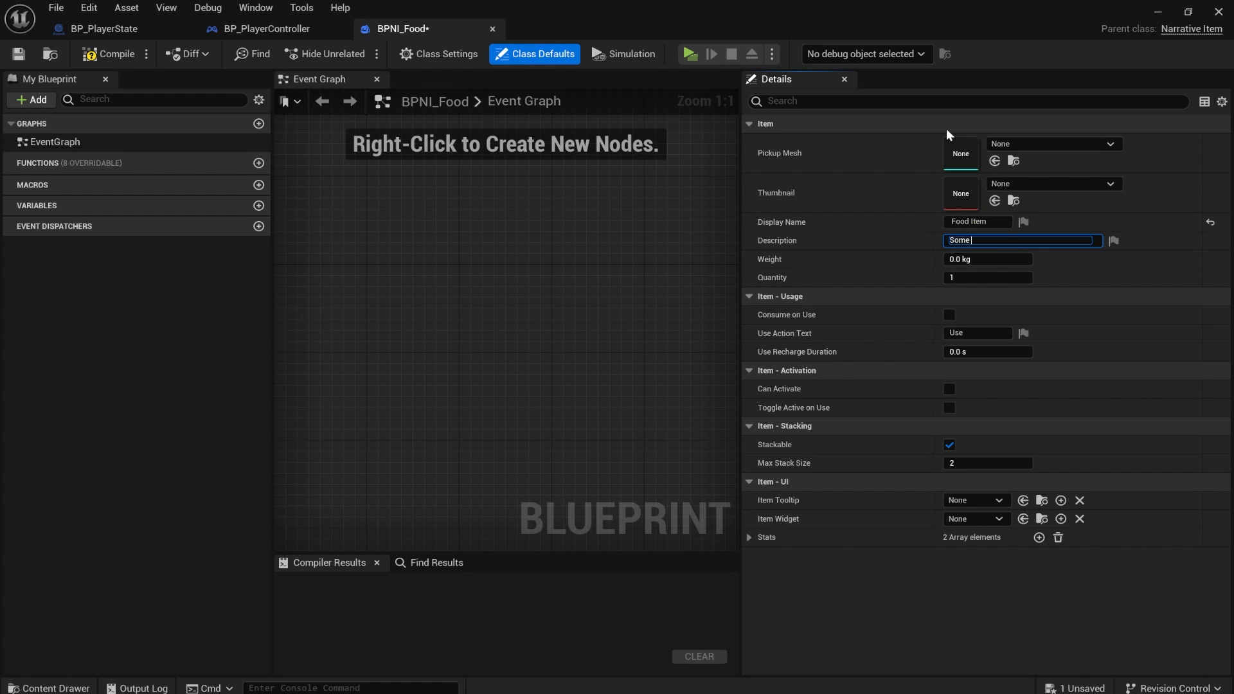
{"action": "type", "text": "yummy food"}
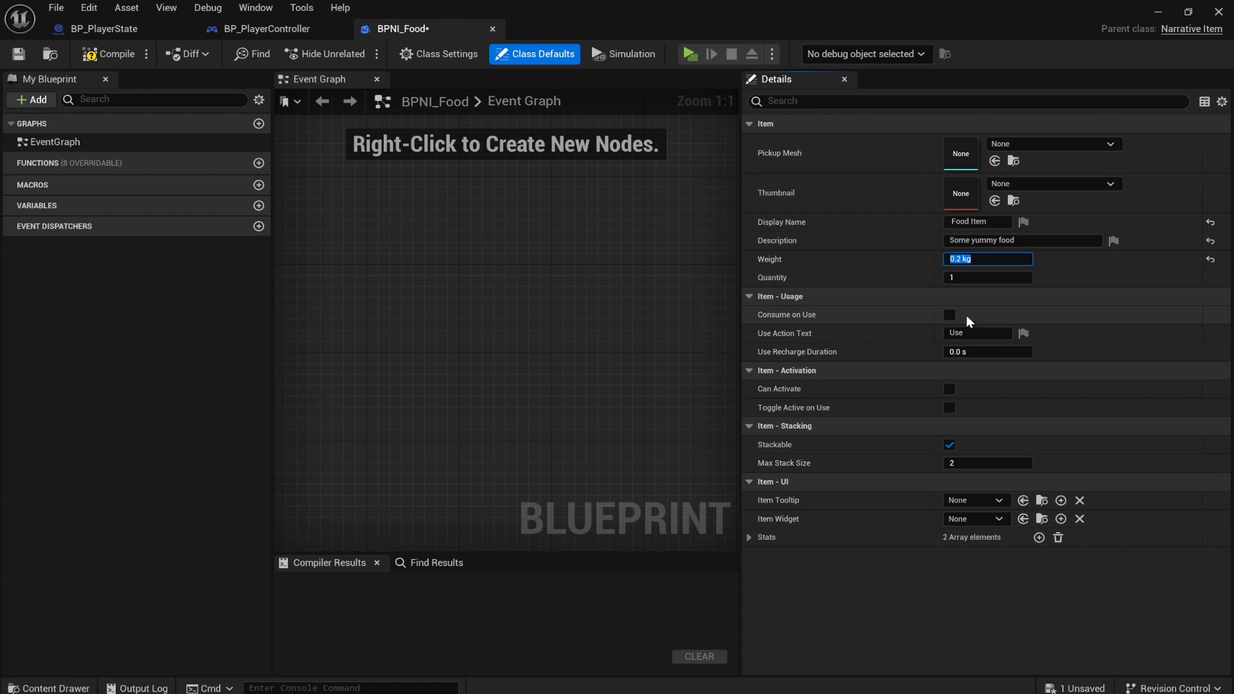
Step: Tick Consume on Use, set the use action text to Eat, and compile
{"action": "left_click", "coordinate": [948, 315]}
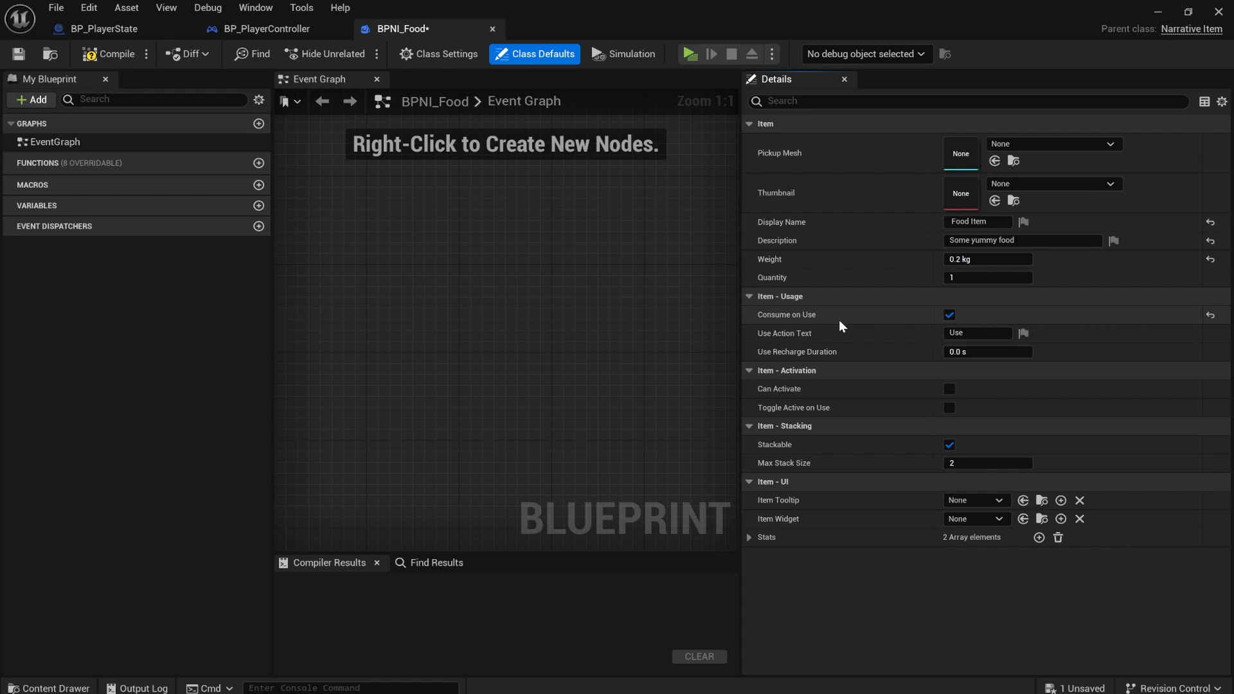
{"action": "mouse_move", "coordinate": [802, 319]}
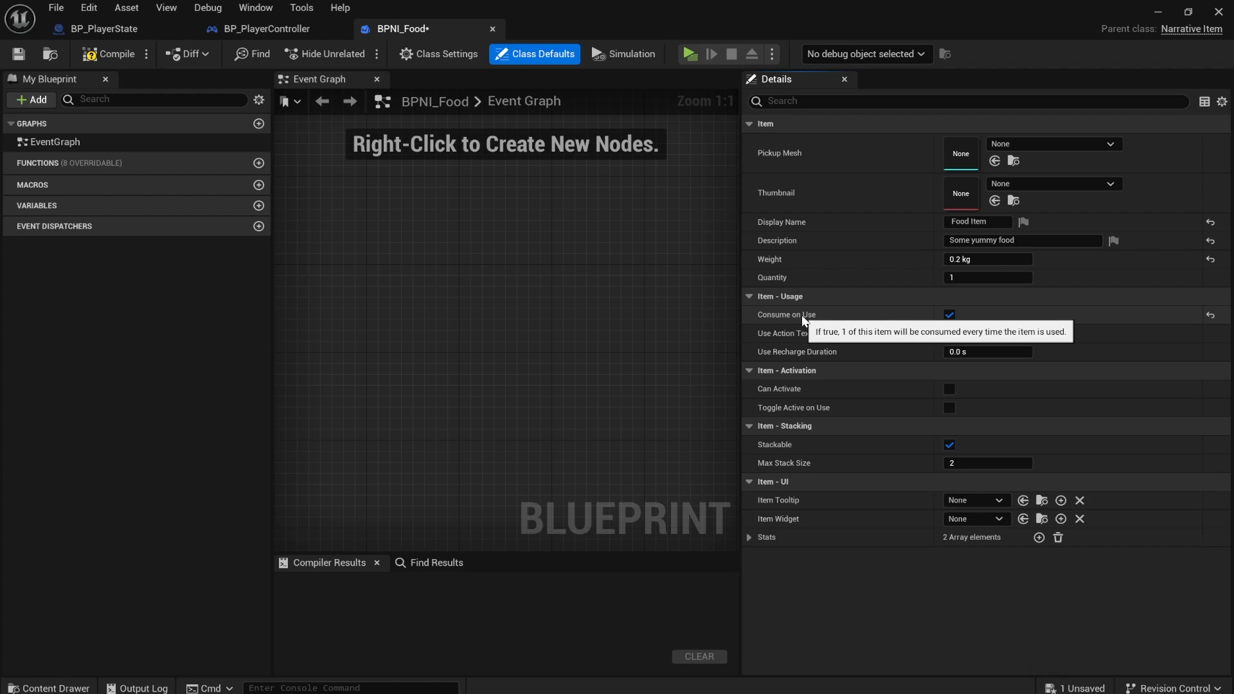
{"action": "mouse_move", "coordinate": [892, 342]}
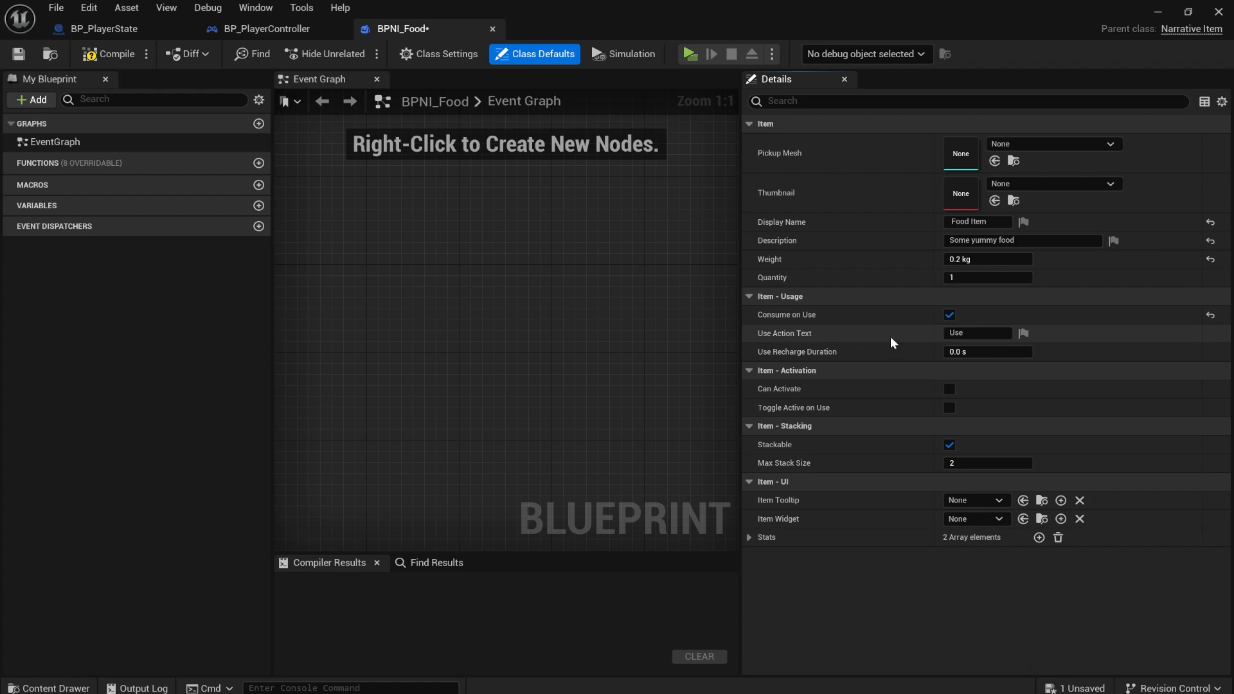
{"action": "mouse_move", "coordinate": [785, 314]}
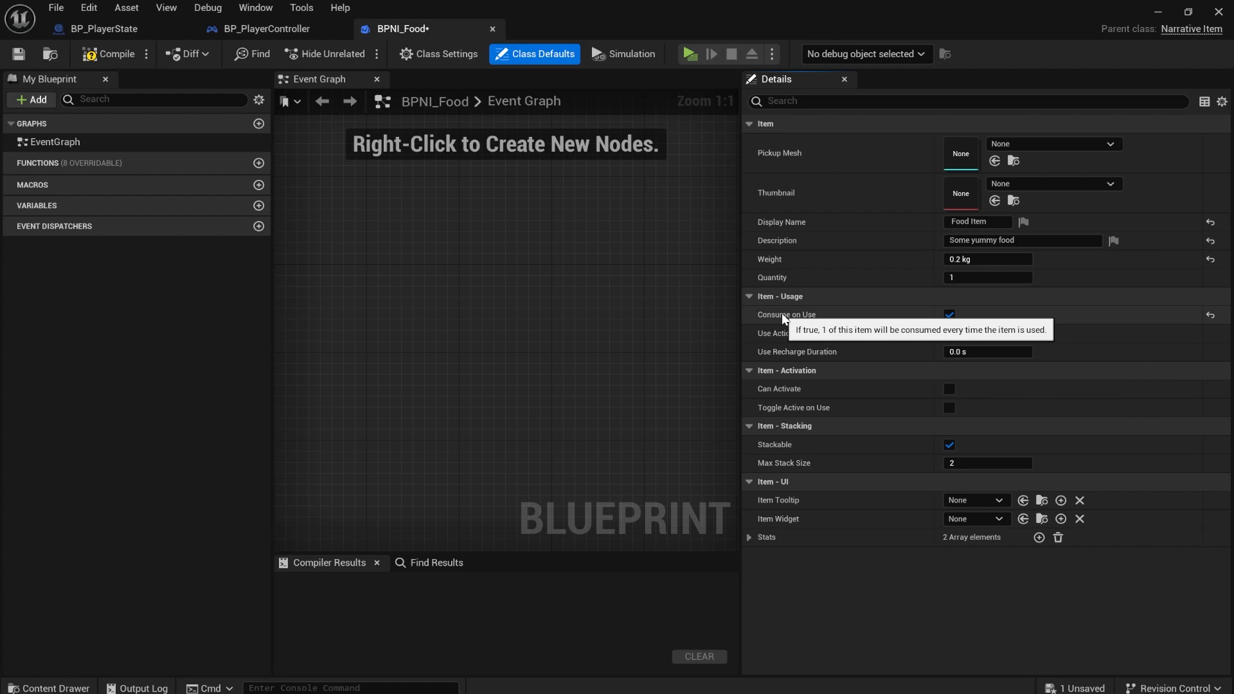
{"action": "left_click", "coordinate": [978, 333]}
{"action": "type", "text": "Eat"}
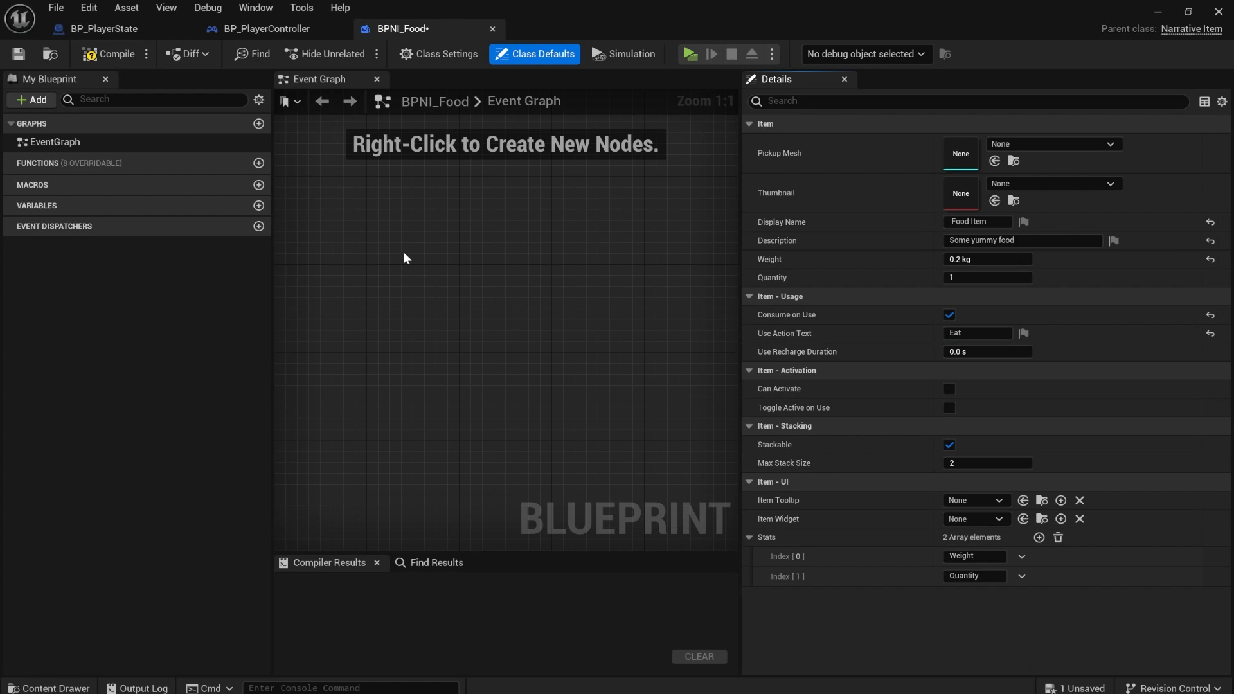
{"action": "left_click", "coordinate": [115, 53]}
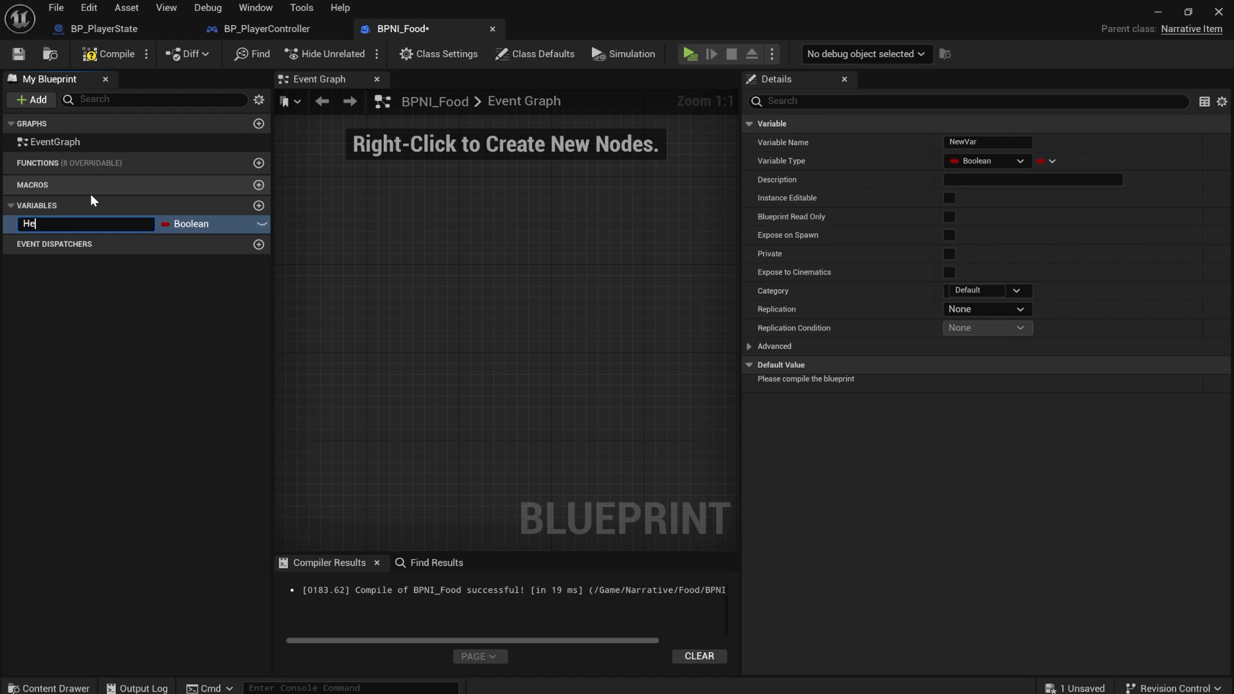
Step: Add a Float variable HealthToHeal to BPNI_Food with a default of 20.0
{"action": "type", "text": "HealthToHeal"}
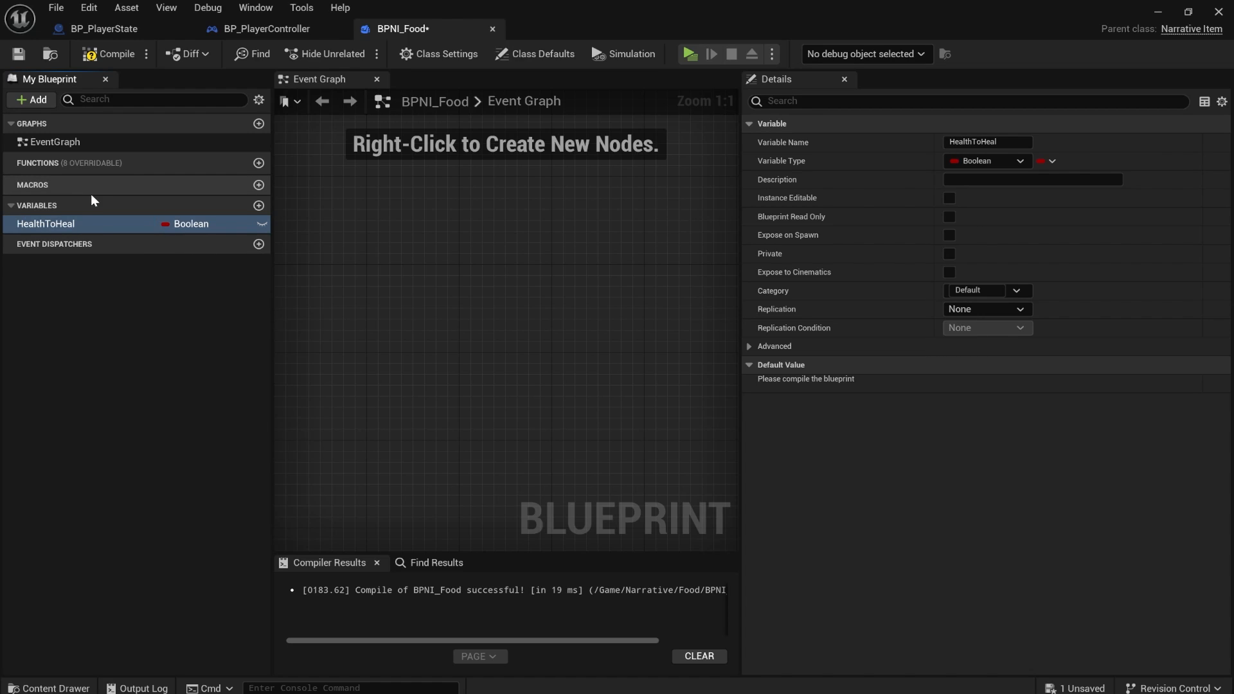
{"action": "left_click", "coordinate": [1020, 161]}
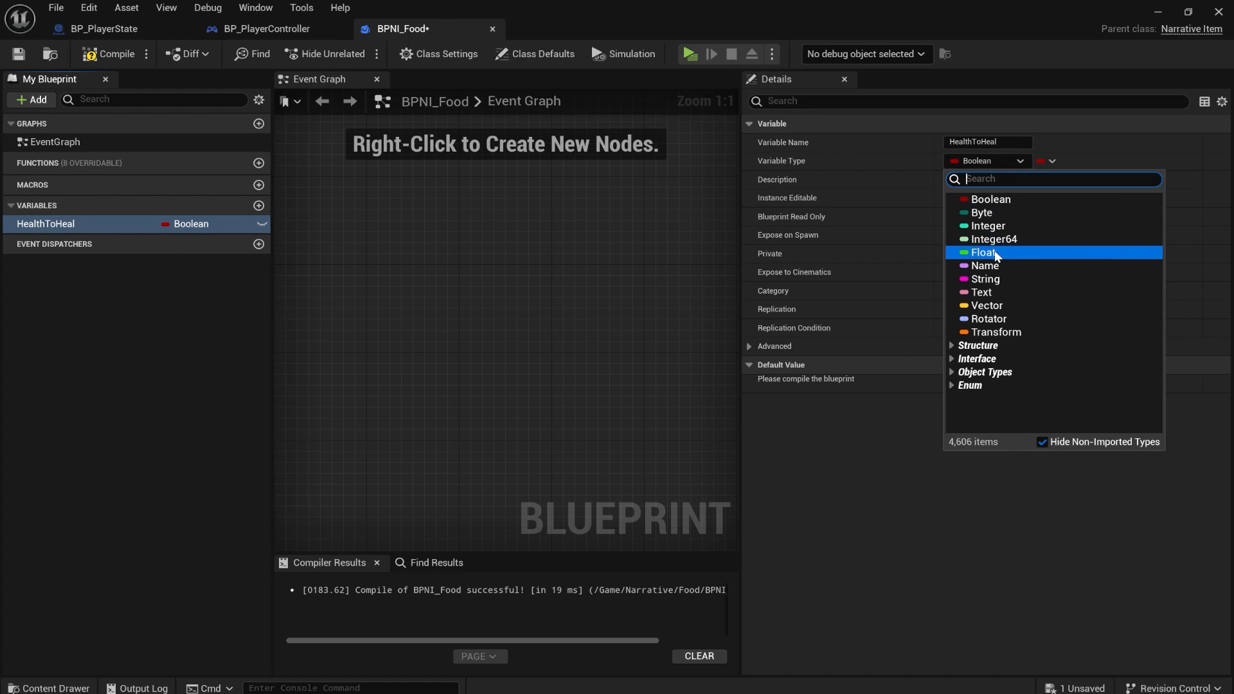
{"action": "left_click", "coordinate": [984, 252]}
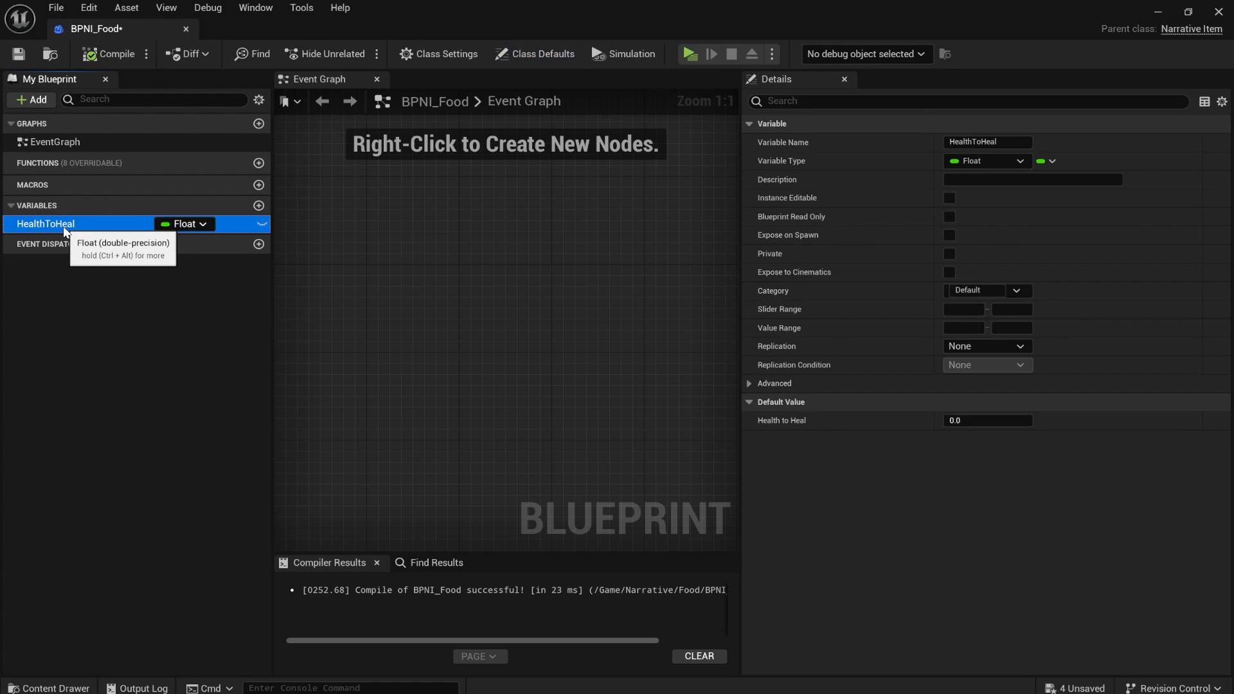
{"action": "left_click", "coordinate": [534, 54]}
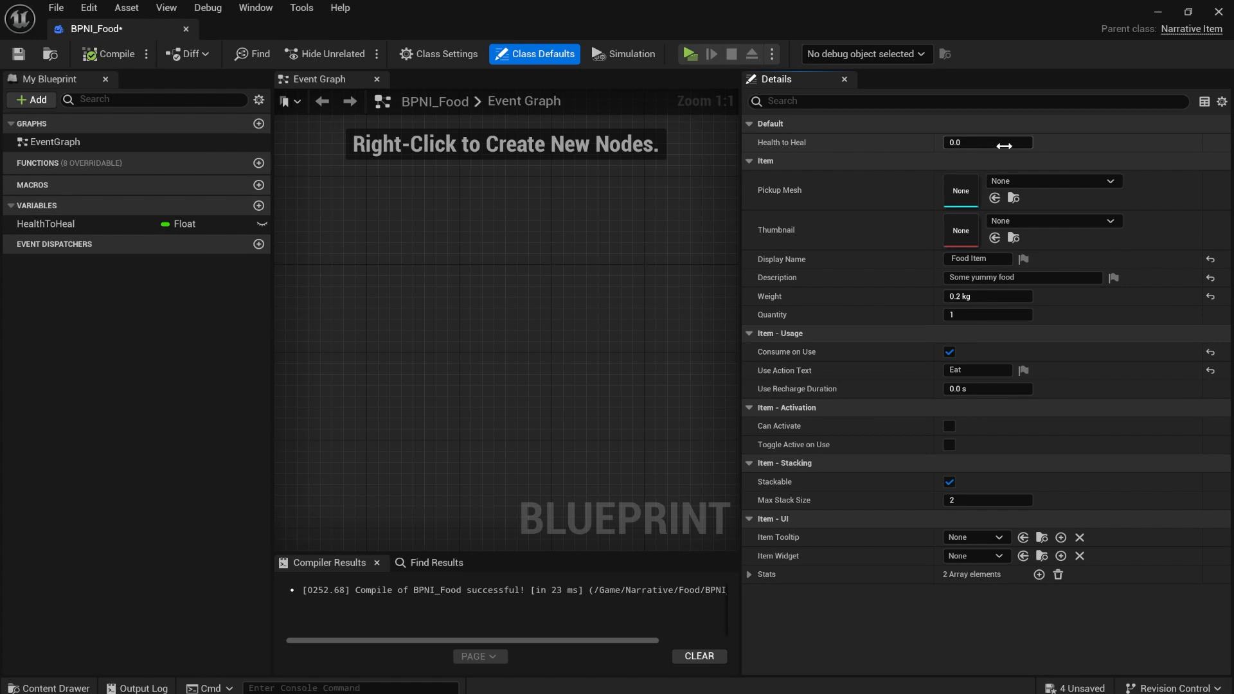
{"action": "left_click", "coordinate": [987, 143]}
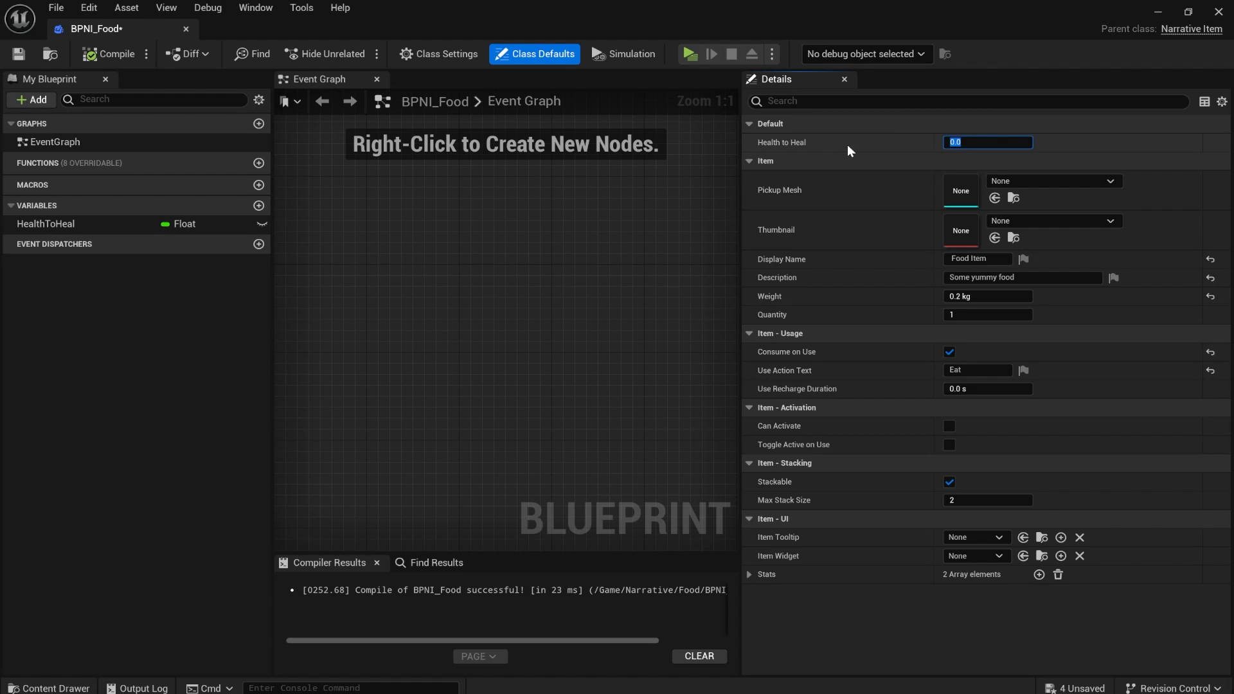
{"action": "type", "text": "20.0"}
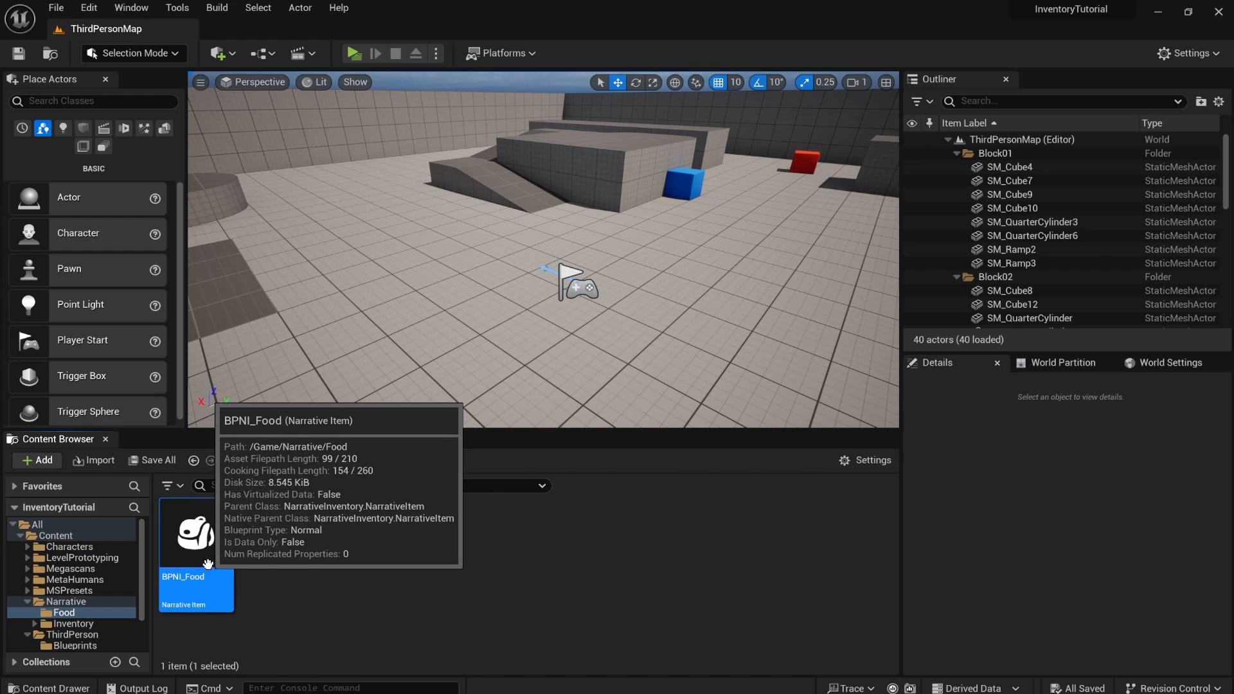
Step: Create Food_Apple, Food_Baguette and Food_ChickenNugget as BPNI_Food child blueprints, then open the nugget
{"action": "right_click", "coordinate": [196, 535]}
{"action": "type", "text": "F"}
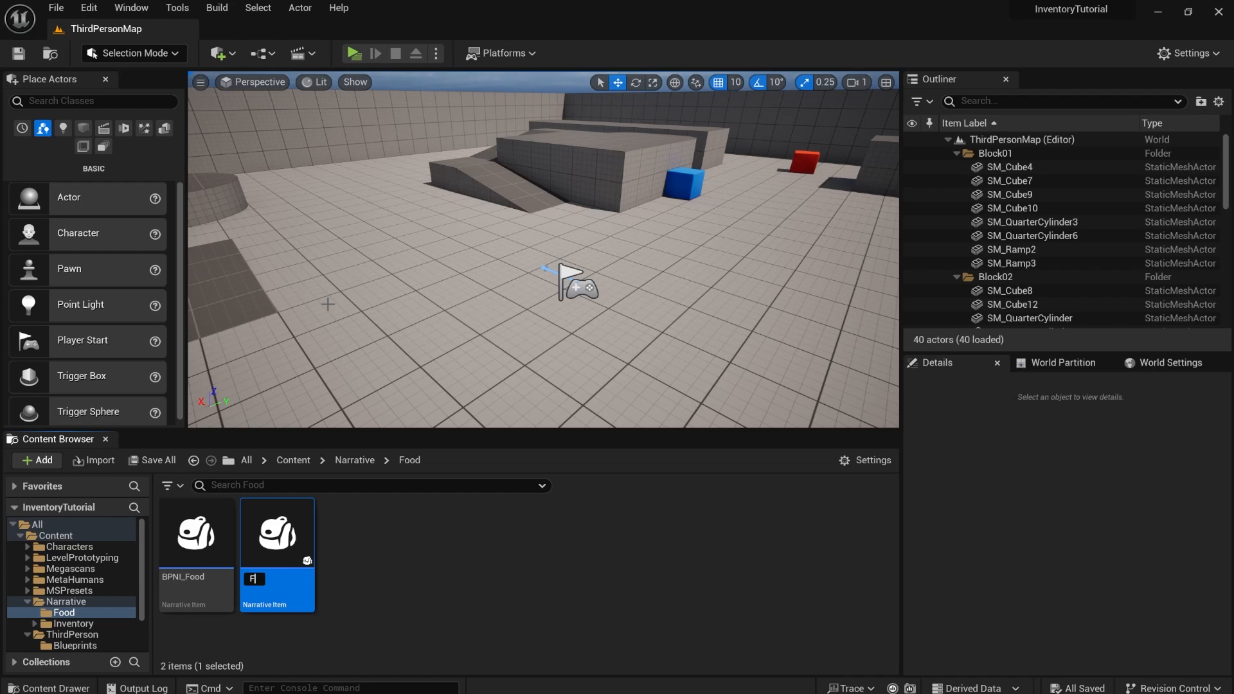
{"action": "type", "text": "d_ChickenNugget"}
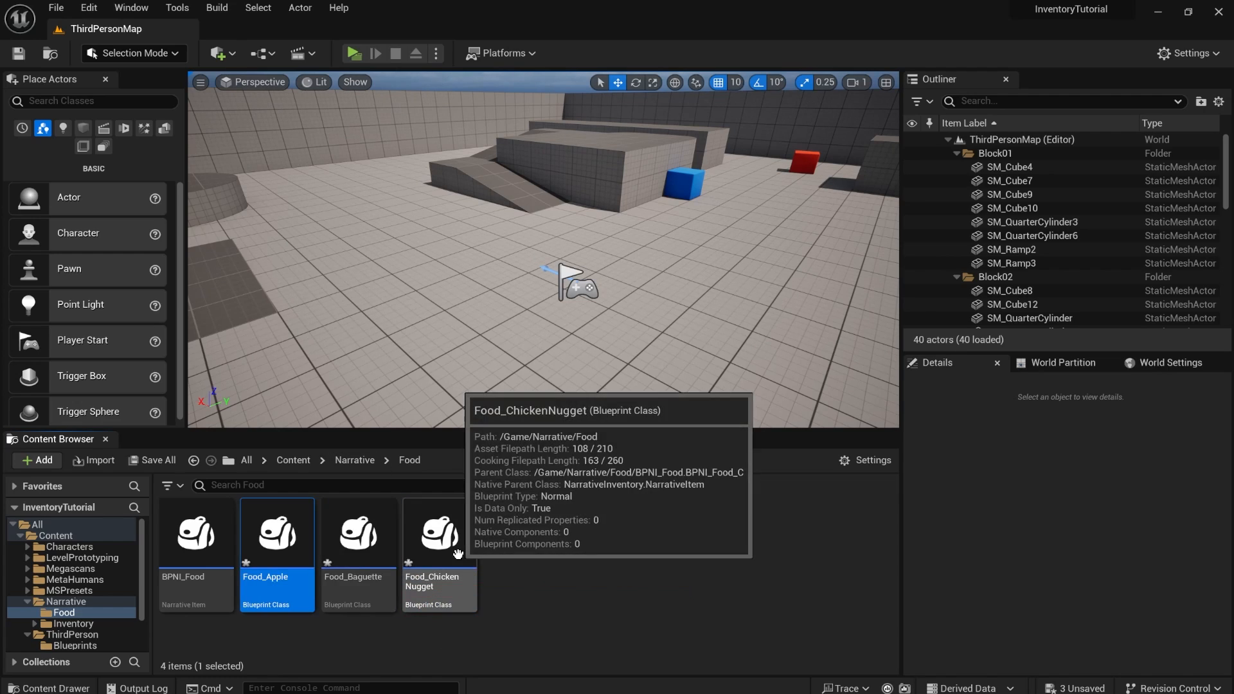
{"action": "double_click", "coordinate": [438, 533]}
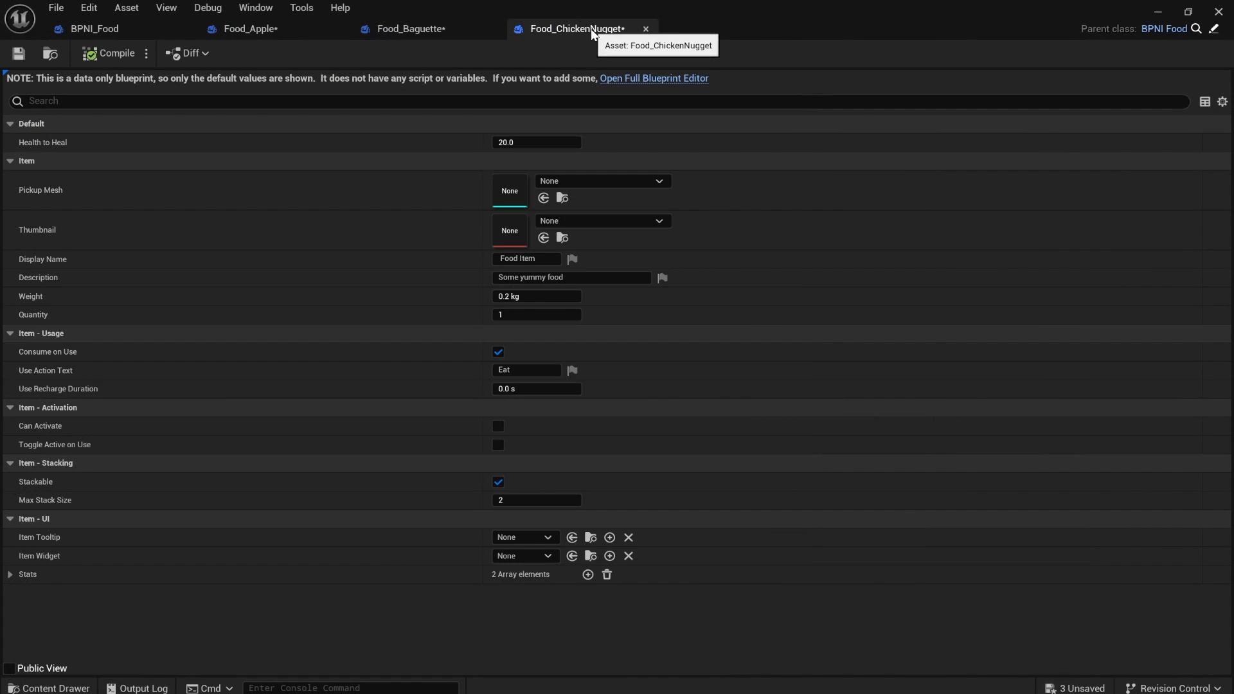
Step: Give Chicken Nugget Health to Heal 15, nugget mesh and thumbnail, and a joke description
{"action": "left_click", "coordinate": [537, 142]}
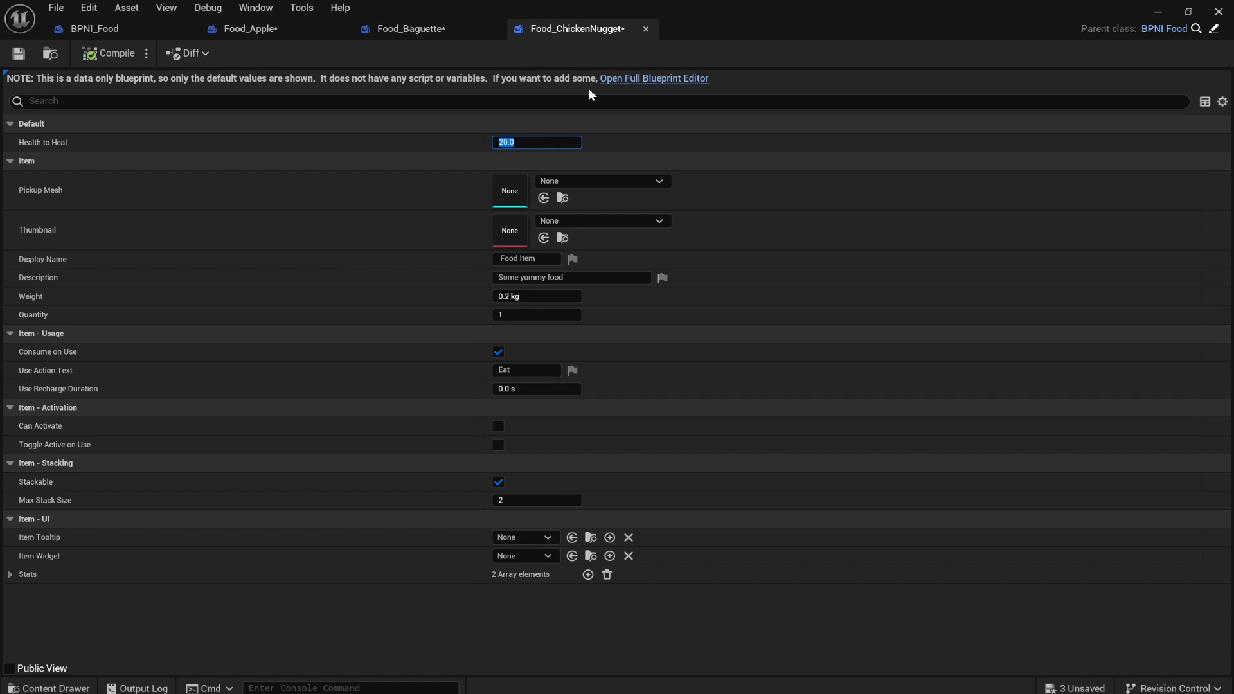
{"action": "type", "text": "15.0"}
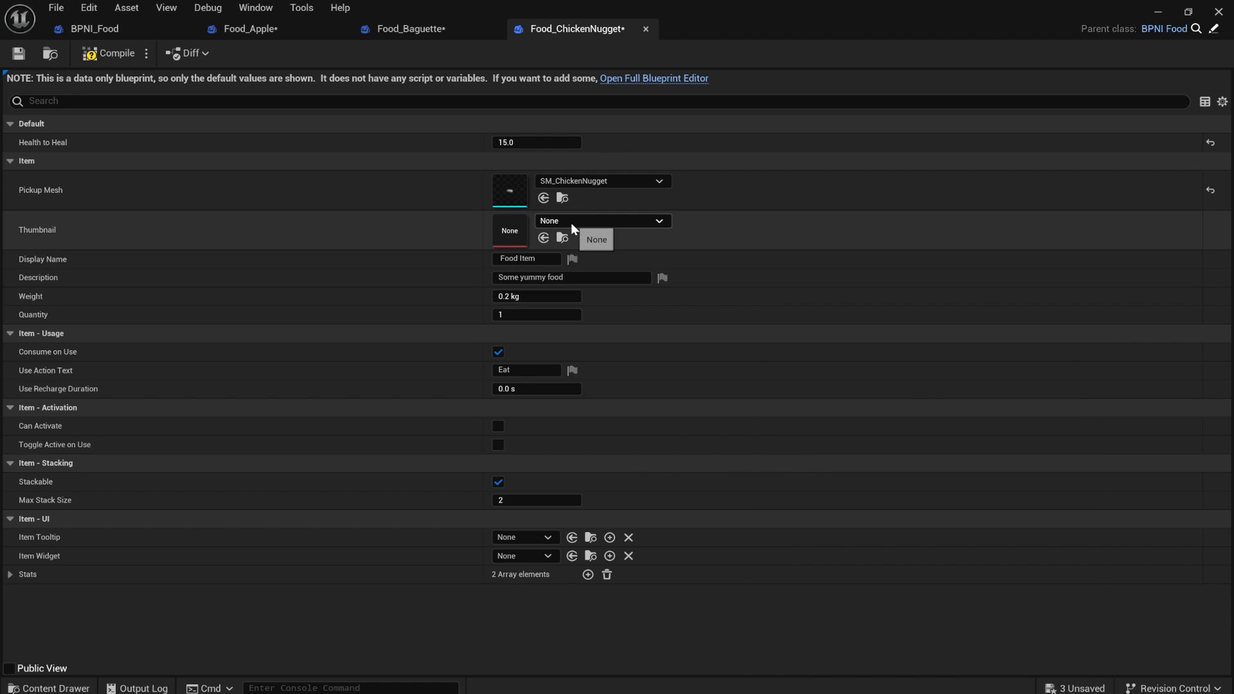
{"action": "type", "text": "nugget"}
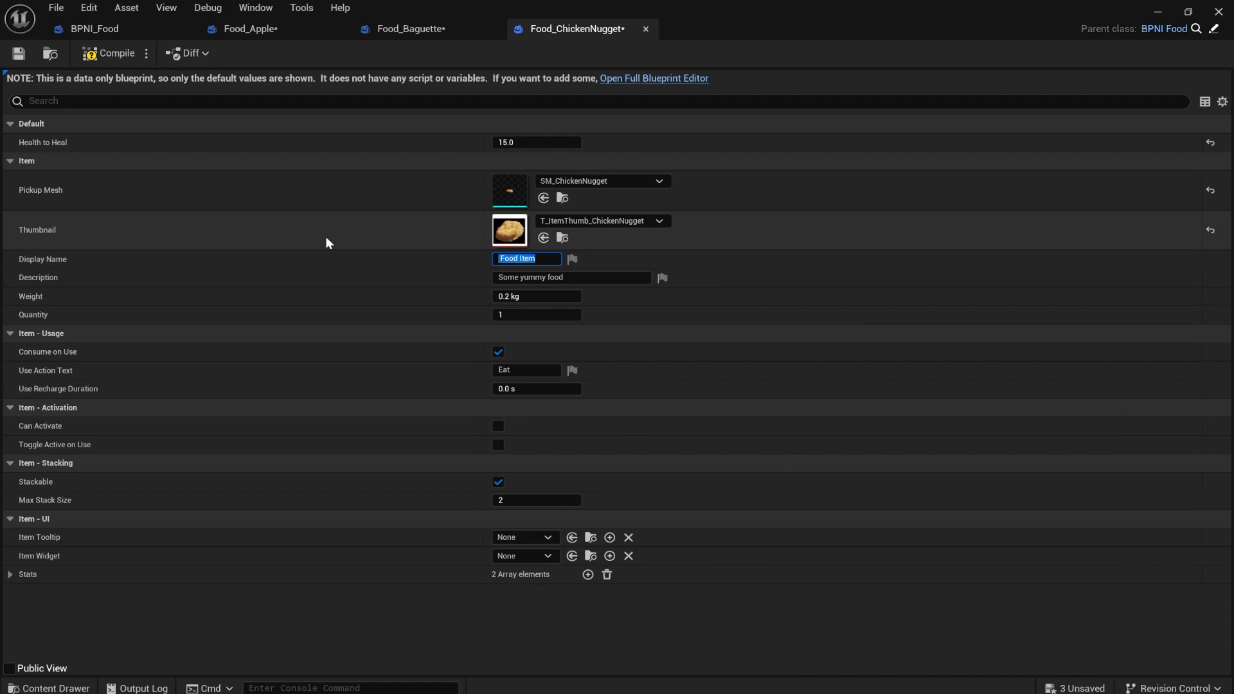
{"action": "type", "text": "Chicken Nugget"}
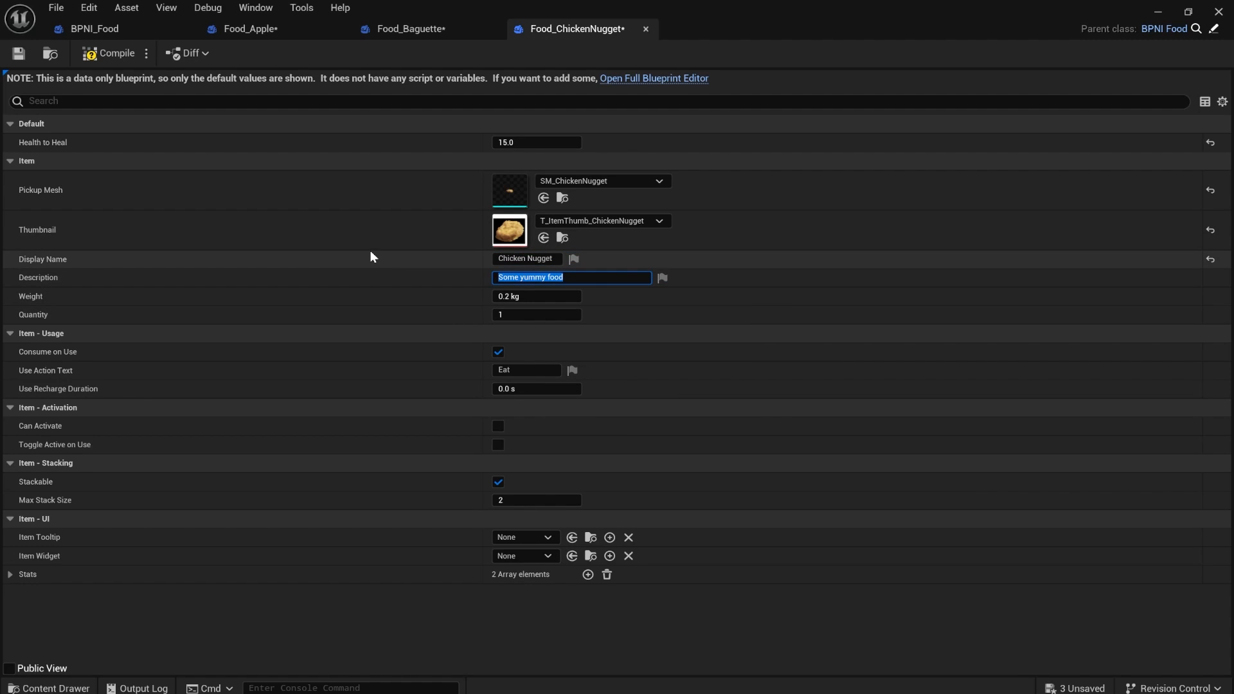
{"action": "type", "text": "Is it"}
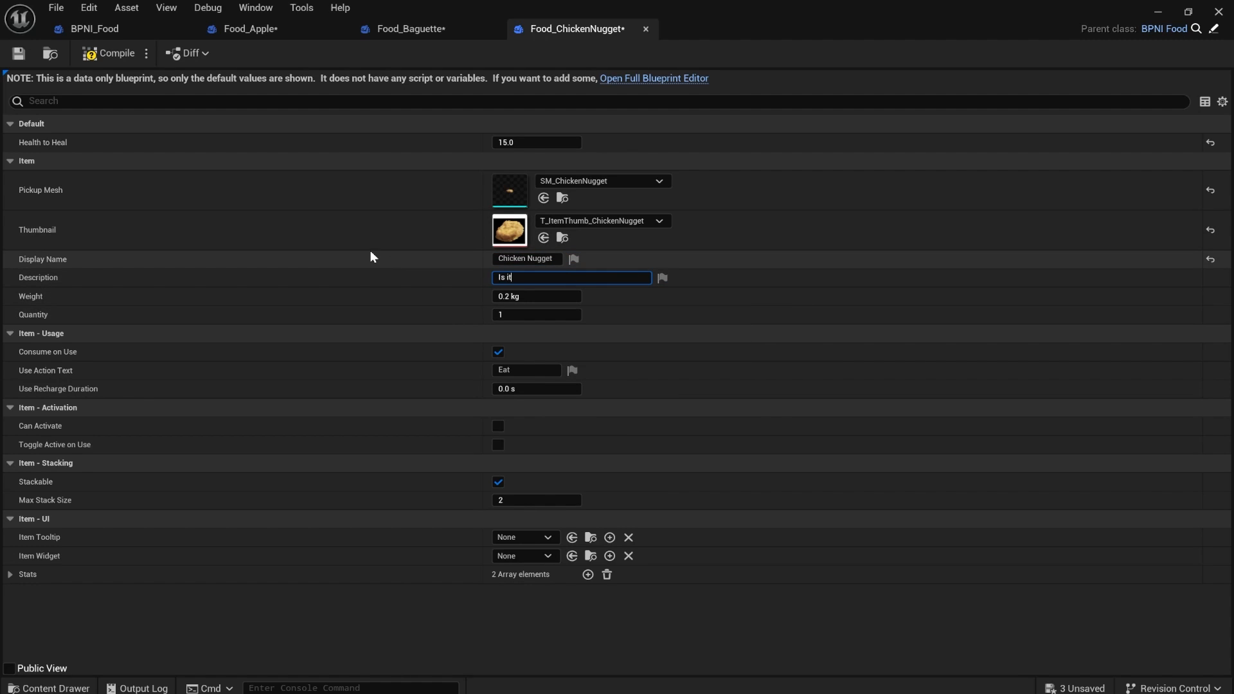
{"action": "type", "text": "real chicken? Who knows?"}
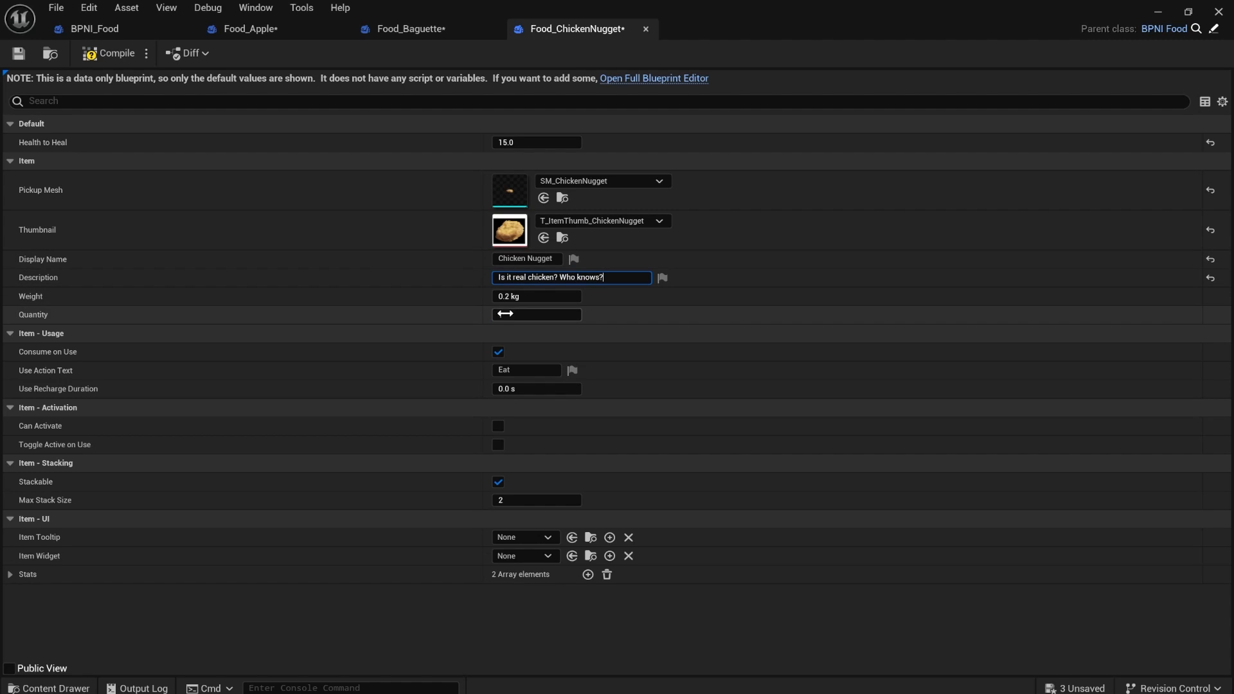
Step: Set the nugget's weight to 0.1, then review the Baguette and Apple items
{"action": "left_click", "coordinate": [536, 296]}
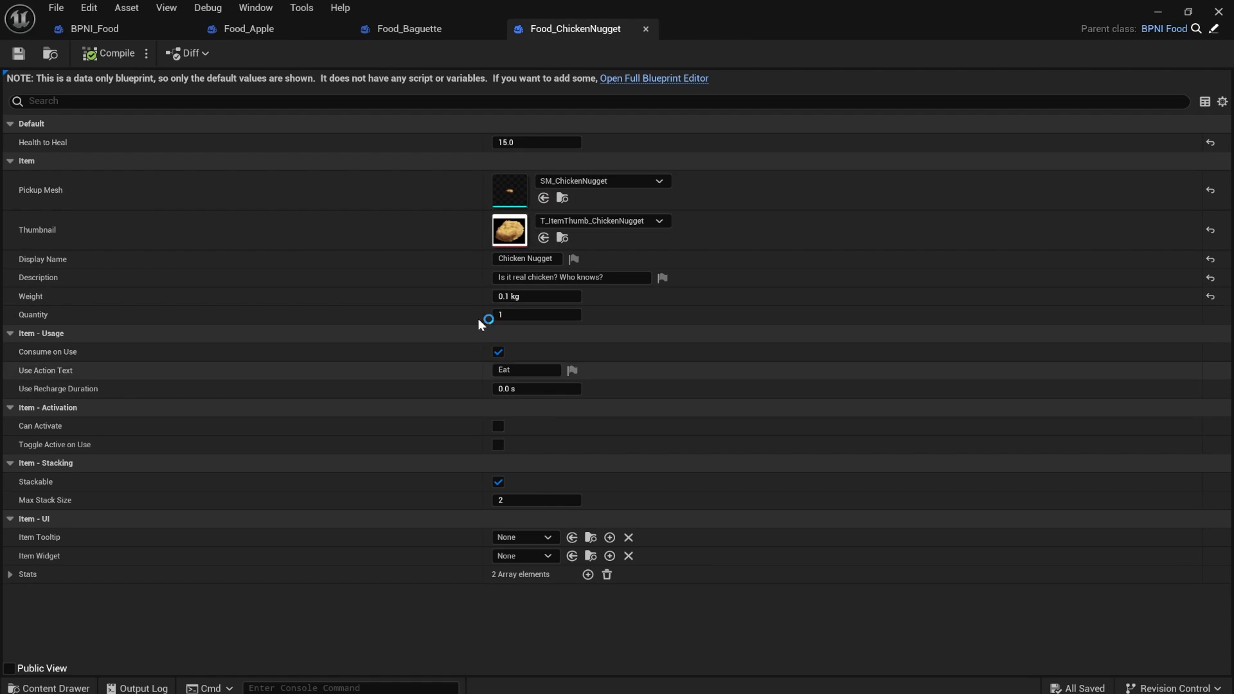
{"action": "left_click", "coordinate": [409, 28]}
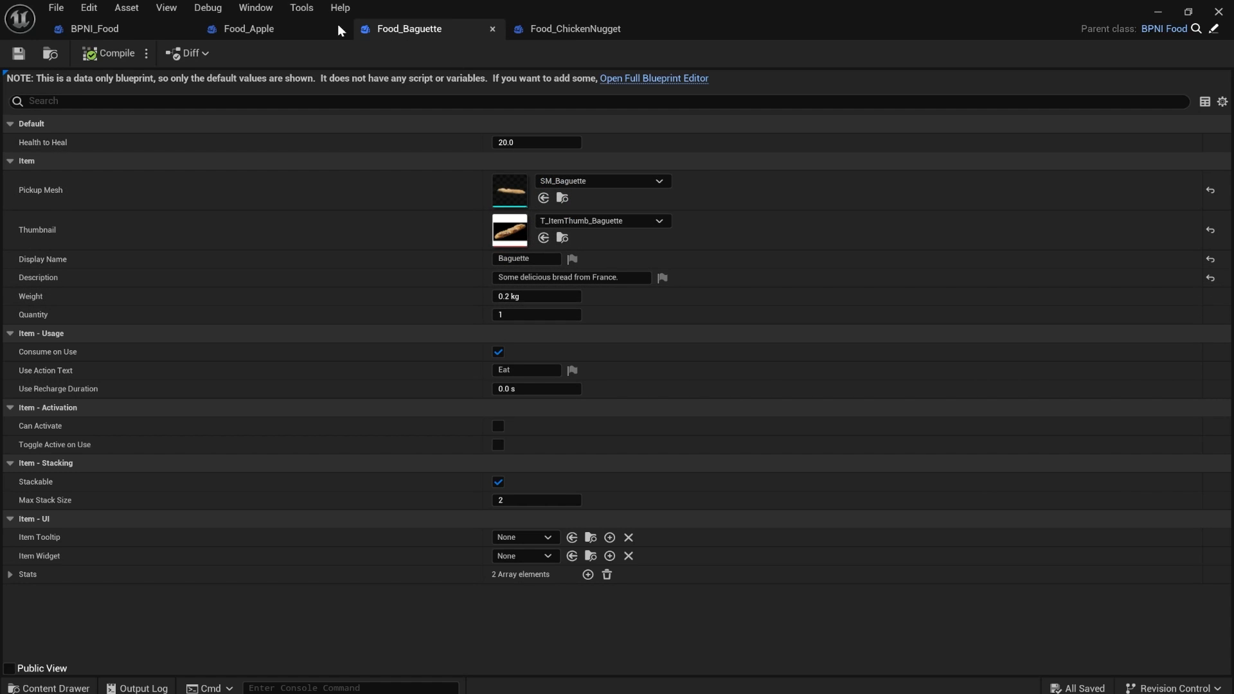
{"action": "left_click", "coordinate": [248, 28]}
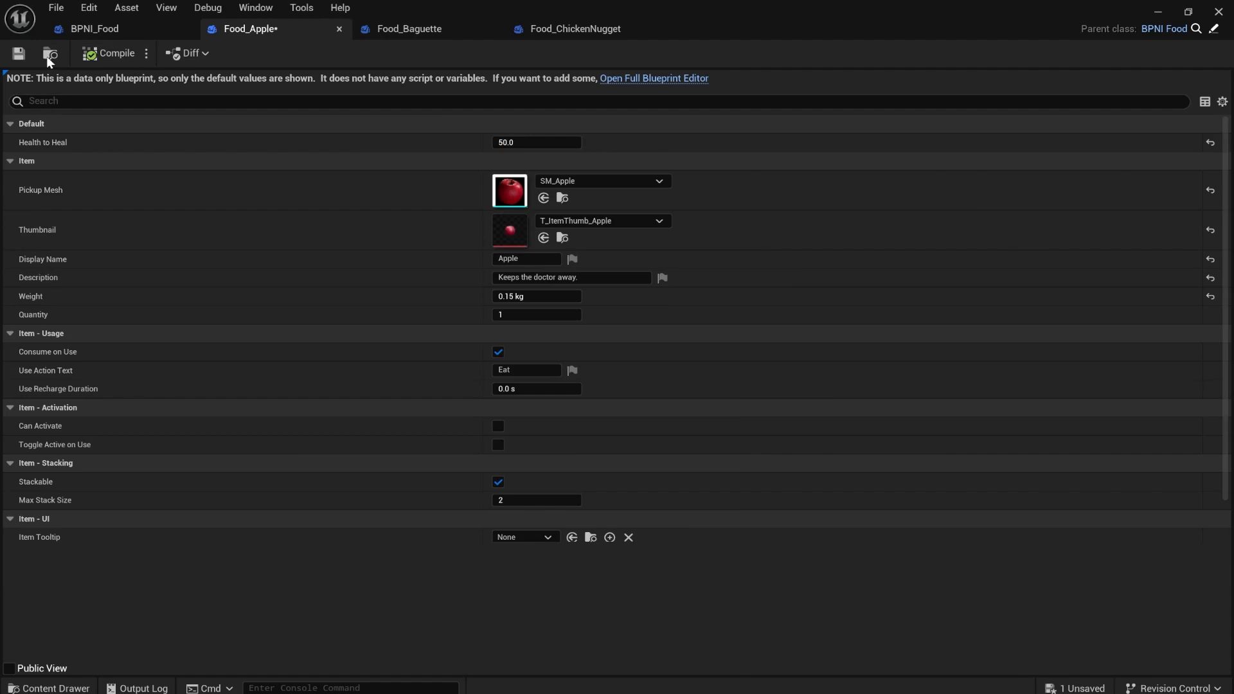
Step: Save the apple, set BPNI_Food's Max Stack Size to 10 and compile
{"action": "left_click", "coordinate": [93, 28]}
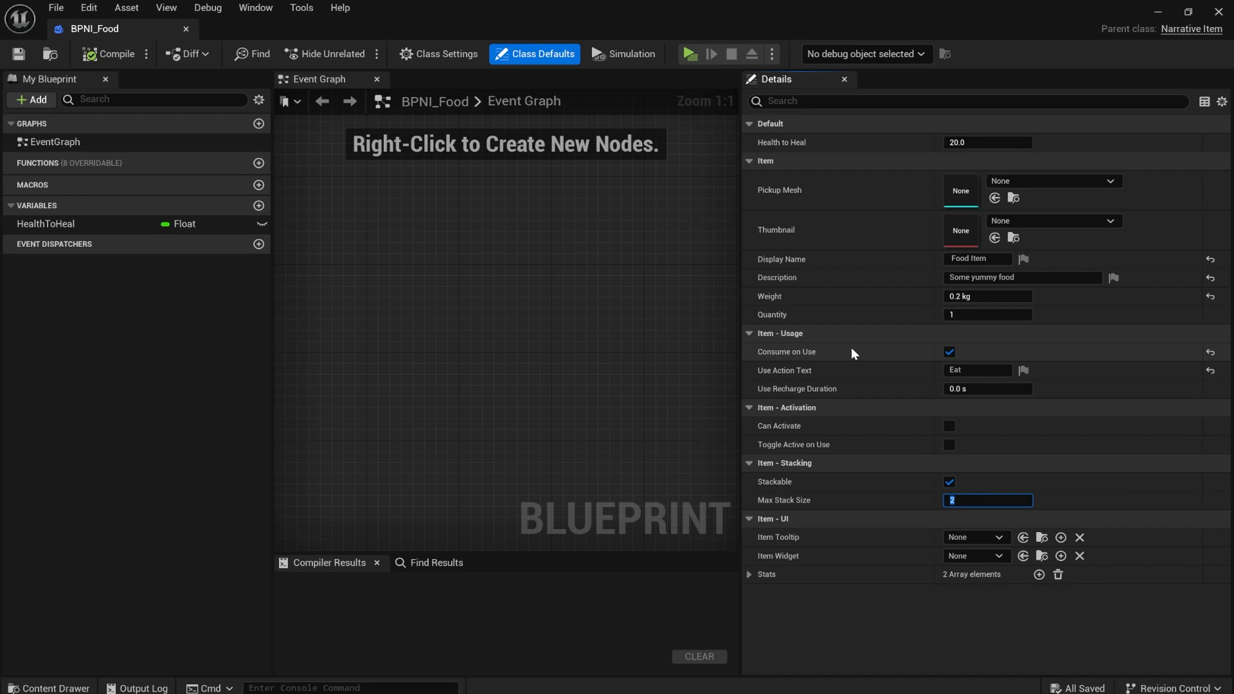
{"action": "type", "text": "10"}
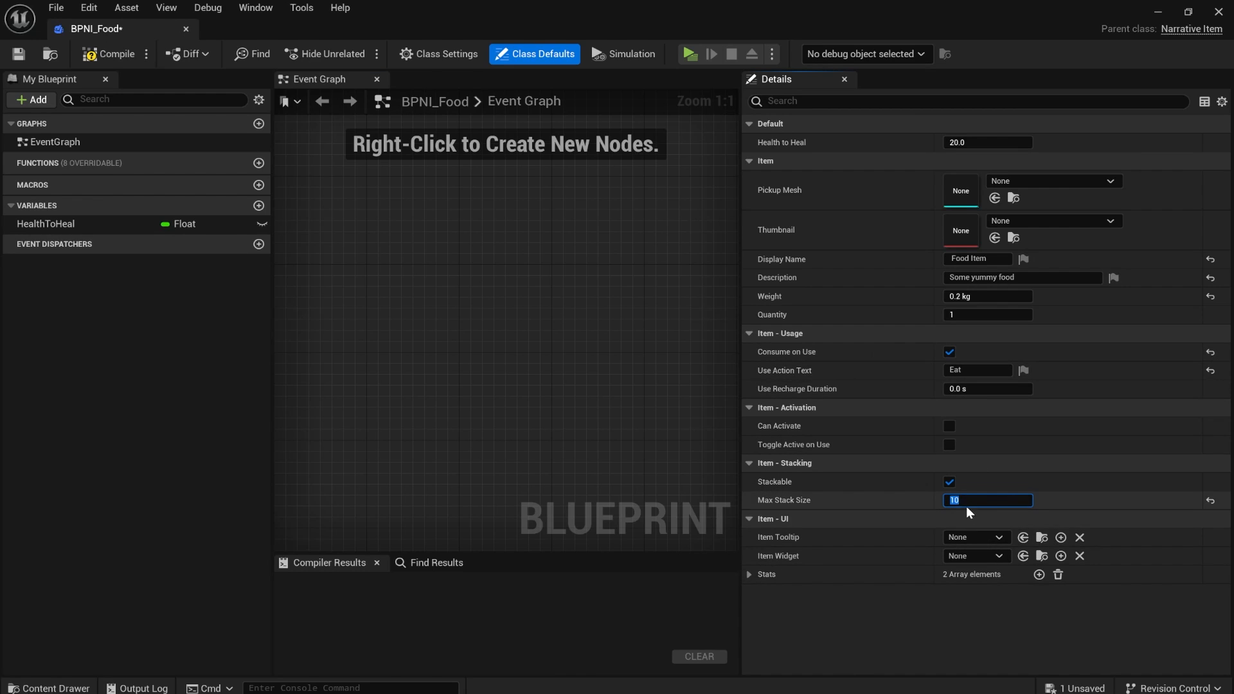
{"action": "left_click", "coordinate": [114, 54]}
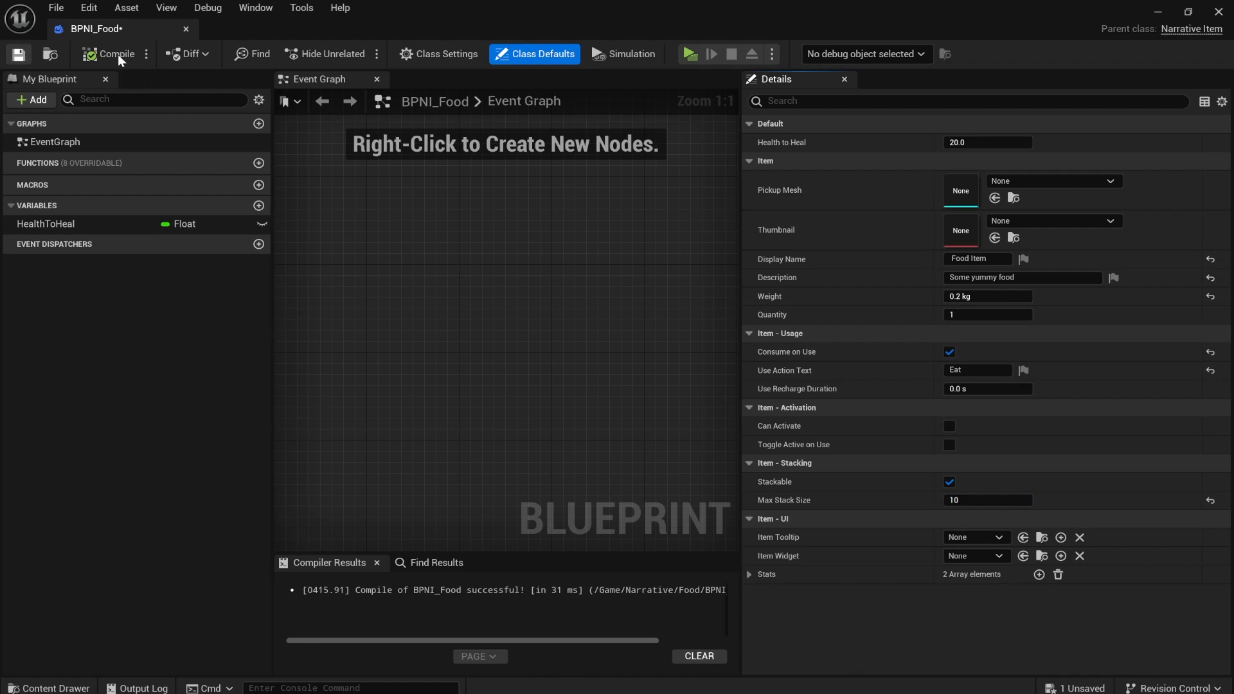
Step: Add Food Apple, Food Baguette and Food Chicken Nugget as BP_PlayerState default items, apple quantity 5
{"action": "left_click", "coordinate": [255, 28]}
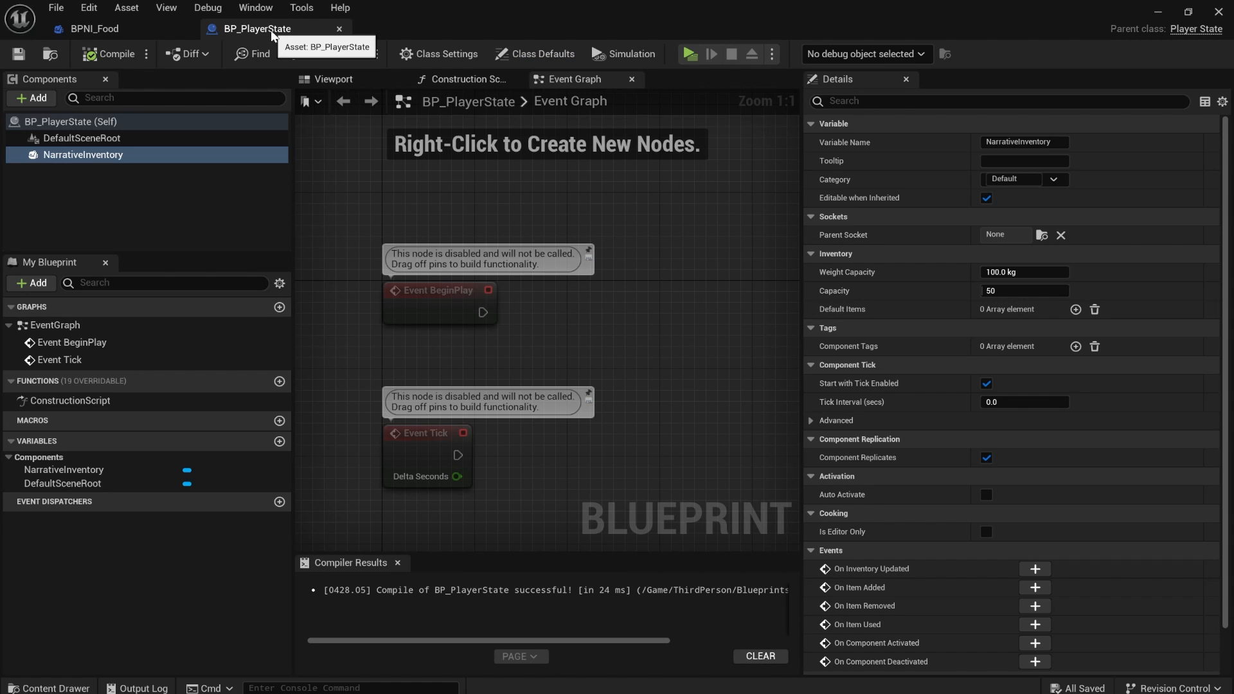
{"action": "left_click", "coordinate": [1075, 308]}
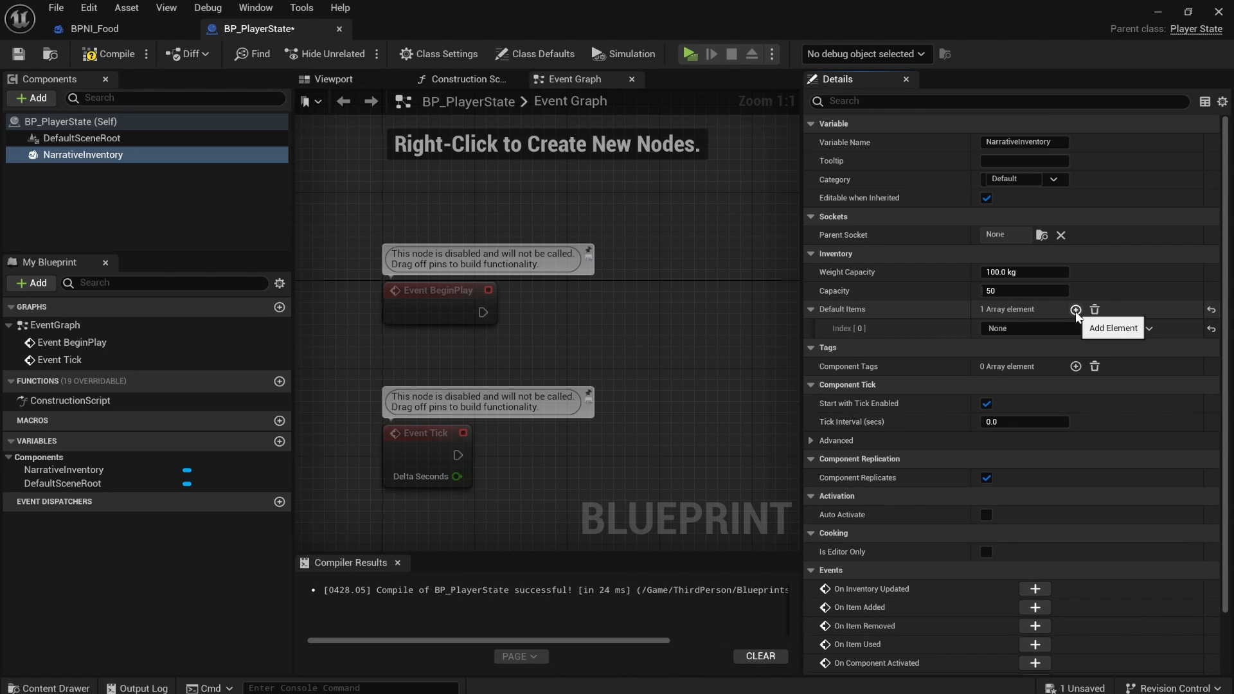
{"action": "left_click", "coordinate": [1075, 308]}
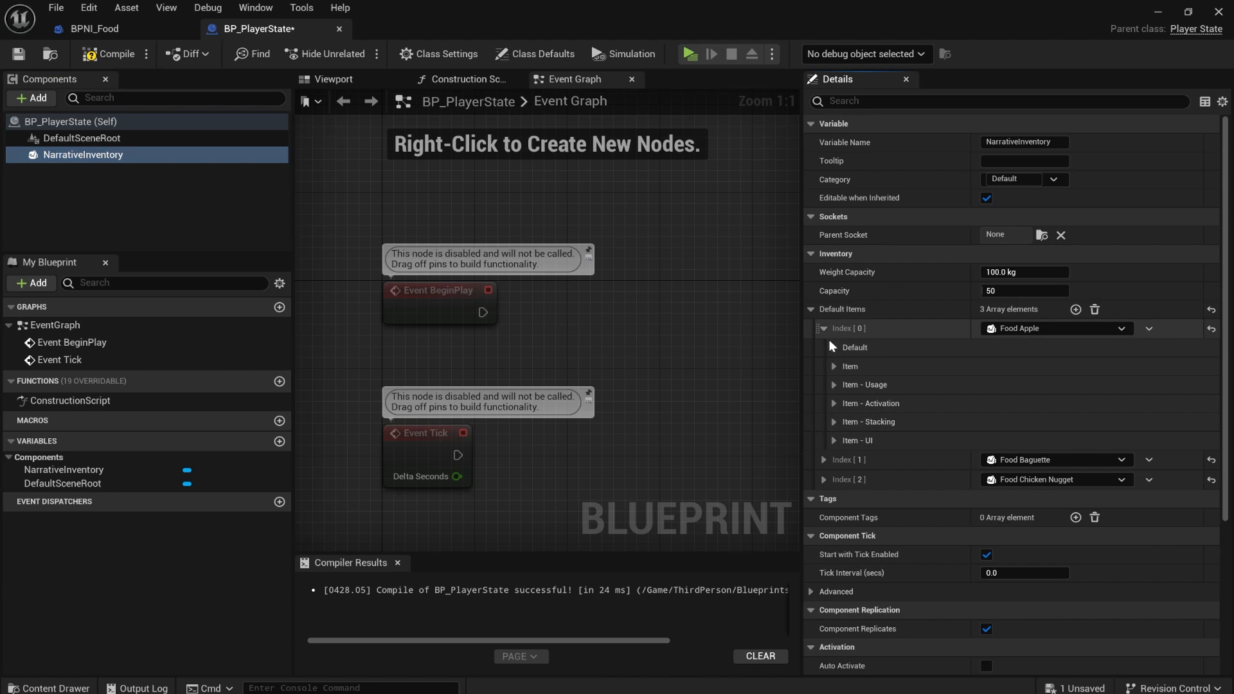
{"action": "left_click", "coordinate": [835, 366]}
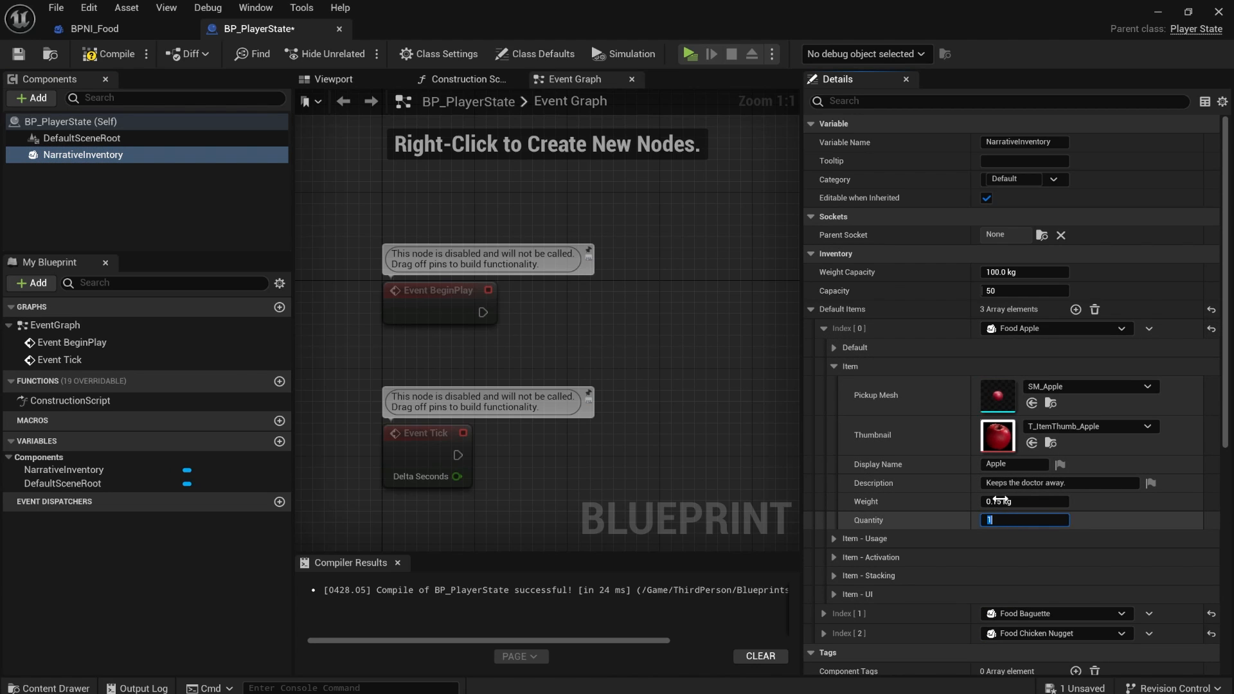
{"action": "type", "text": "5"}
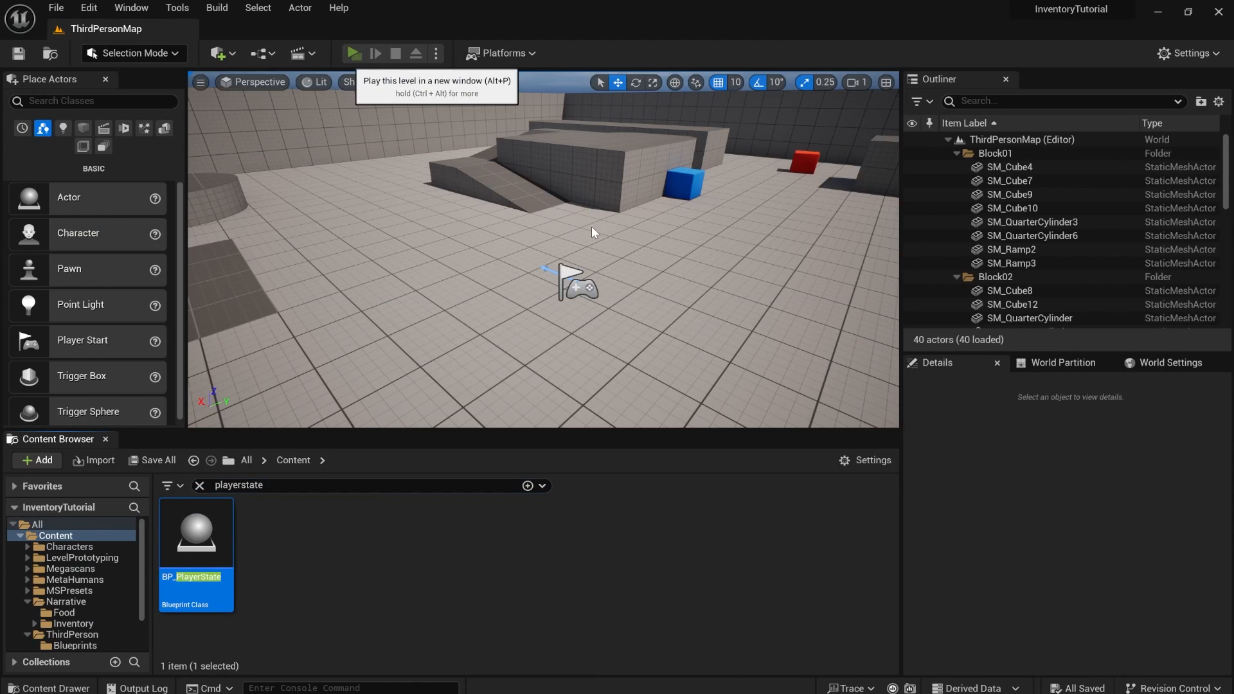
Step: Playtest in a new window and check the inventory holds five apples and a baguette
{"action": "left_click", "coordinate": [354, 52]}
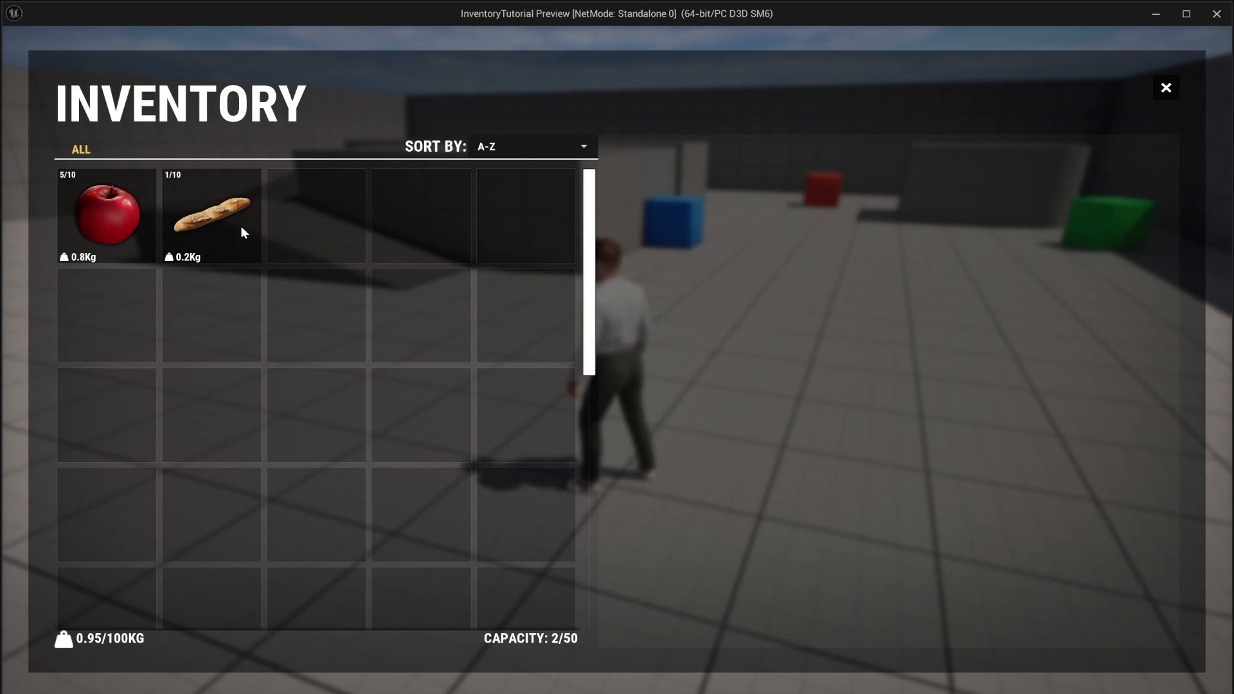
{"action": "left_click", "coordinate": [106, 214]}
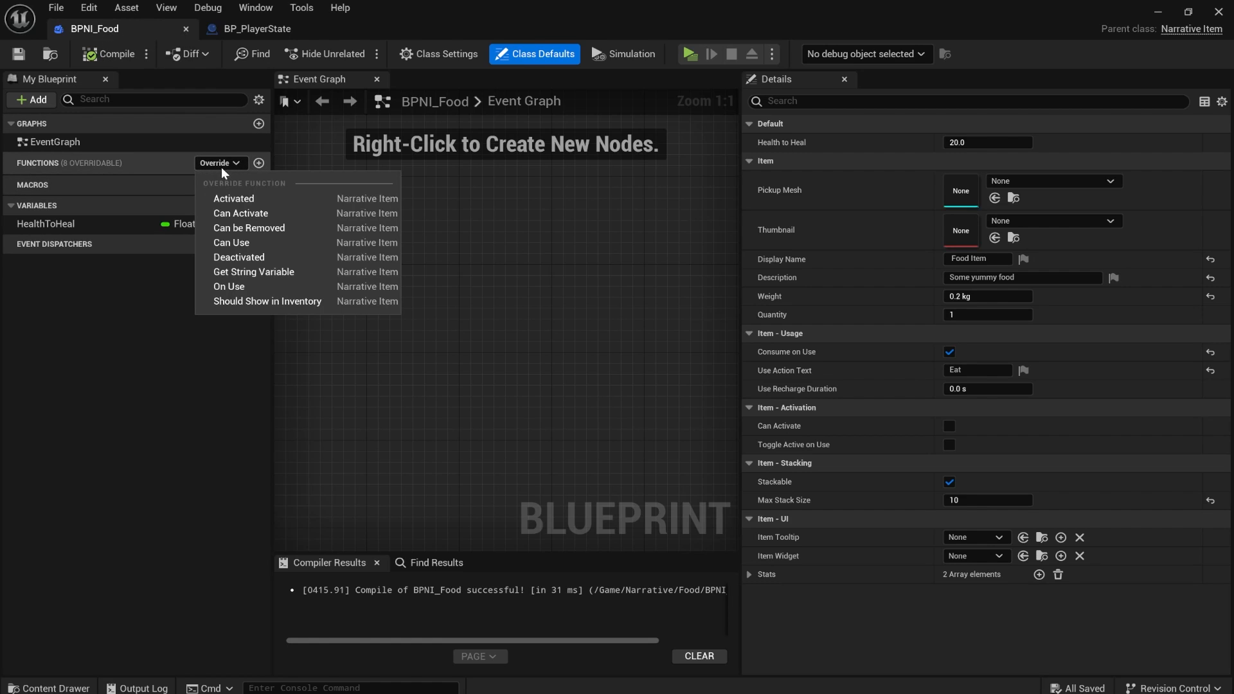
Step: Override On Use to print 'You healed' appended with HealthToHeal, then save BPNI_Food
{"action": "left_click", "coordinate": [228, 287]}
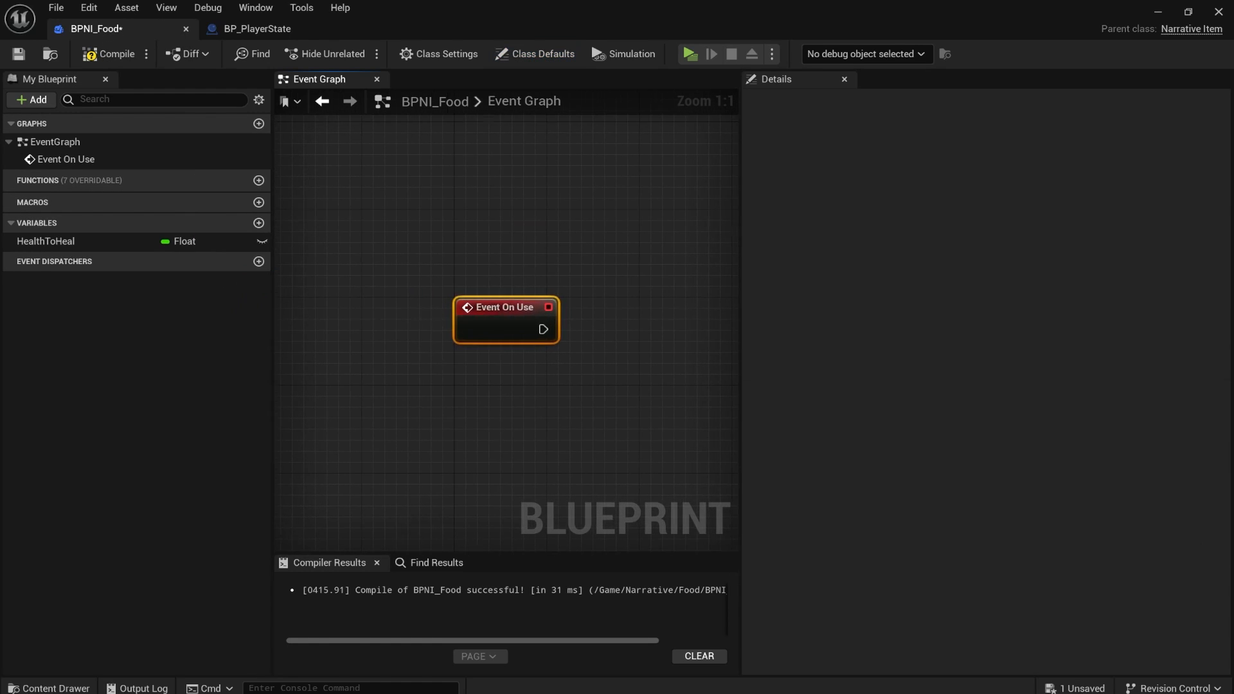
{"action": "type", "text": "get ow"}
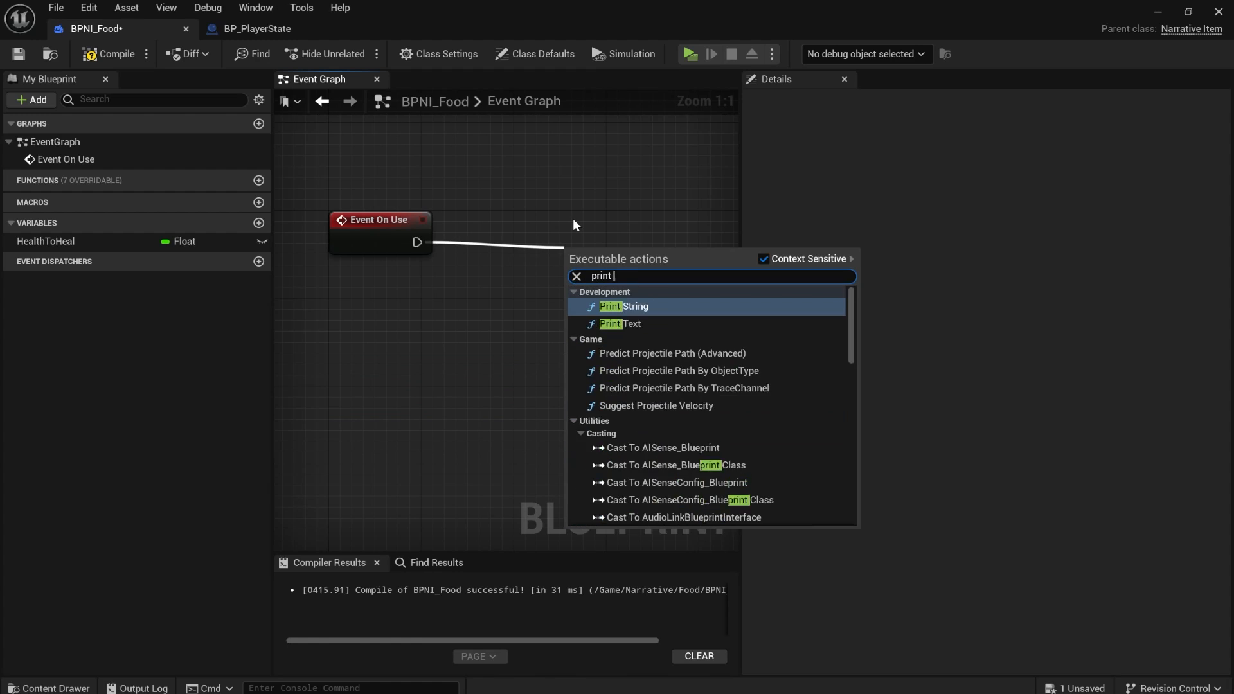
{"action": "left_click", "coordinate": [623, 306]}
{"action": "type", "text": "appen"}
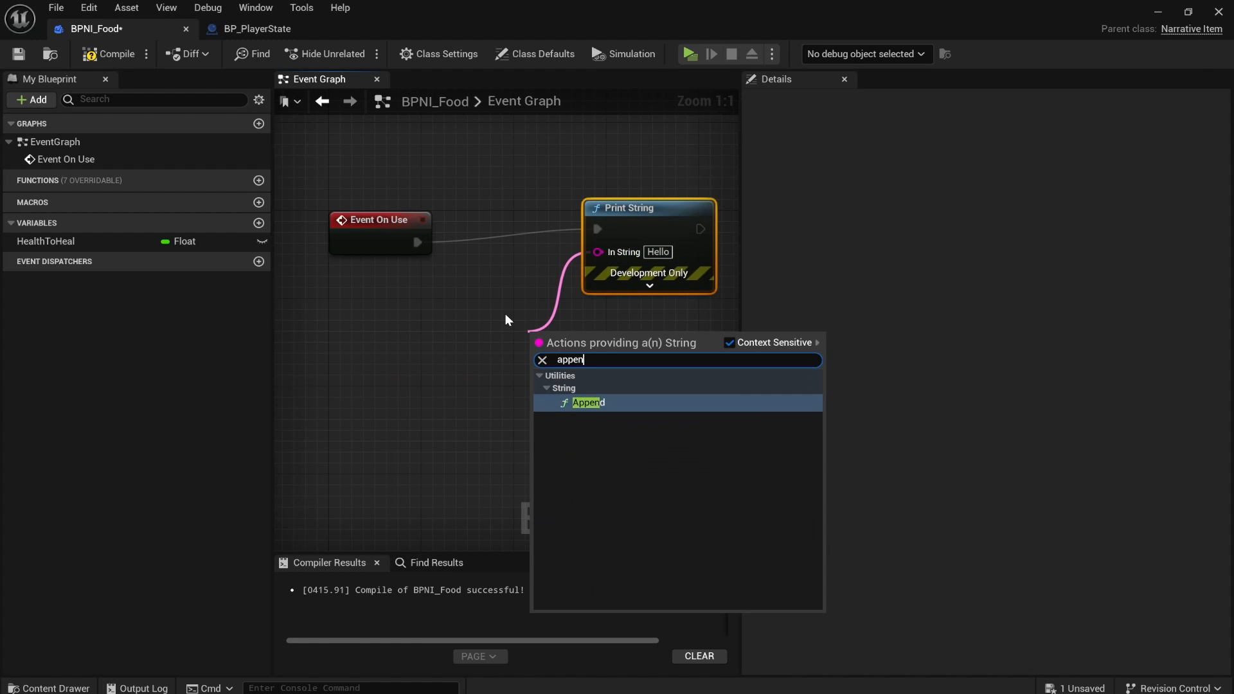
{"action": "left_click", "coordinate": [587, 403]}
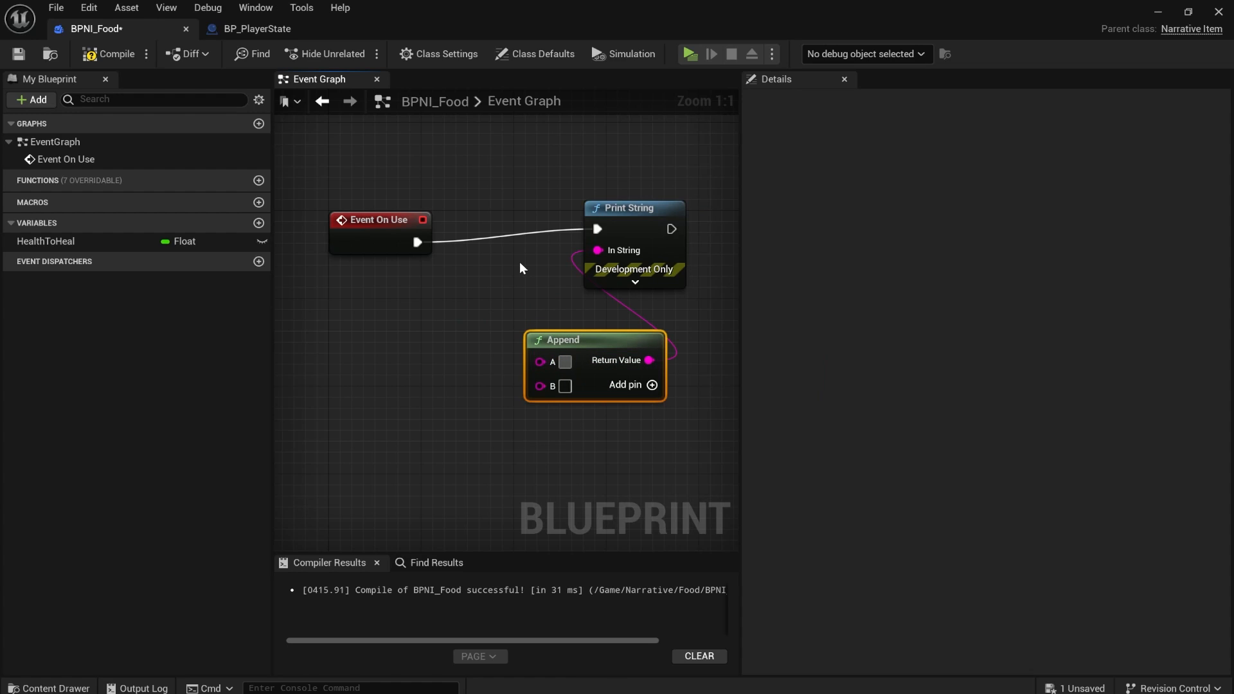
{"action": "type", "text": "You healed"}
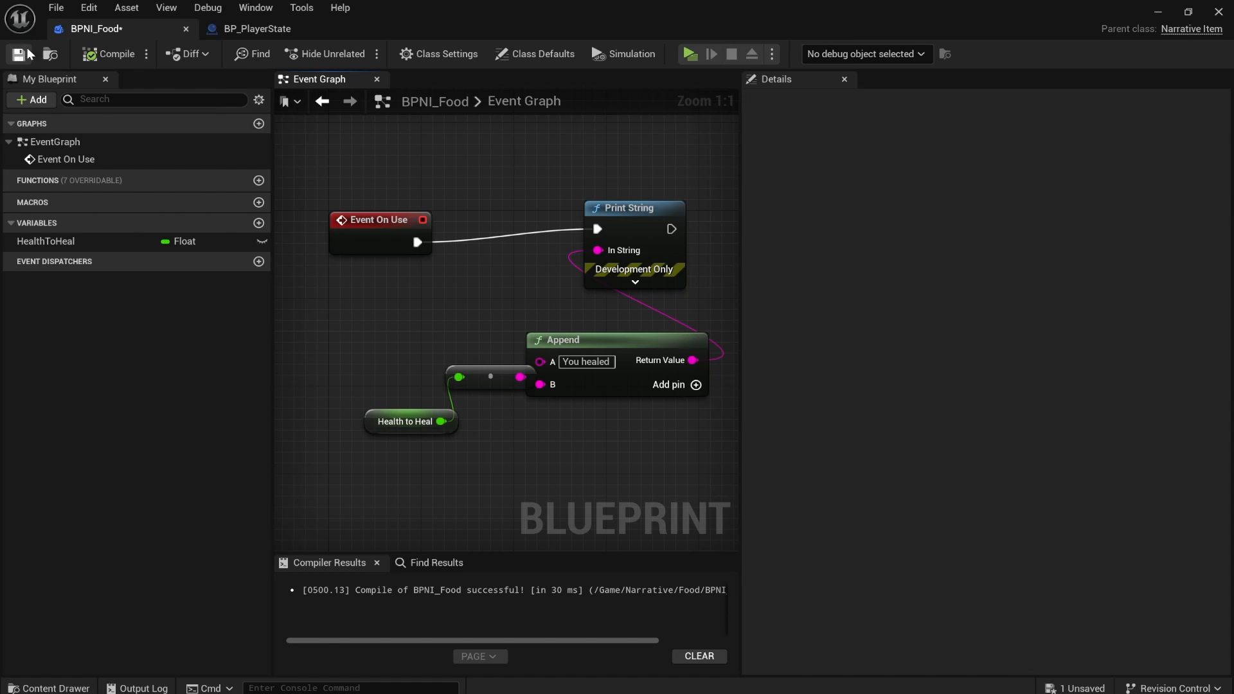
{"action": "left_click", "coordinate": [623, 54]}
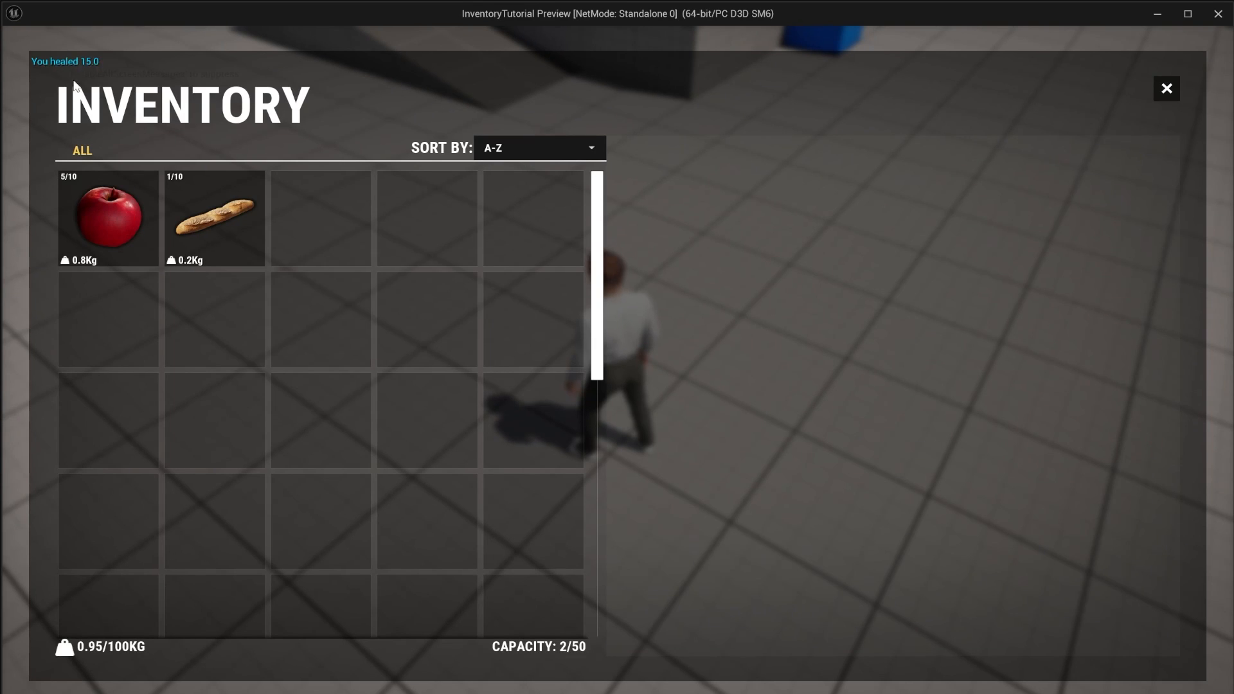
Step: In the playtest, eat food and apples to see 'You healed' messages
{"action": "double_click", "coordinate": [108, 218]}
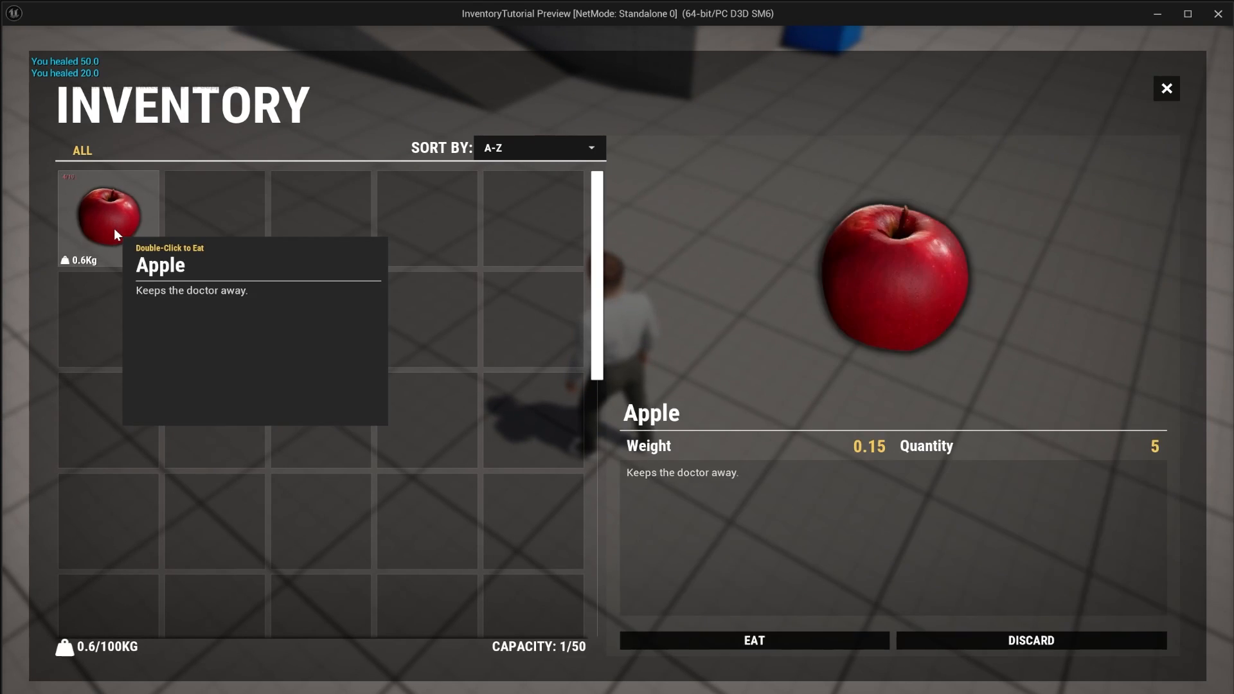
{"action": "double_click", "coordinate": [108, 217]}
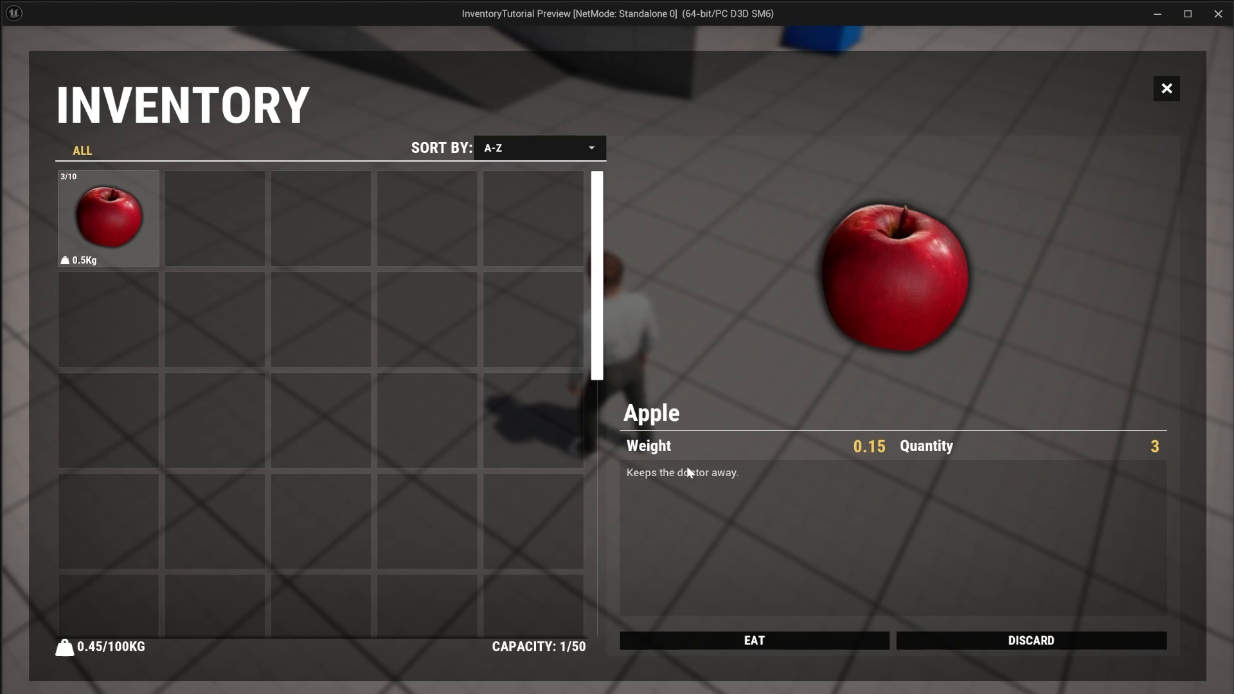
{"action": "mouse_move", "coordinate": [665, 453]}
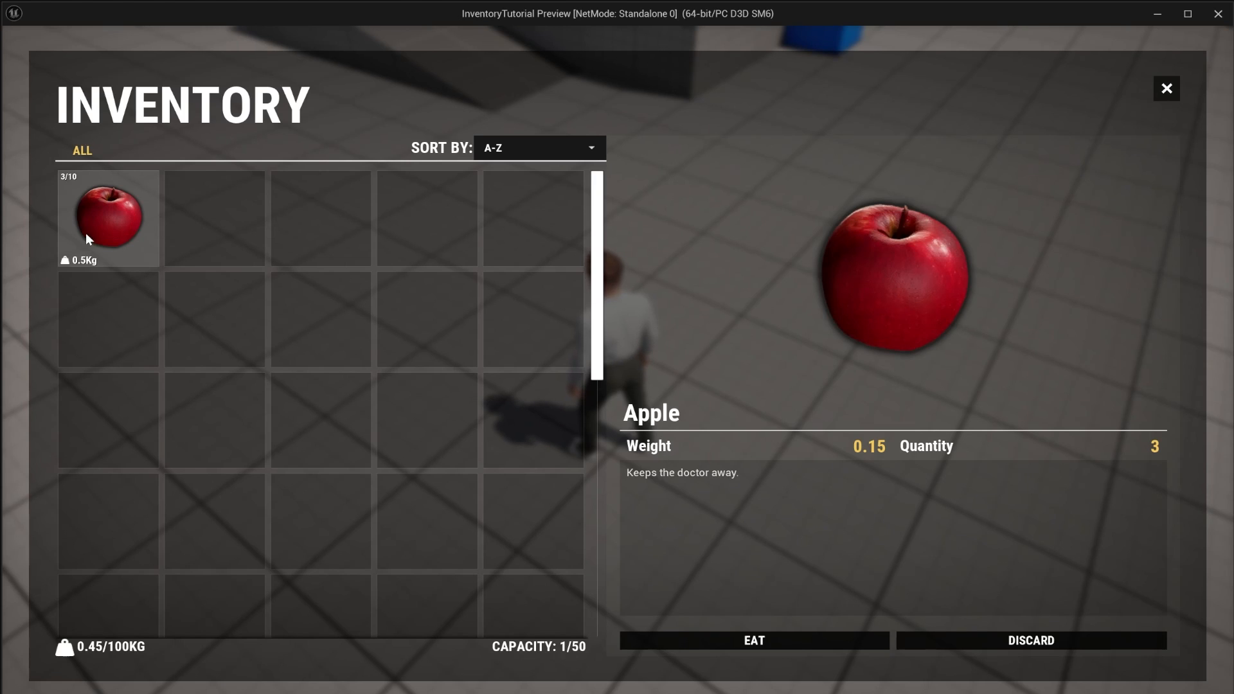
{"action": "mouse_move", "coordinate": [946, 460]}
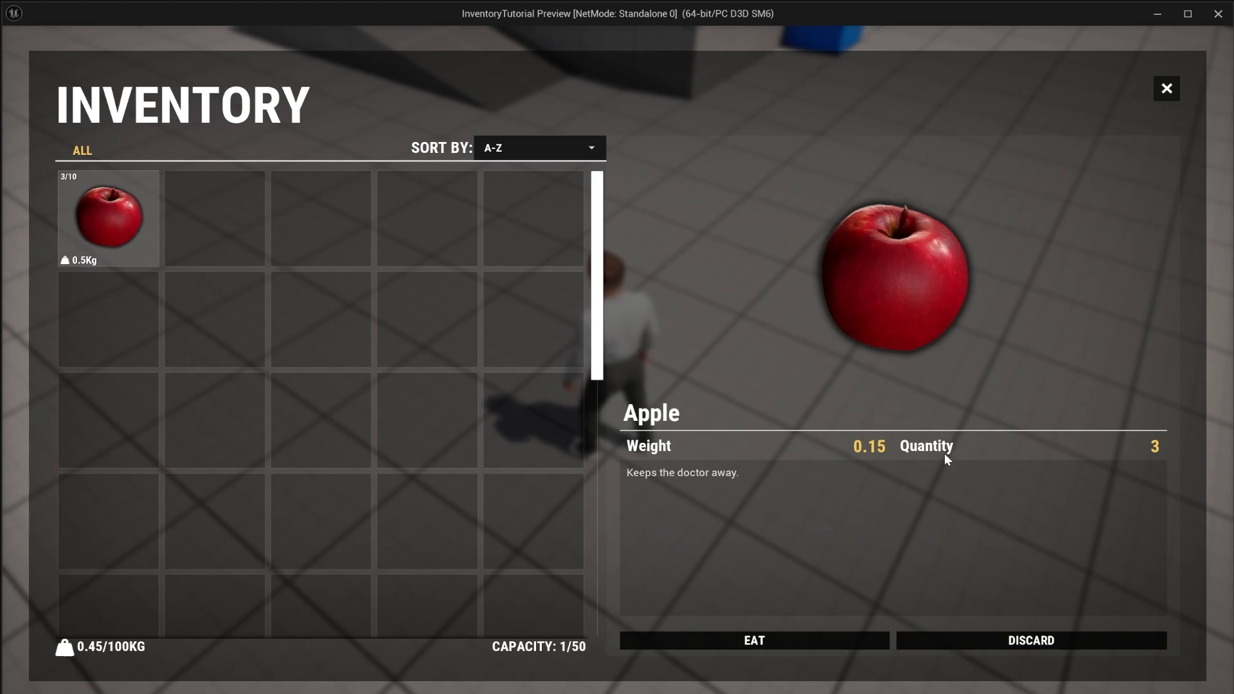
{"action": "mouse_move", "coordinate": [651, 463]}
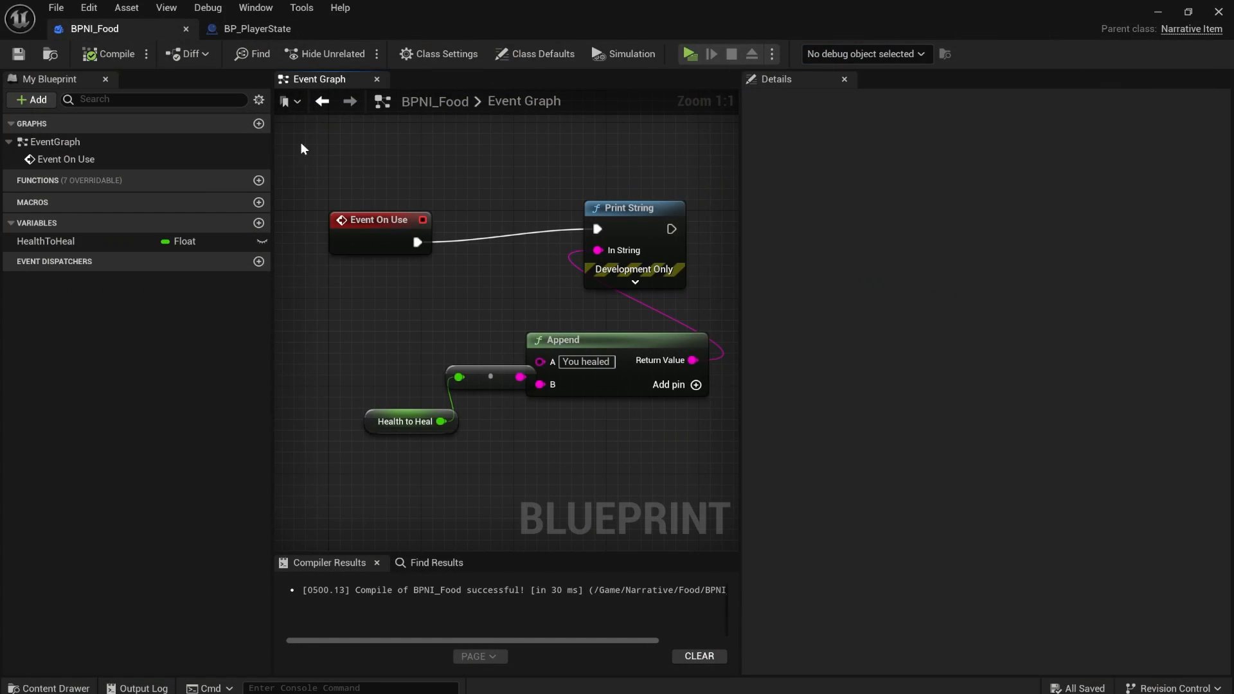
{"action": "mouse_move", "coordinate": [50, 53]}
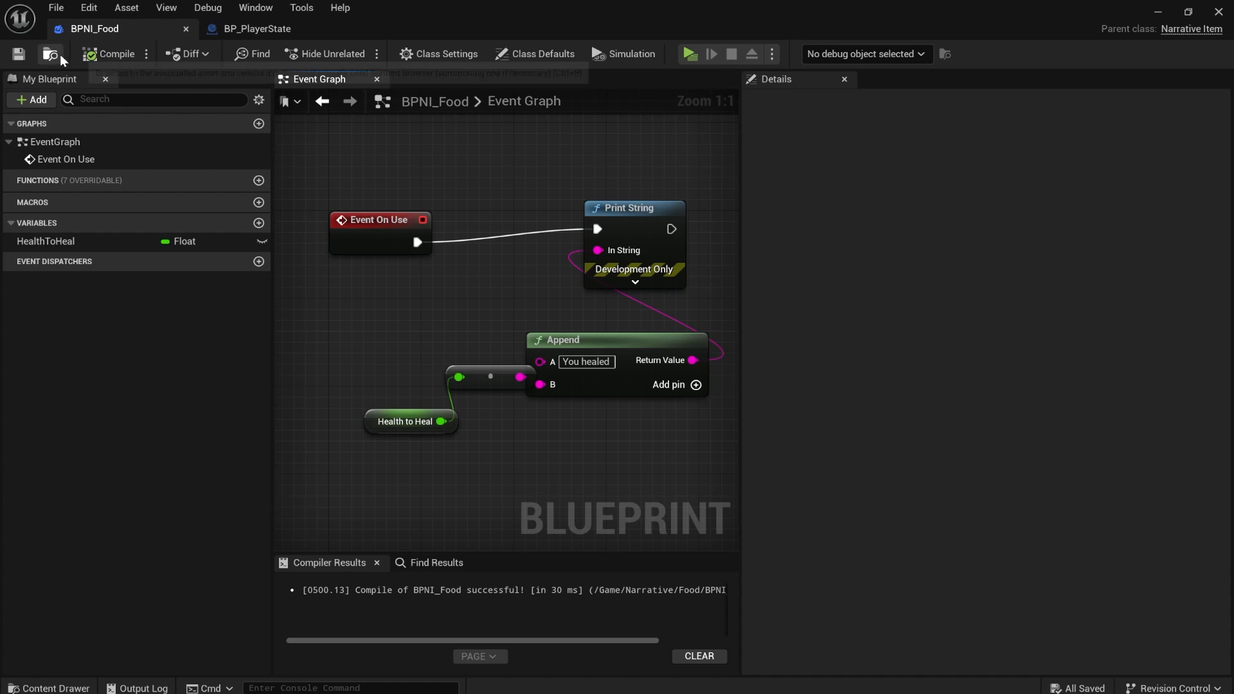
{"action": "mouse_move", "coordinate": [541, 54]}
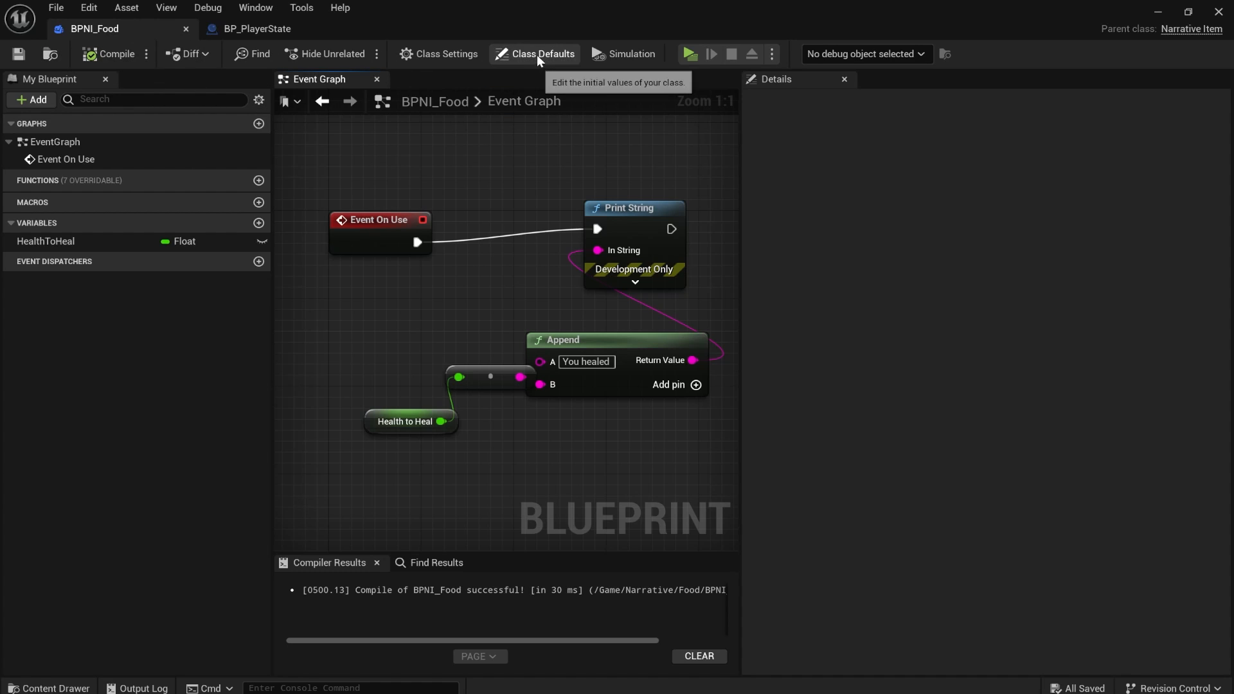
Step: Add a Health entry at index 2 of BPNI_Food's Stats array
{"action": "left_click", "coordinate": [540, 53]}
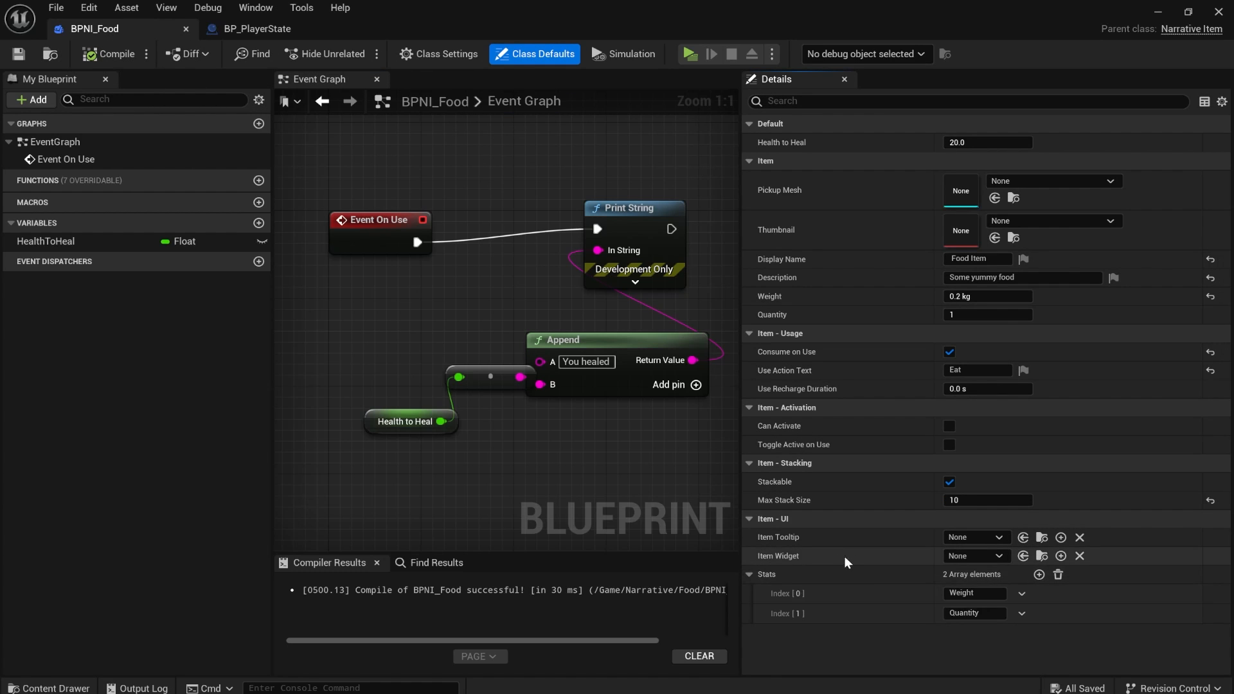
{"action": "left_click", "coordinate": [1038, 574]}
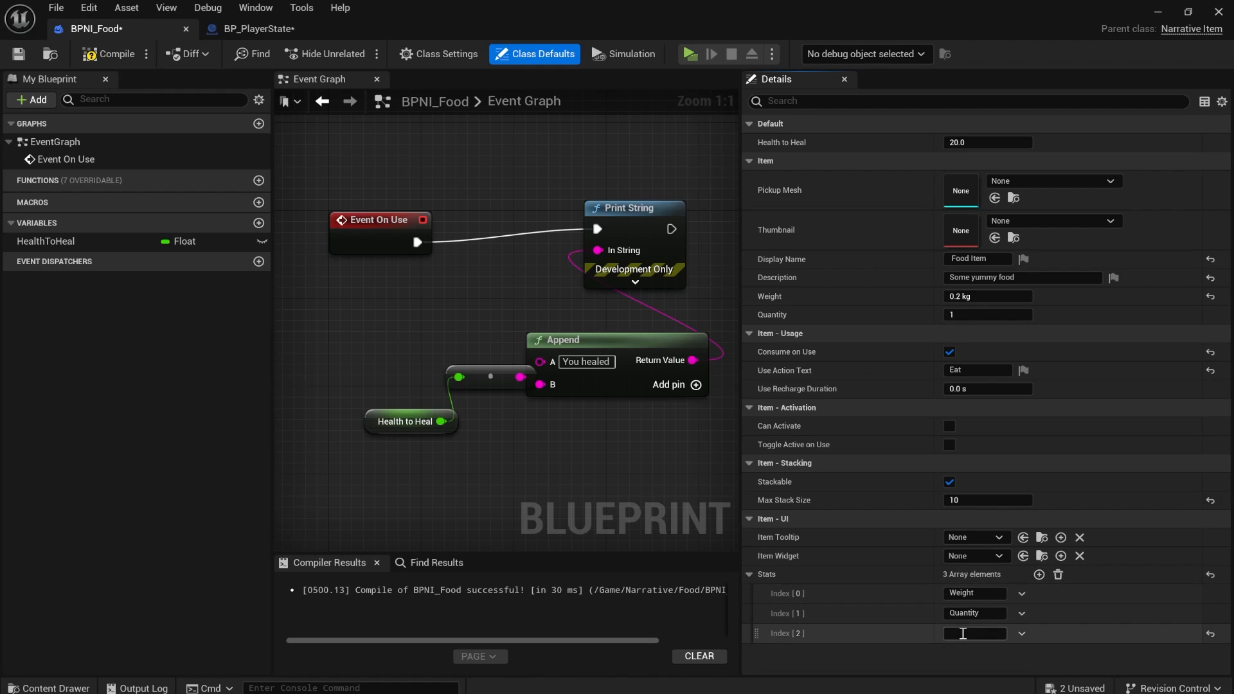
{"action": "type", "text": "Health"}
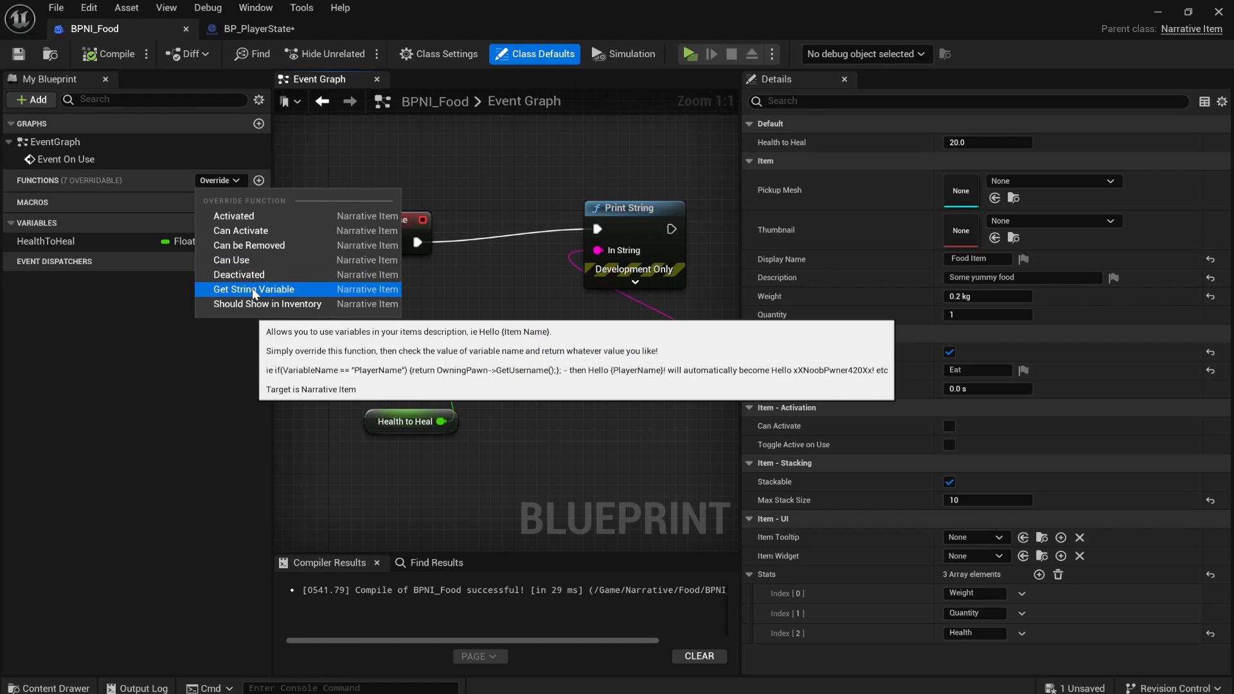
Step: Override Get String Variable with a Switch on String returning Health to Heal for 'Health', then compile
{"action": "left_click", "coordinate": [254, 288]}
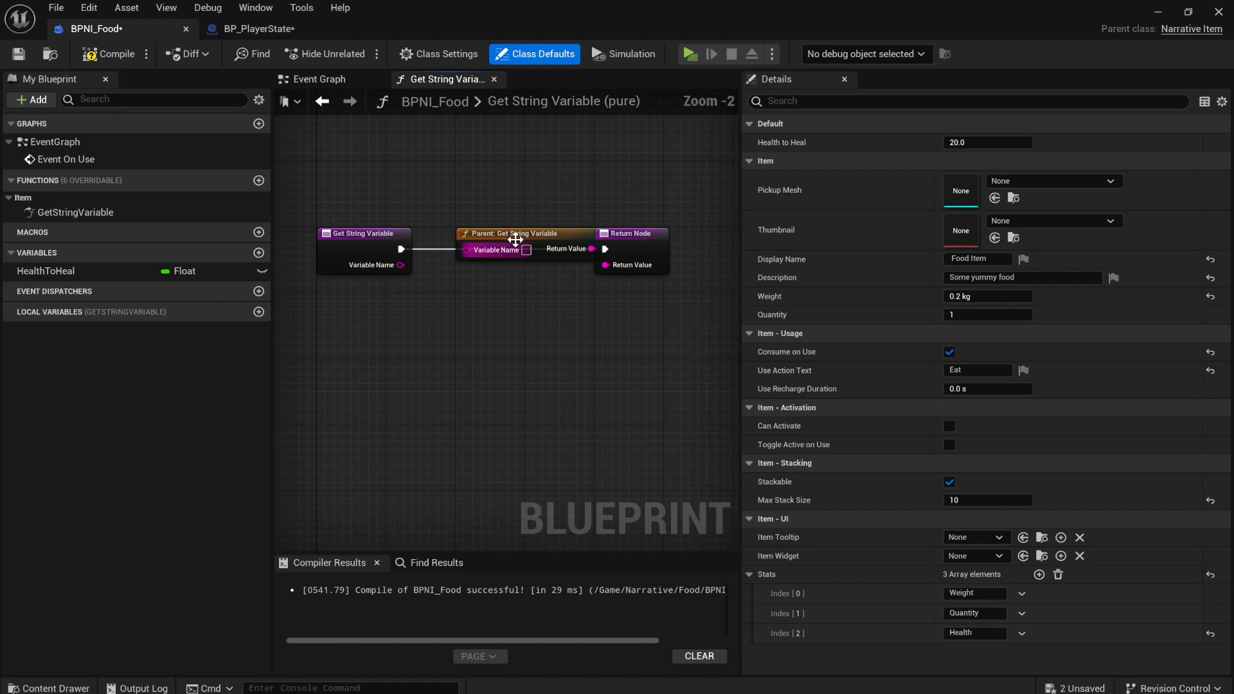
{"action": "left_click_drag", "start_coordinate": [515, 239], "coordinate": [507, 298]}
{"action": "type", "text": "sw"}
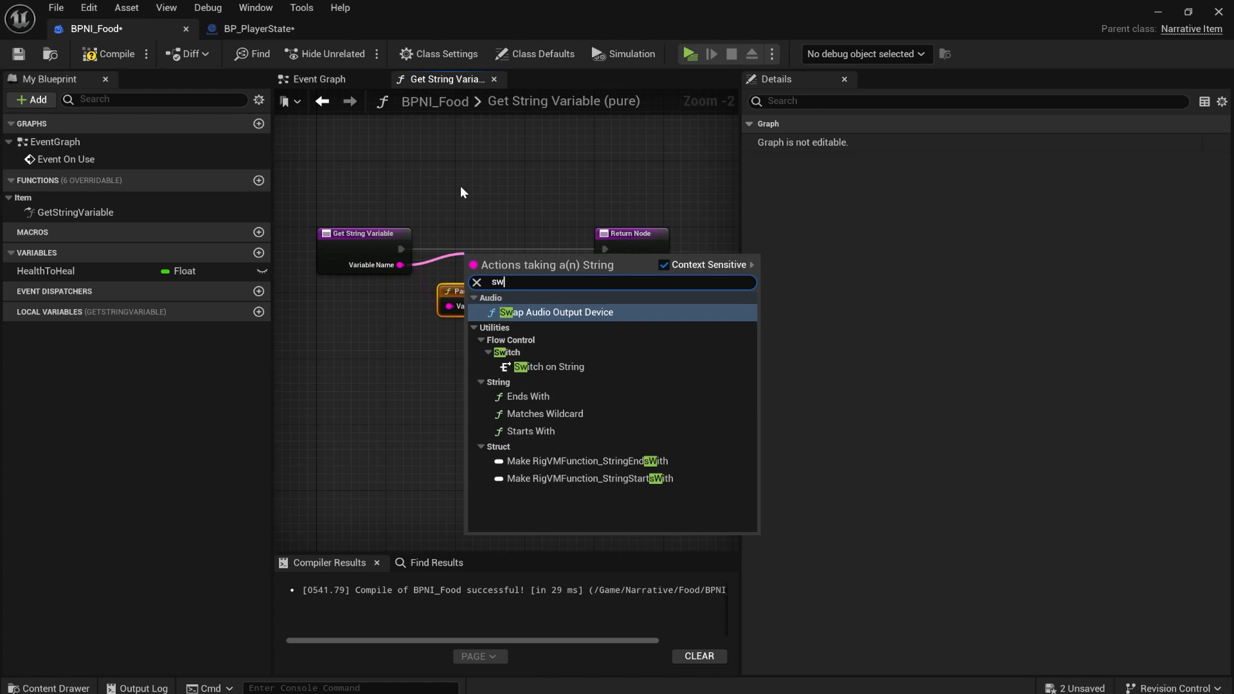
{"action": "left_click", "coordinate": [542, 367]}
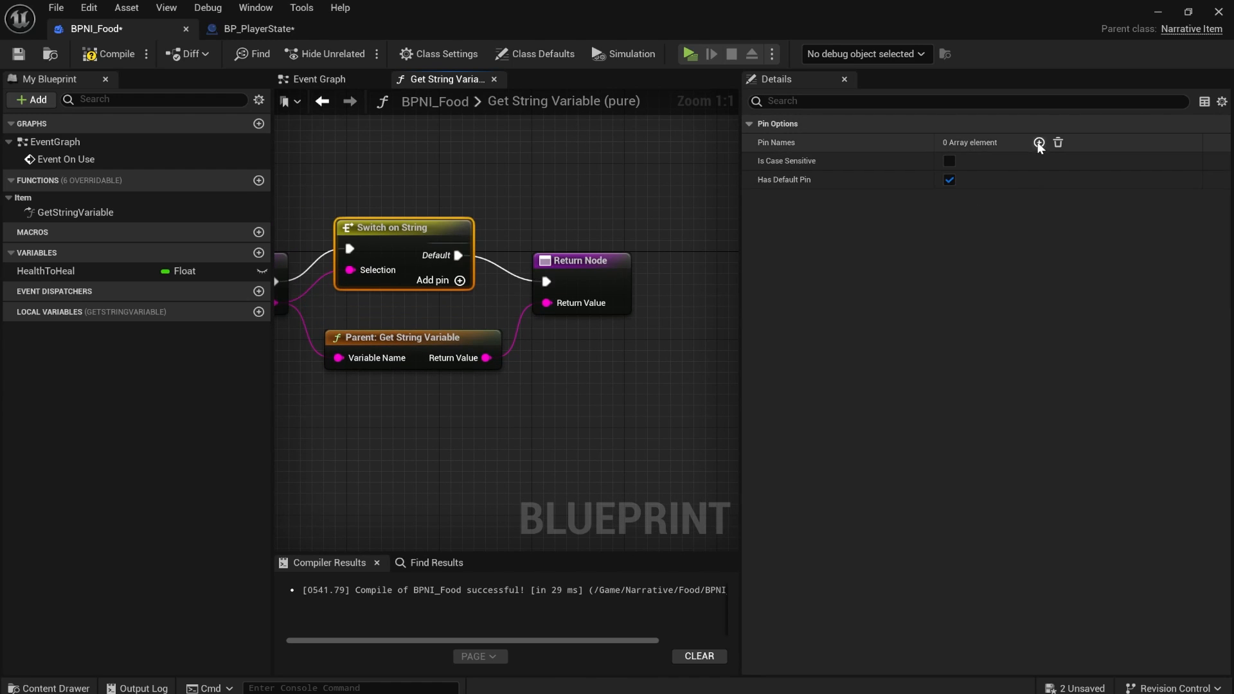
{"action": "left_click", "coordinate": [1037, 142]}
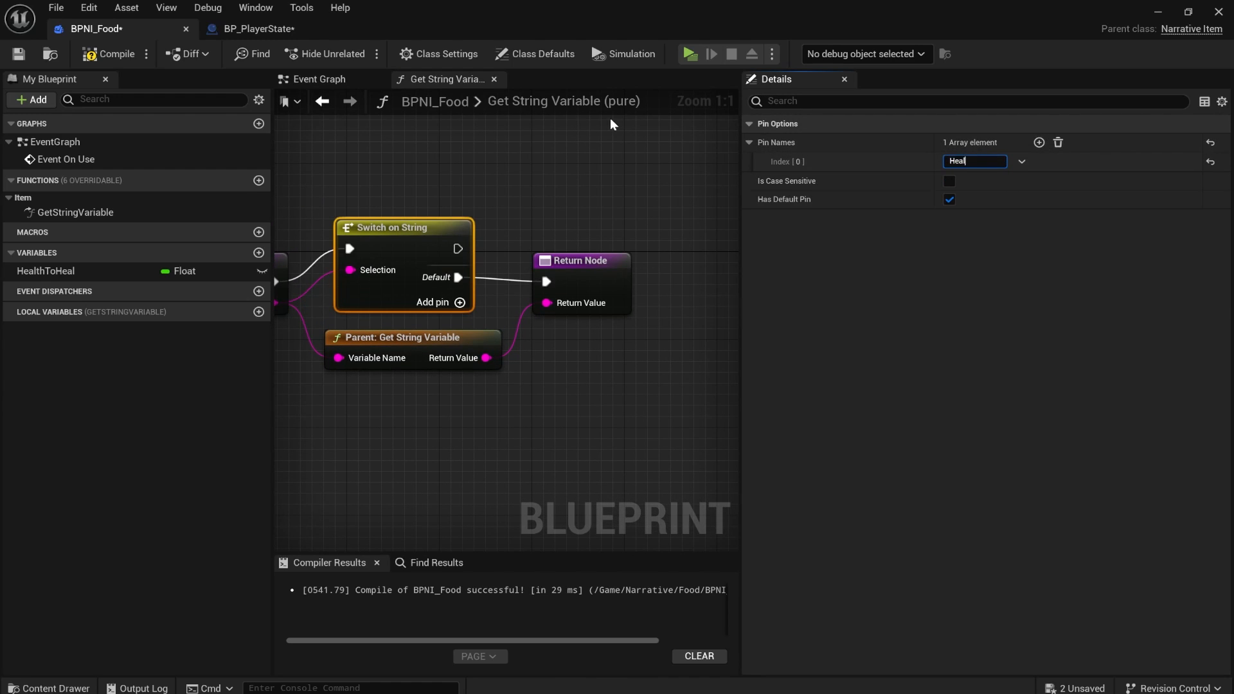
{"action": "type", "text": "Health"}
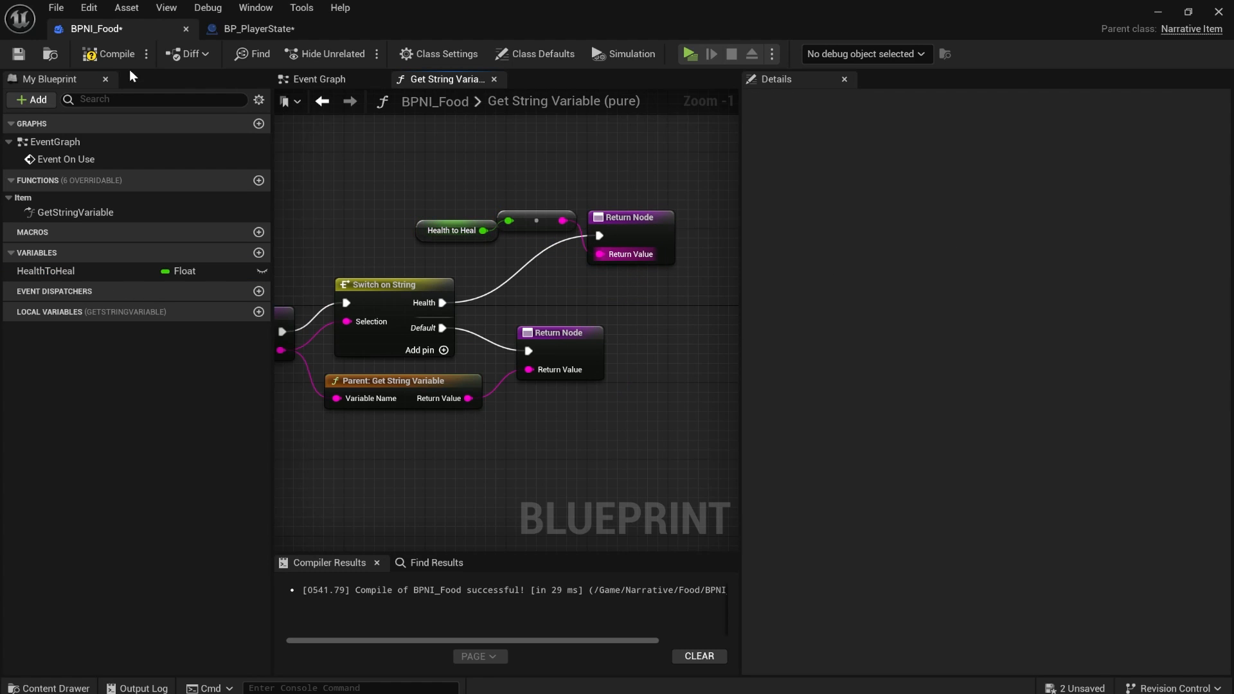
{"action": "left_click", "coordinate": [688, 53]}
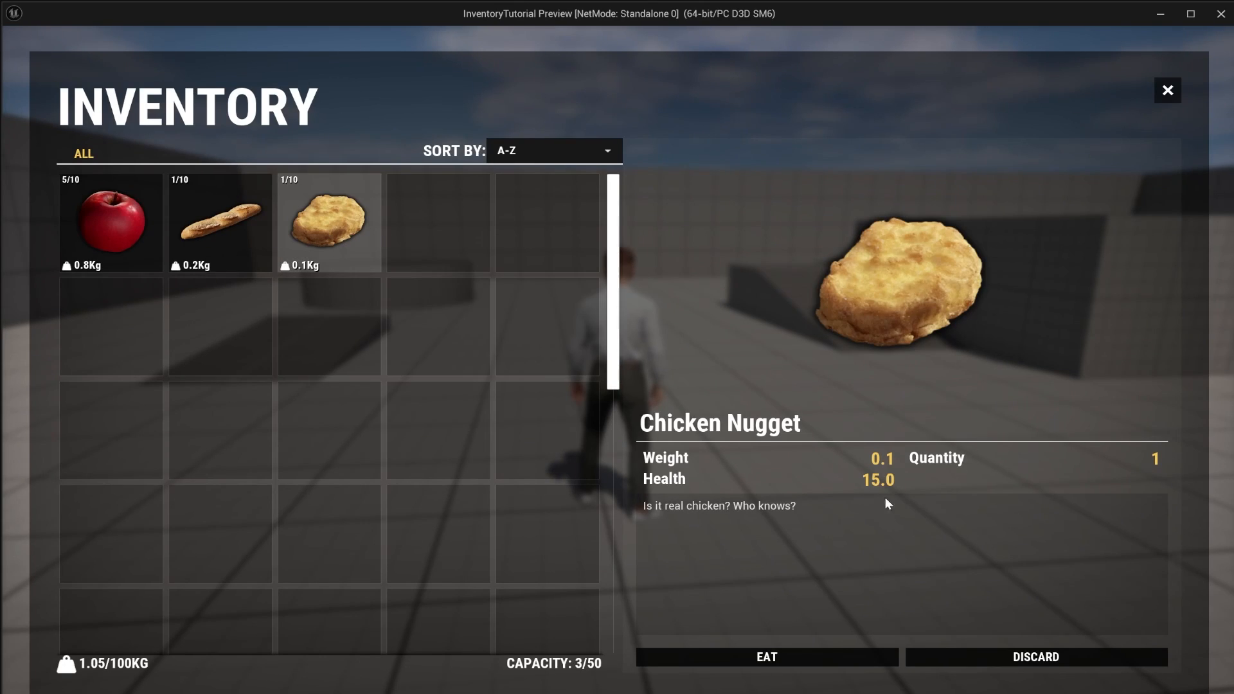
Step: In the playtest, inspect the Baguette's and Apple's Health stats in the inventory
{"action": "left_click", "coordinate": [219, 222]}
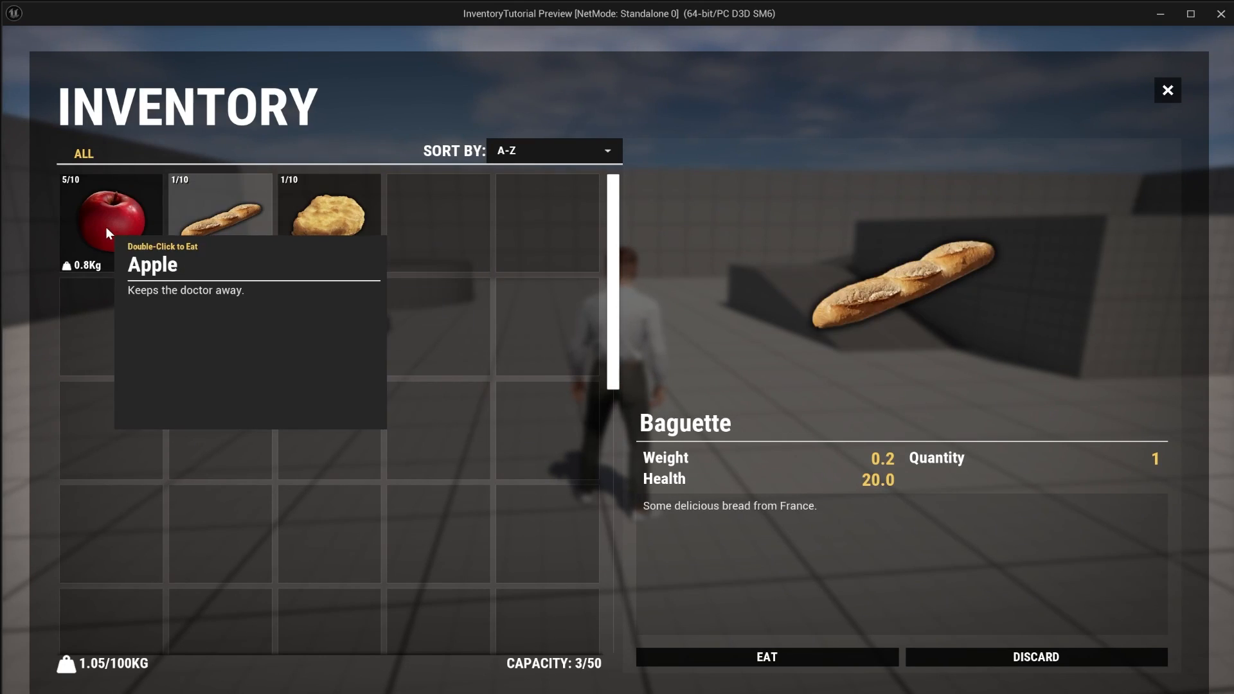
{"action": "left_click", "coordinate": [110, 222]}
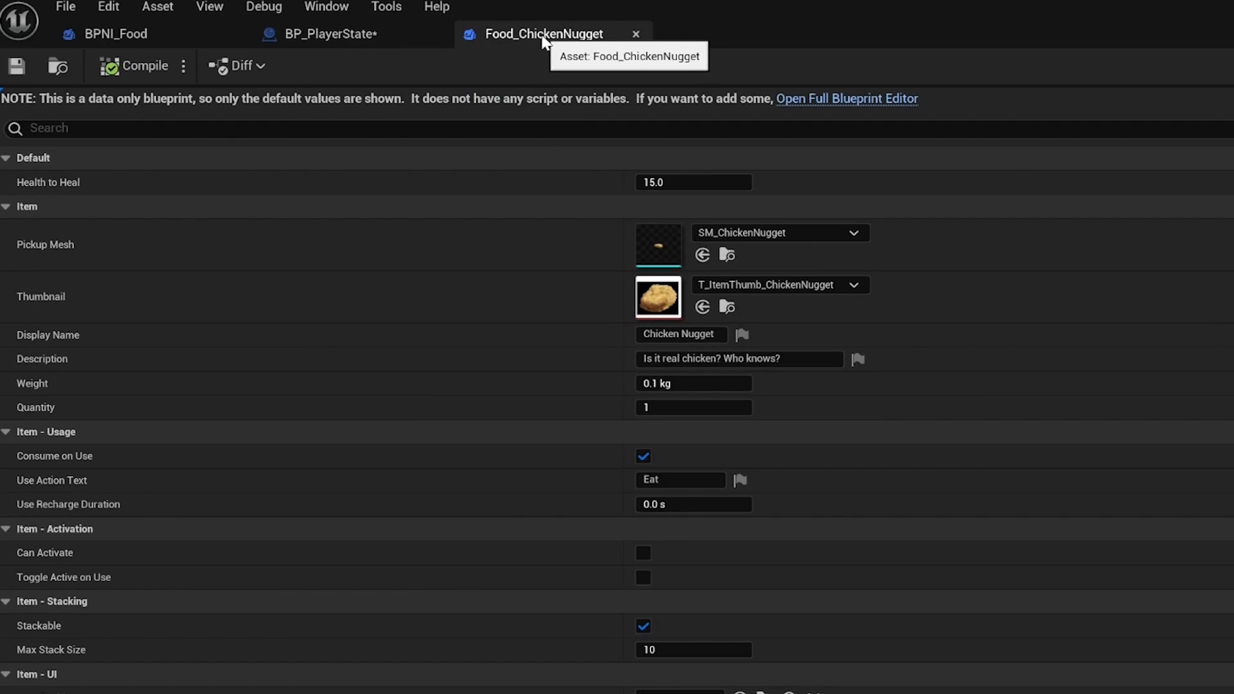
Step: Add {Health} and a BoldGlow 'chicken' to the Chicken Nugget description, then playtest the tooltip
{"action": "left_click", "coordinate": [737, 358]}
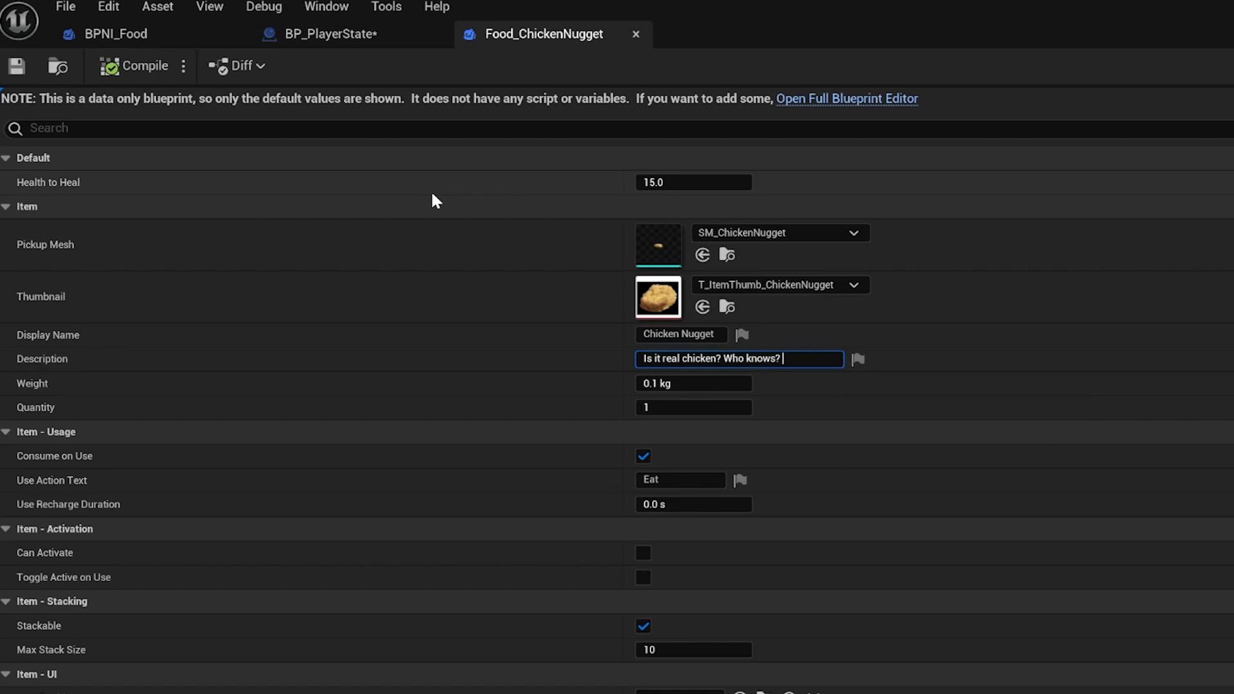
{"action": "type", "text": "Who cares it heals"}
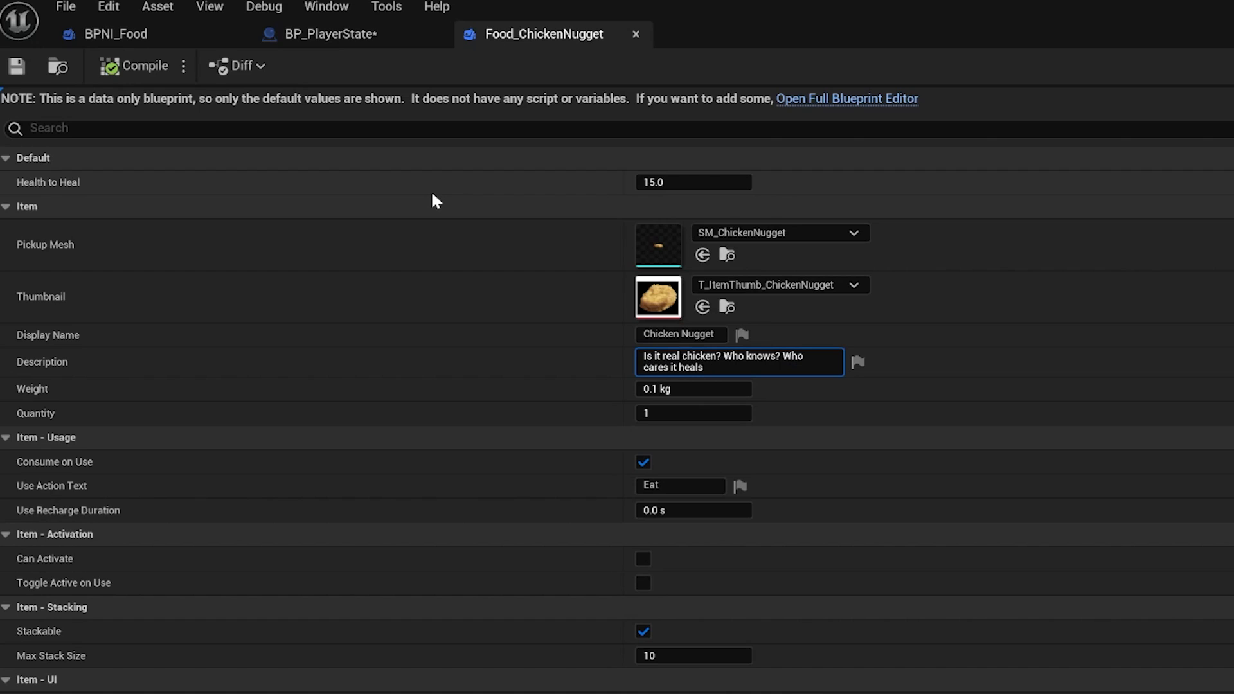
{"action": "type", "text": "(H"}
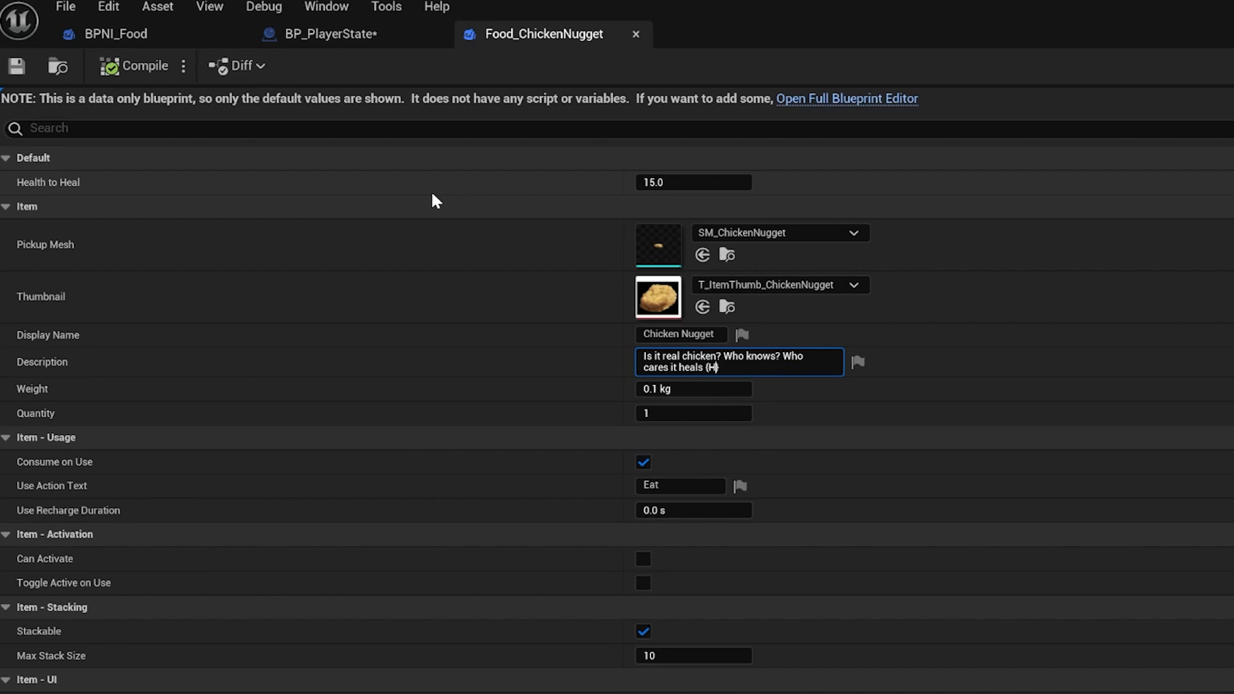
{"action": "type", "text": "ealth)"}
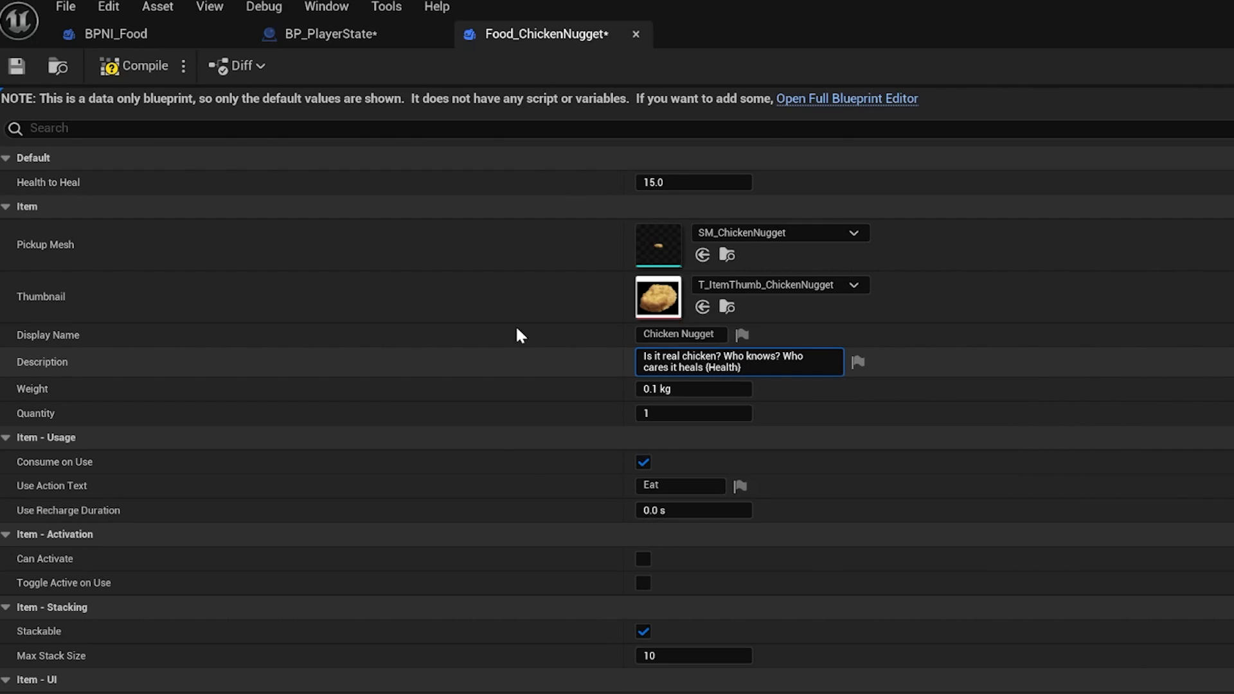
{"action": "mouse_move", "coordinate": [462, 273]}
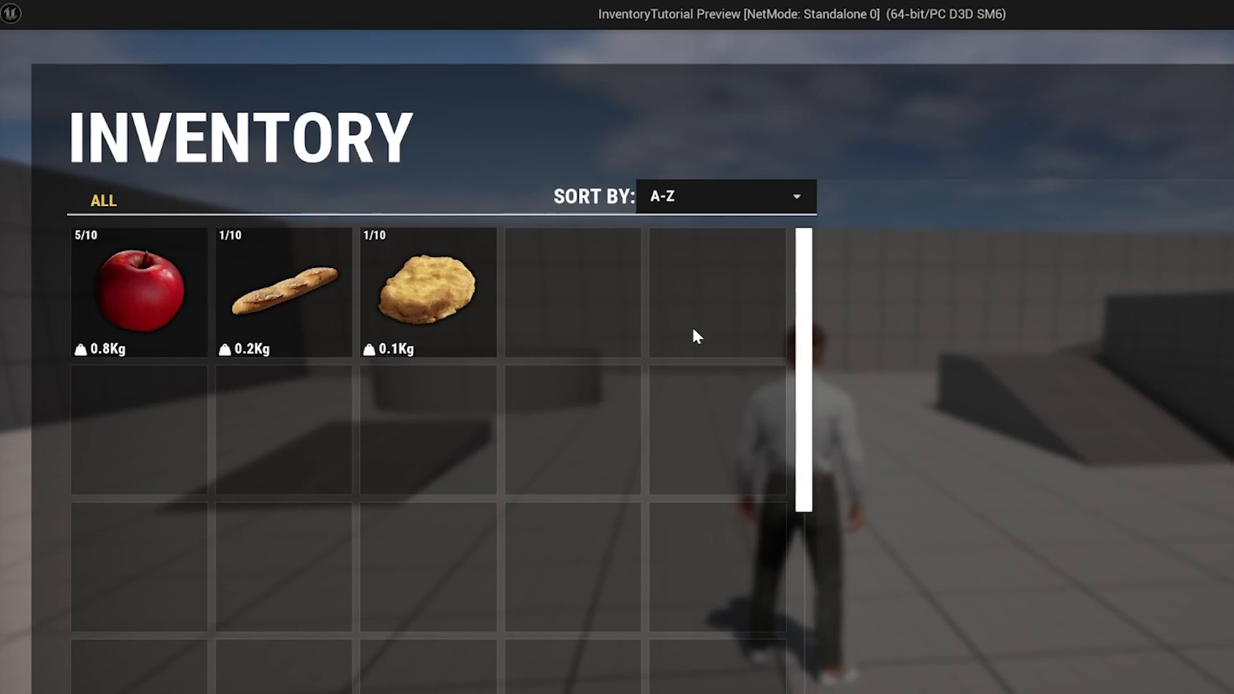
{"action": "mouse_move", "coordinate": [428, 291]}
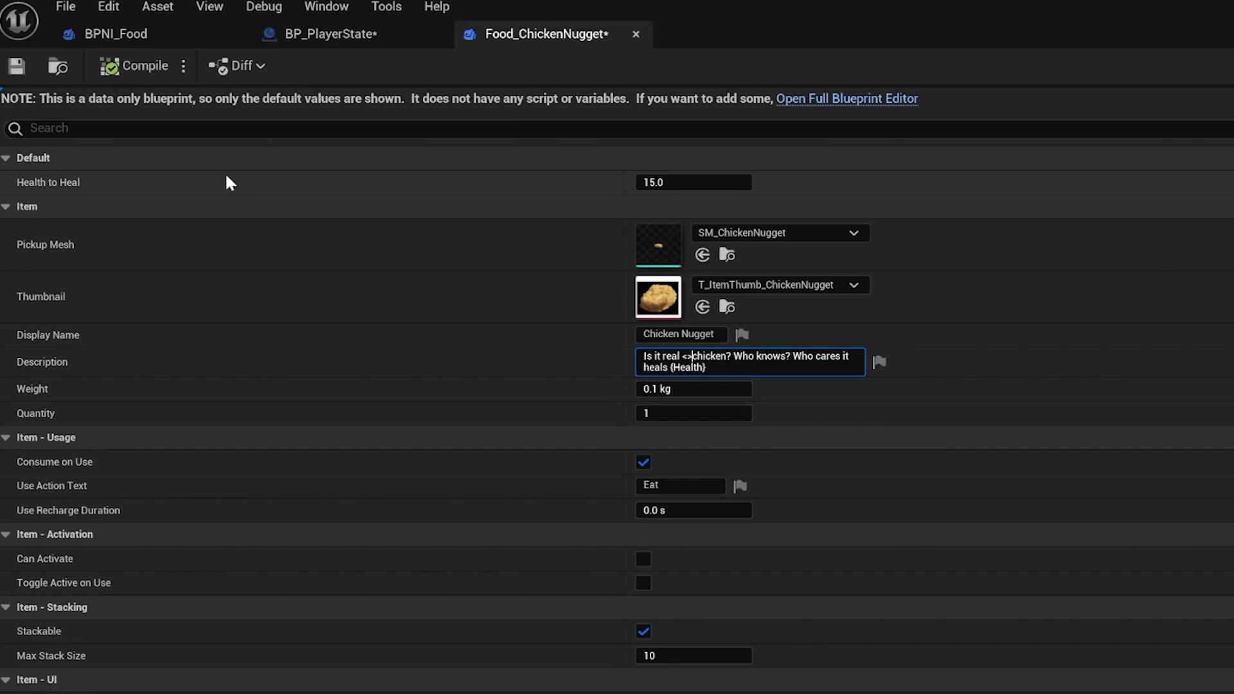
{"action": "type", "text": "Narrative.BoldGlow"}
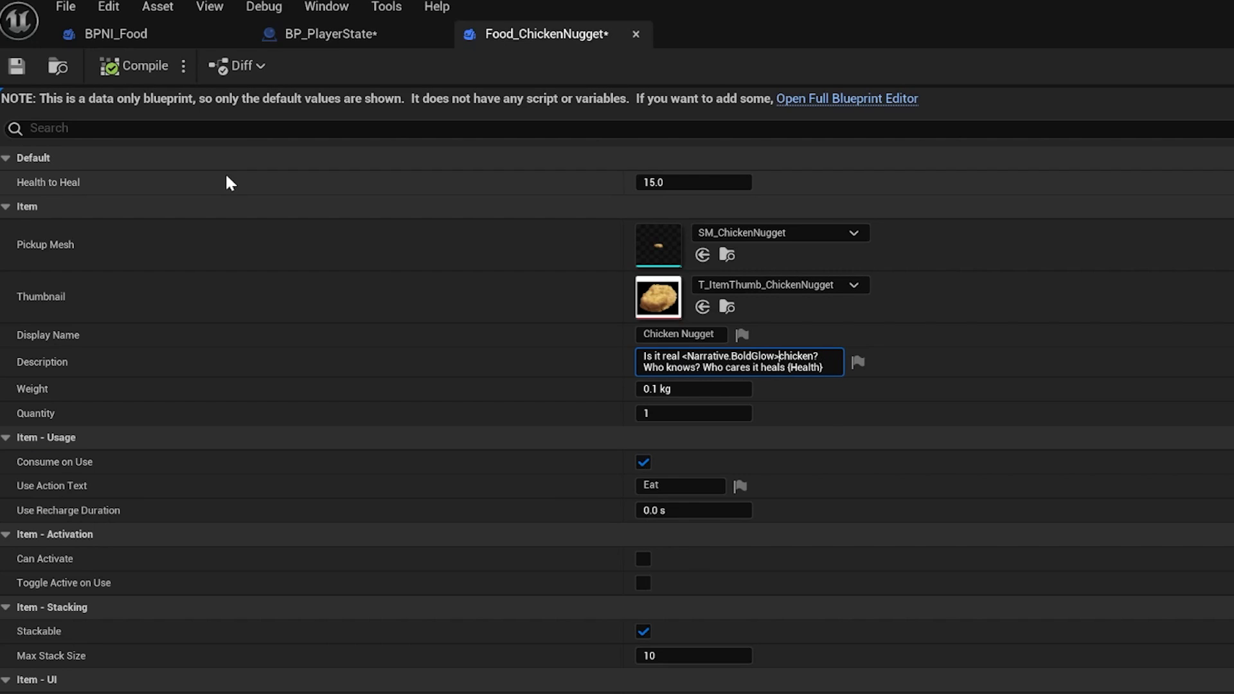
{"action": "type", "text": "</>"}
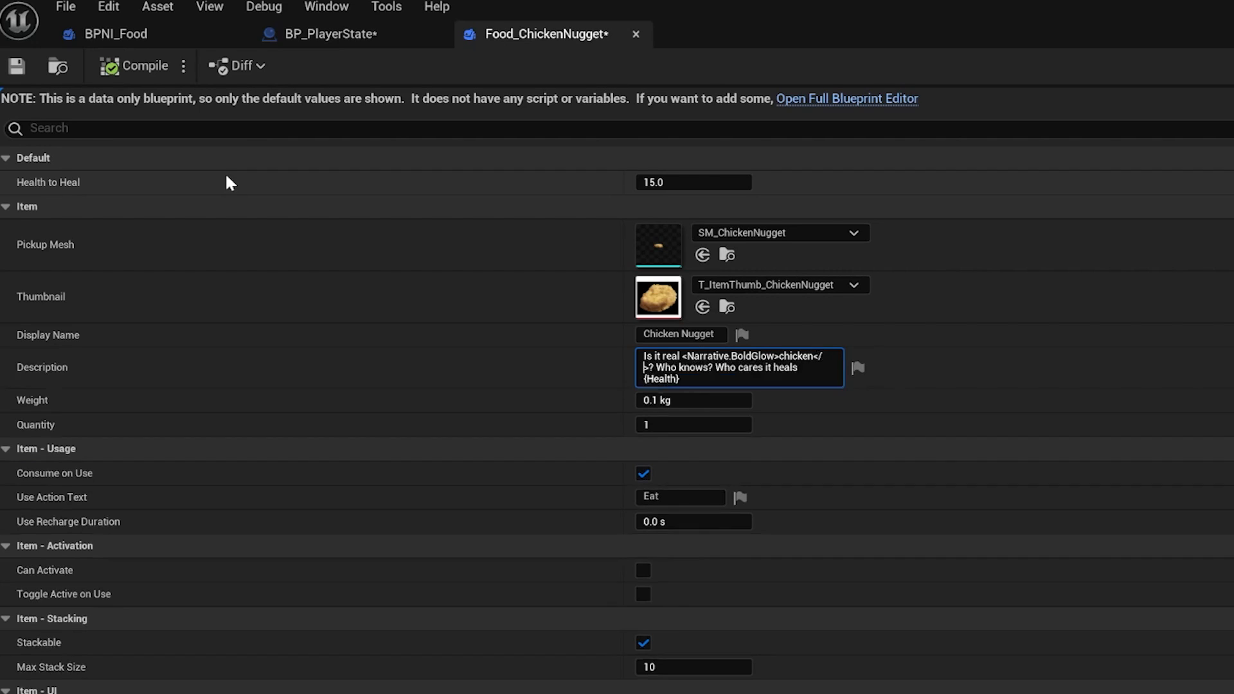
{"action": "left_click", "coordinate": [771, 352]}
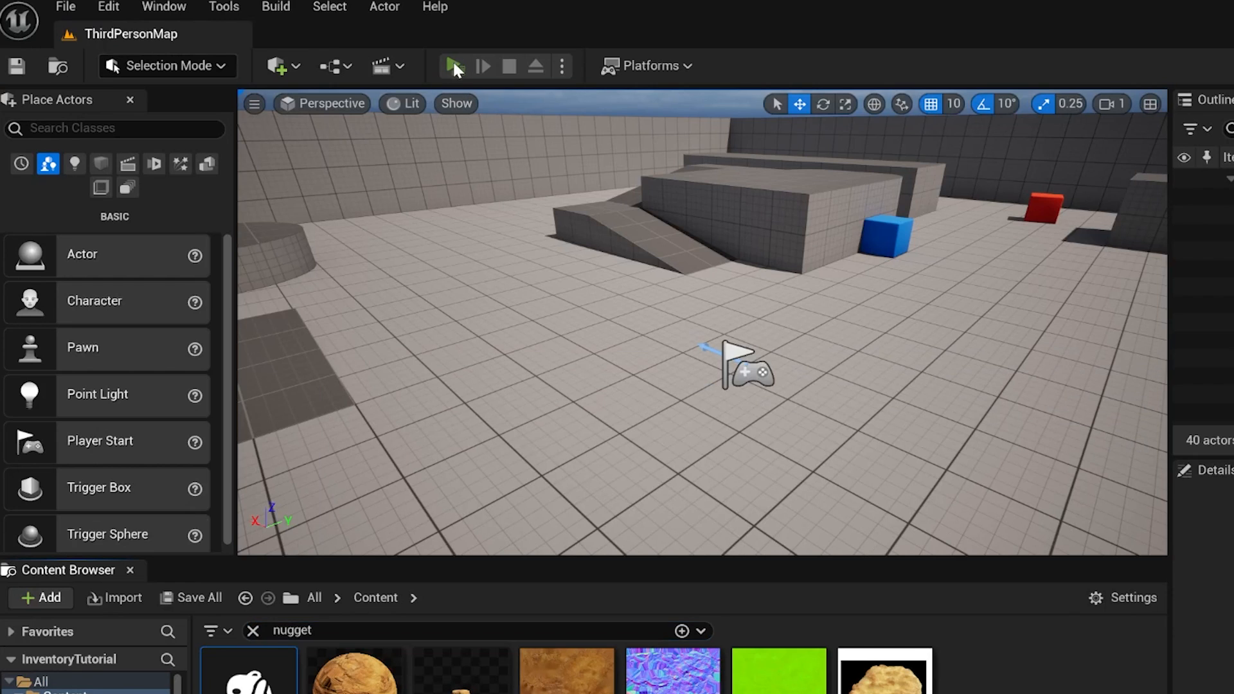
{"action": "left_click", "coordinate": [452, 66]}
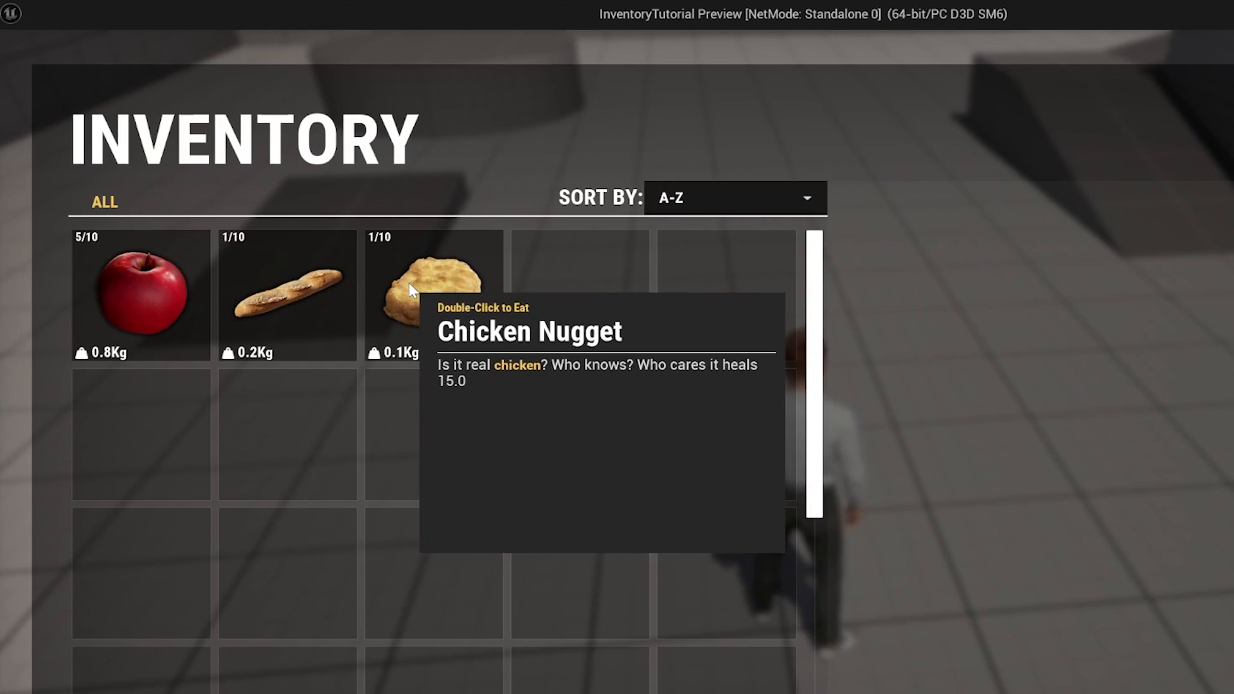
{"action": "mouse_move", "coordinate": [423, 307]}
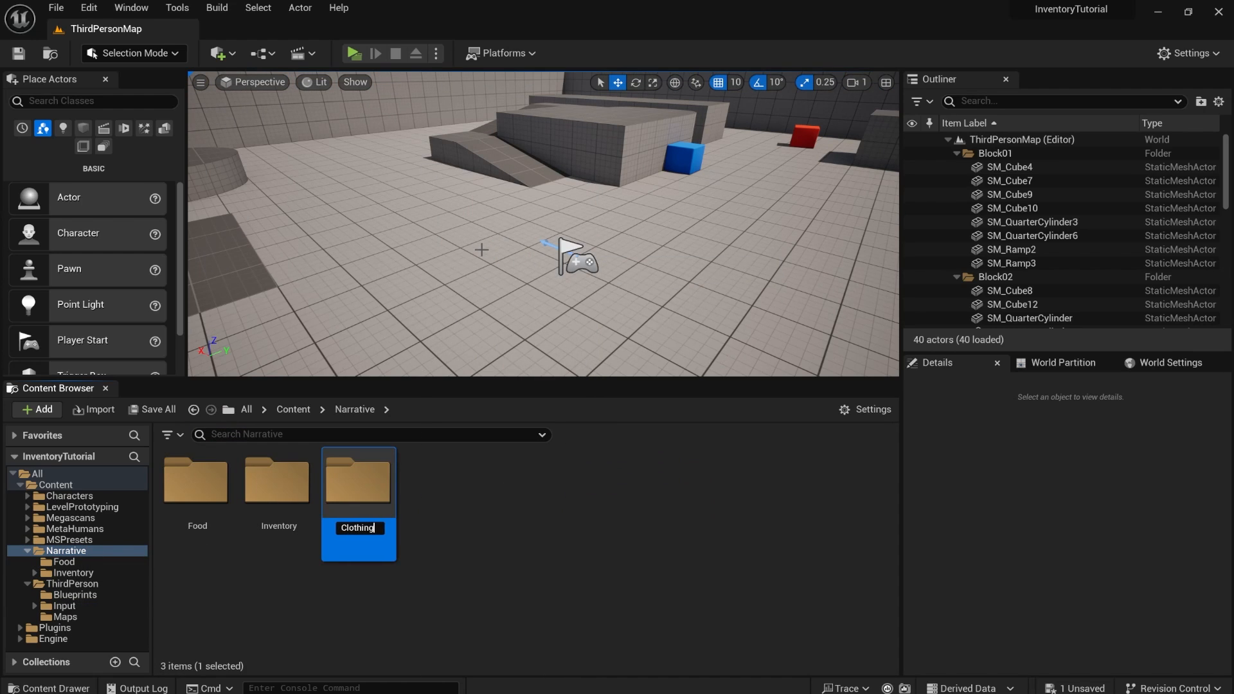
Step: Create a clothing item named Clothing_Hoodie in the Clothing folder and open its Blueprint editor
{"action": "double_click", "coordinate": [358, 482]}
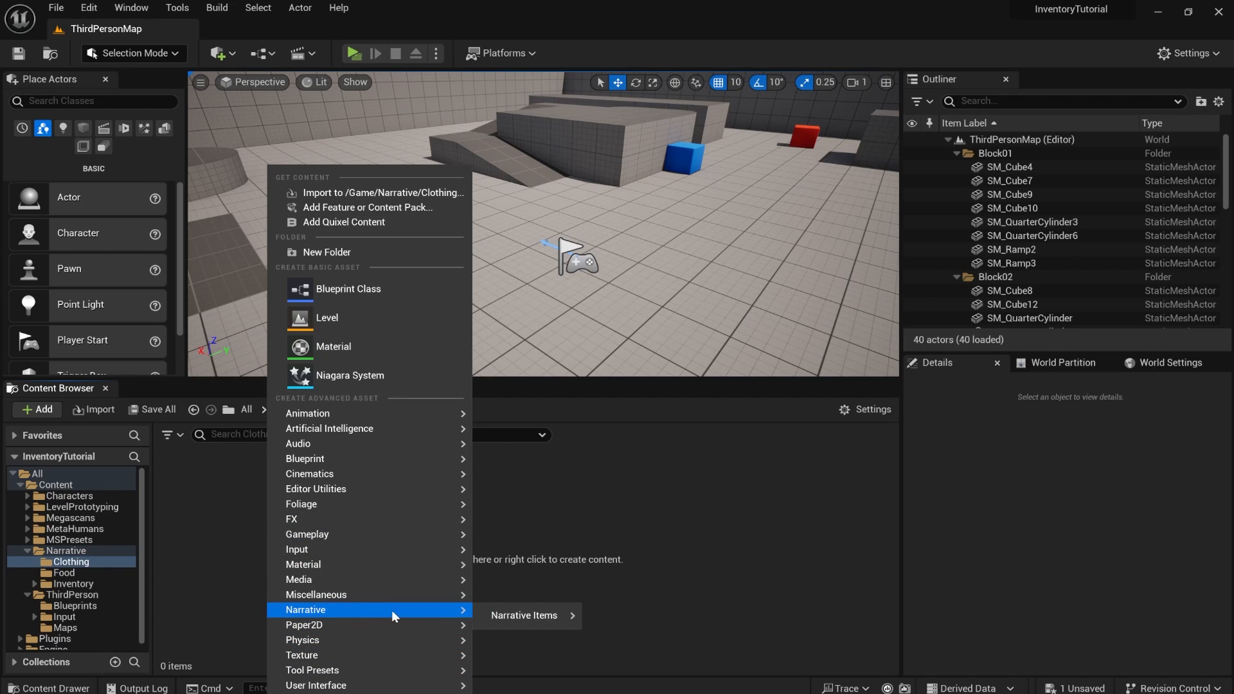
{"action": "mouse_move", "coordinate": [523, 616]}
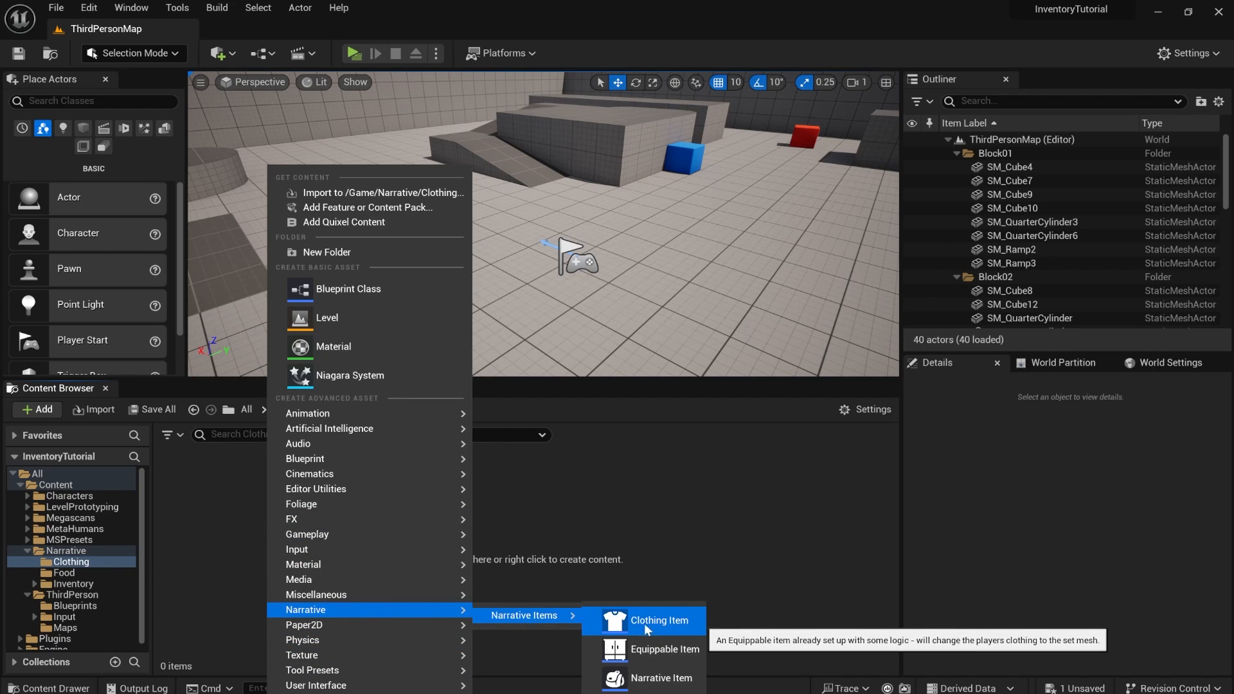
{"action": "mouse_move", "coordinate": [656, 627]}
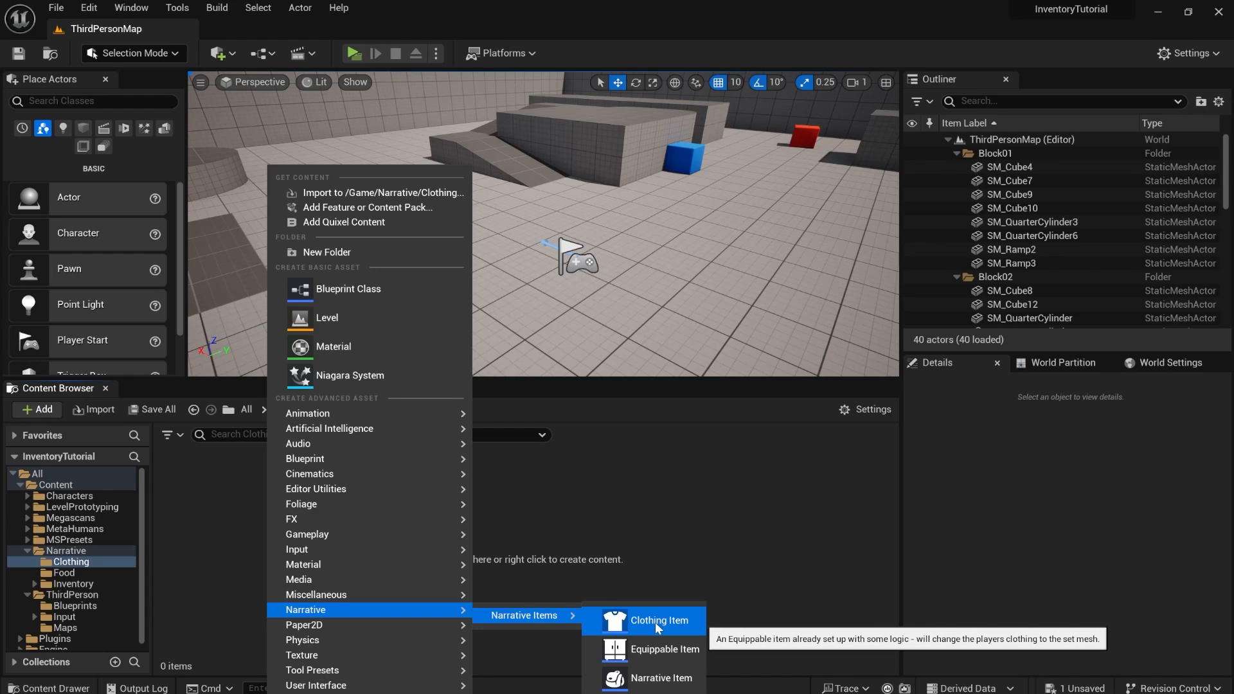
{"action": "left_click", "coordinate": [658, 620]}
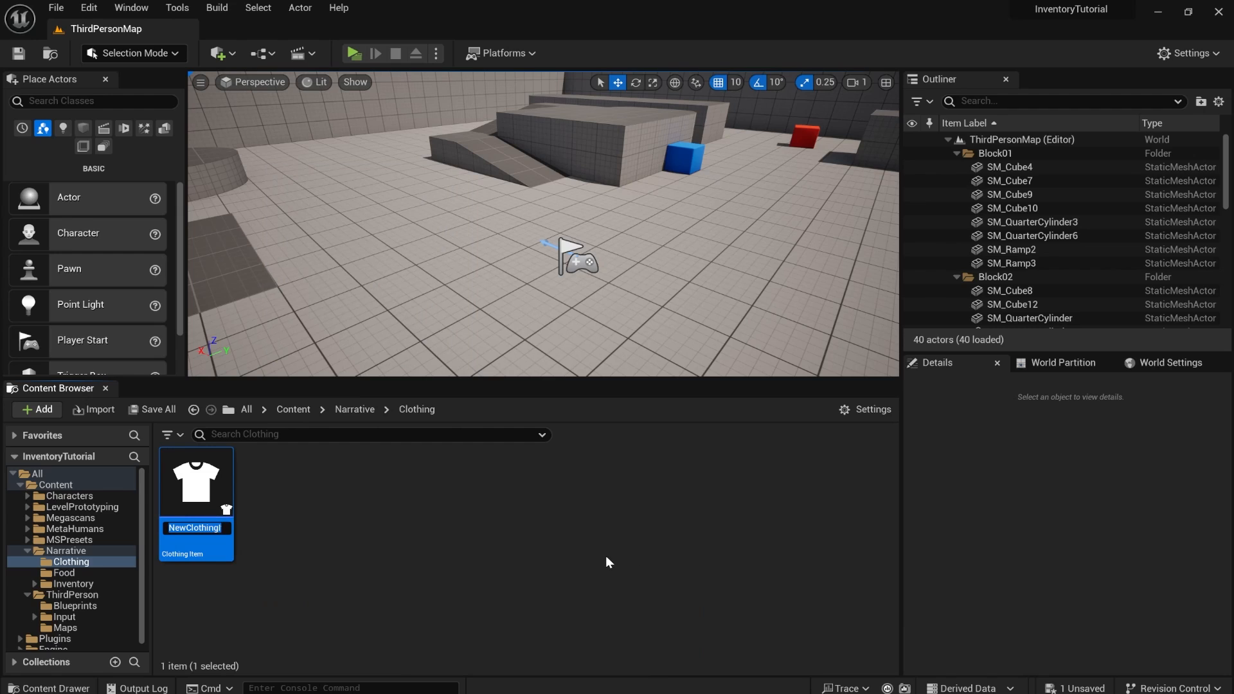
{"action": "type", "text": "Clothing_Hoo"}
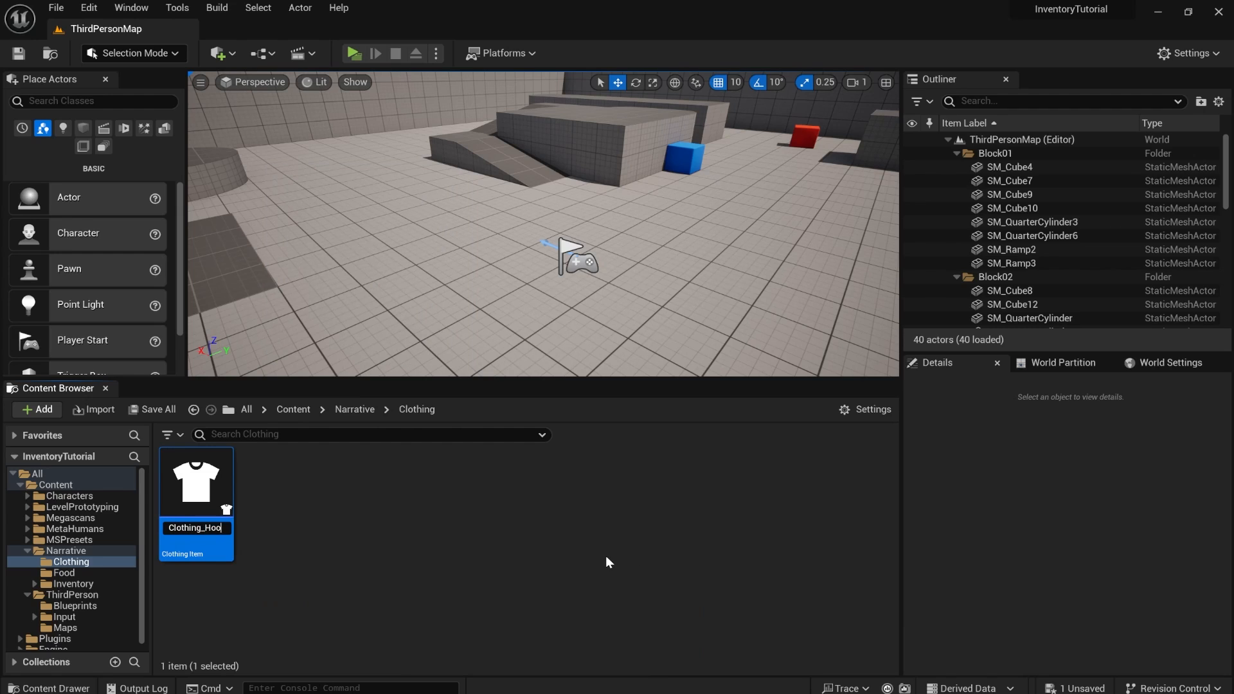
{"action": "double_click", "coordinate": [195, 479]}
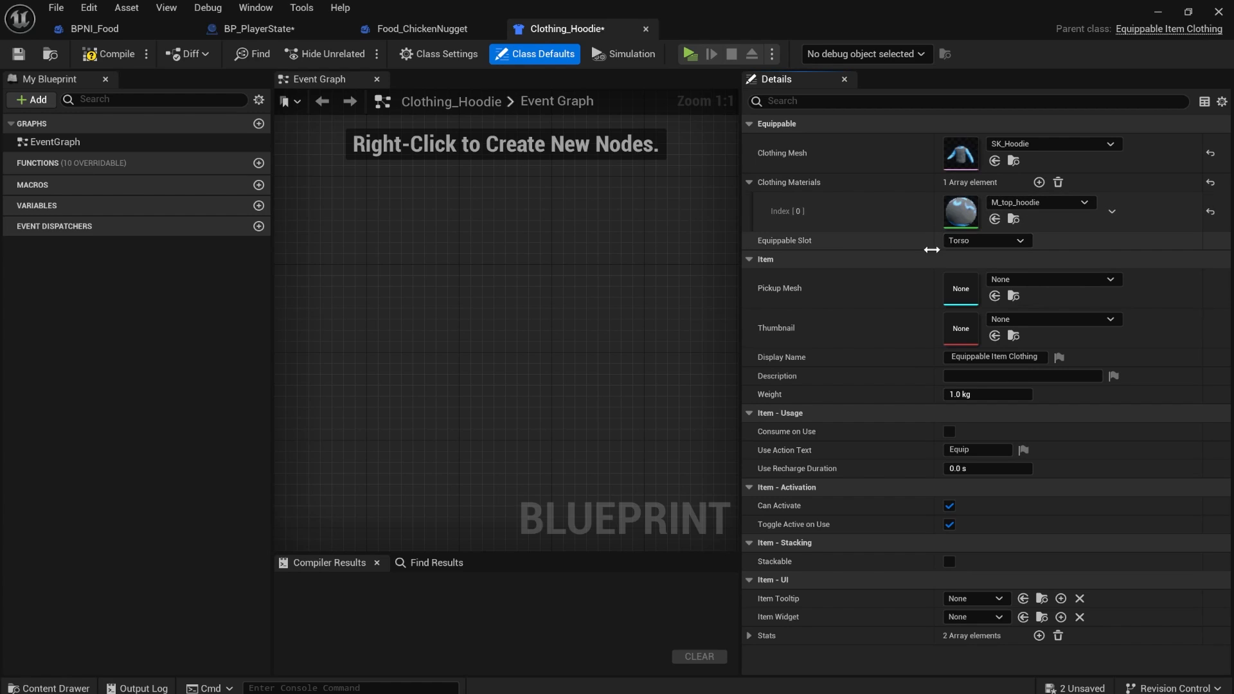
Step: Give the hoodie display name 'Hoodie' and description 'Its a nice warm hoodie', then save
{"action": "left_click", "coordinate": [986, 239]}
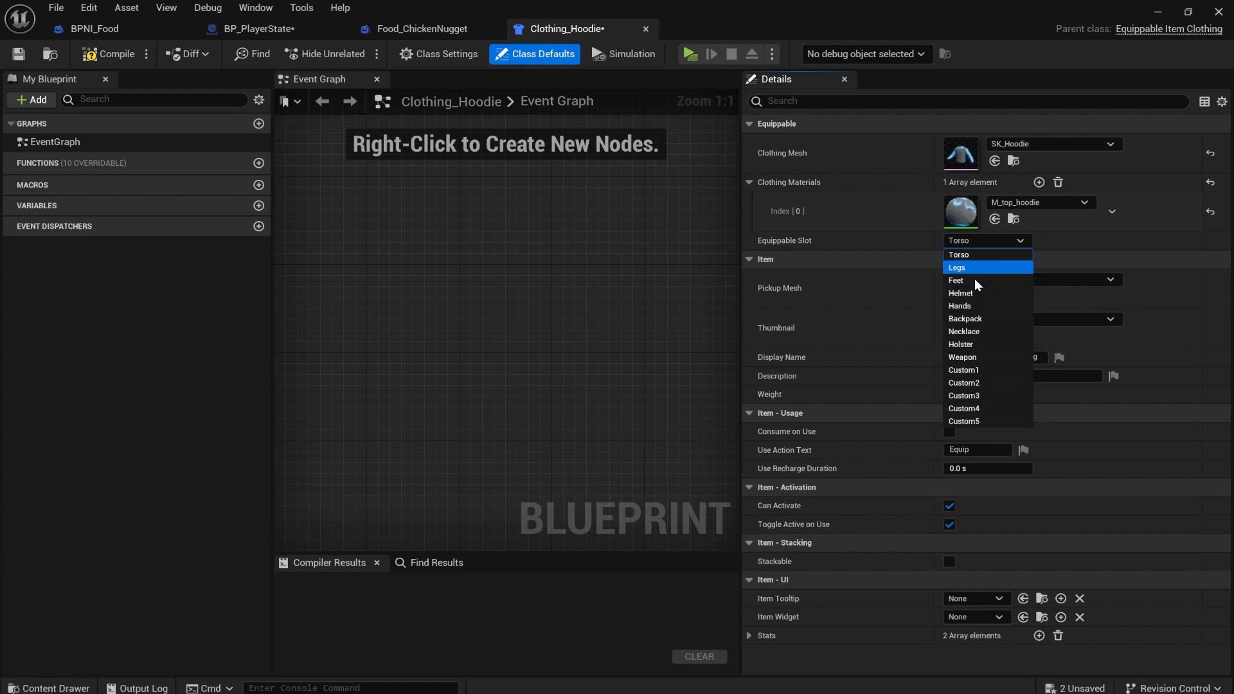
{"action": "mouse_move", "coordinate": [965, 257]}
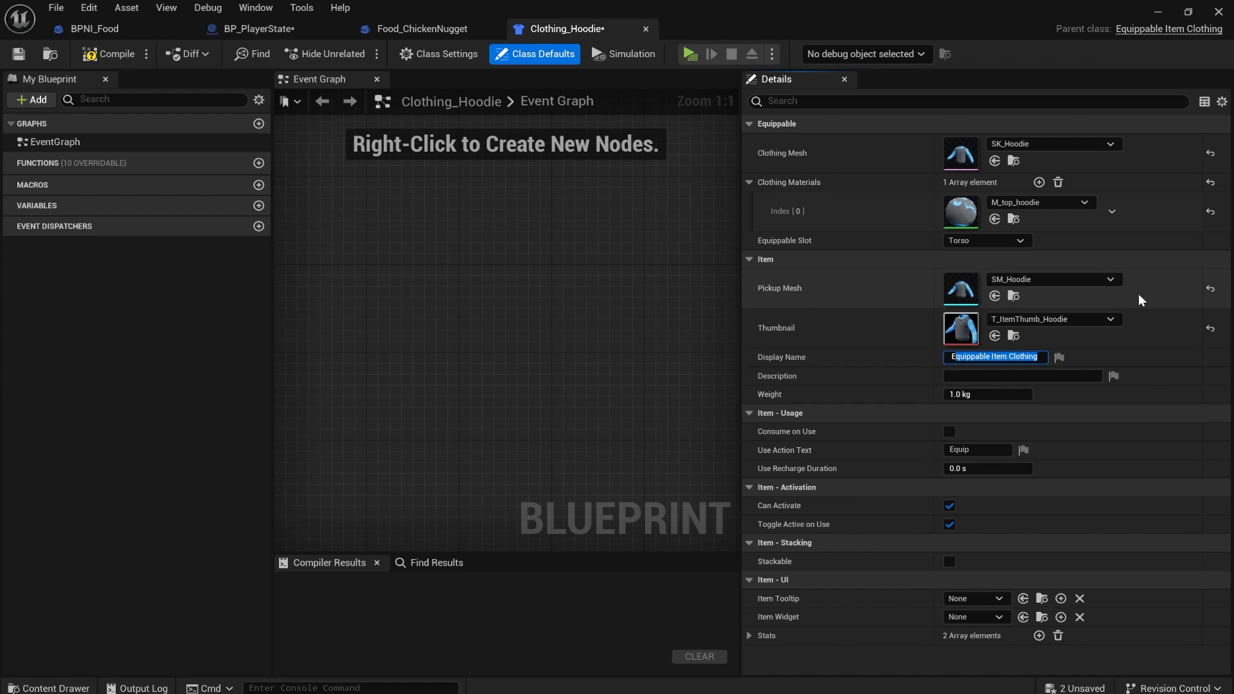
{"action": "type", "text": "Hoodie"}
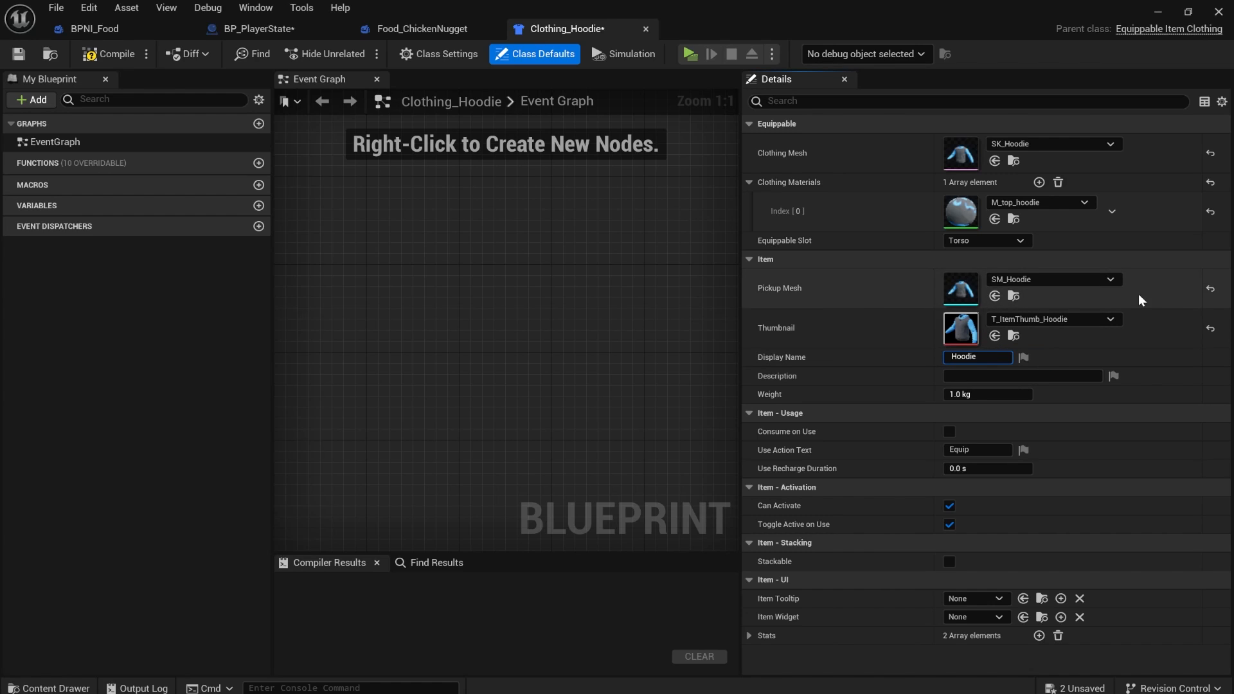
{"action": "left_click", "coordinate": [1023, 375]}
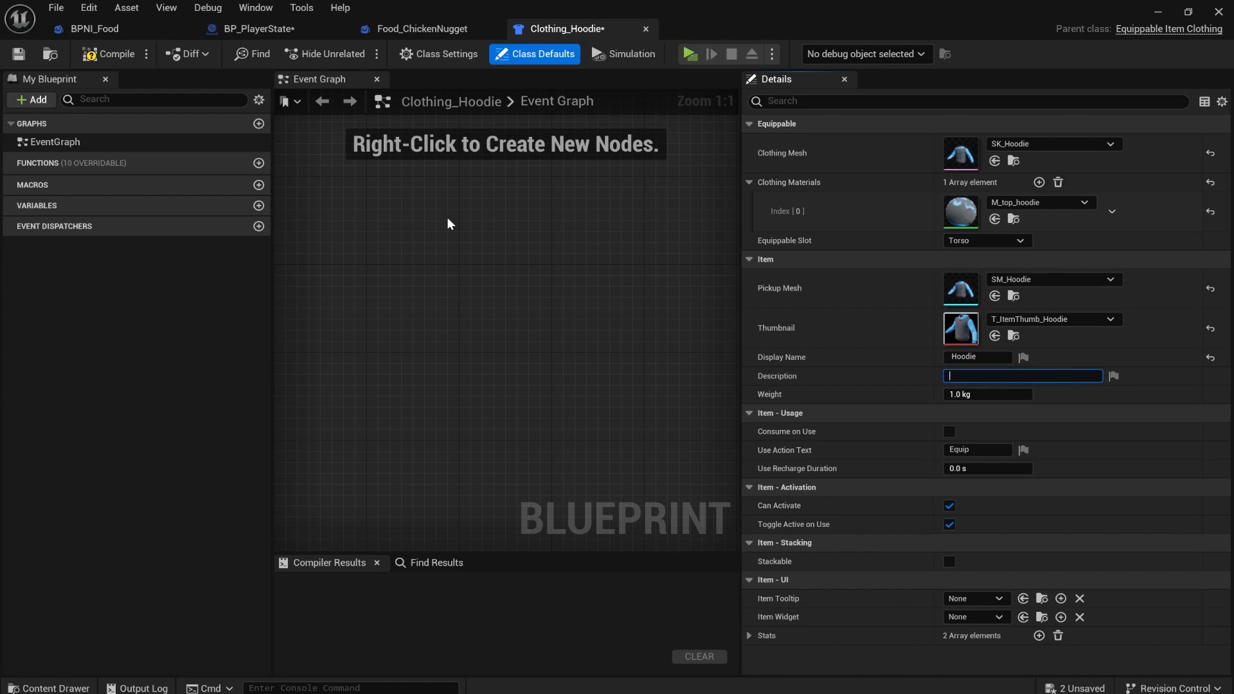
{"action": "type", "text": "Its a nice warm"}
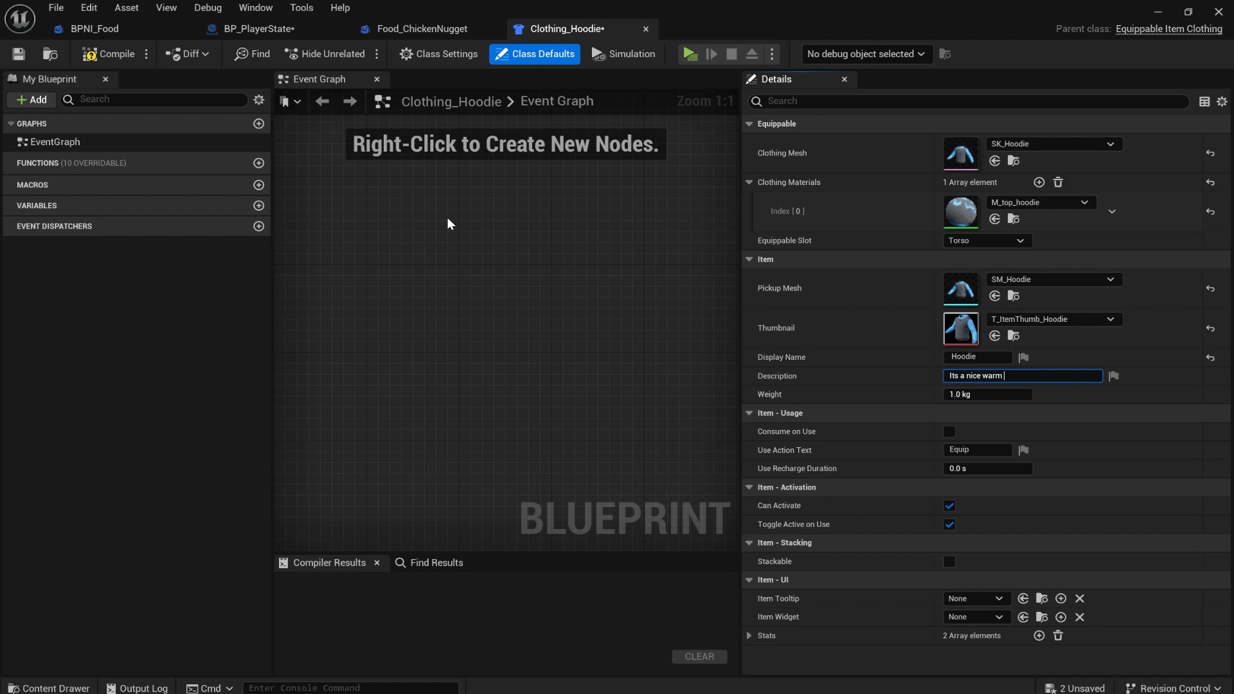
{"action": "type", "text": "hoodie"}
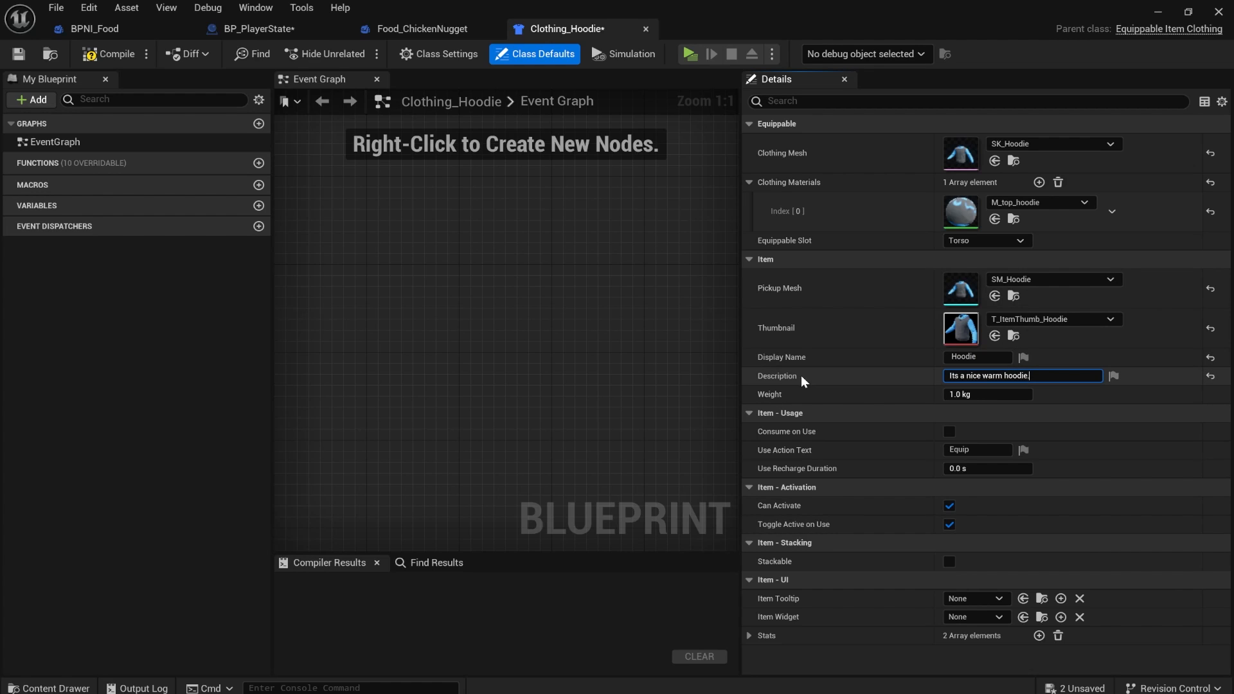
{"action": "left_click", "coordinate": [112, 54]}
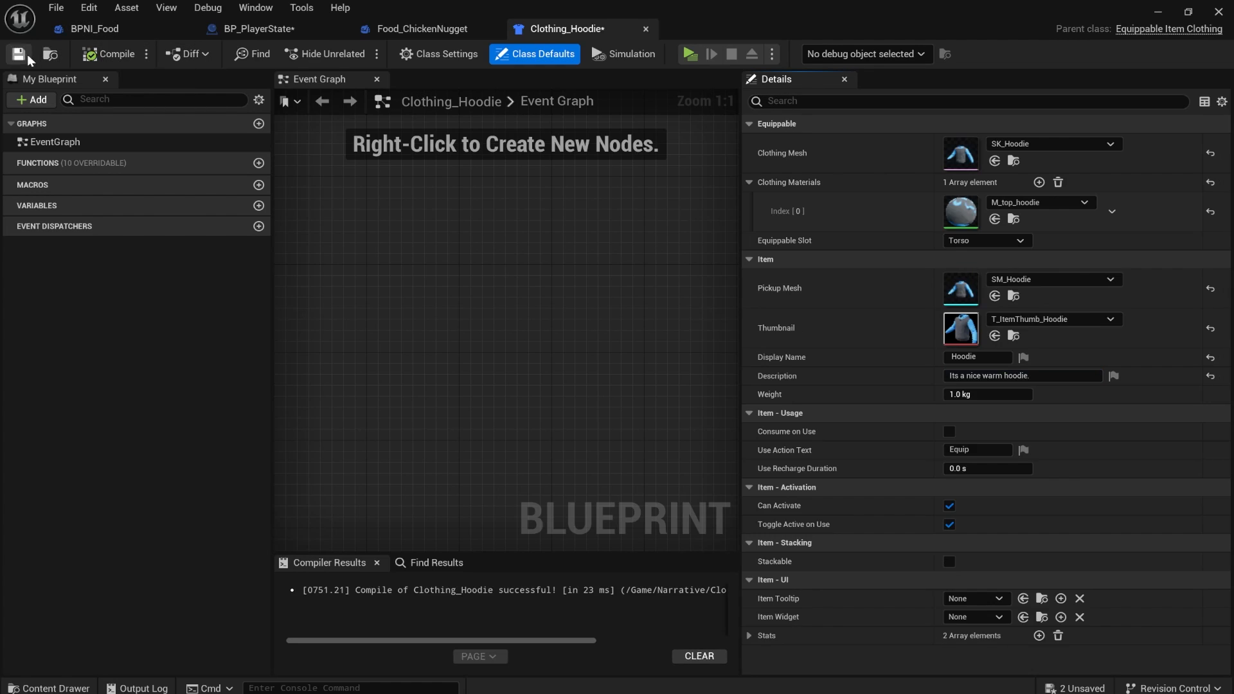
Step: Check BP_PlayerState's inventory component and return to the level editor
{"action": "left_click", "coordinate": [258, 29]}
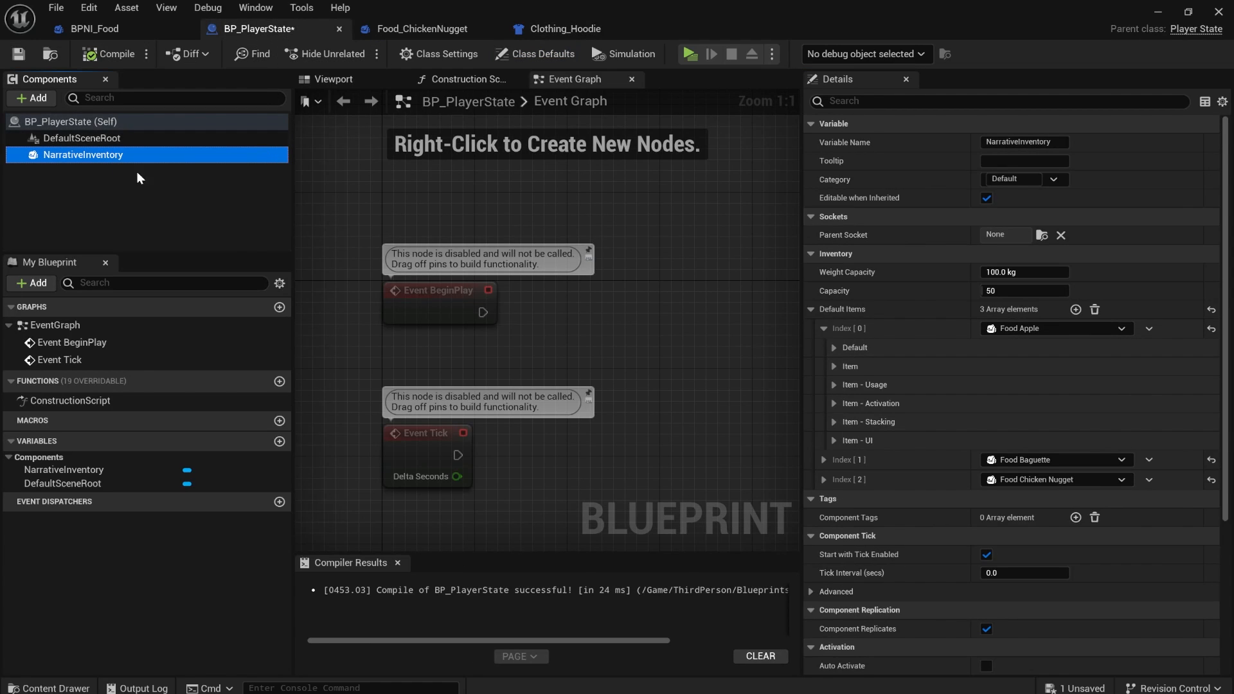
{"action": "left_click", "coordinate": [1076, 308]}
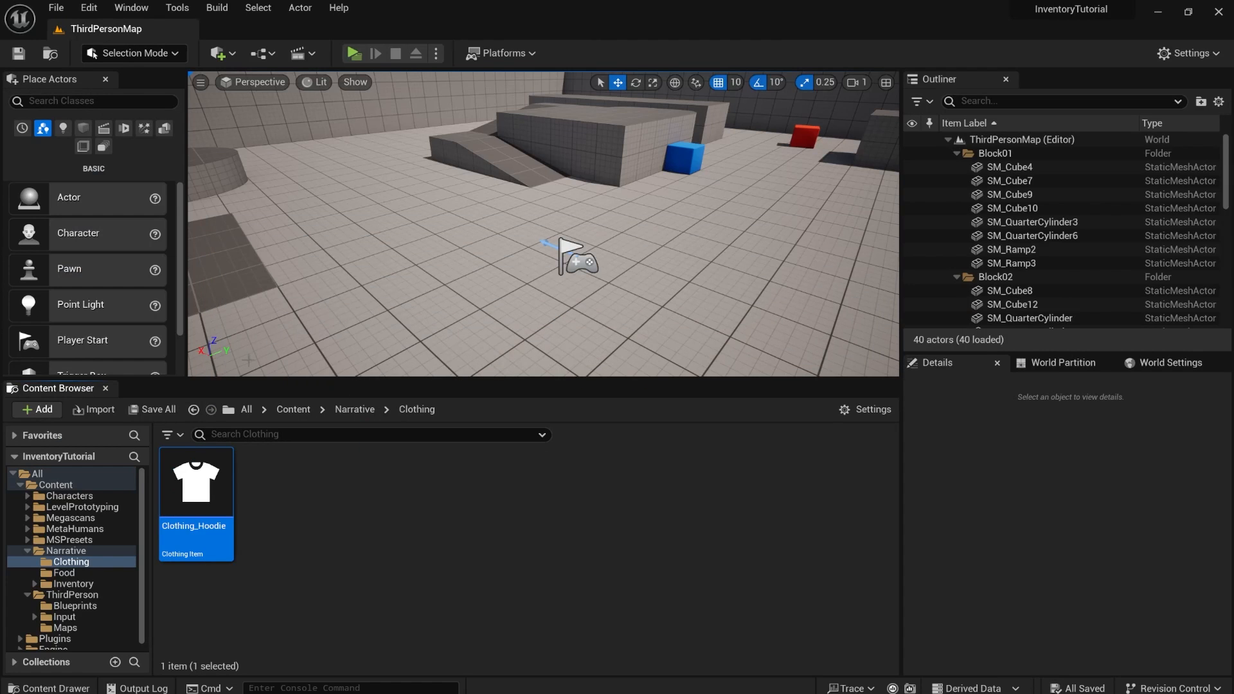
Step: Find BP_ThirdPersonCharacter_Metahuman via a 'character' search and compile its new Equipment component
{"action": "left_click", "coordinate": [293, 410]}
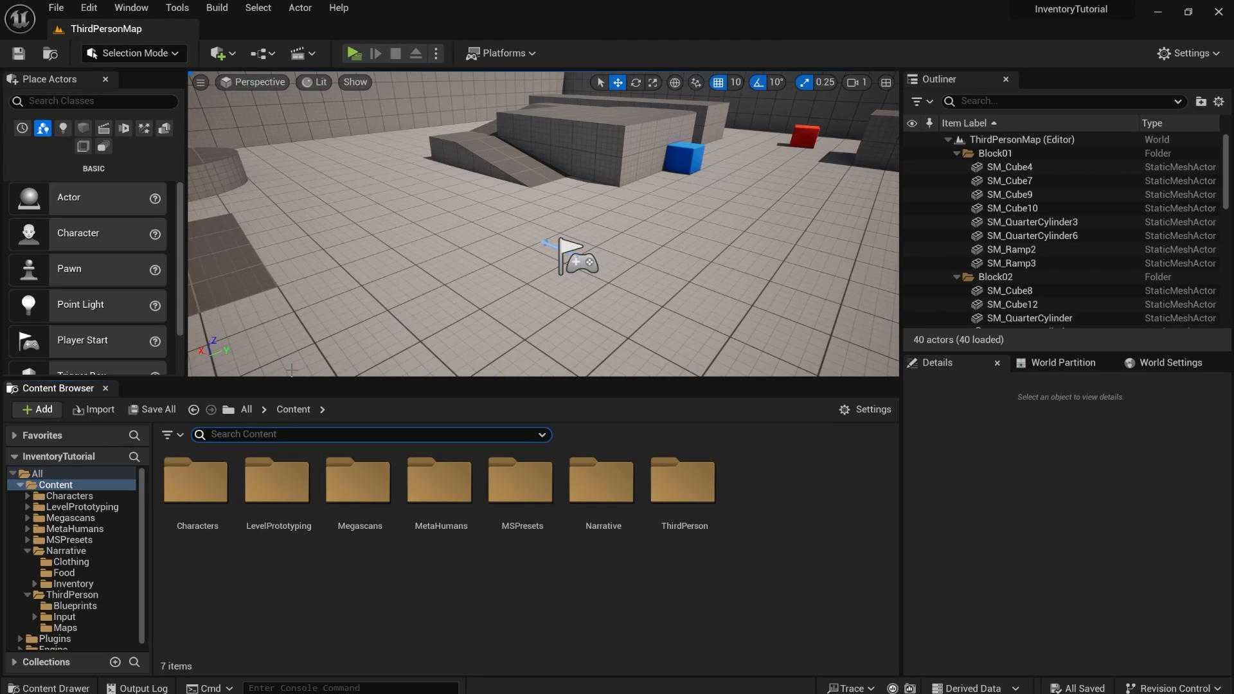
{"action": "type", "text": "character"}
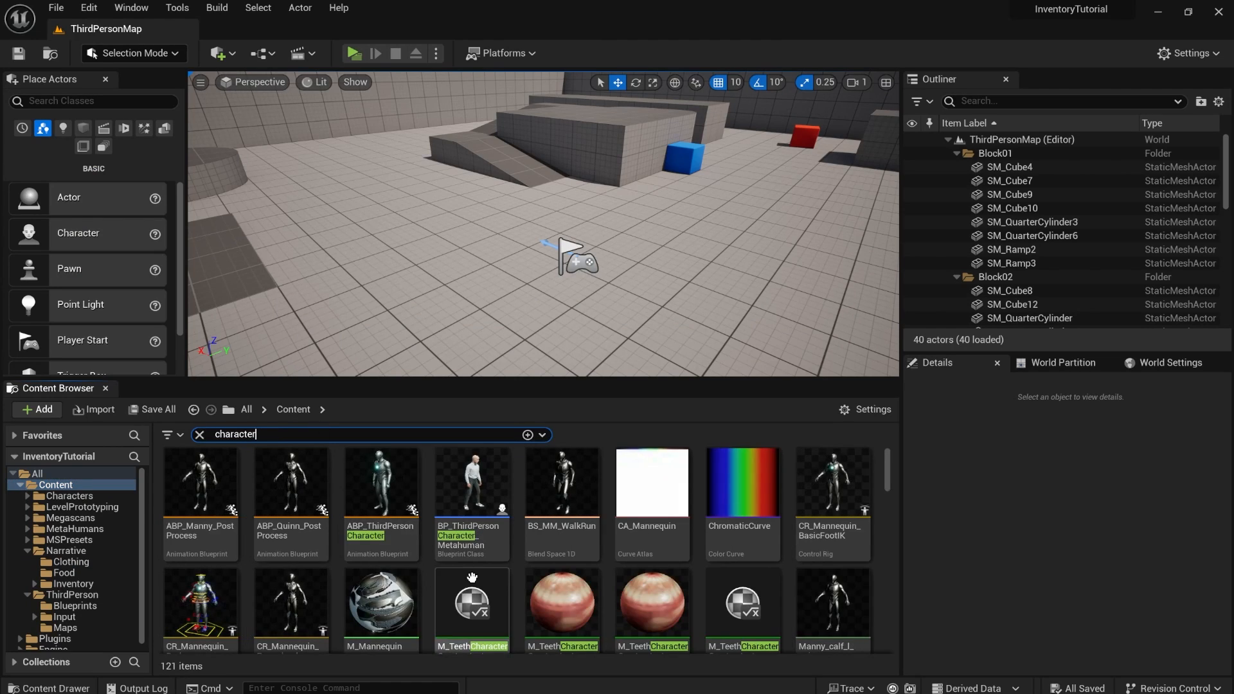
{"action": "mouse_move", "coordinate": [470, 491]}
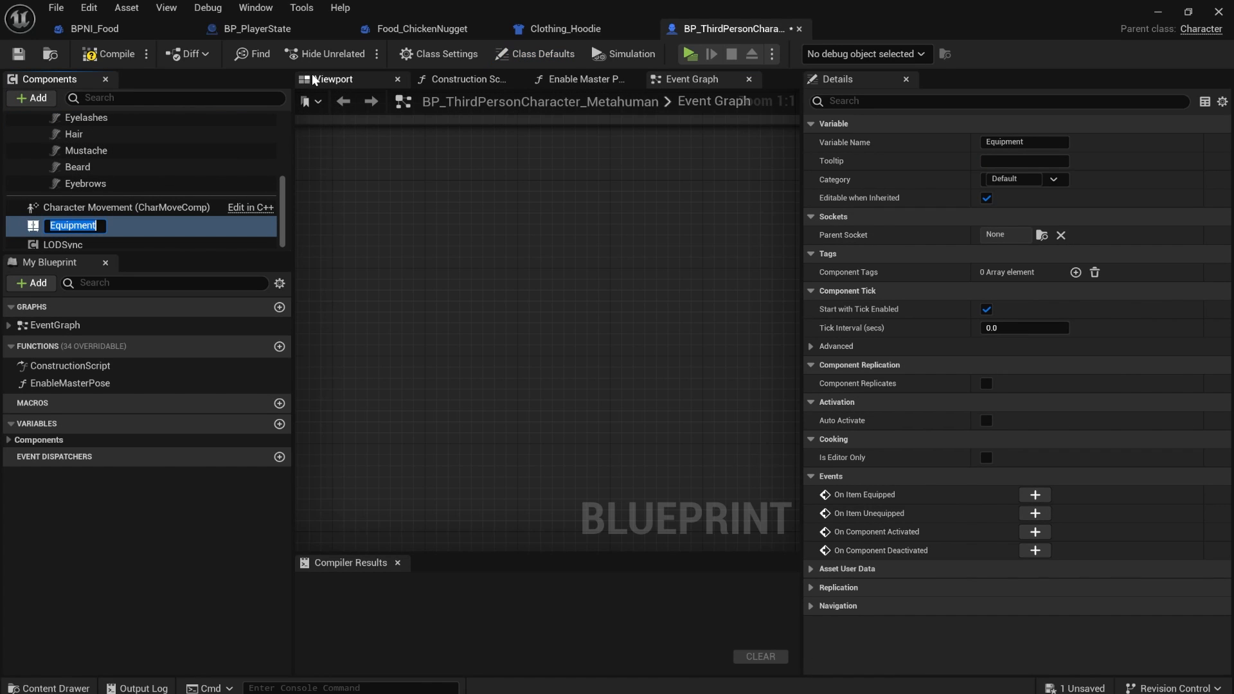
{"action": "left_click", "coordinate": [116, 53]}
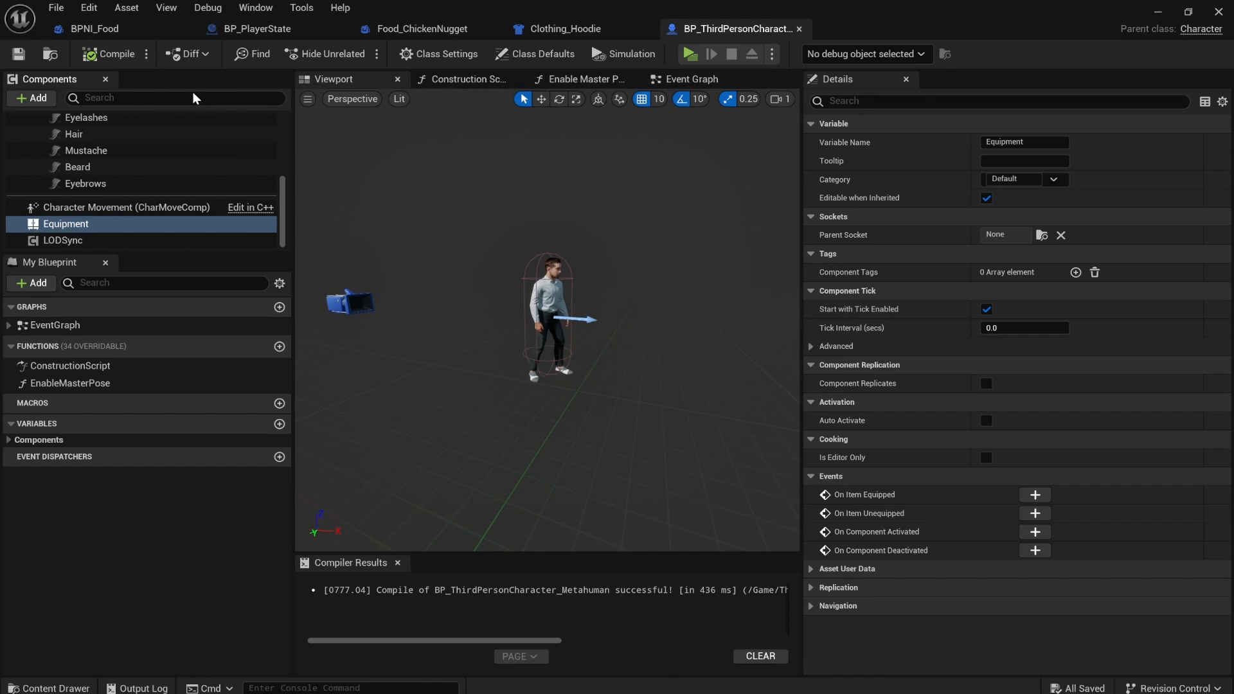
{"action": "left_click", "coordinate": [466, 79]}
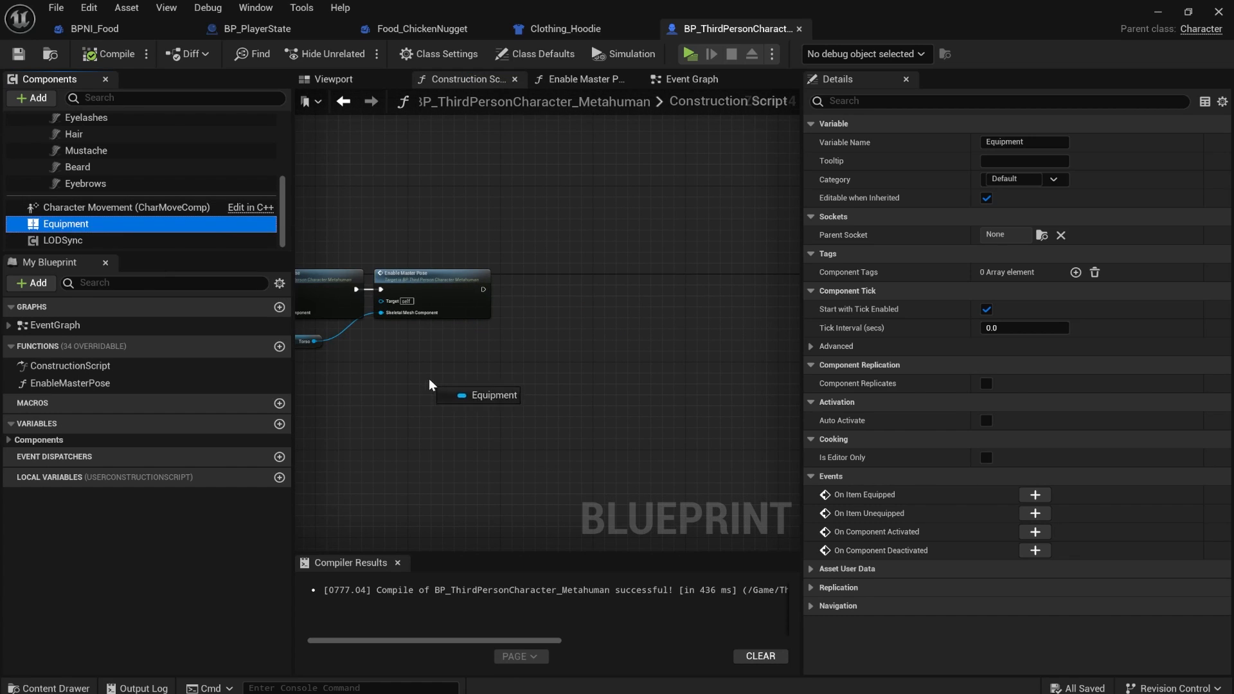
Step: Chain Initialize after Enable Master Pose with Mesh as the leader pose component
{"action": "type", "text": "init"}
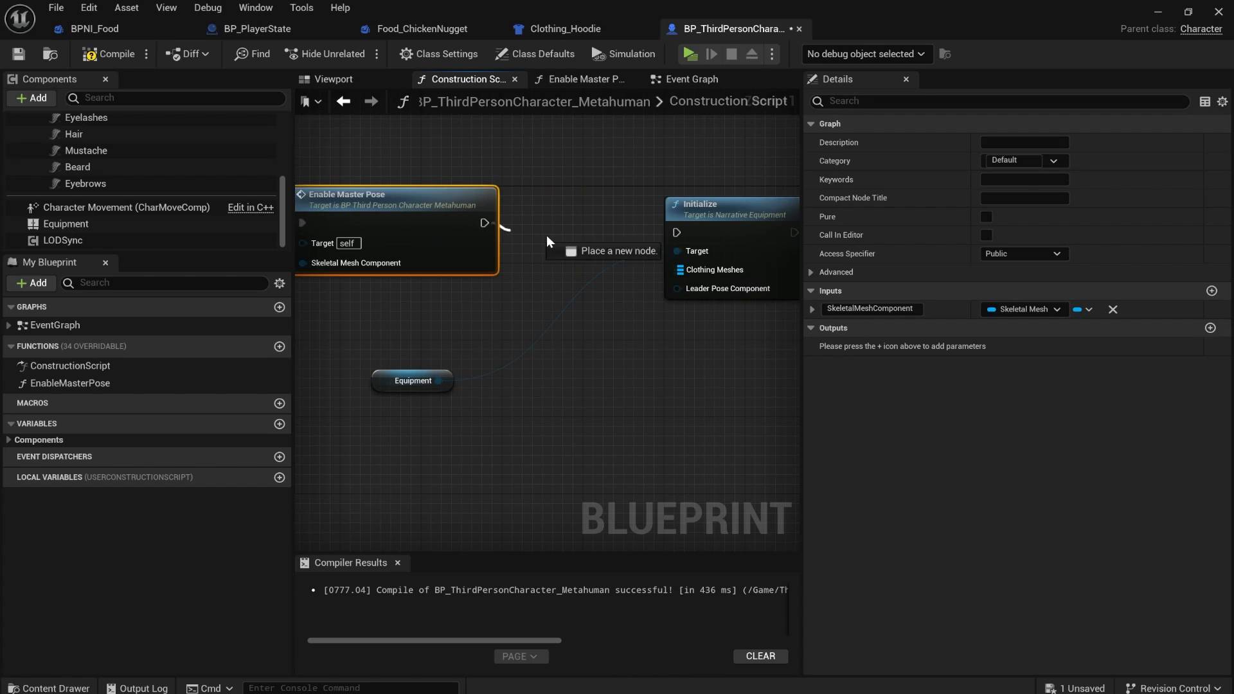
{"action": "left_click", "coordinate": [413, 379]}
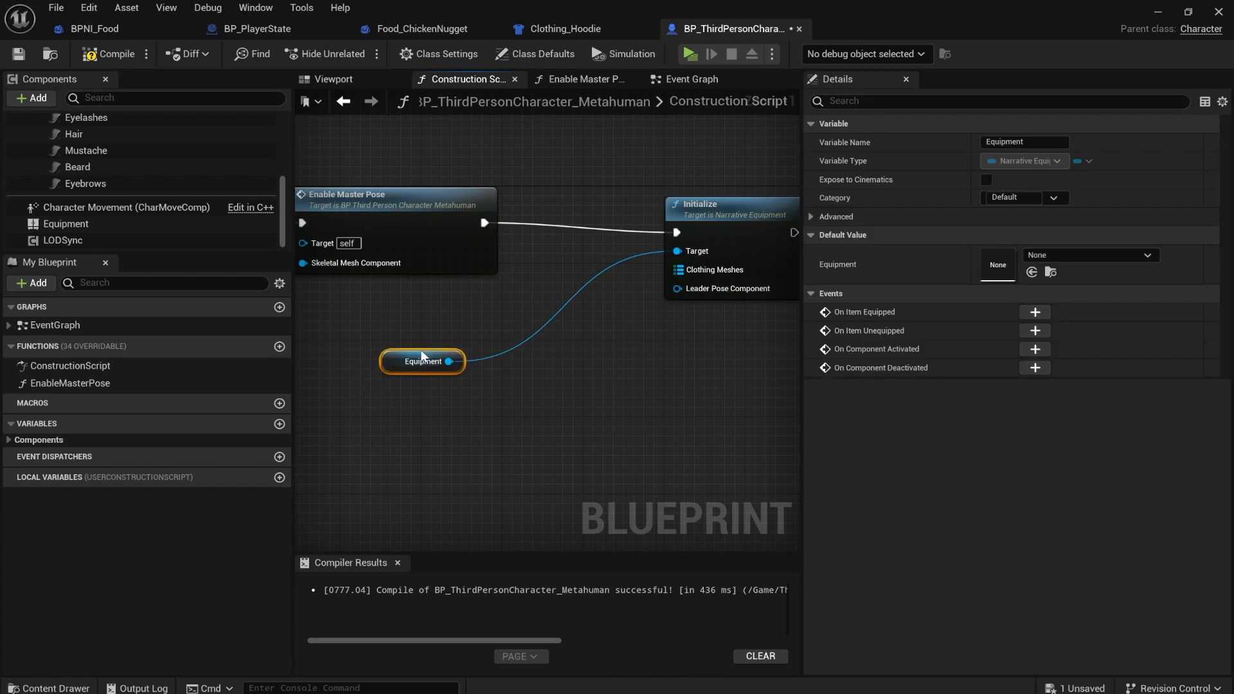
{"action": "left_click_drag", "start_coordinate": [423, 361], "coordinate": [452, 312]}
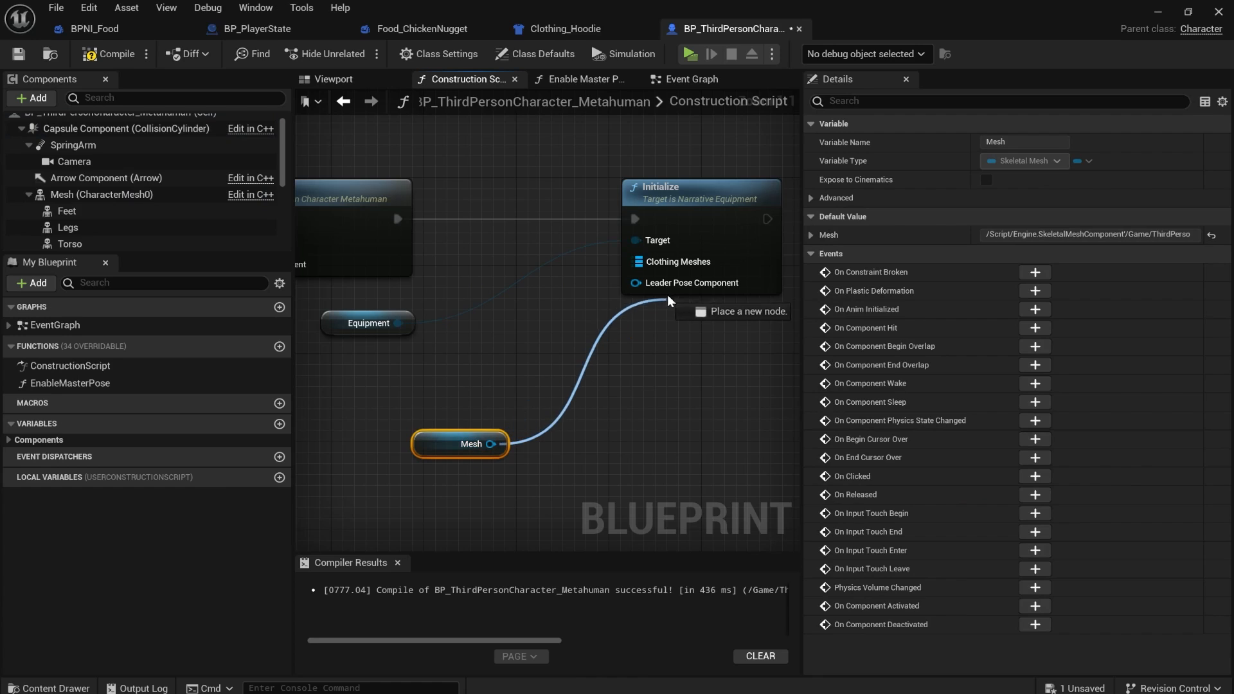
{"action": "left_click_drag", "start_coordinate": [460, 443], "coordinate": [516, 498]}
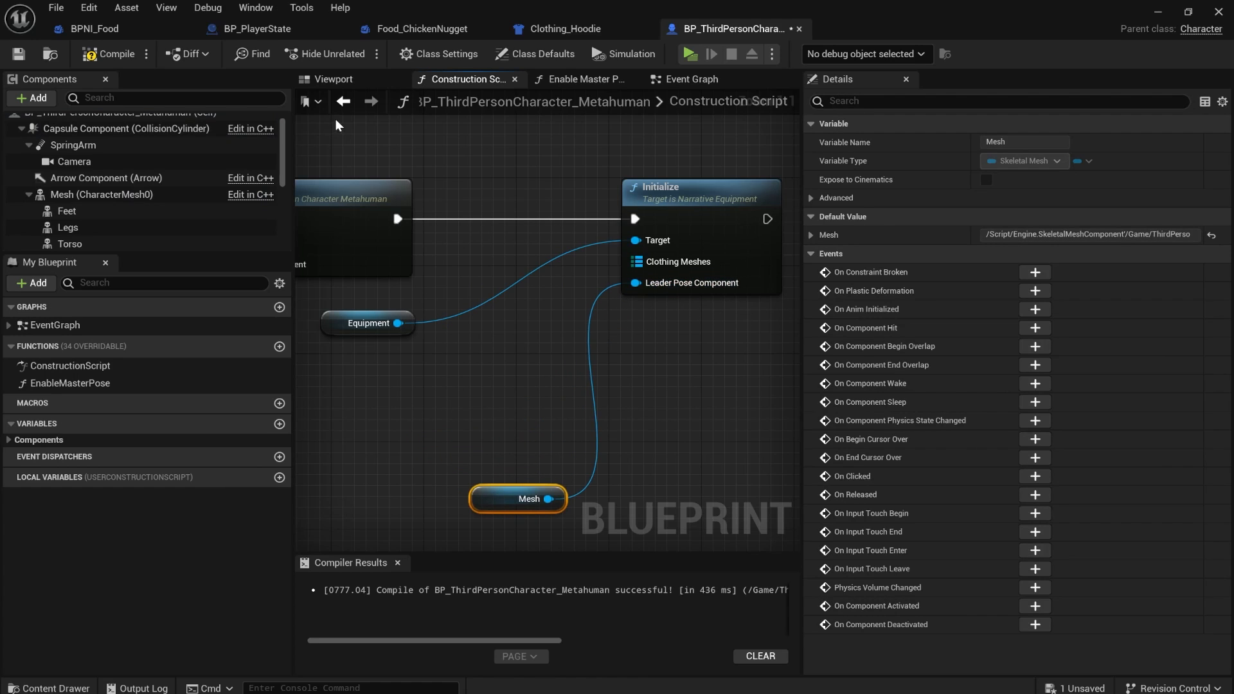
Step: Map the Torso, Legs and Feet components as clothing meshes in a Make Map node
{"action": "left_click", "coordinate": [333, 78]}
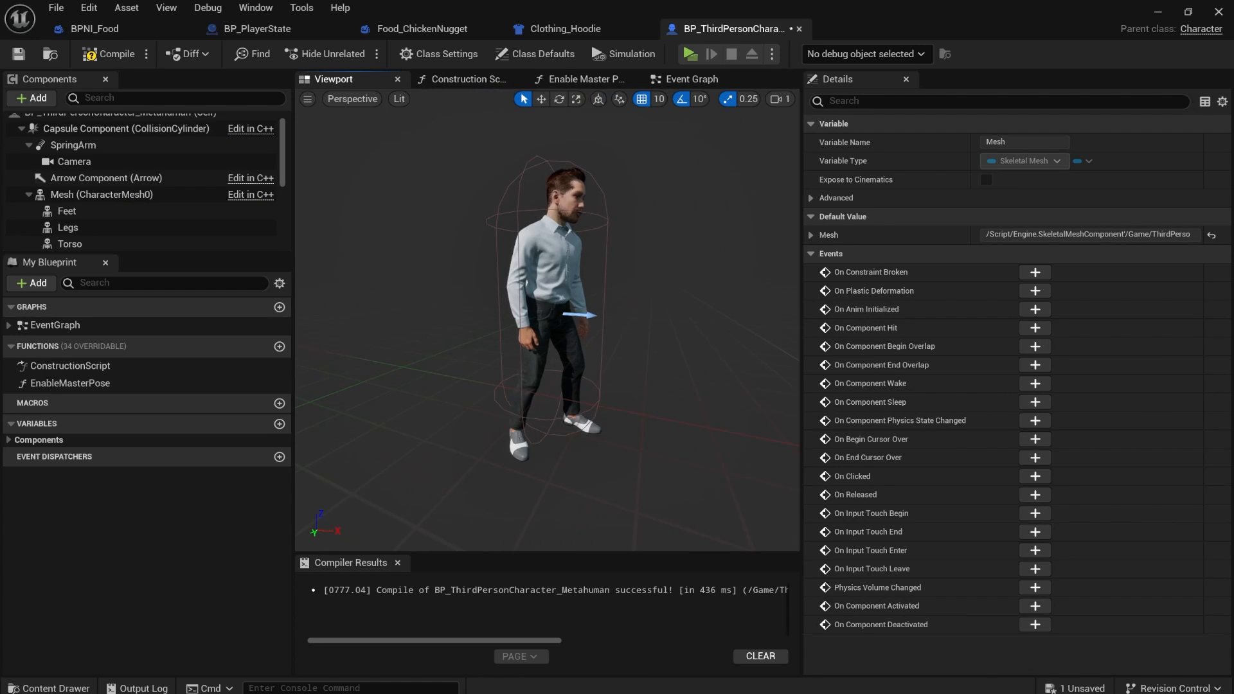
{"action": "left_click", "coordinate": [70, 221]}
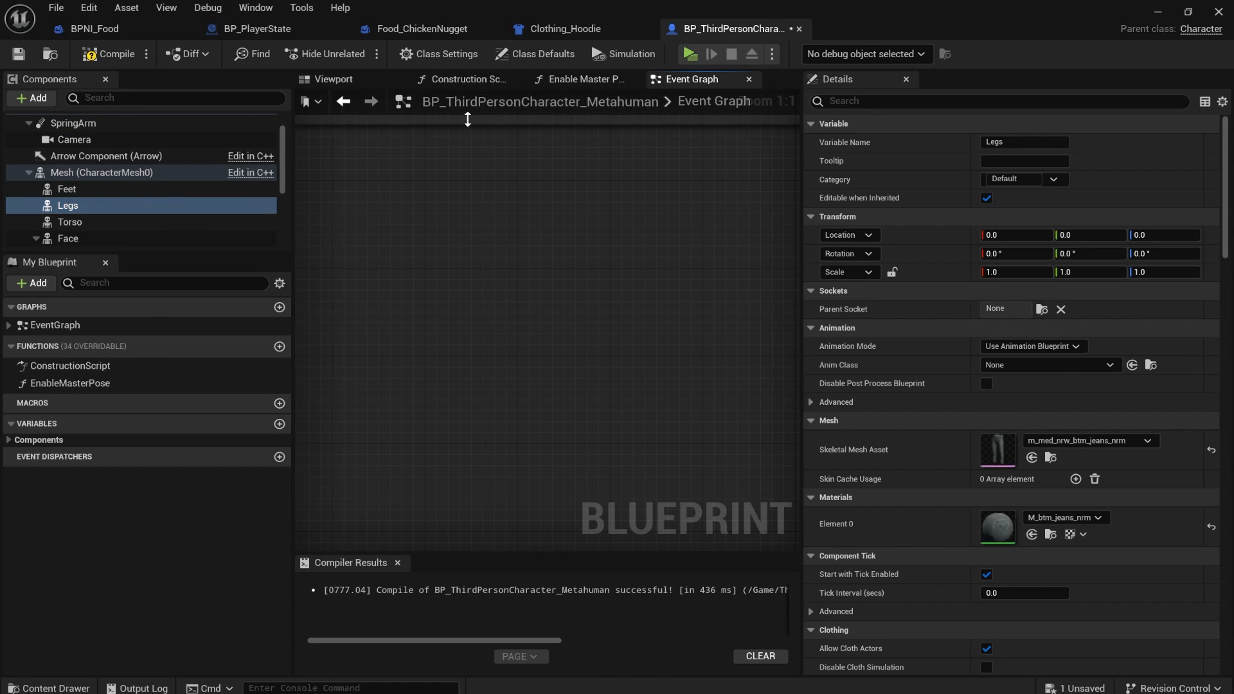
{"action": "left_click", "coordinate": [465, 78]}
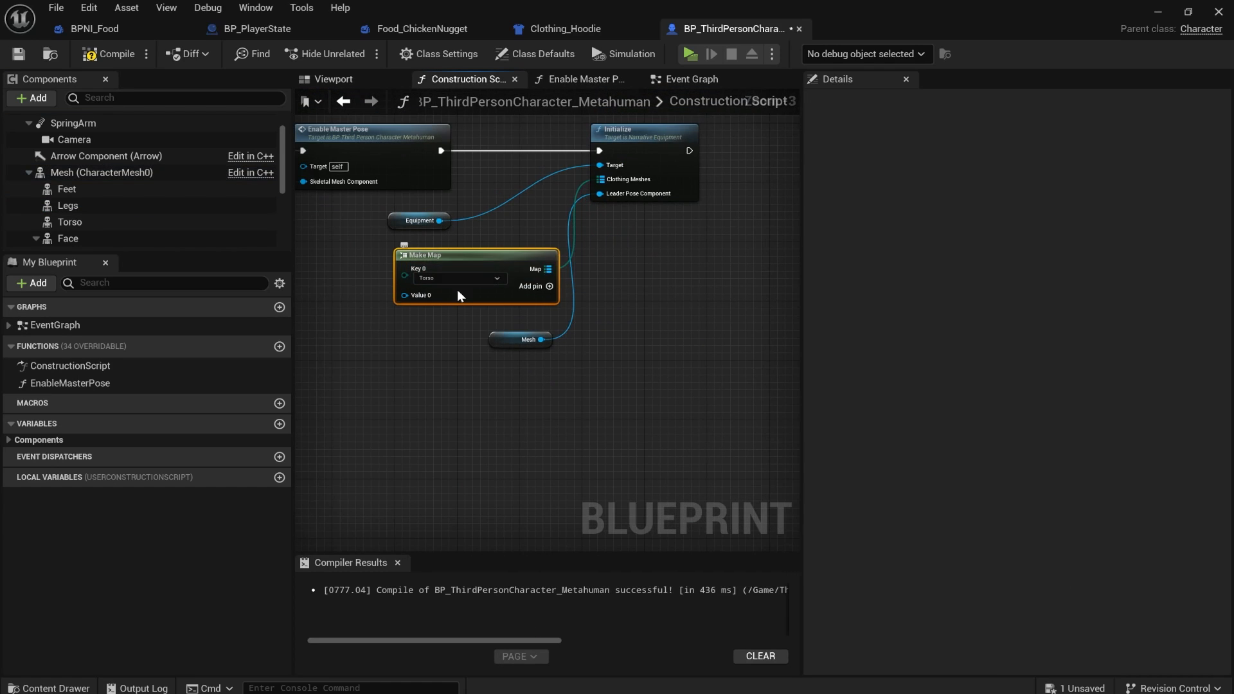
{"action": "left_click", "coordinate": [69, 222]}
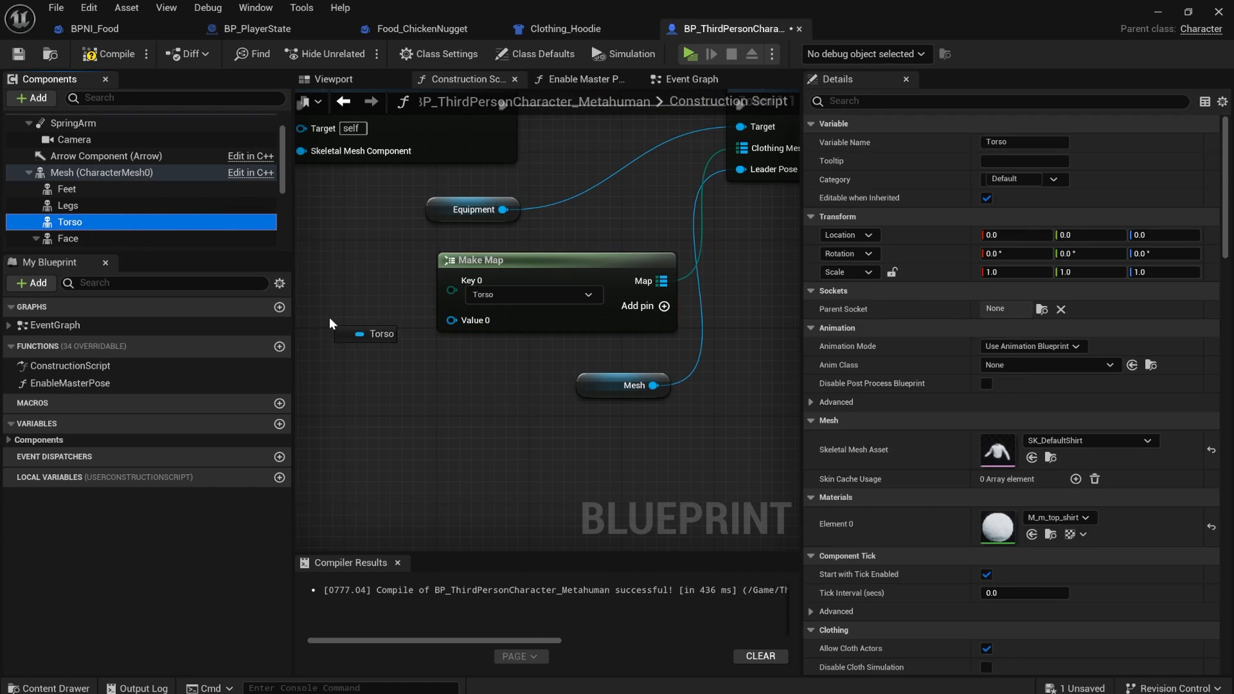
{"action": "left_click", "coordinate": [356, 329]}
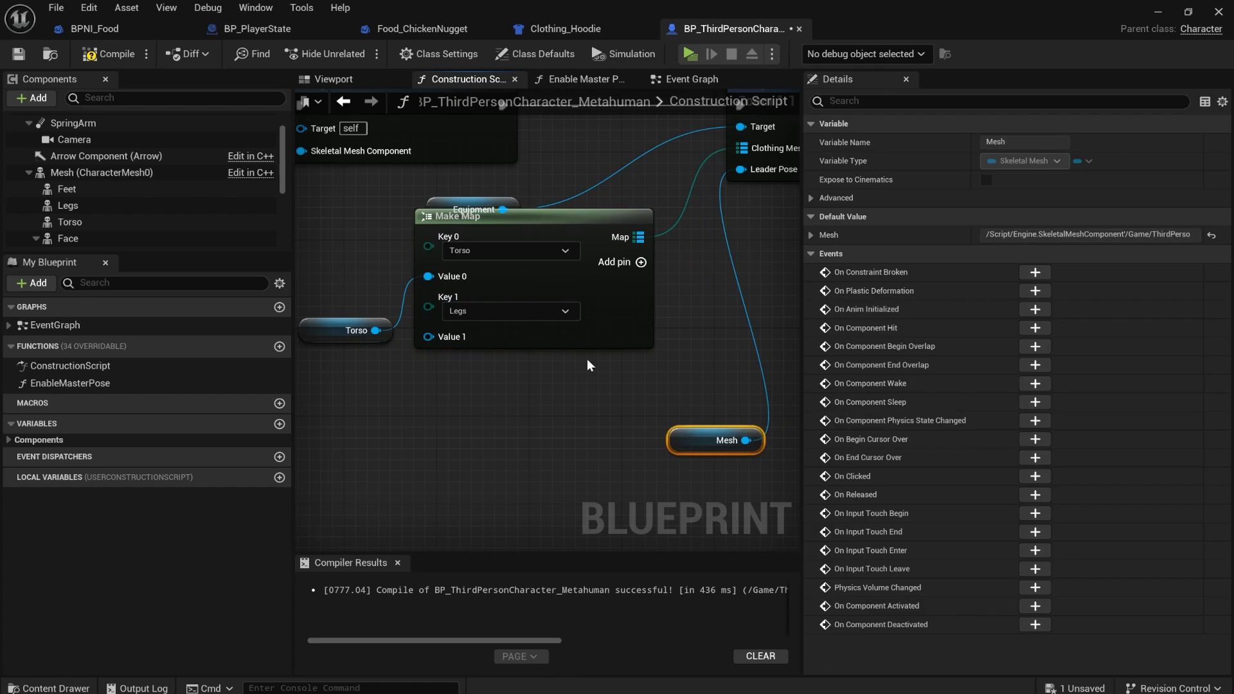
{"action": "left_click", "coordinate": [69, 206]}
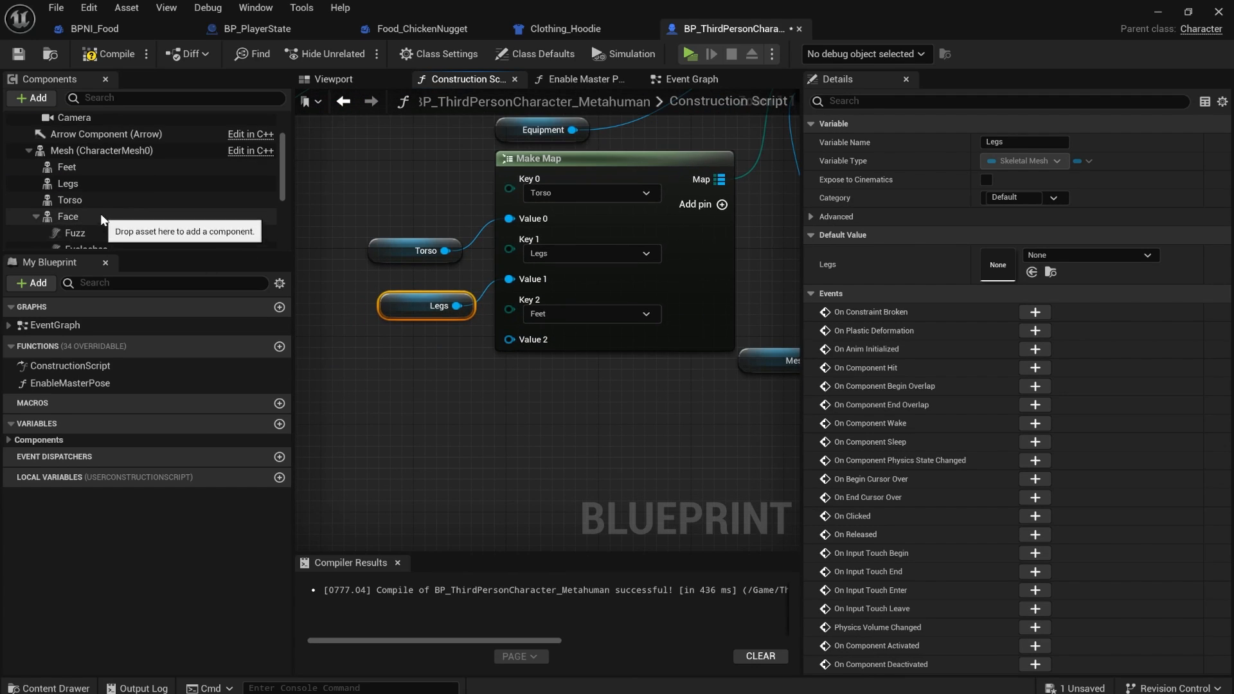
{"action": "left_click", "coordinate": [460, 360]}
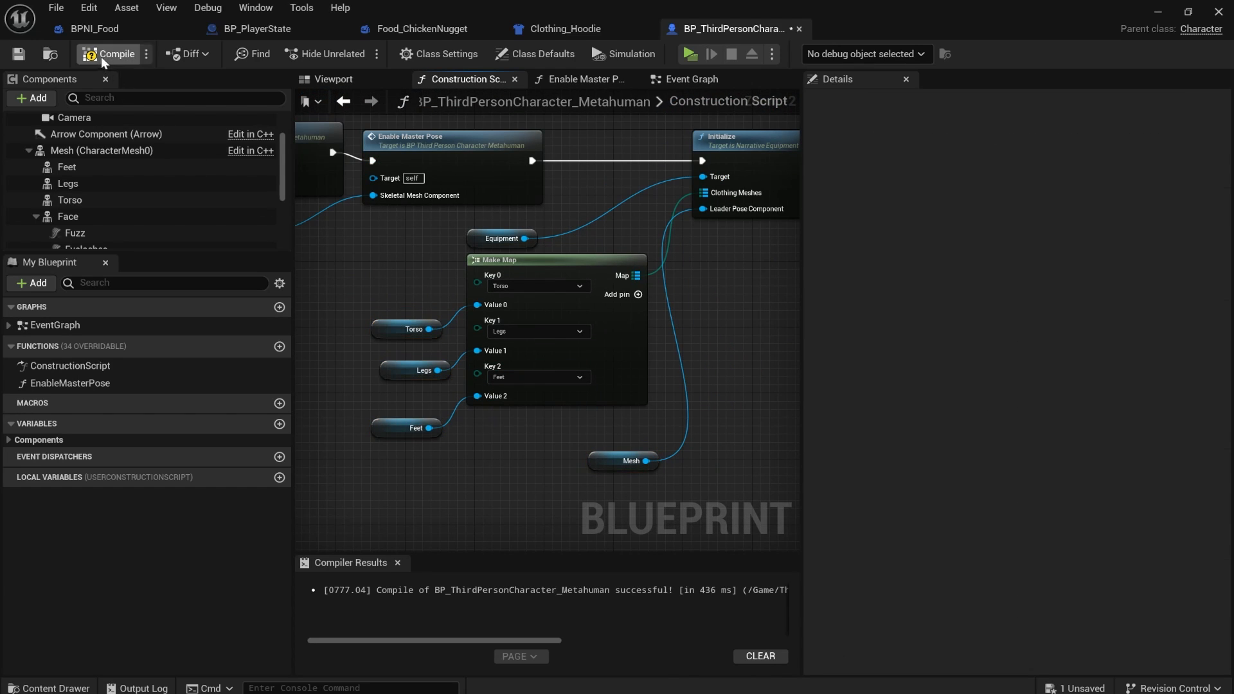
Step: Compile the character, playtest to inspect the equipped hoodie in the inventory, then stop
{"action": "left_click", "coordinate": [115, 53]}
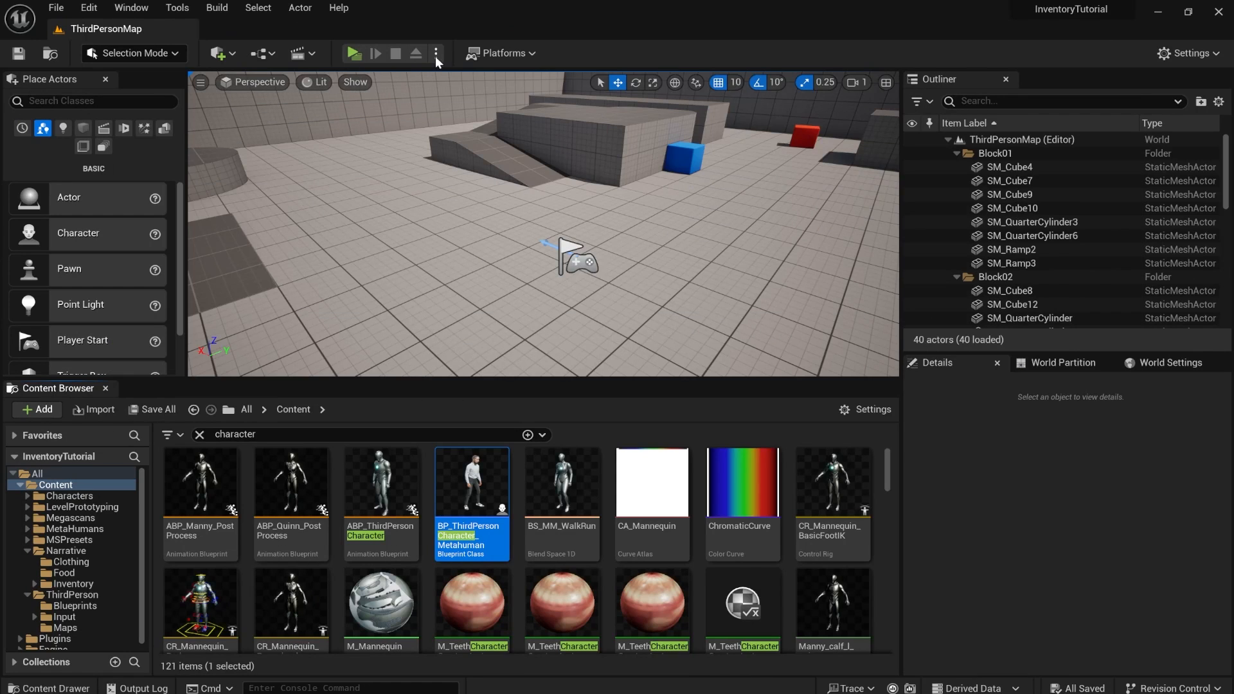
{"action": "left_click", "coordinate": [350, 53]}
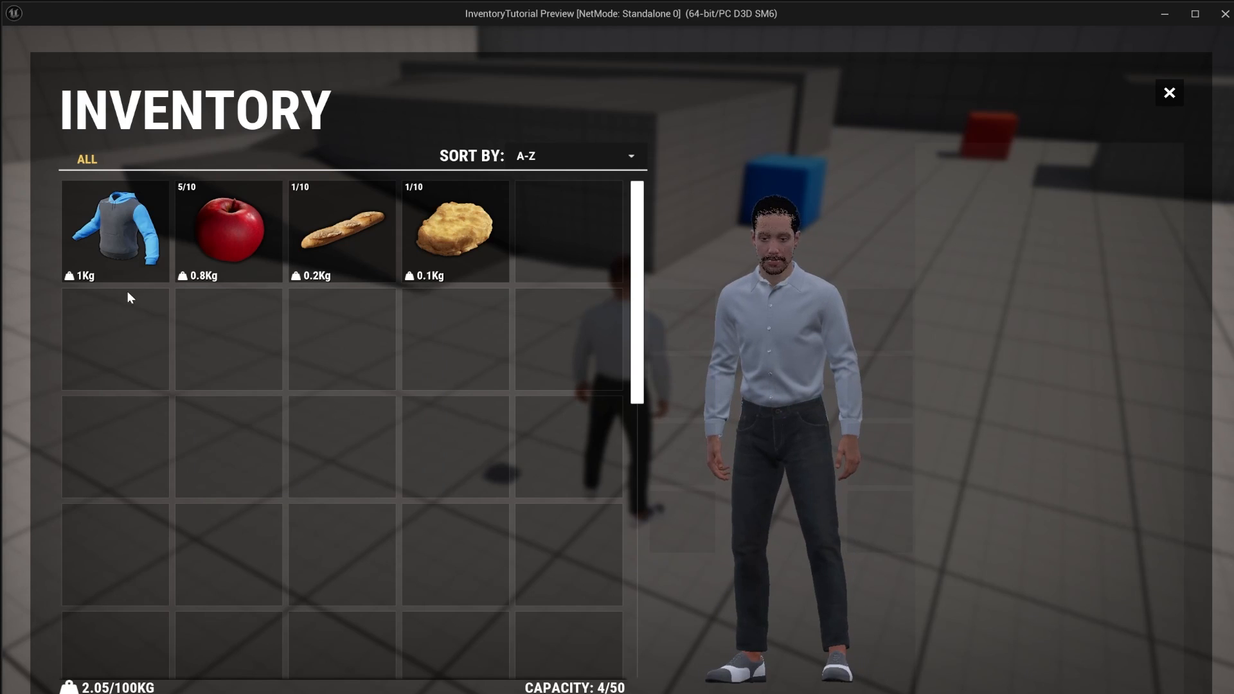
{"action": "left_click", "coordinate": [115, 230]}
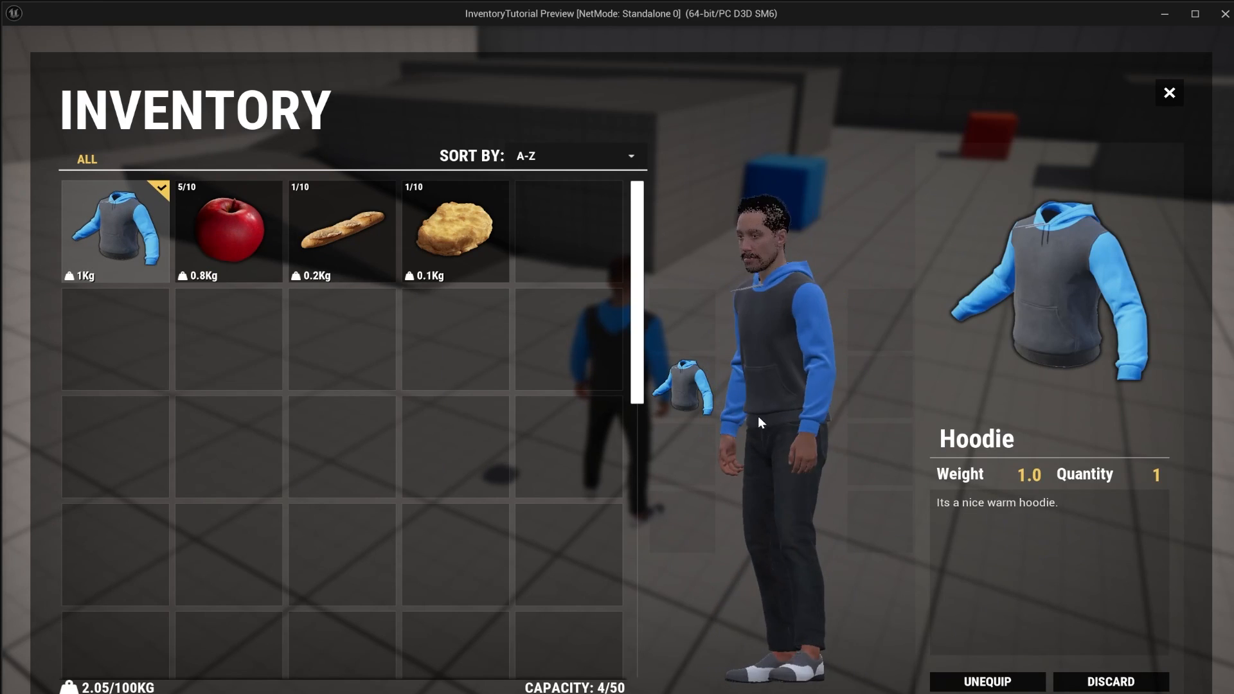
{"action": "left_click", "coordinate": [986, 681]}
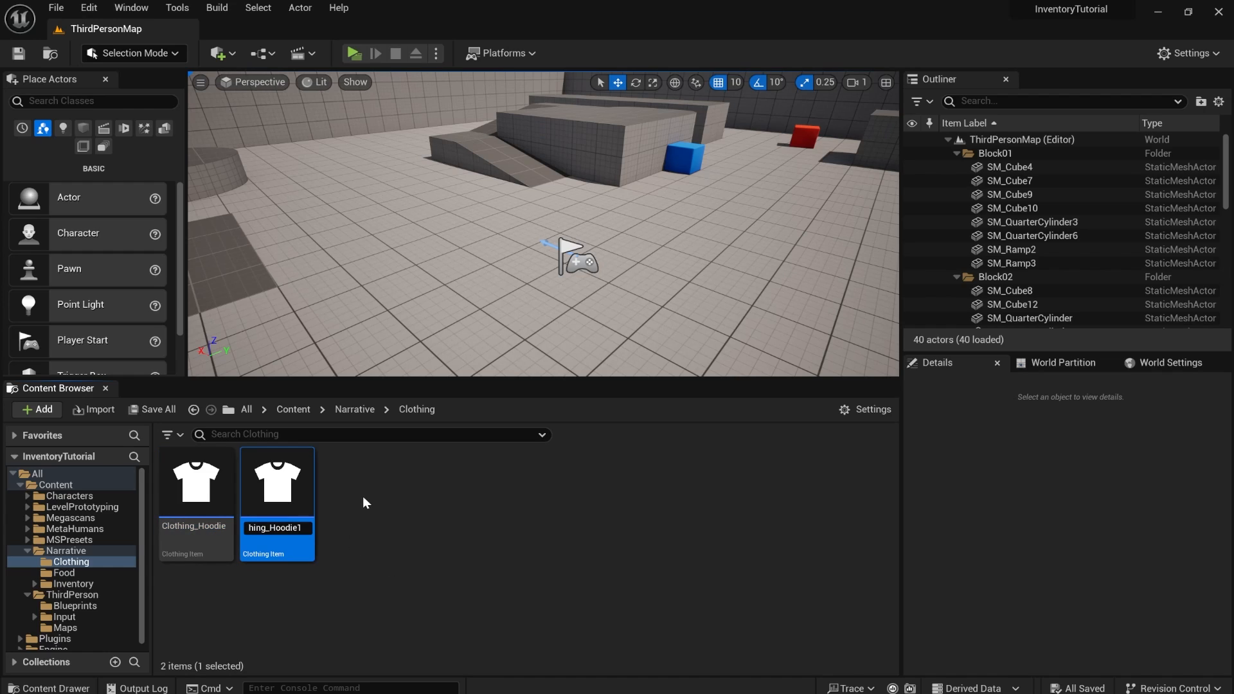
Step: Rename hoodie duplicates to Brown Shoes, Pink Shirt and Blue Jeans, opening each to edit
{"action": "type", "text": "Clothing_BrownShoes"}
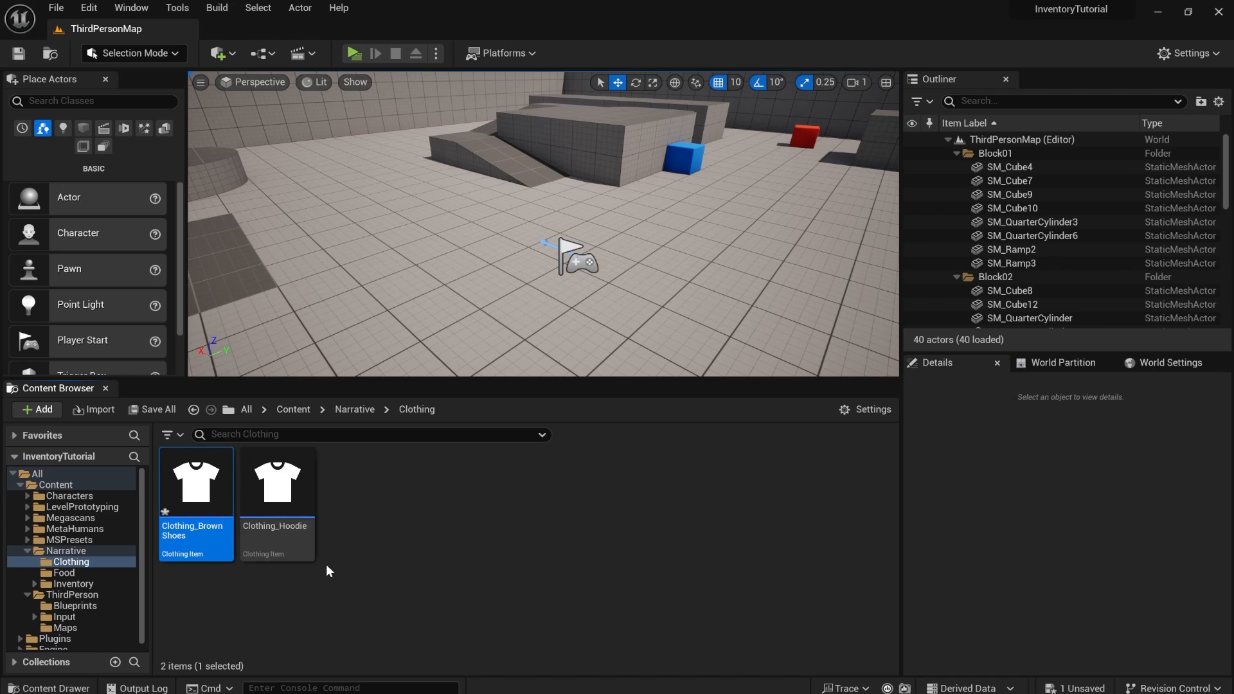
{"action": "double_click", "coordinate": [195, 480]}
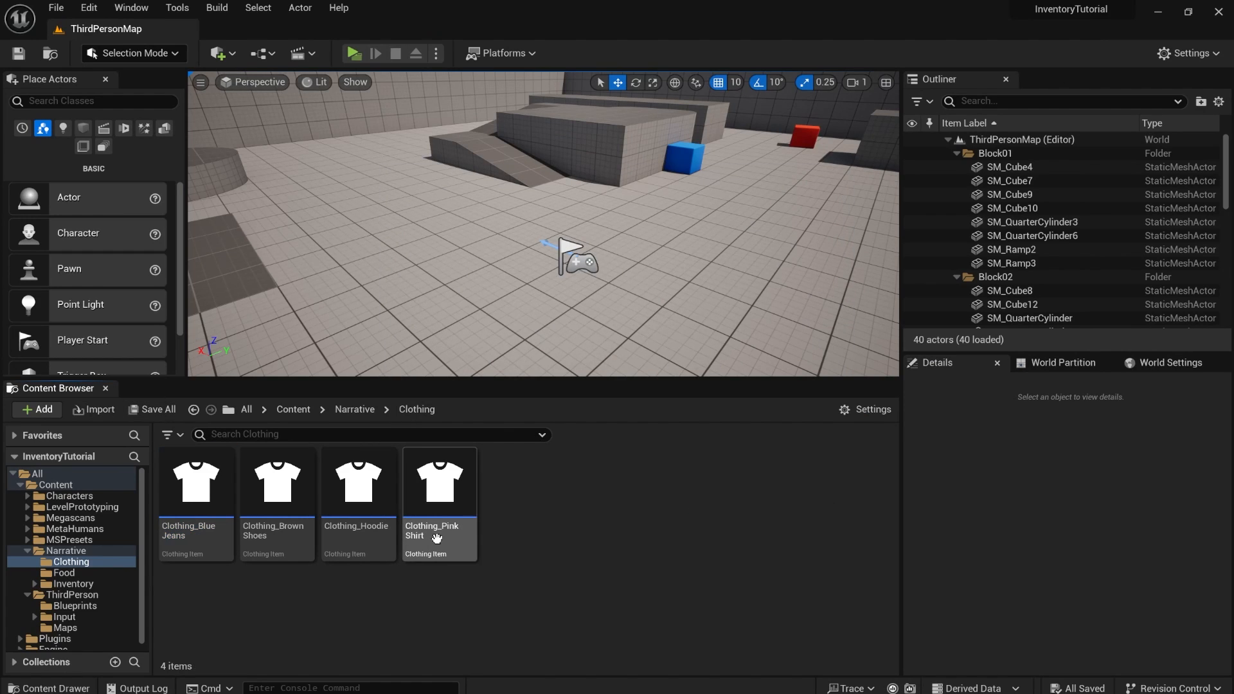
{"action": "double_click", "coordinate": [438, 480]}
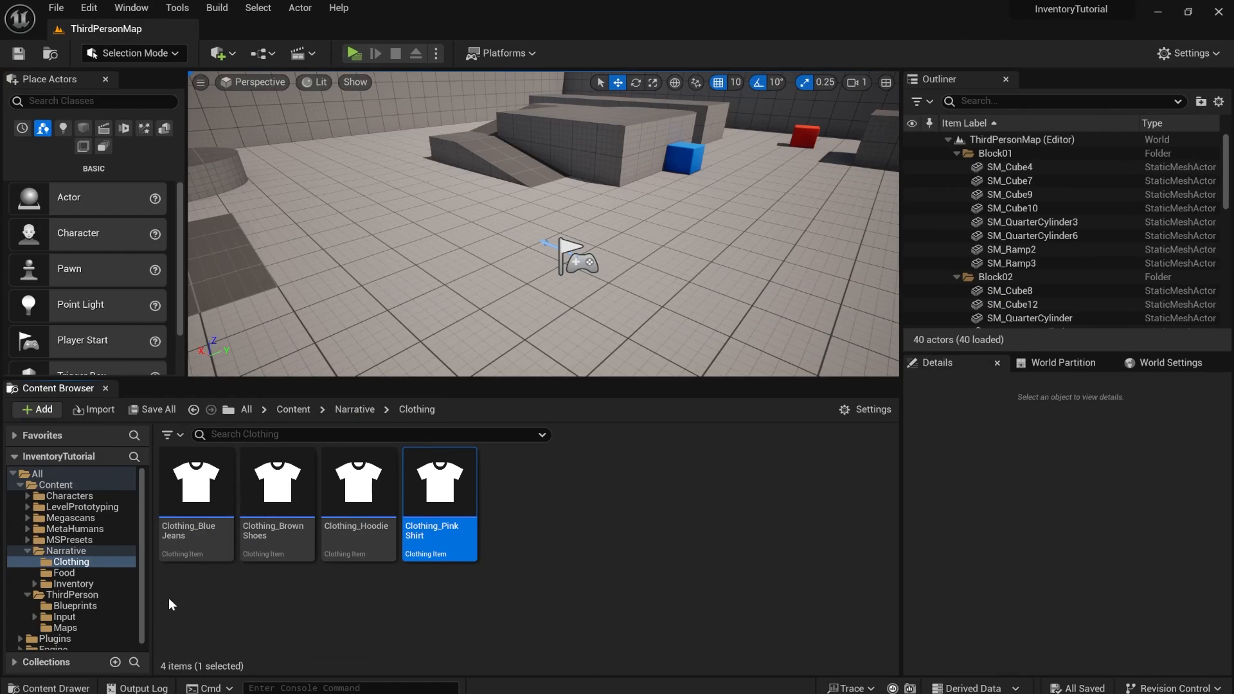
{"action": "double_click", "coordinate": [195, 480]}
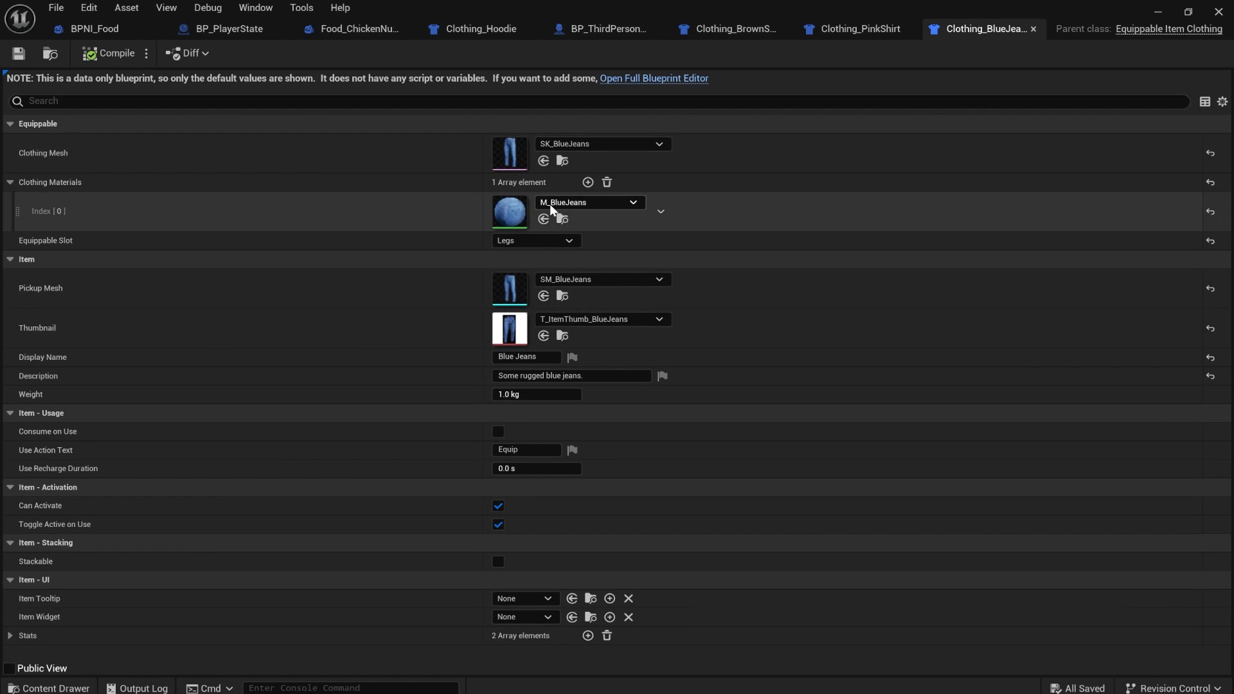
Step: Add Blue Jeans, Brown Shoes and Pink Shirt to BP_PlayerState's Default Items and compile
{"action": "left_click", "coordinate": [228, 29]}
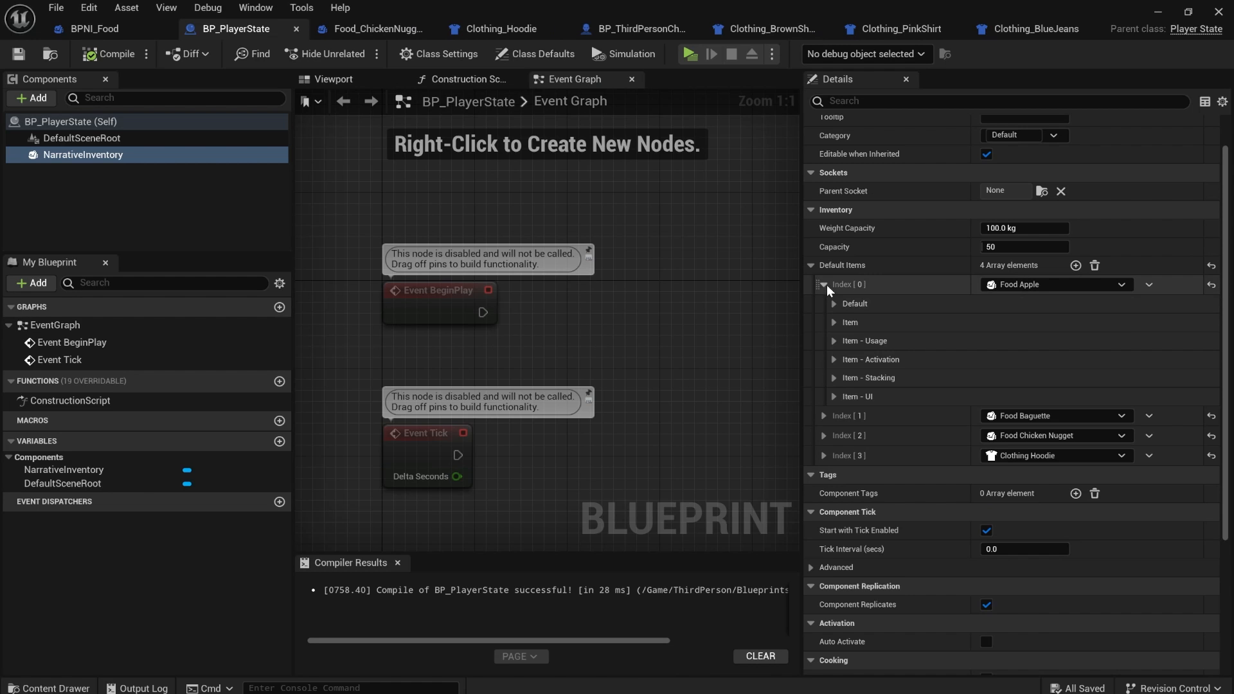
{"action": "left_click", "coordinate": [823, 284]}
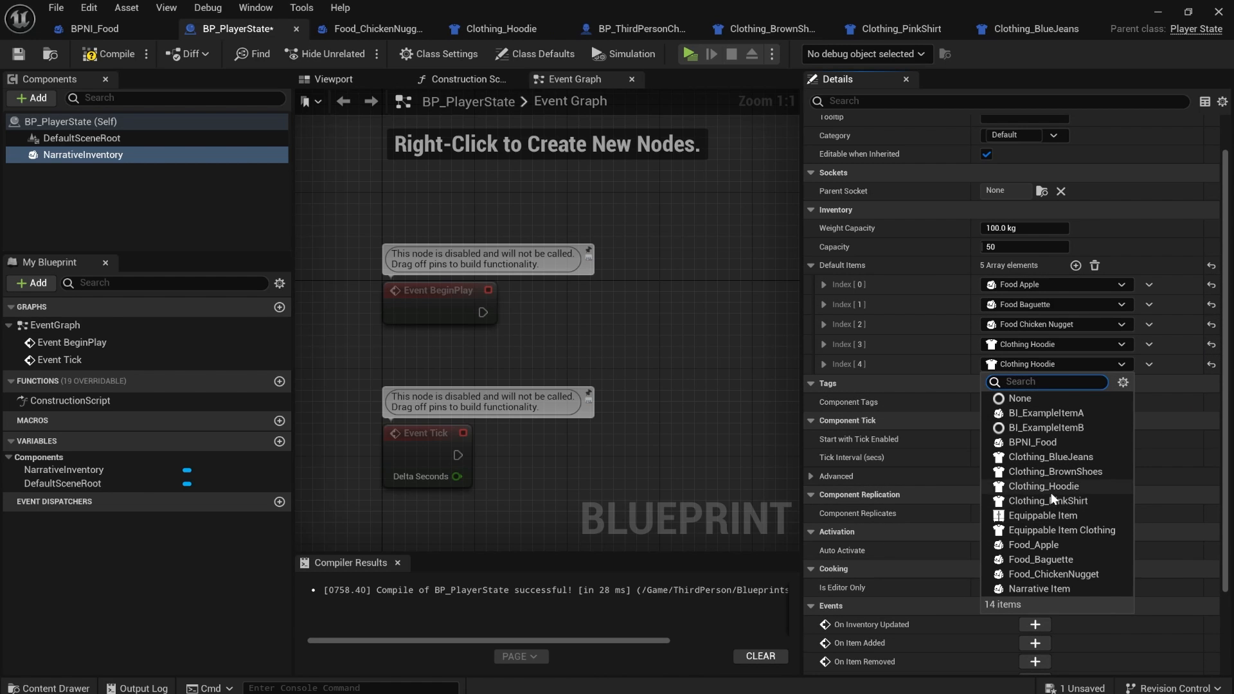
{"action": "left_click", "coordinate": [1051, 456]}
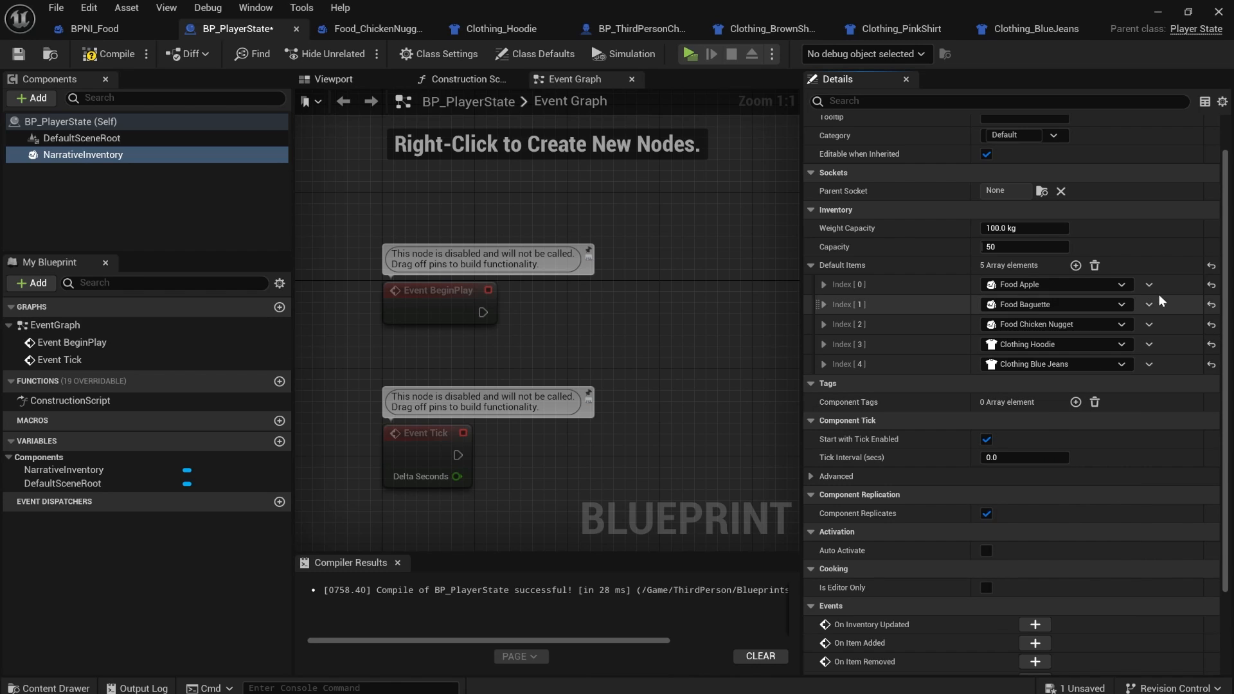
{"action": "left_click", "coordinate": [1148, 364]}
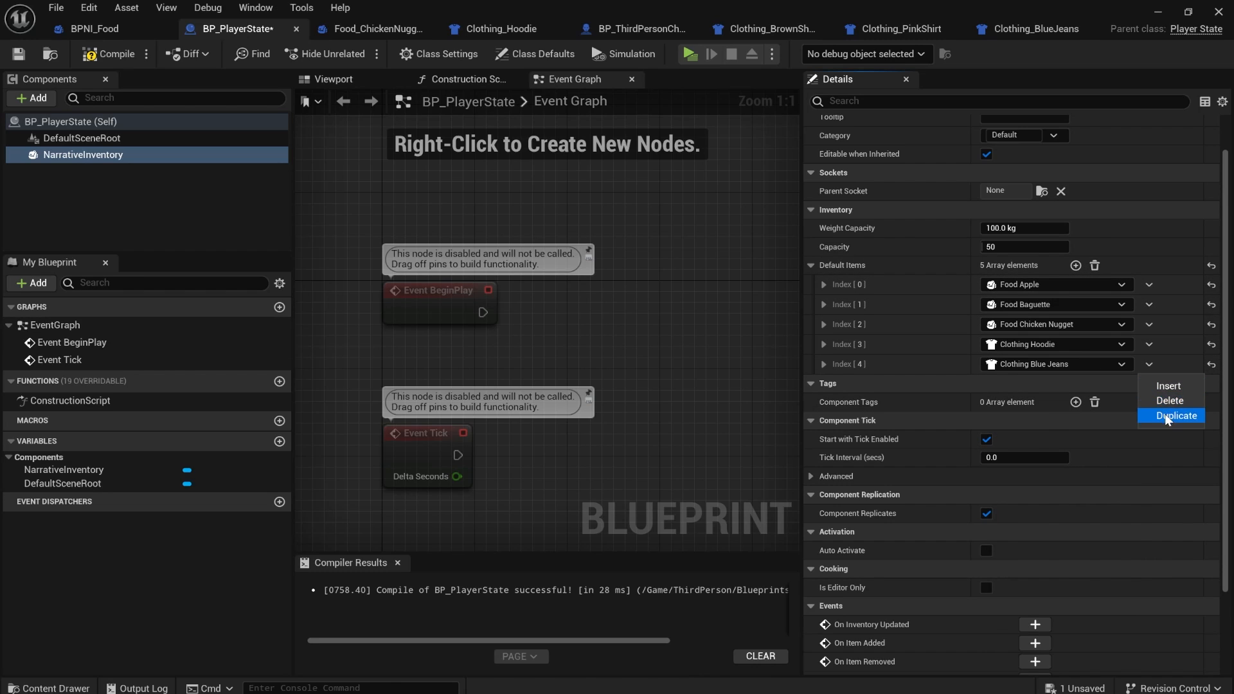
{"action": "left_click", "coordinate": [1175, 416]}
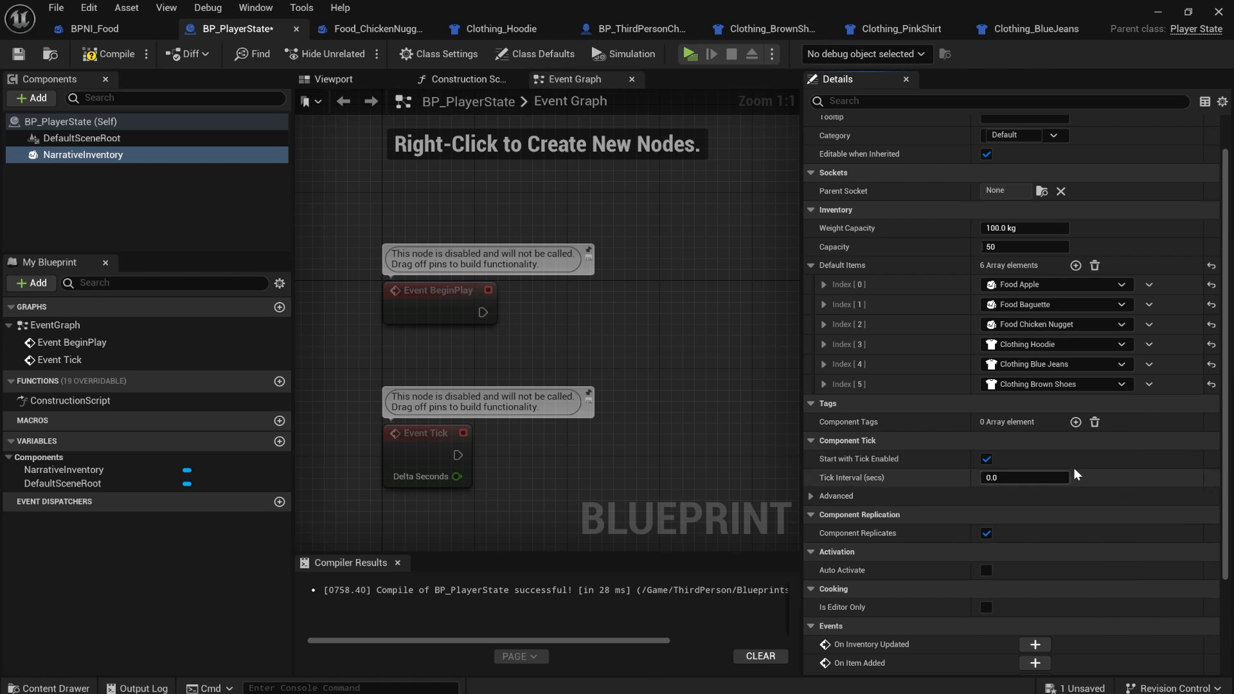
{"action": "left_click", "coordinate": [1075, 265]}
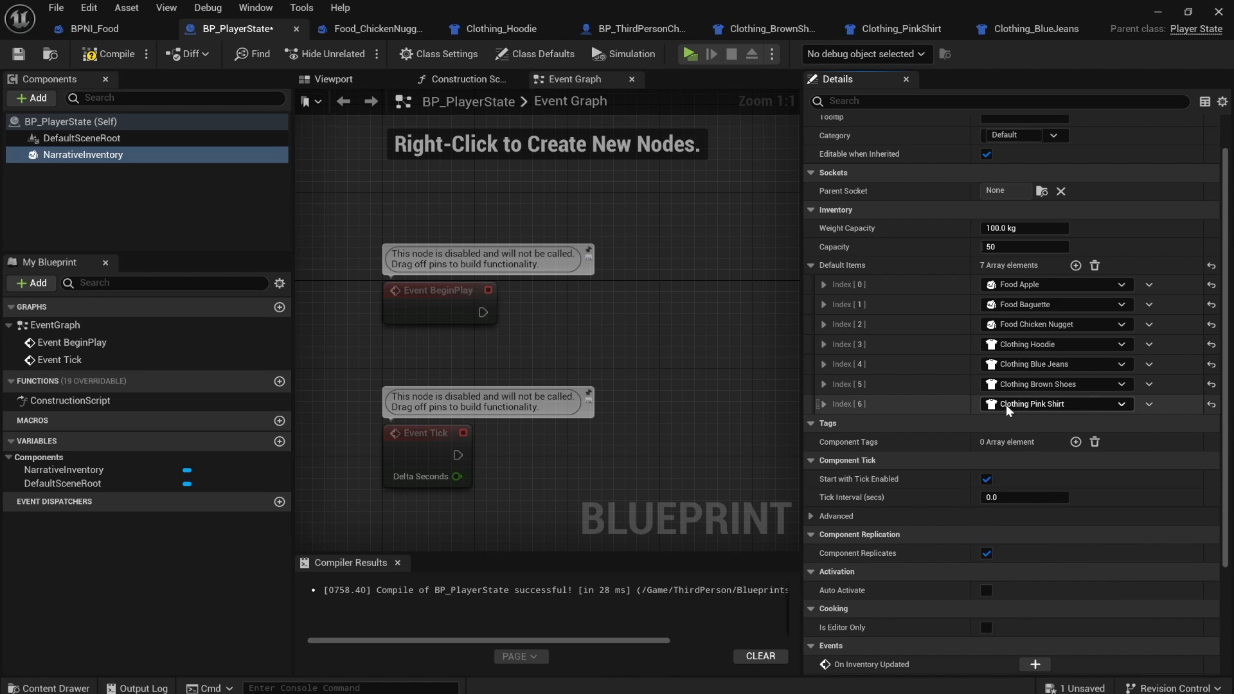
{"action": "left_click", "coordinate": [116, 53]}
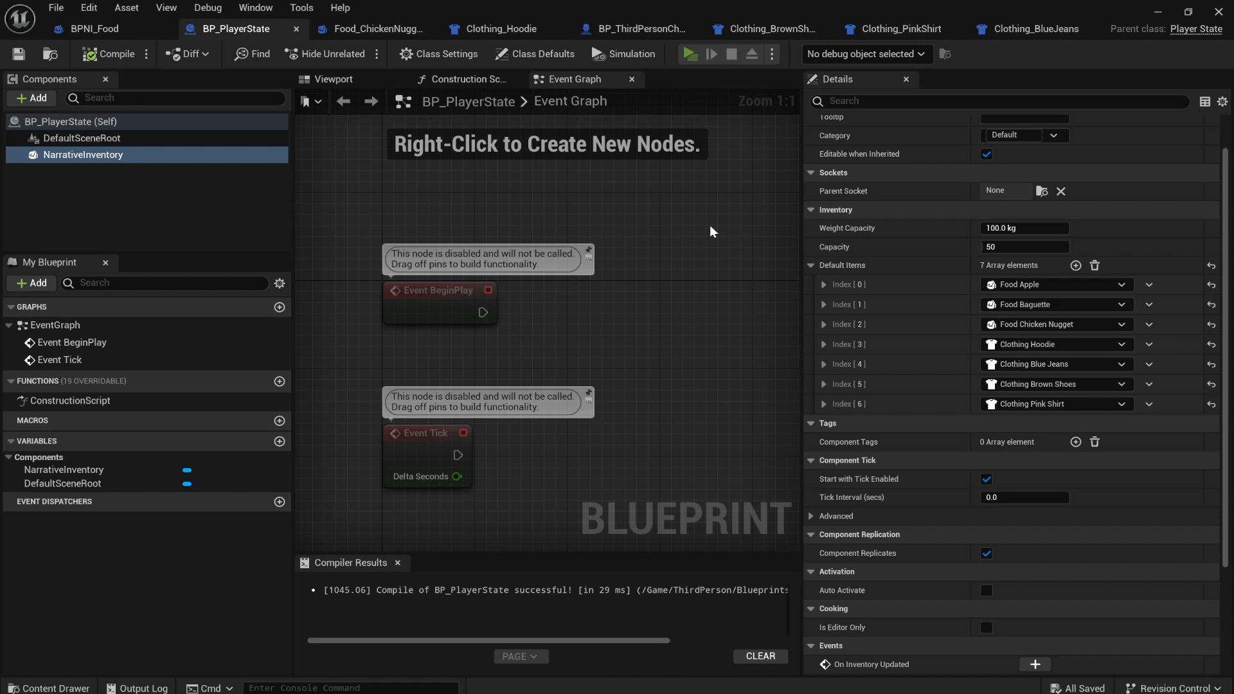
Step: Playtest toggling the Pink Shirt off, on and off, equip Blue Jeans, then stop
{"action": "left_click", "coordinate": [691, 54]}
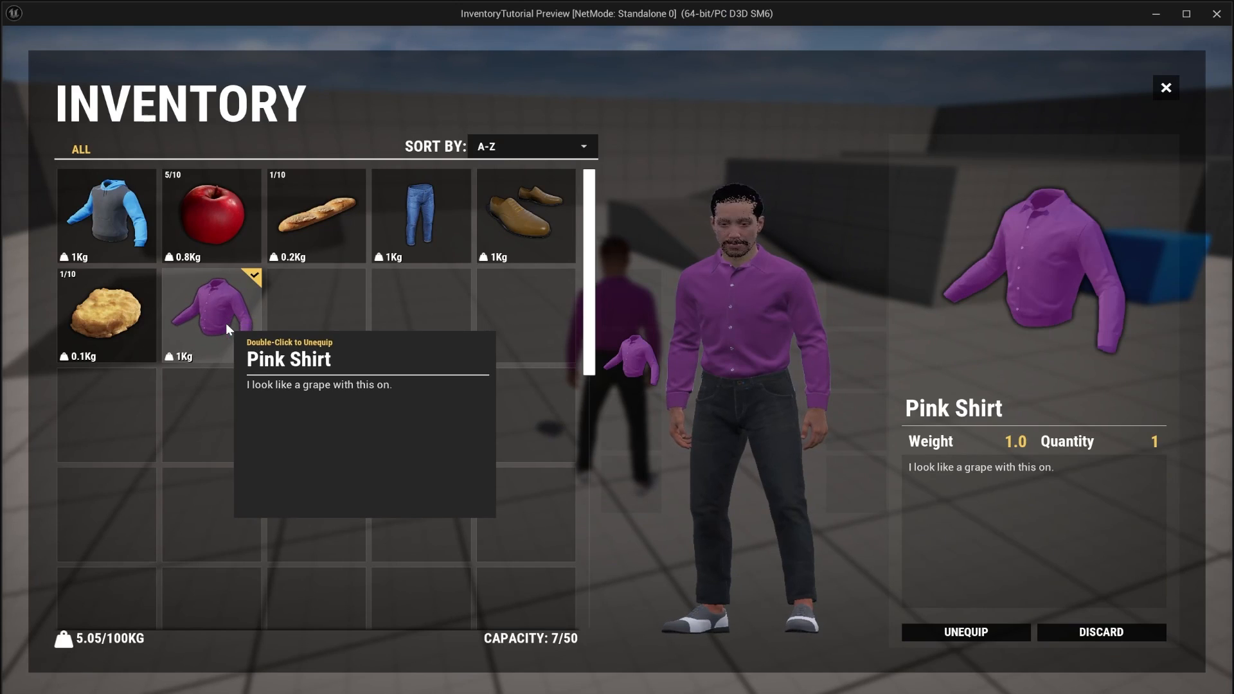
{"action": "double_click", "coordinate": [211, 315]}
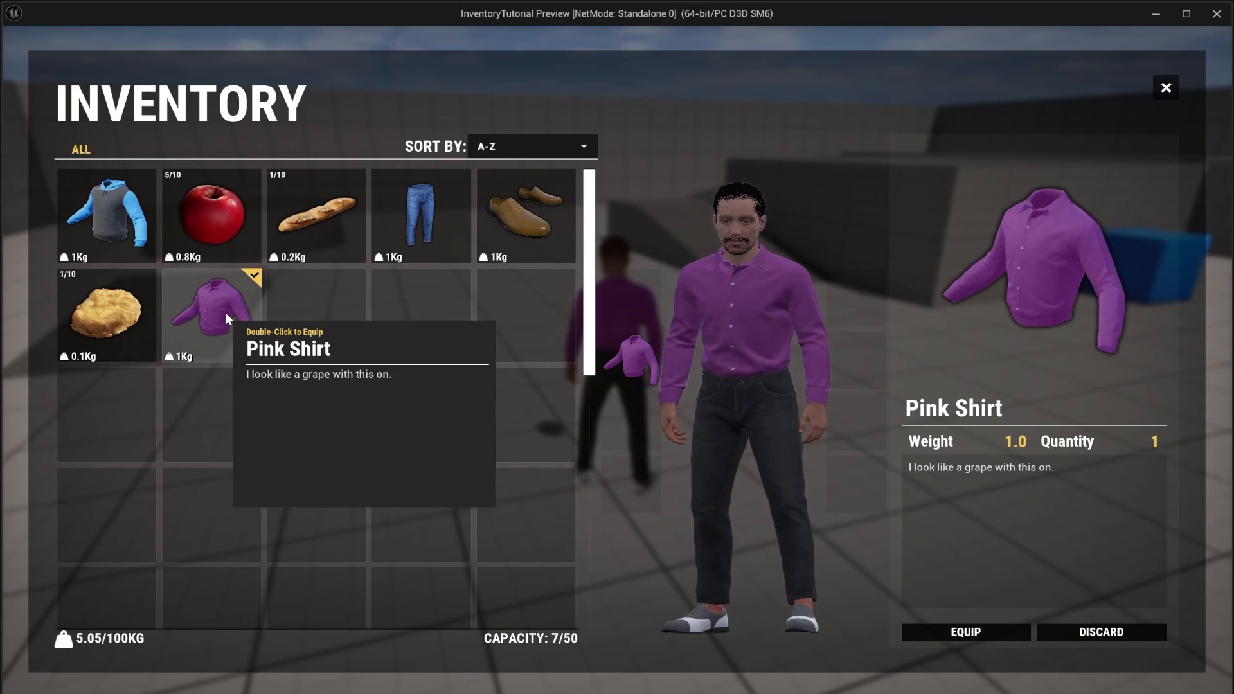
{"action": "double_click", "coordinate": [210, 315]}
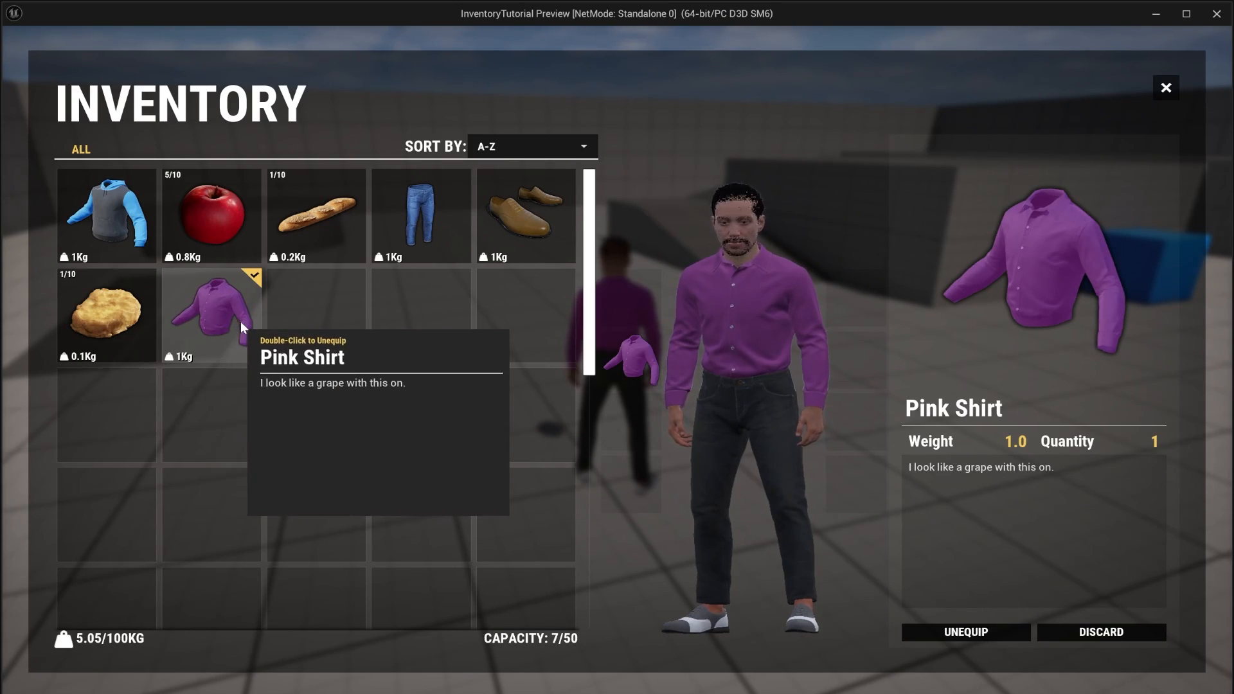
{"action": "double_click", "coordinate": [106, 215]}
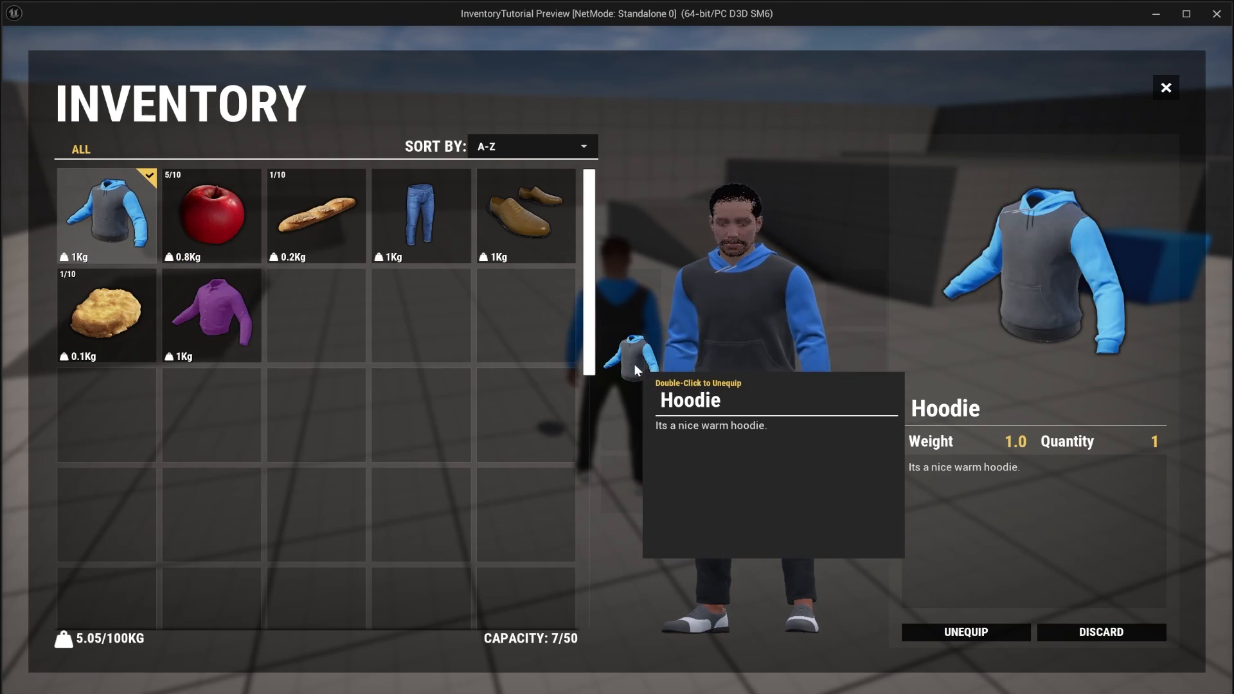
{"action": "double_click", "coordinate": [420, 215]}
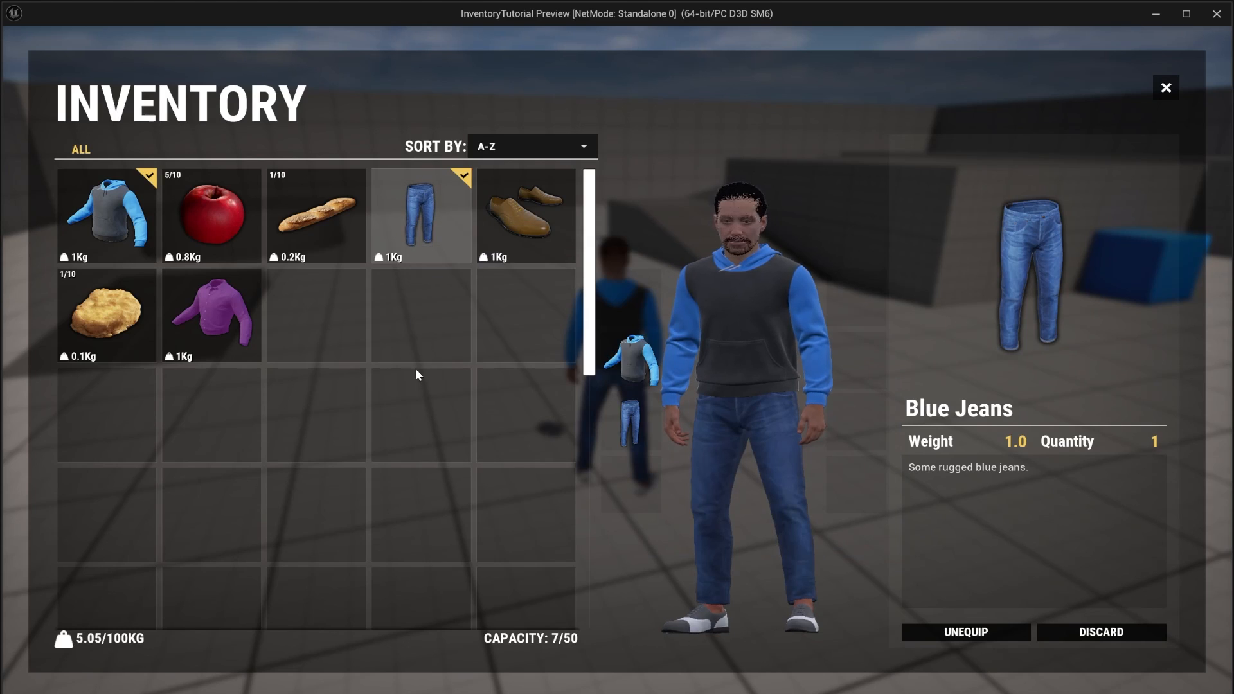
{"action": "left_click", "coordinate": [525, 215]}
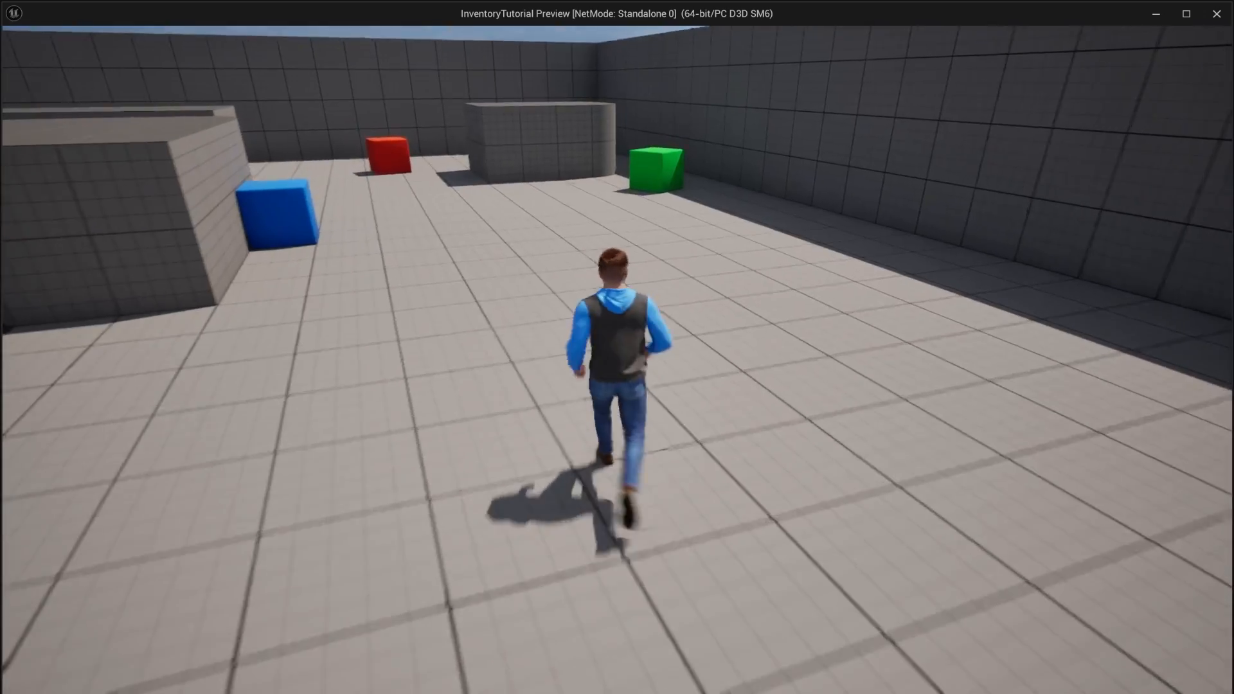
{"action": "left_click", "coordinate": [439, 53]}
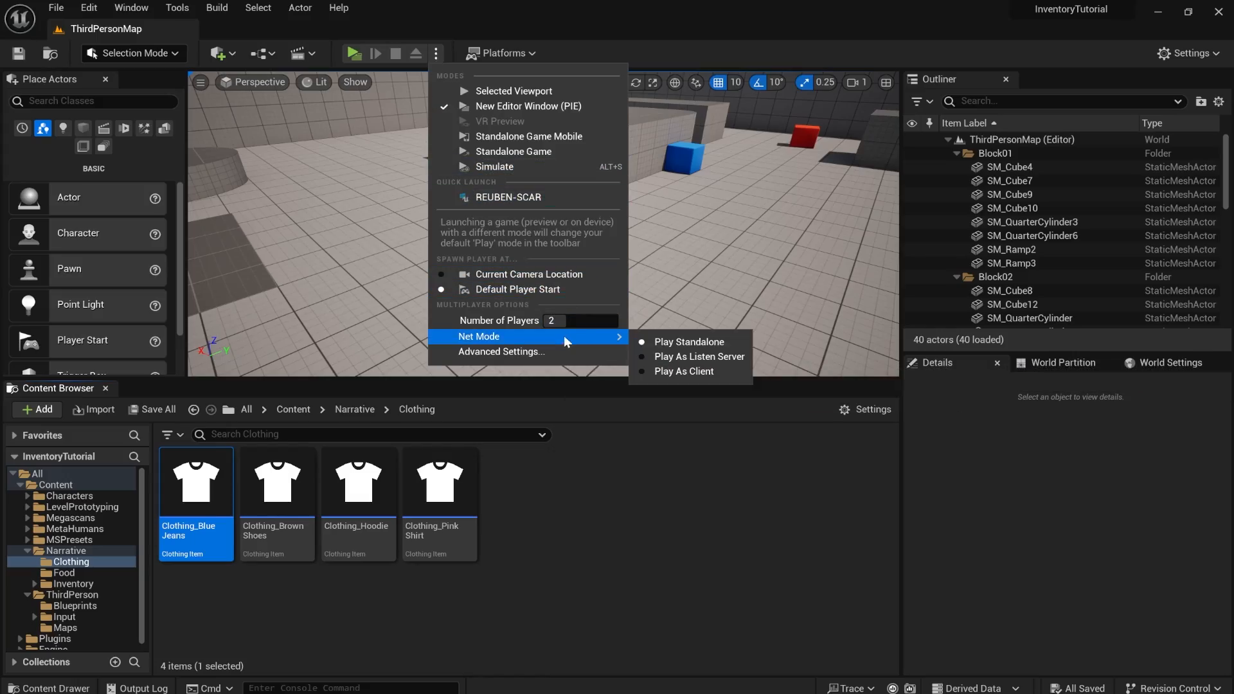
{"action": "mouse_move", "coordinate": [690, 342]}
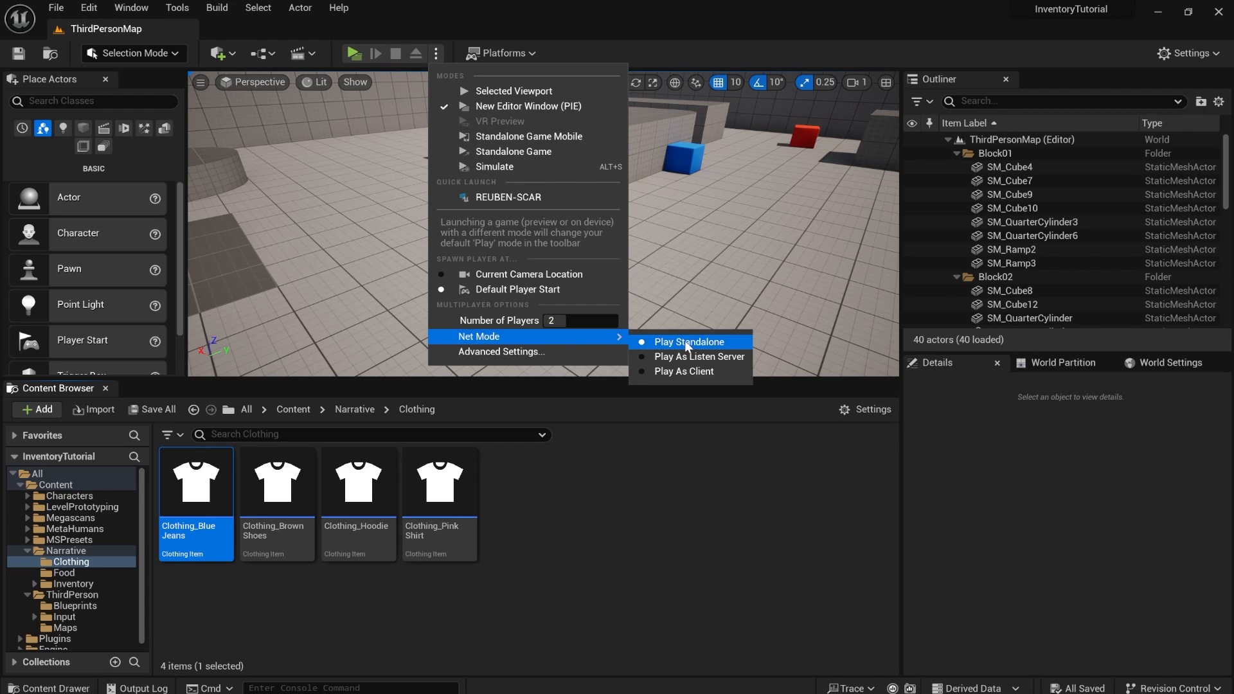
Step: Start a two-client Play As Client session and equip the Pink Shirt on Client 2
{"action": "left_click", "coordinate": [690, 342]}
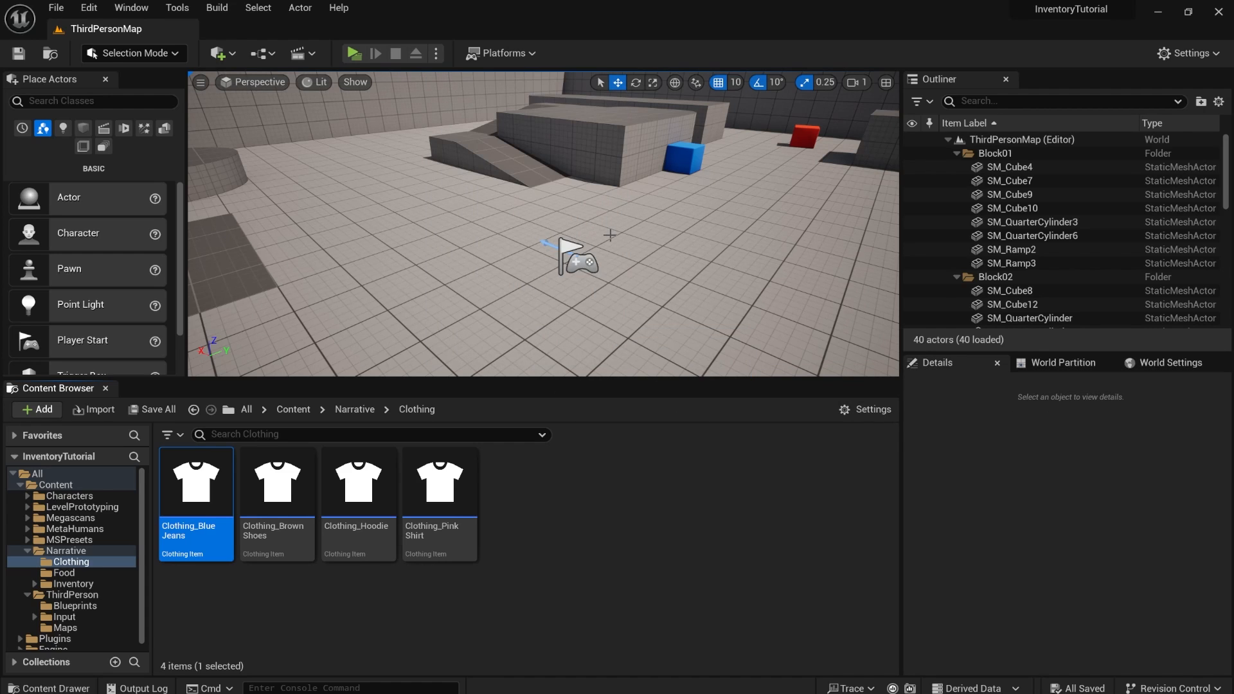
{"action": "left_click", "coordinate": [351, 53]}
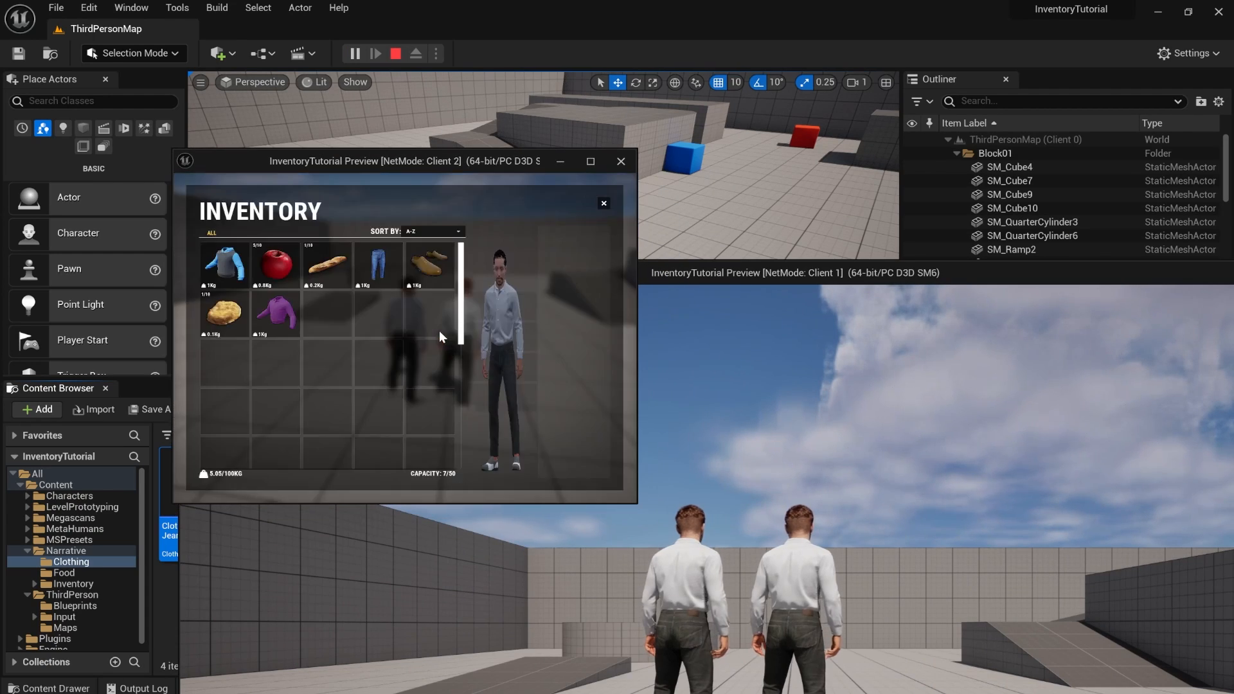
{"action": "left_click", "coordinate": [275, 313]}
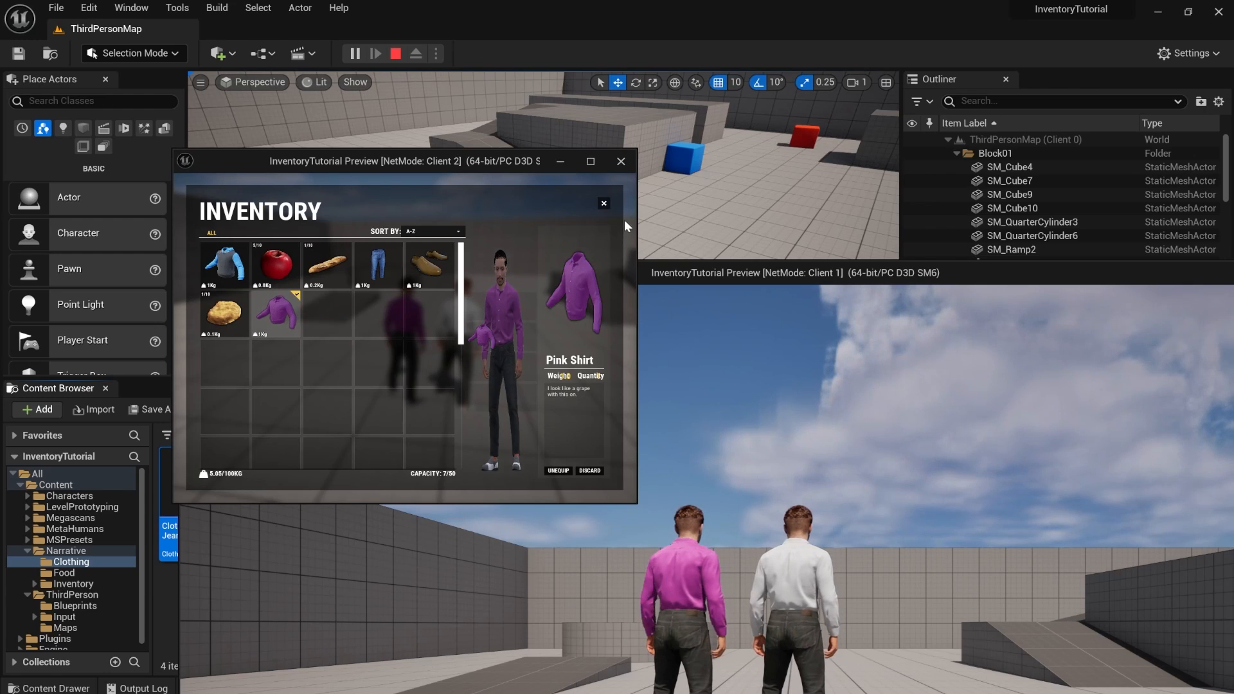
{"action": "left_click", "coordinate": [603, 203]}
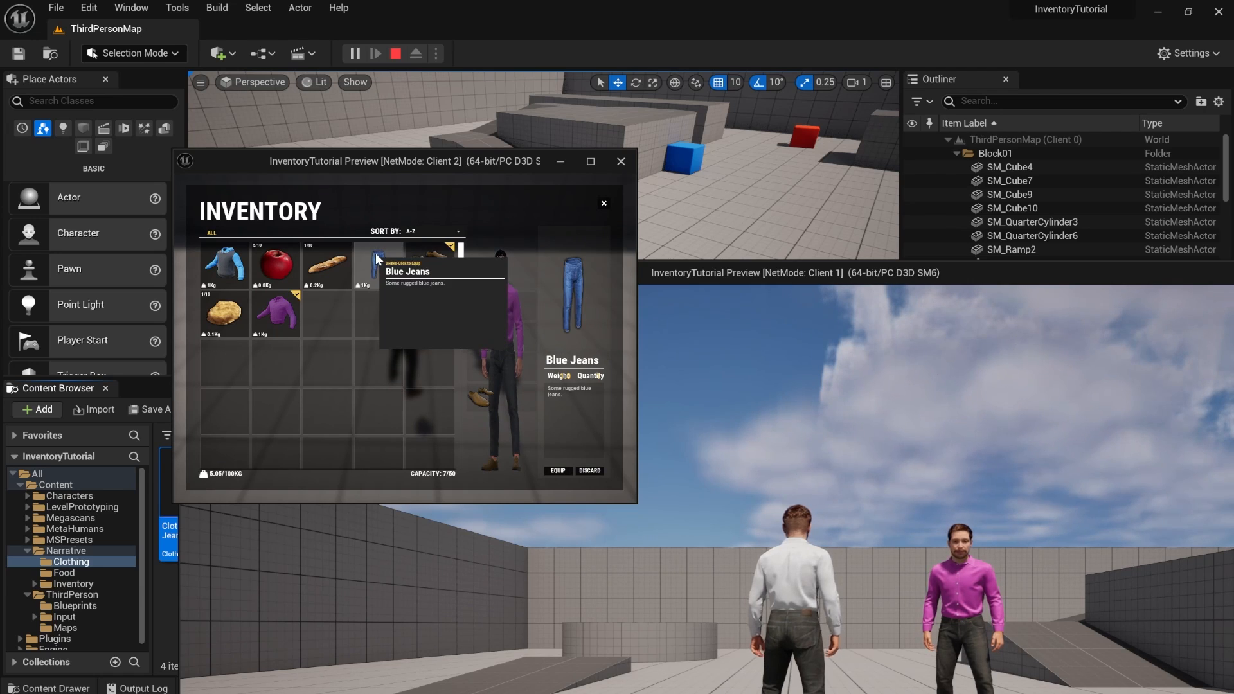
Step: Equip the blue jeans and the hoodie on Client 2, then stop the session
{"action": "double_click", "coordinate": [379, 266]}
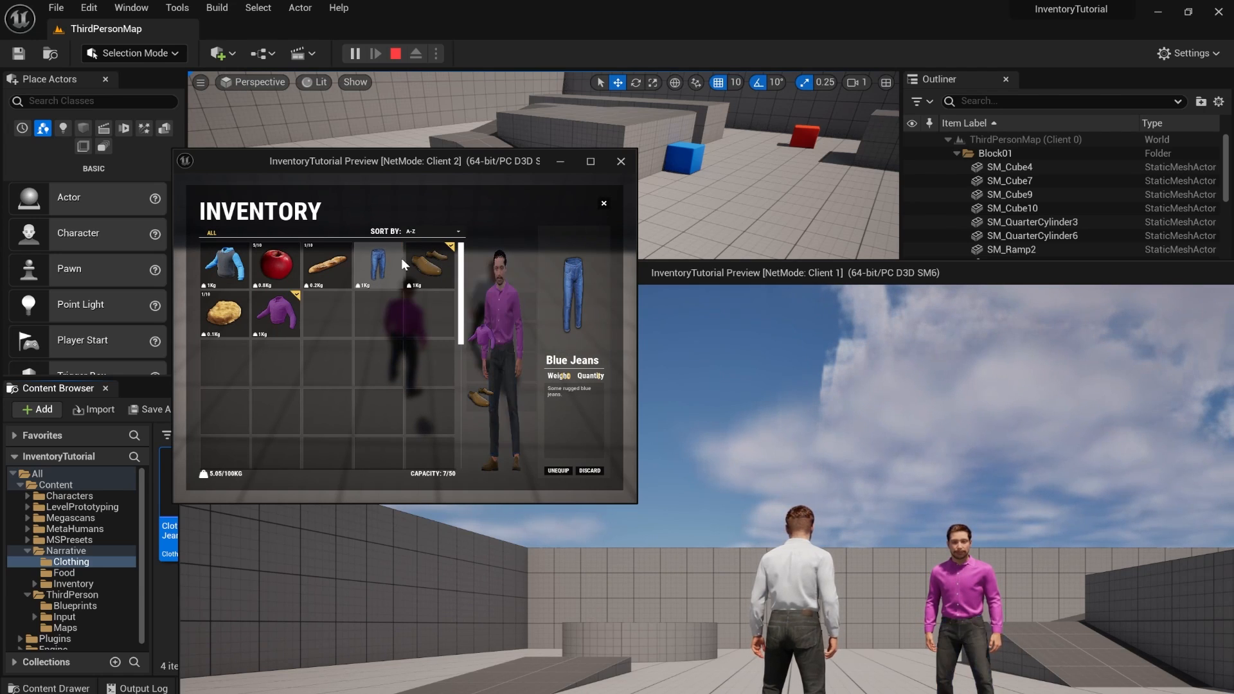
{"action": "left_click", "coordinate": [602, 203]}
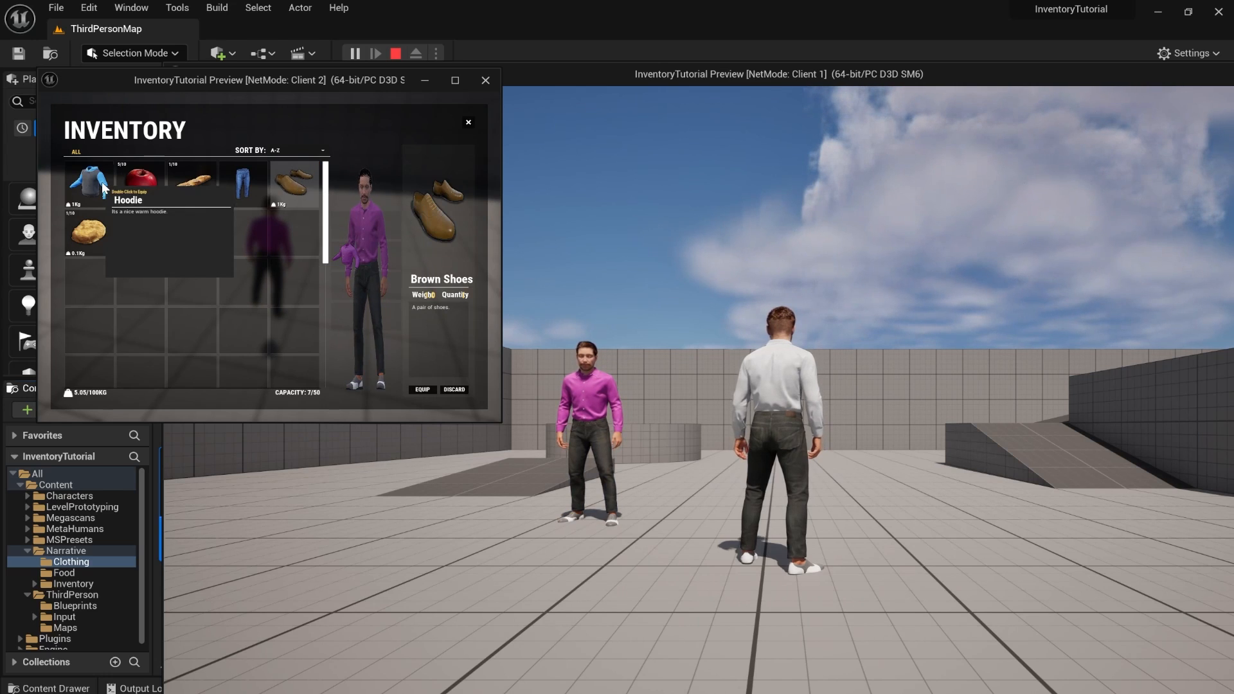
{"action": "double_click", "coordinate": [91, 181]}
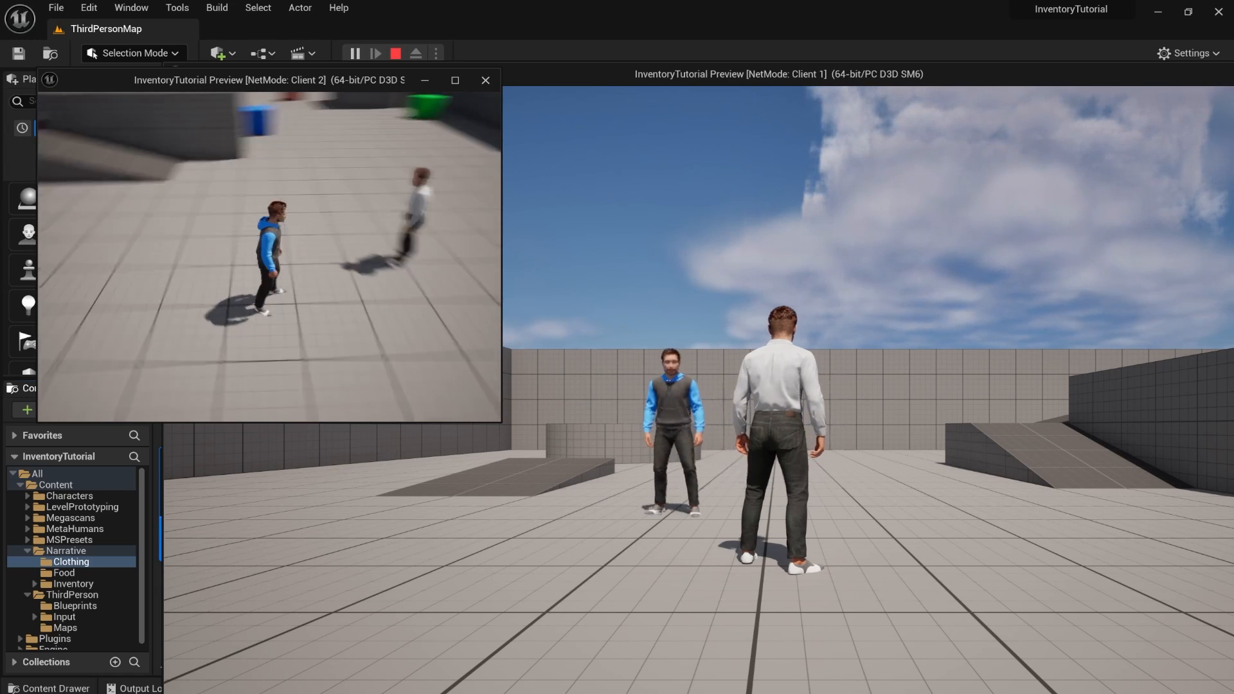
{"action": "left_click", "coordinate": [394, 52]}
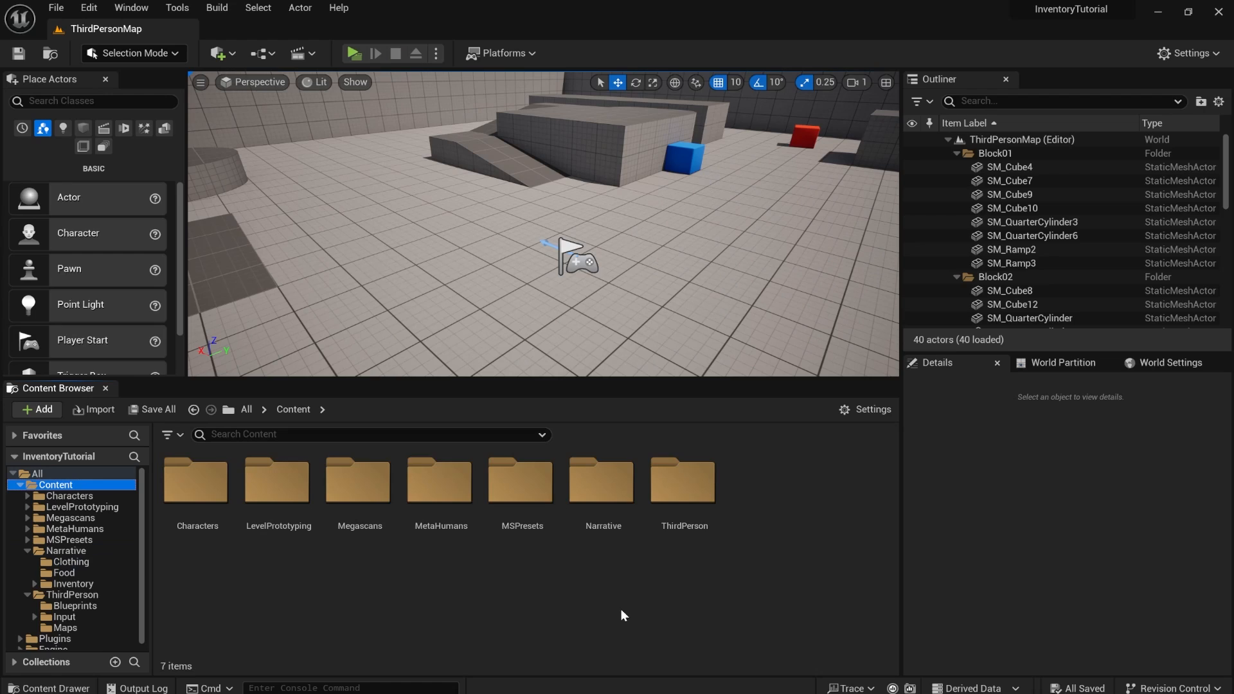
Step: In BP_PlayerController, wire a Keyboard 3 event to inventory Load, then compile and save
{"action": "left_click", "coordinate": [435, 53]}
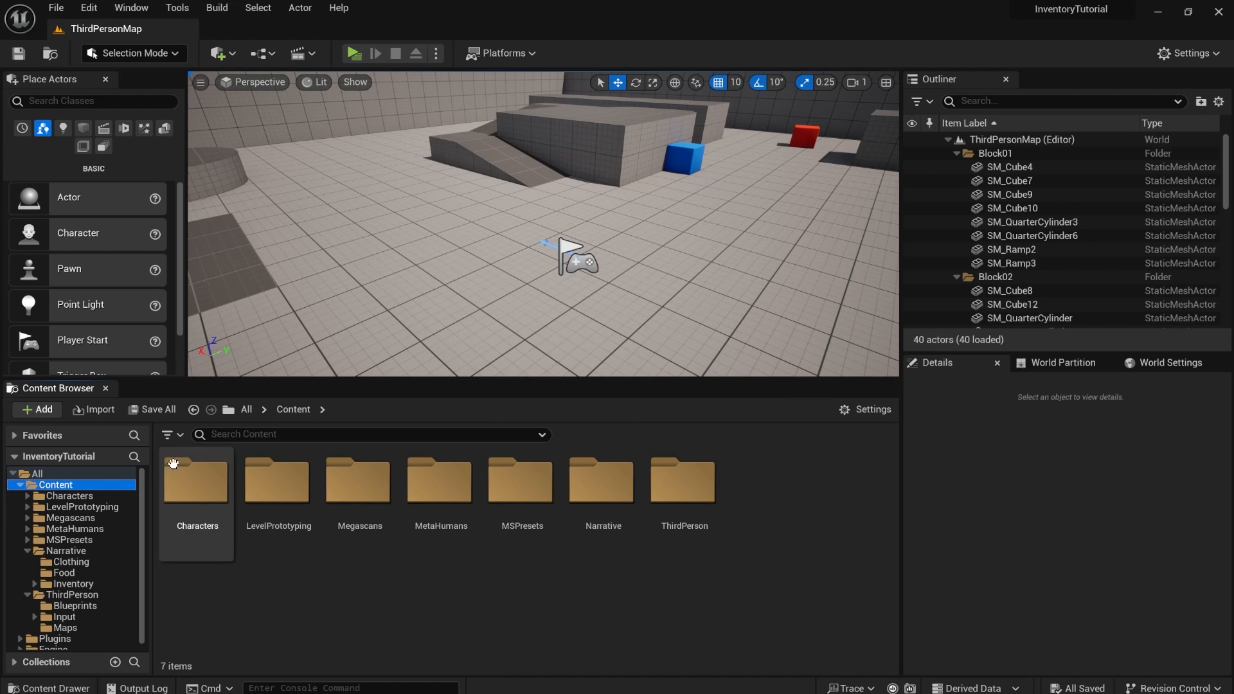
{"action": "type", "text": "contr"}
{"action": "type", "text": "3"}
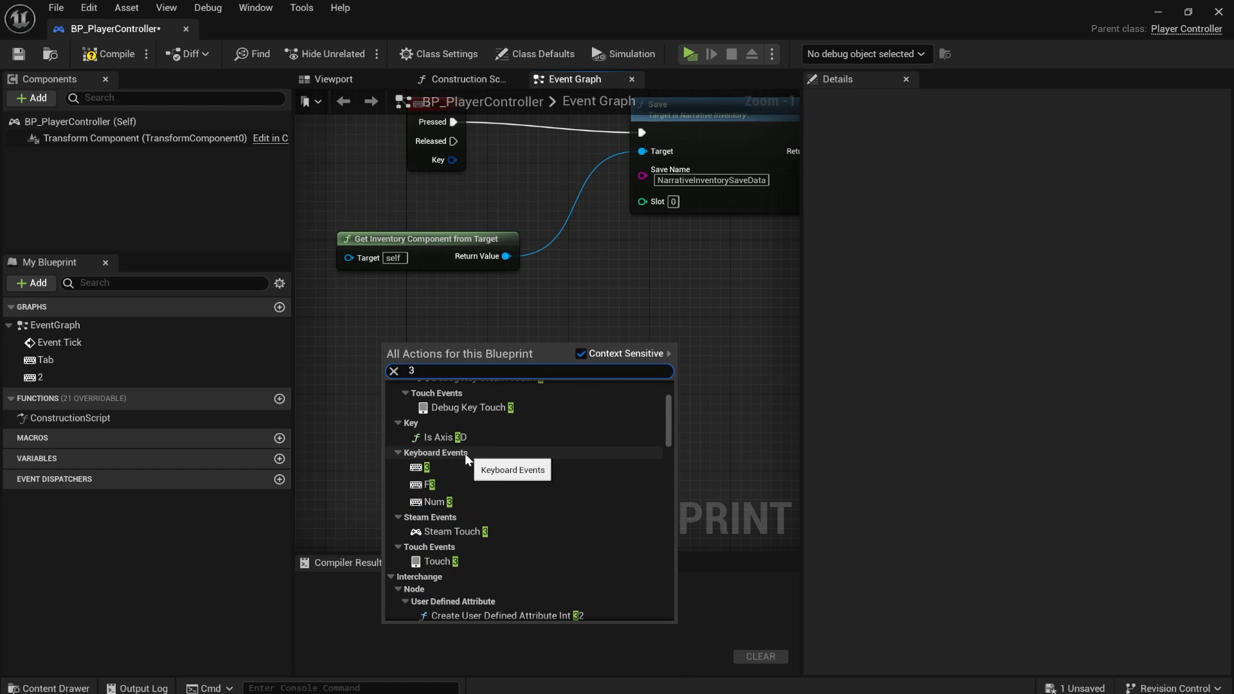
{"action": "left_click", "coordinate": [424, 467]}
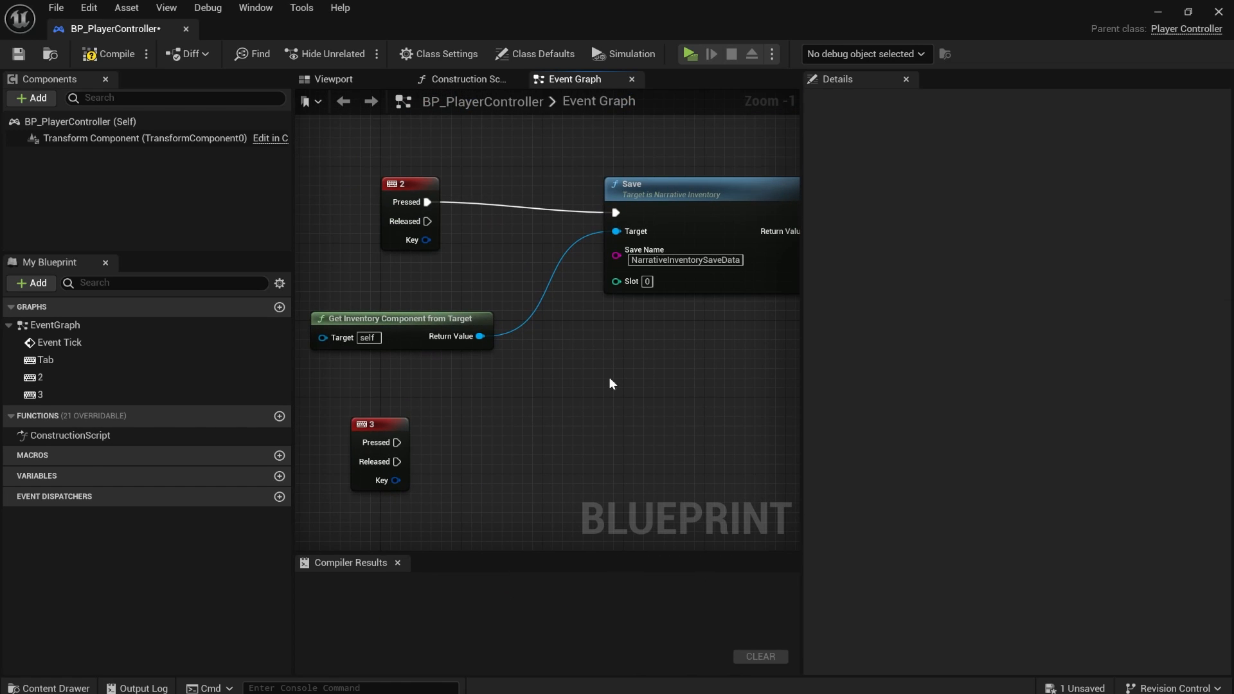
{"action": "left_click_drag", "start_coordinate": [481, 336], "coordinate": [582, 404]}
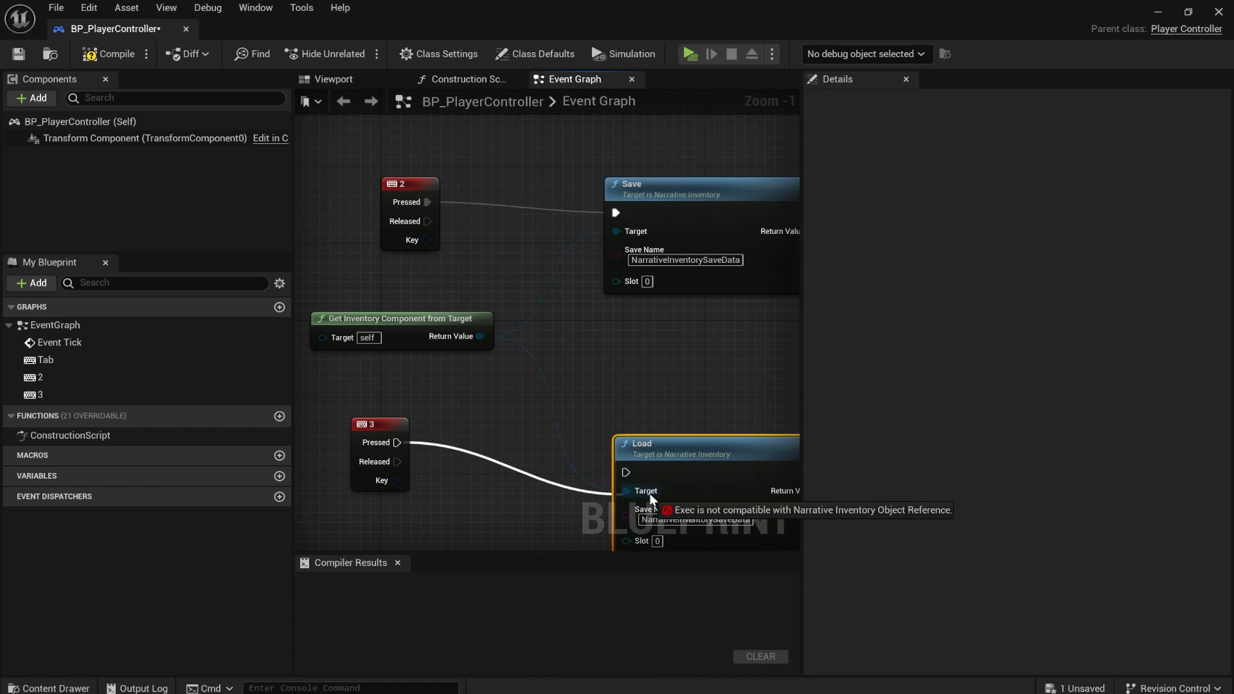
{"action": "left_click", "coordinate": [108, 54]}
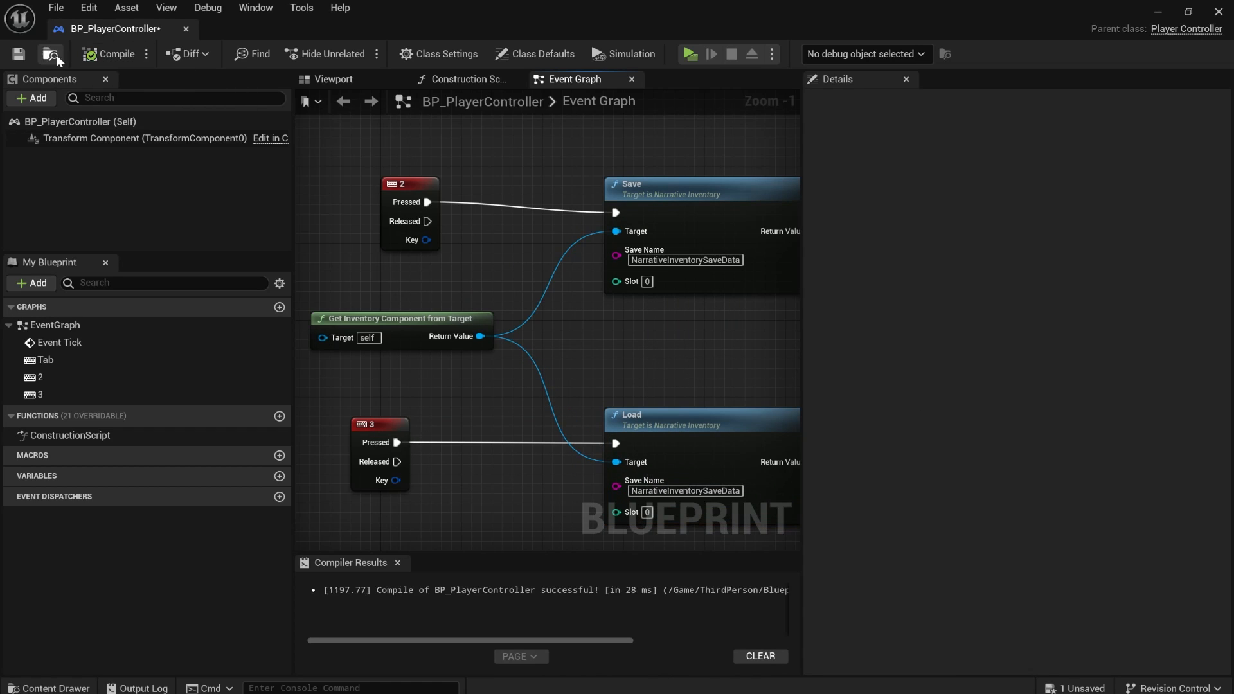
{"action": "left_click", "coordinate": [50, 54]}
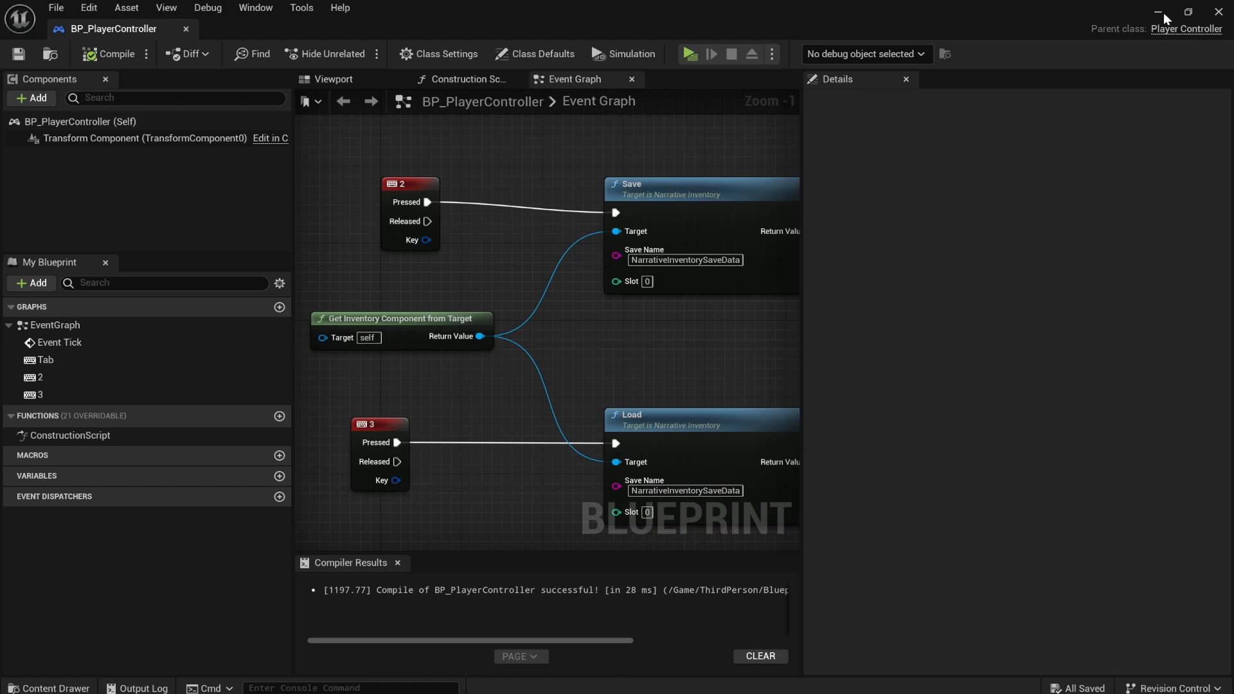
Step: In play, eat the bread and equip the brown shoes, blue jeans and pink shirt
{"action": "left_click", "coordinate": [688, 54]}
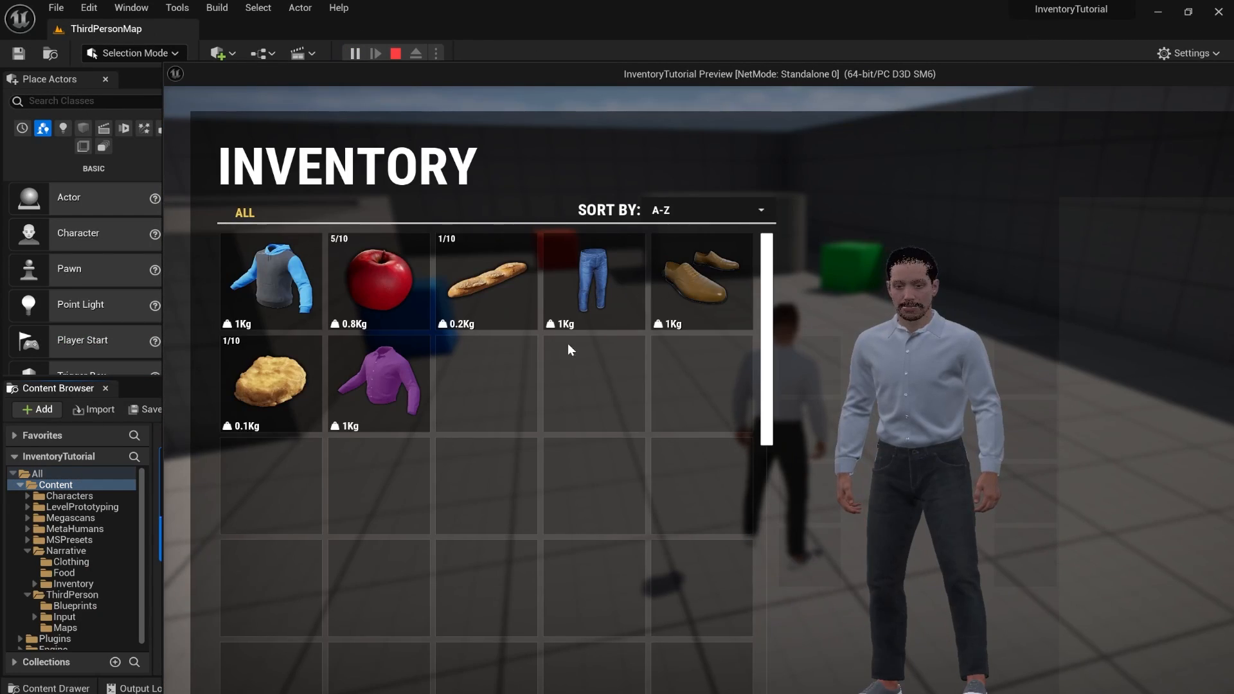
{"action": "mouse_move", "coordinate": [454, 295]}
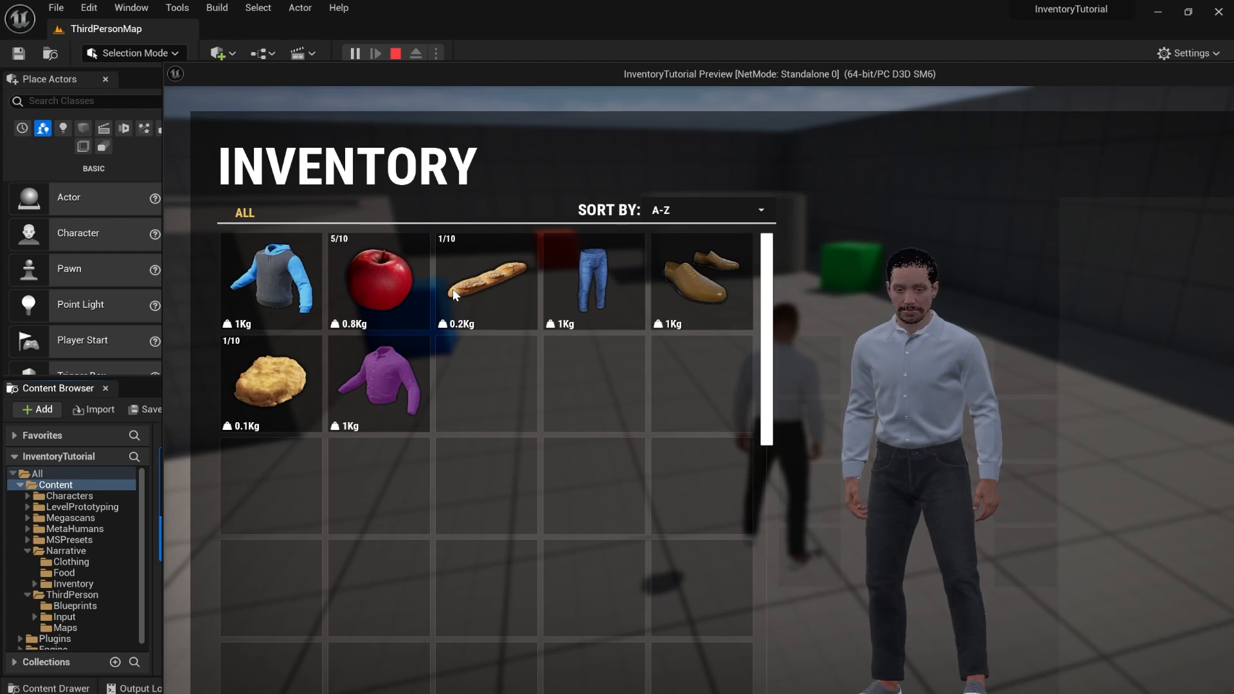
{"action": "double_click", "coordinate": [486, 280]}
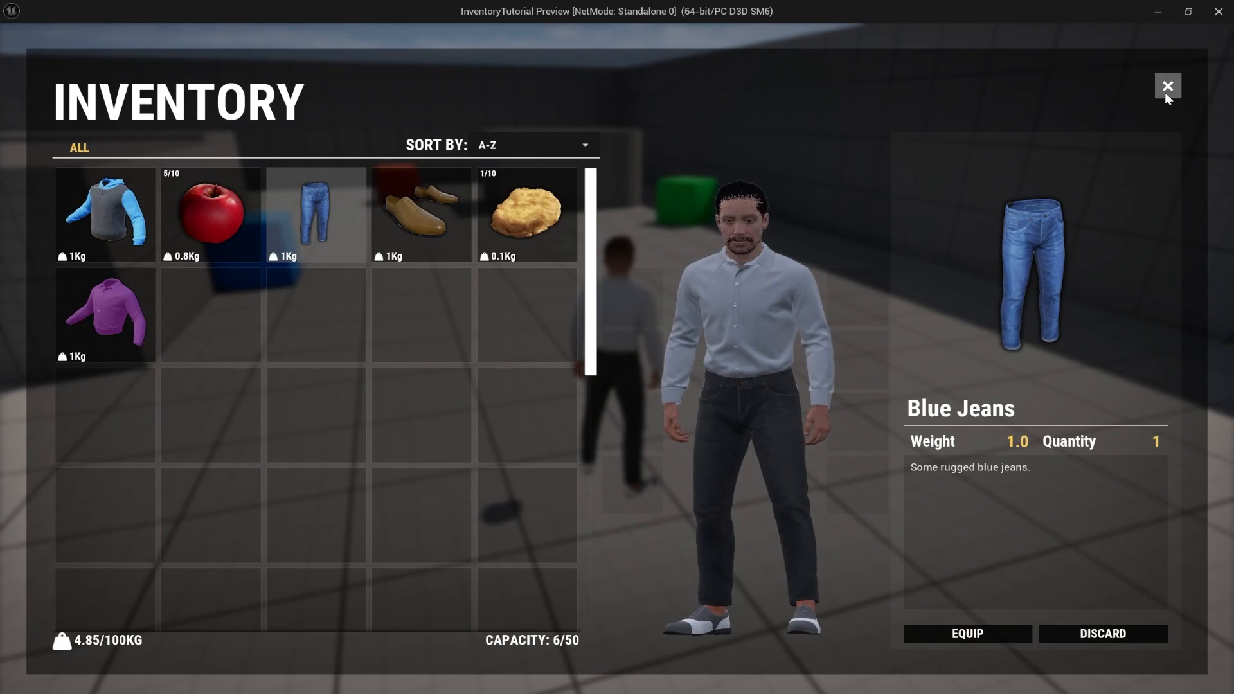
{"action": "mouse_move", "coordinate": [421, 214]}
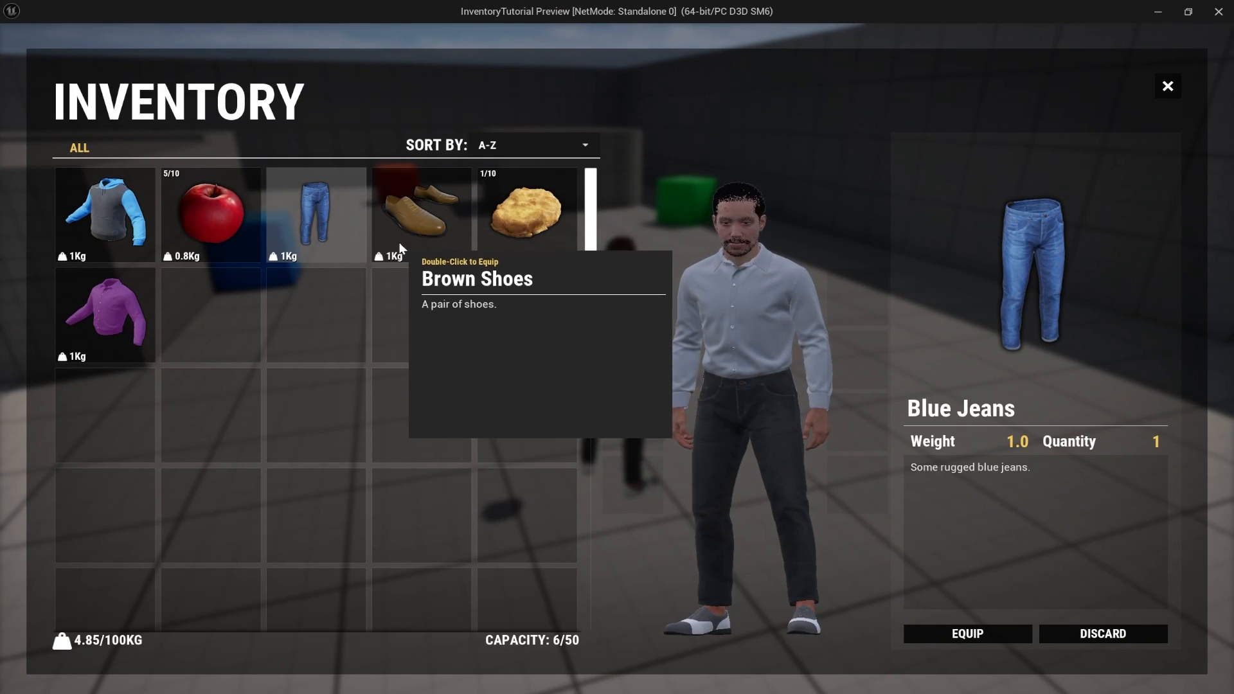
{"action": "double_click", "coordinate": [421, 208]}
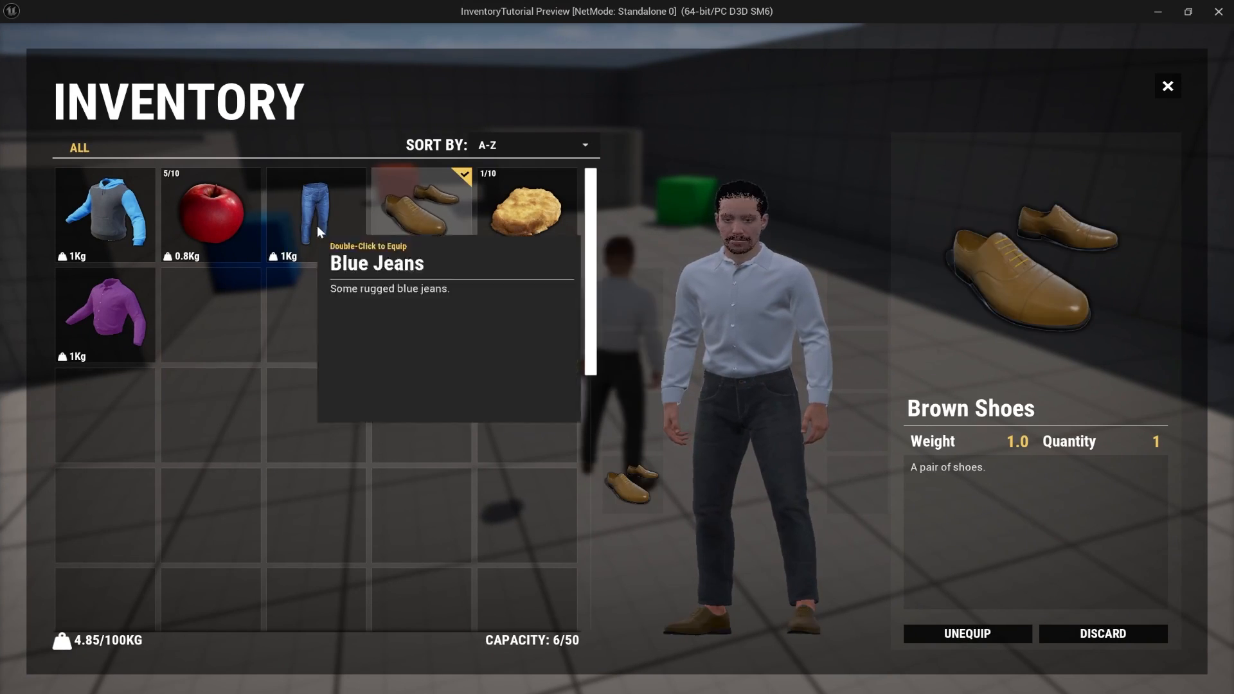
{"action": "double_click", "coordinate": [316, 213]}
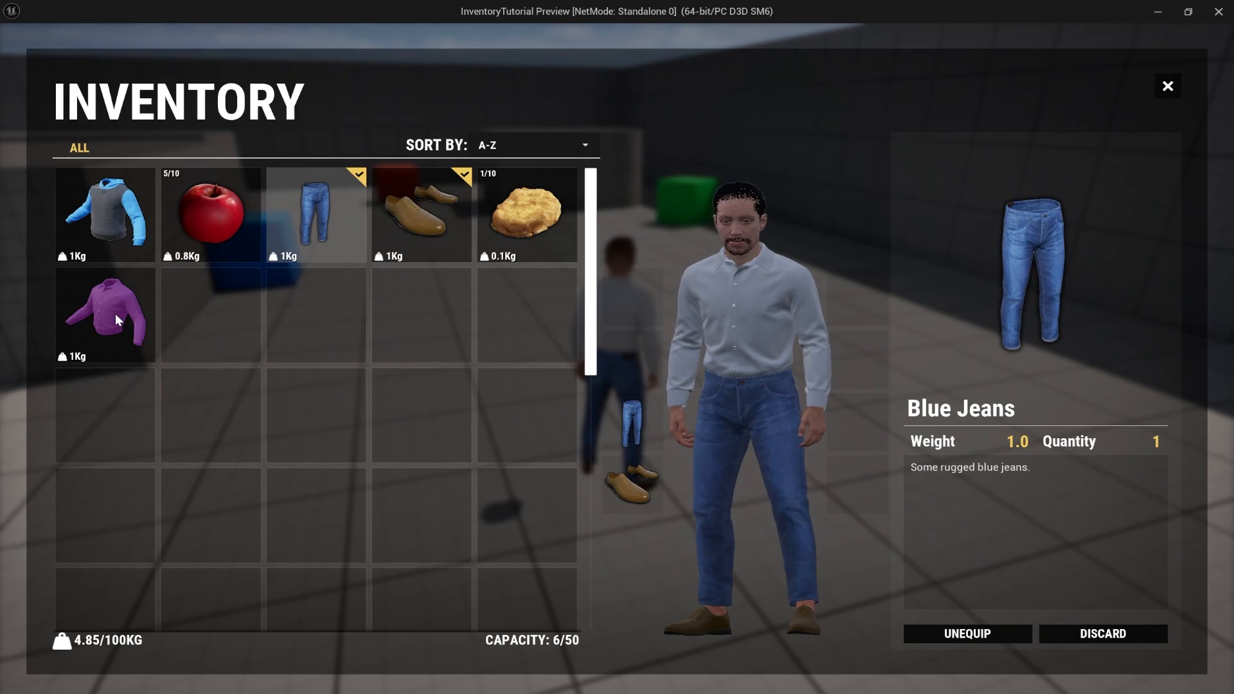
{"action": "left_click", "coordinate": [105, 314]}
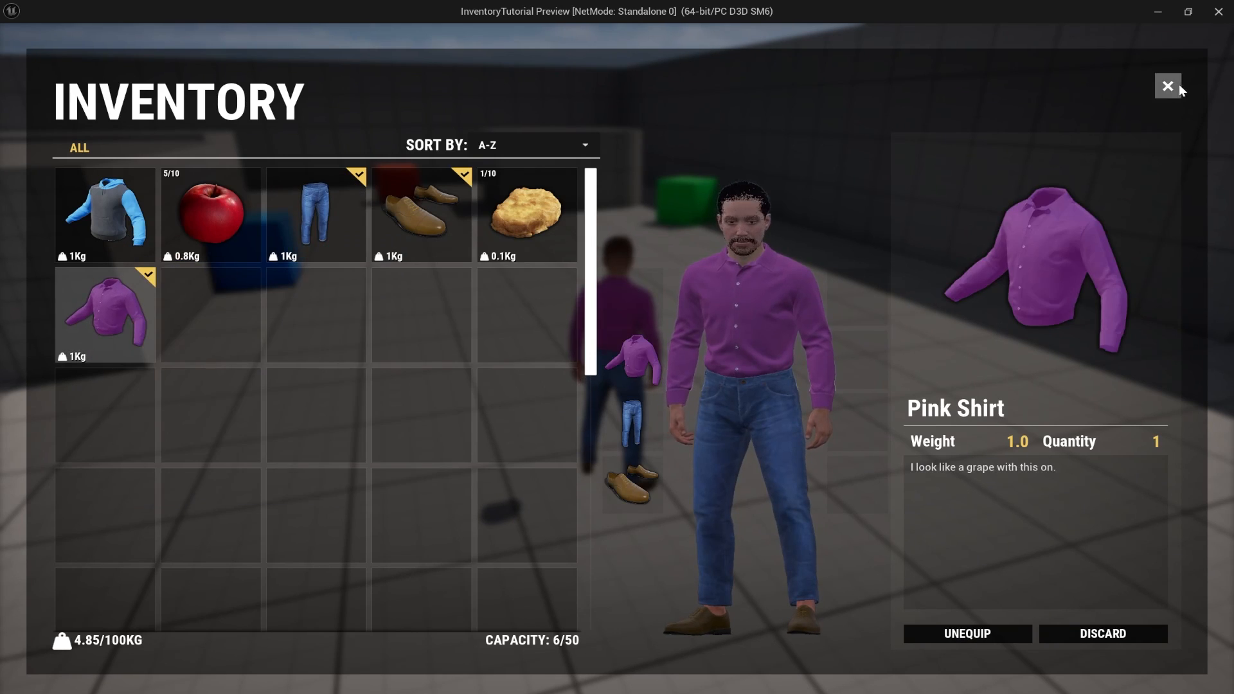
Step: Close the inventory, relaunch play and check the outfit persisted
{"action": "left_click", "coordinate": [1167, 86]}
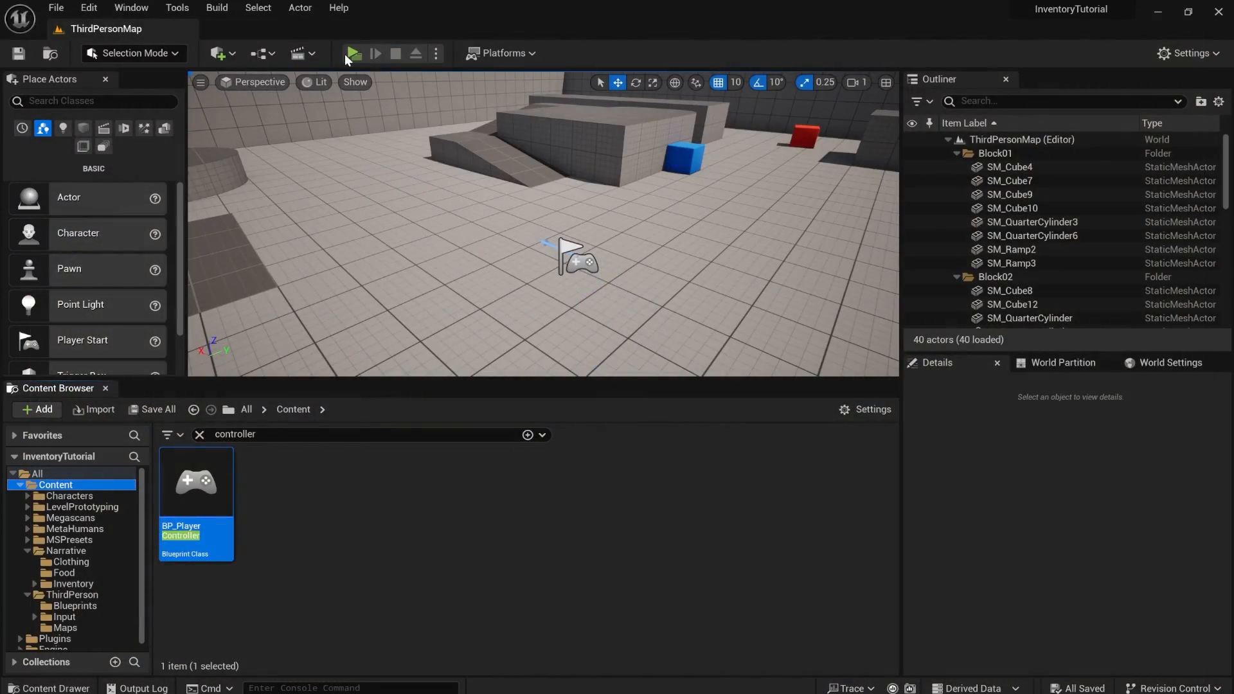
{"action": "left_click", "coordinate": [351, 53]}
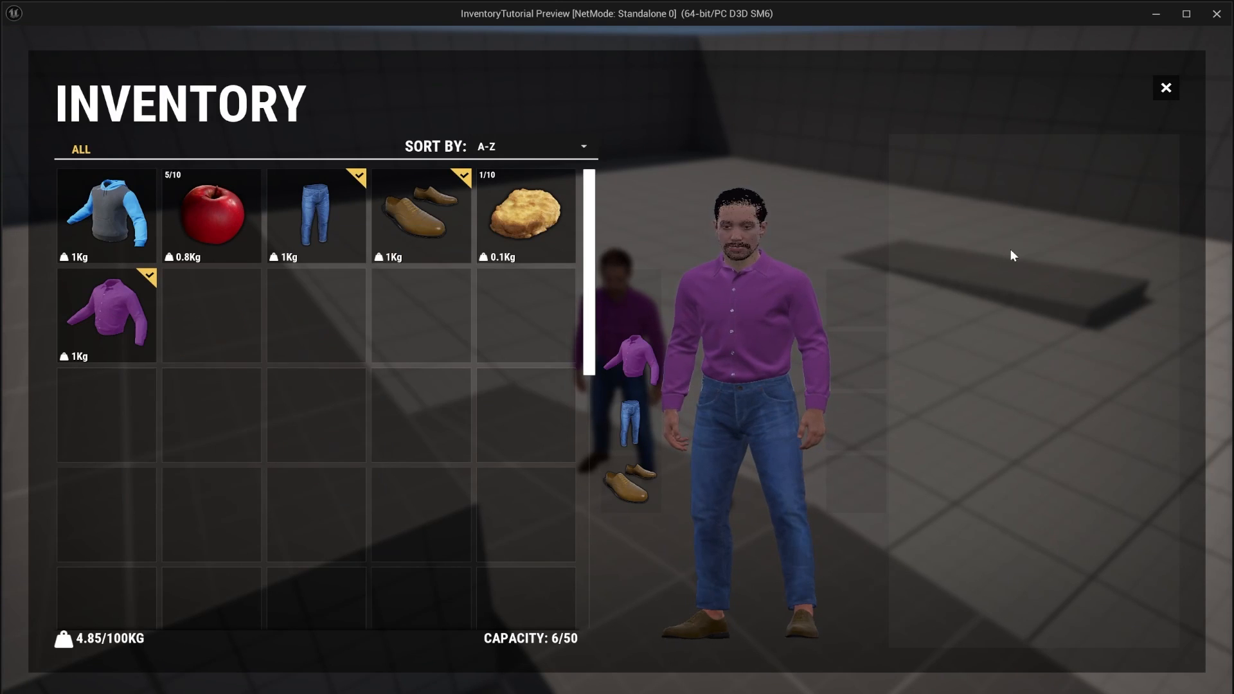
{"action": "left_click", "coordinate": [1165, 87]}
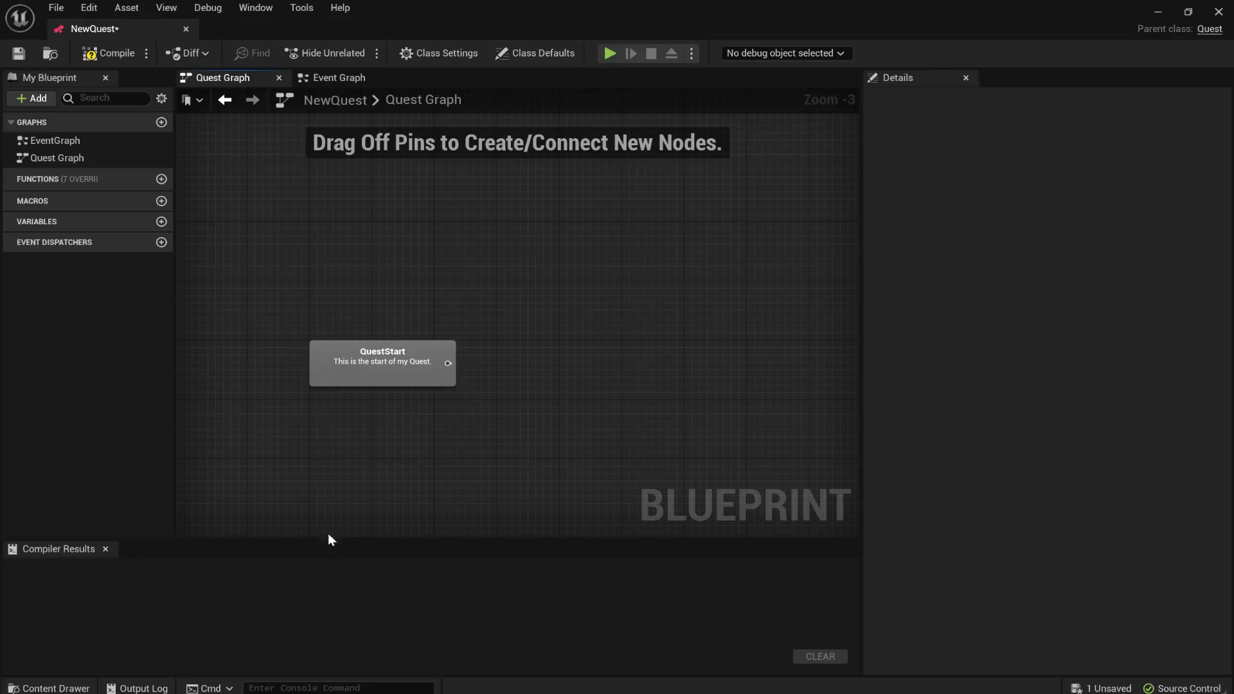
{"action": "left_click_drag", "start_coordinate": [382, 362], "coordinate": [301, 309]}
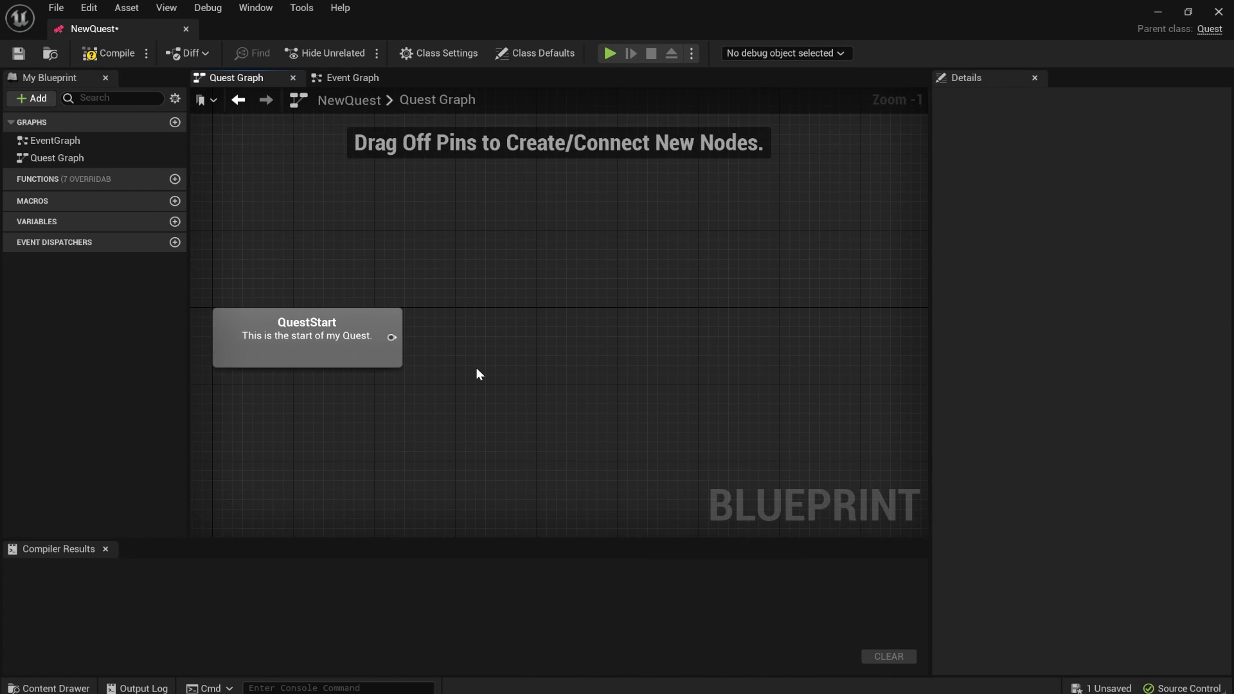
{"action": "scroll", "scroll_direction": "down", "scroll_amount": 3}
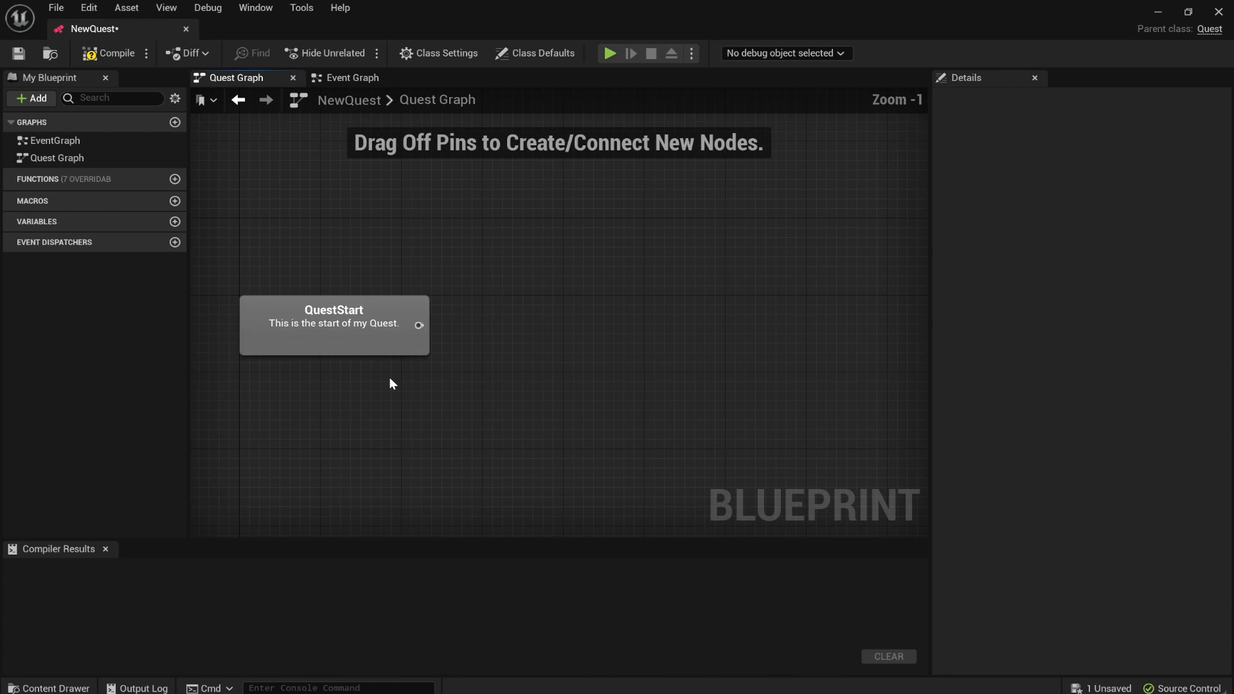
{"action": "mouse_move", "coordinate": [429, 365]}
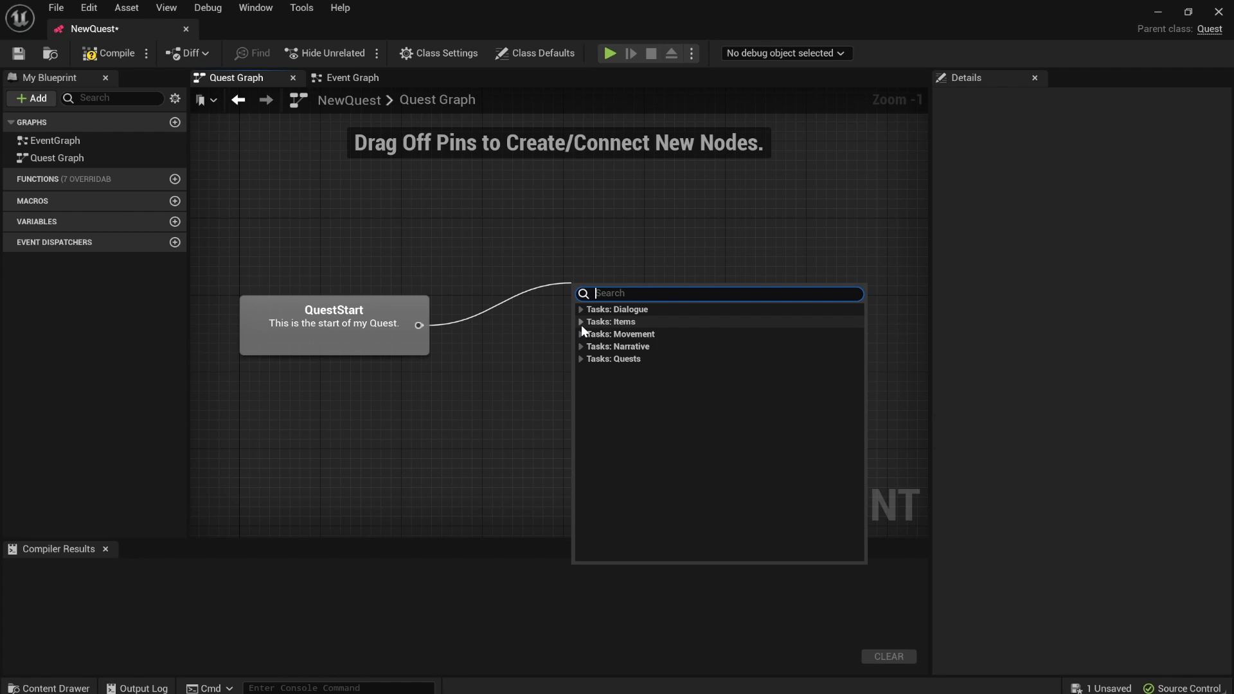
{"action": "left_click", "coordinate": [611, 321]}
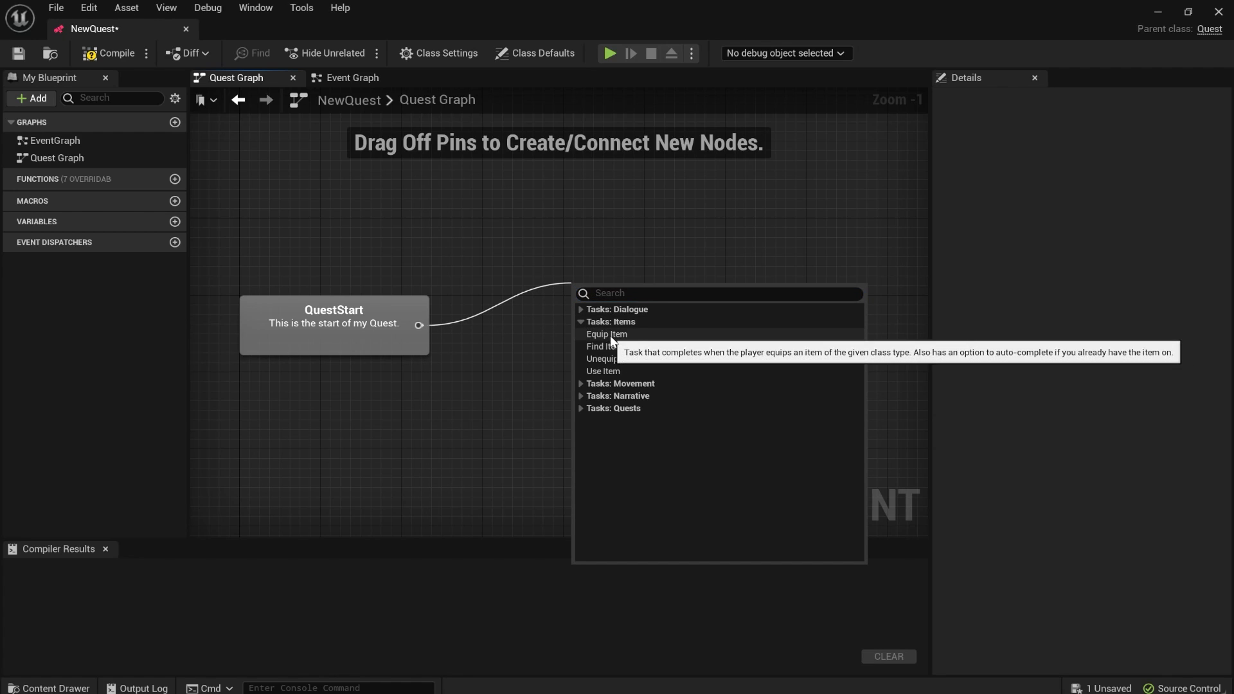
{"action": "mouse_move", "coordinate": [602, 370]}
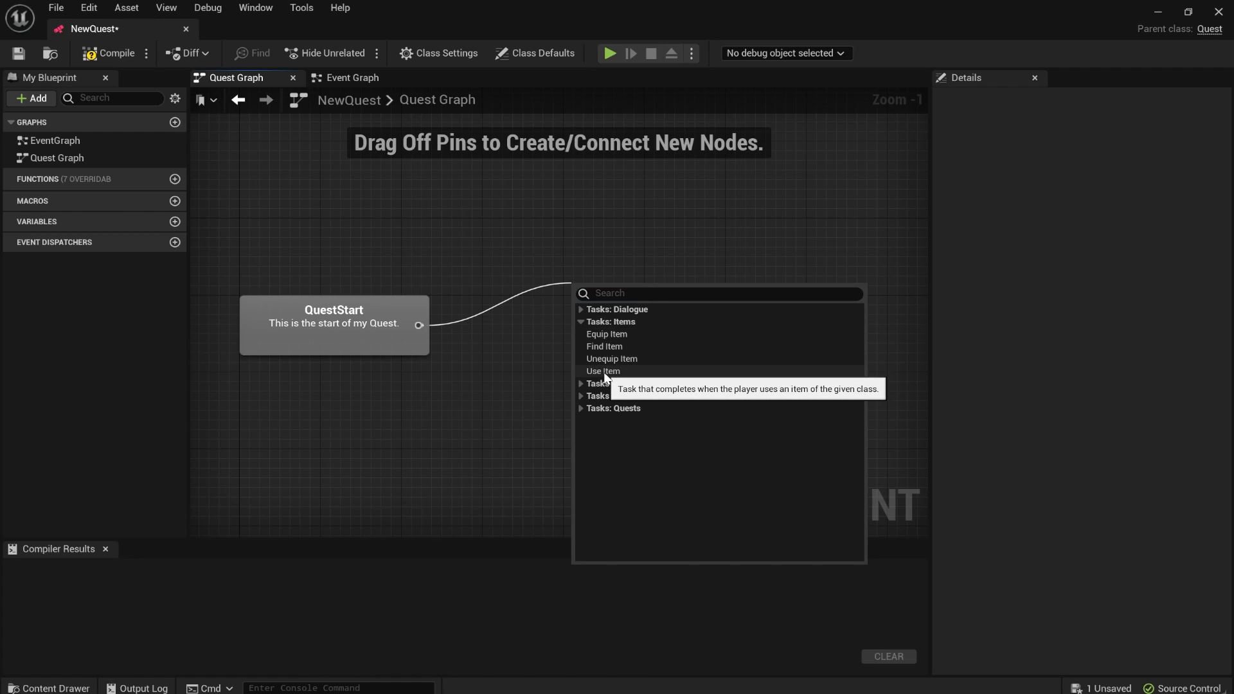
{"action": "mouse_move", "coordinate": [604, 359]}
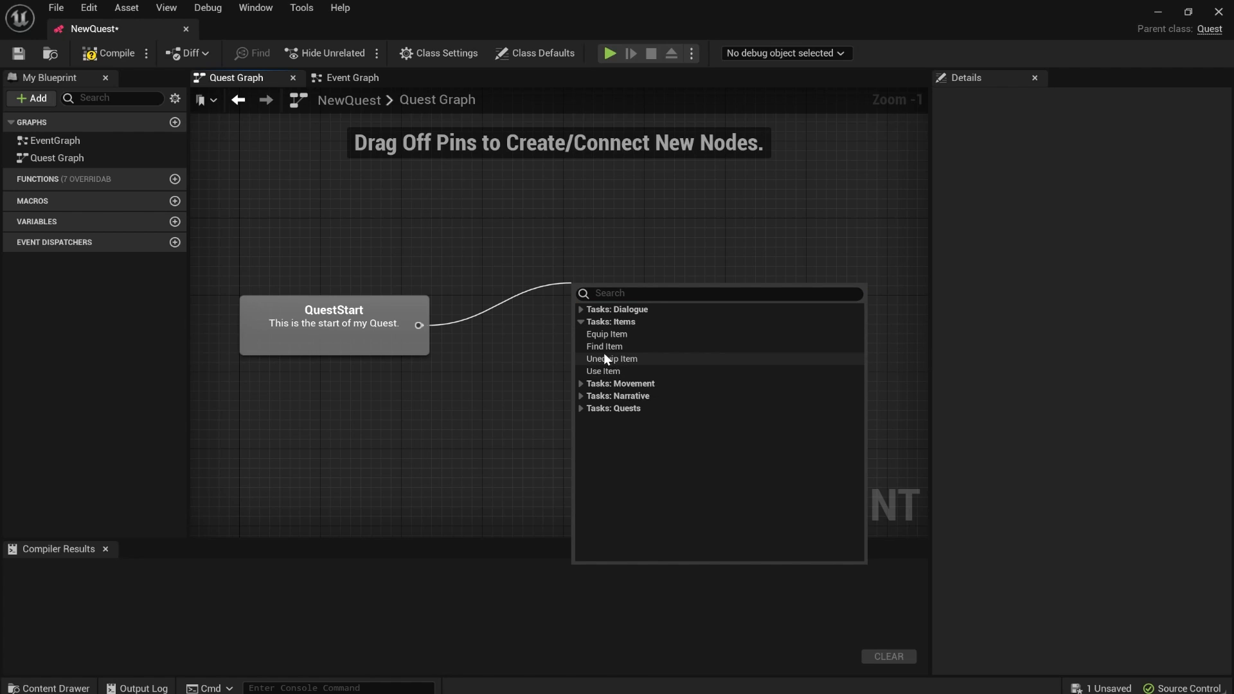
{"action": "mouse_move", "coordinate": [603, 346]}
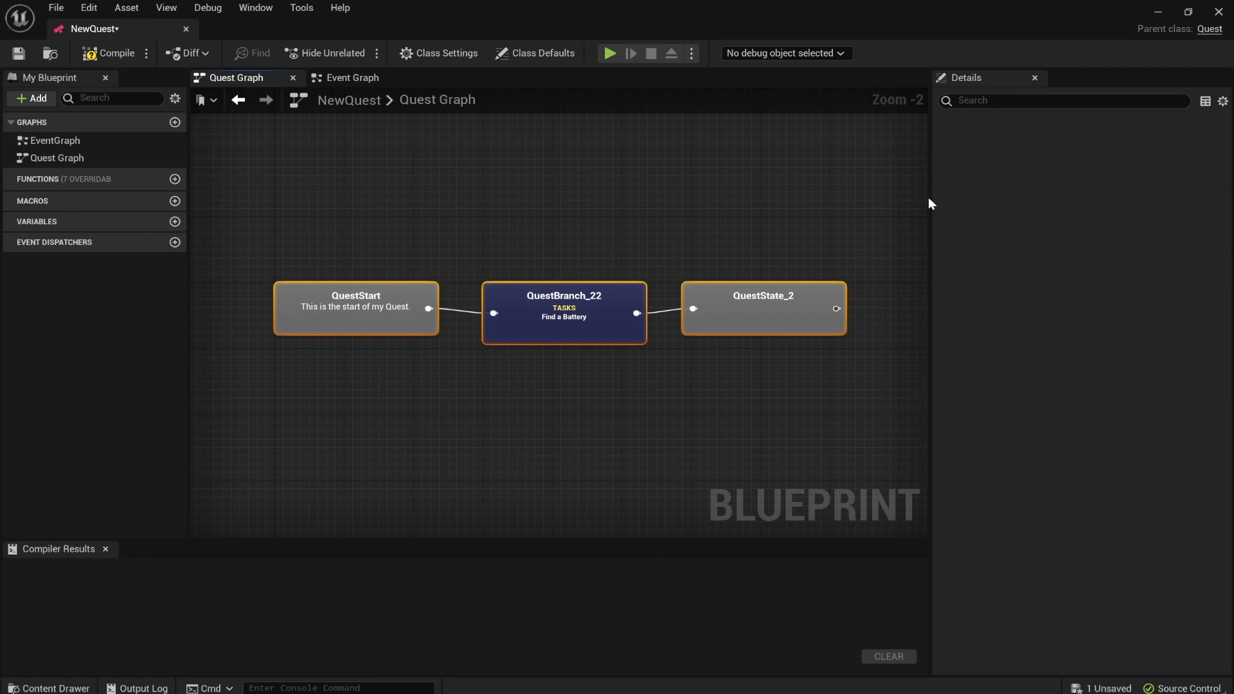
{"action": "left_click", "coordinate": [355, 307]}
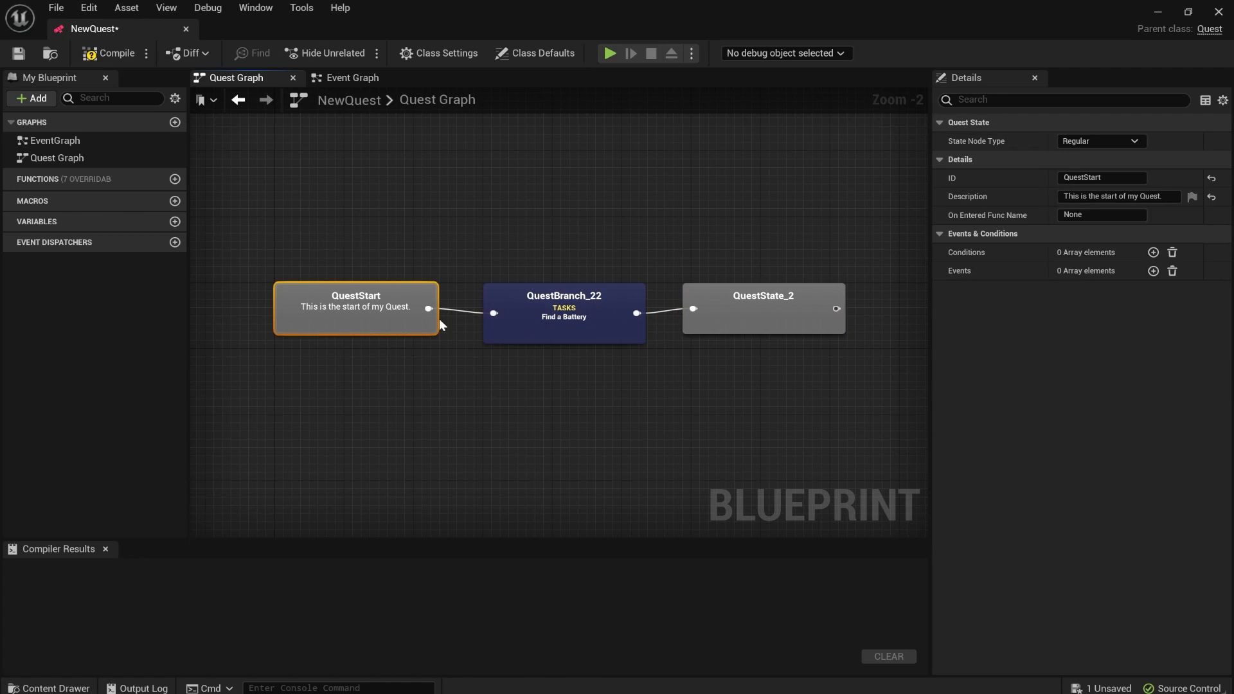
{"action": "left_click", "coordinate": [761, 308]}
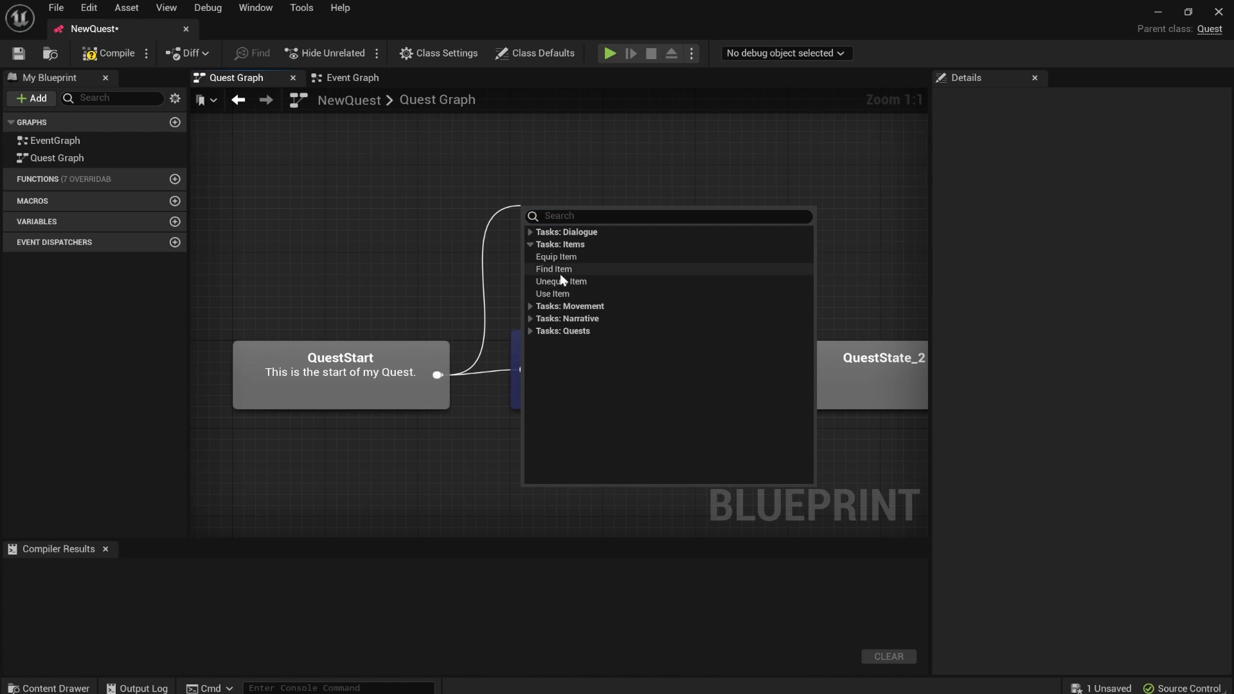
{"action": "mouse_move", "coordinate": [555, 257]}
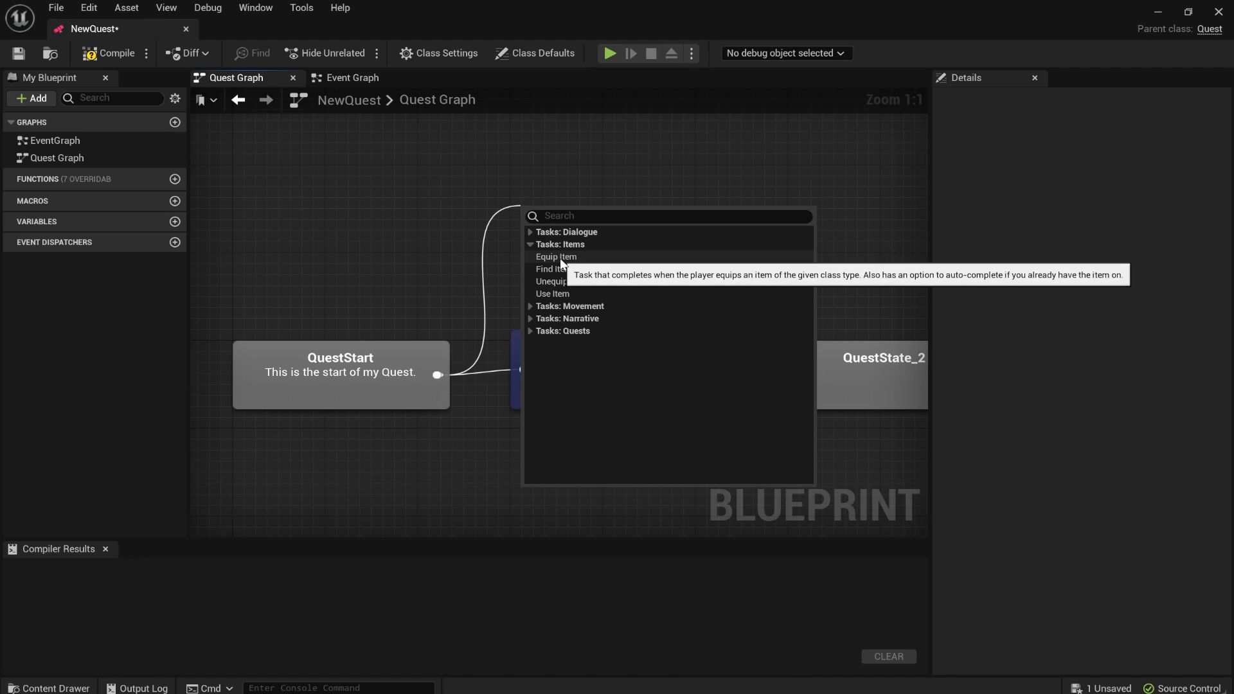
{"action": "left_click", "coordinate": [554, 256]}
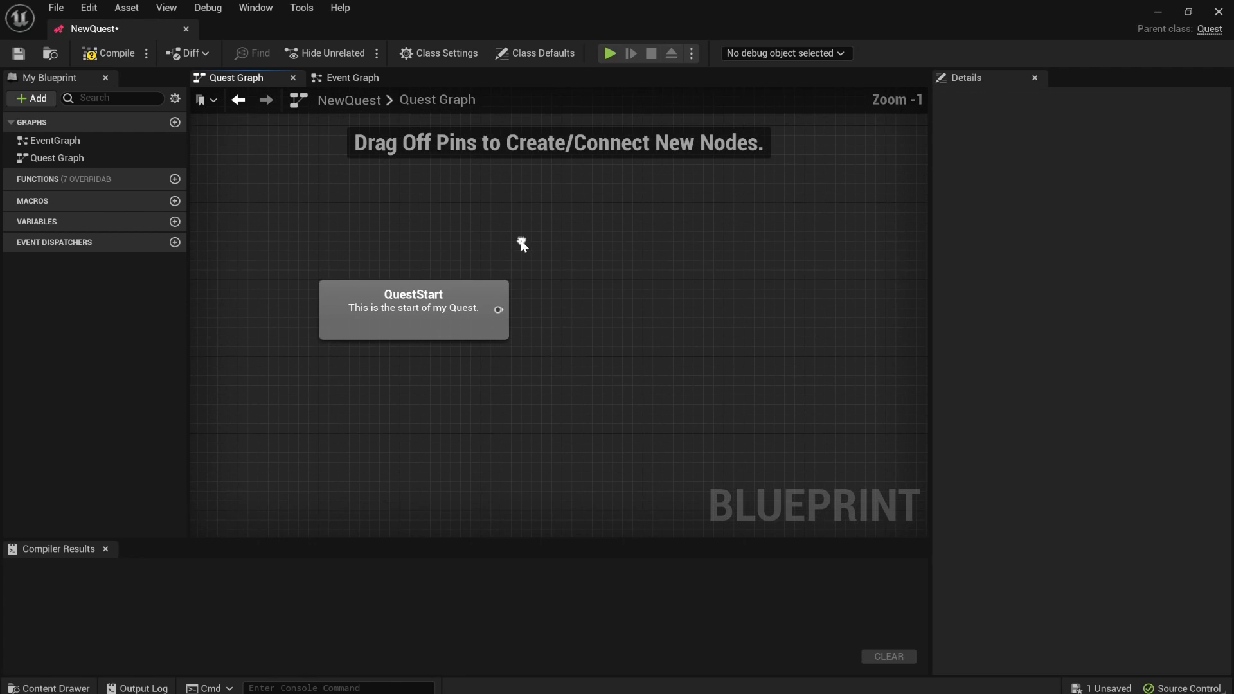
{"action": "mouse_move", "coordinate": [1139, 41]}
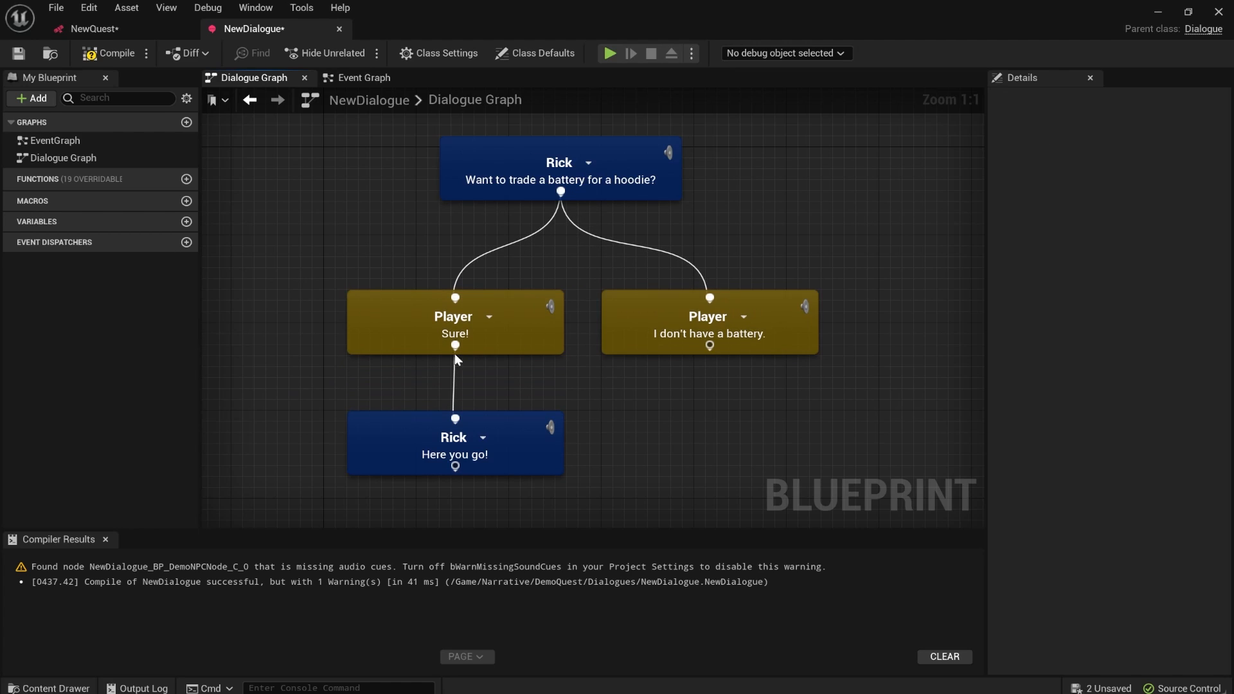
{"action": "mouse_move", "coordinate": [554, 203]}
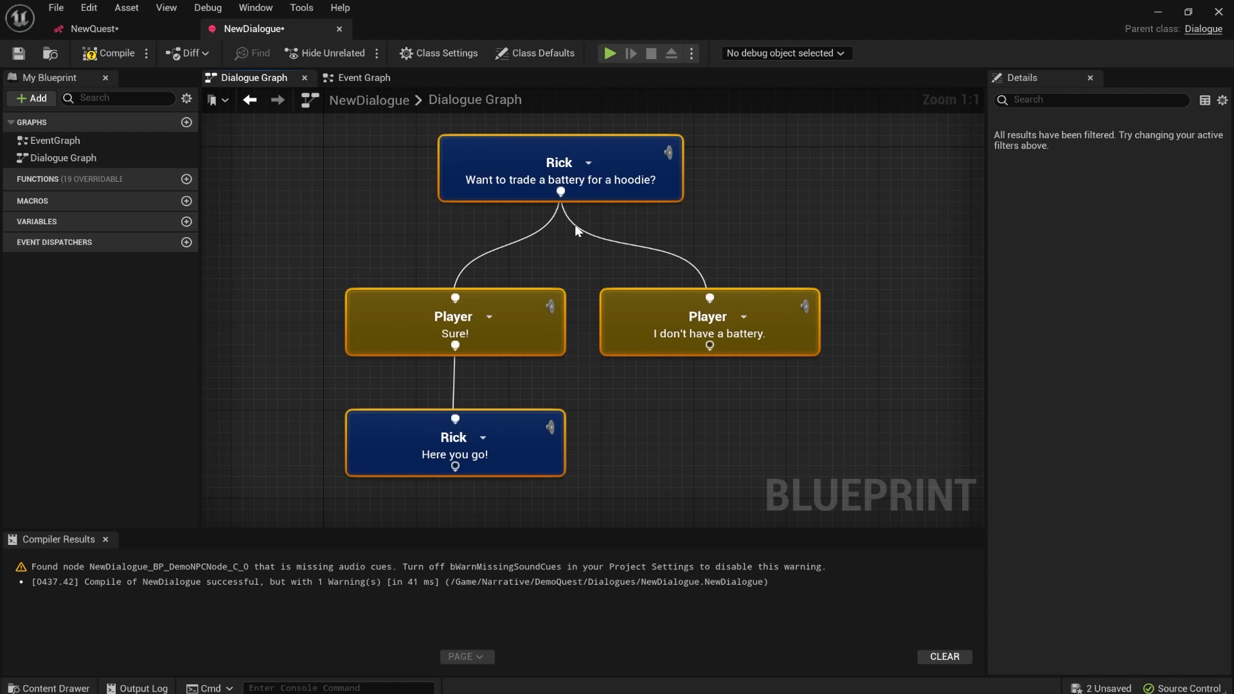
{"action": "mouse_move", "coordinate": [527, 354]}
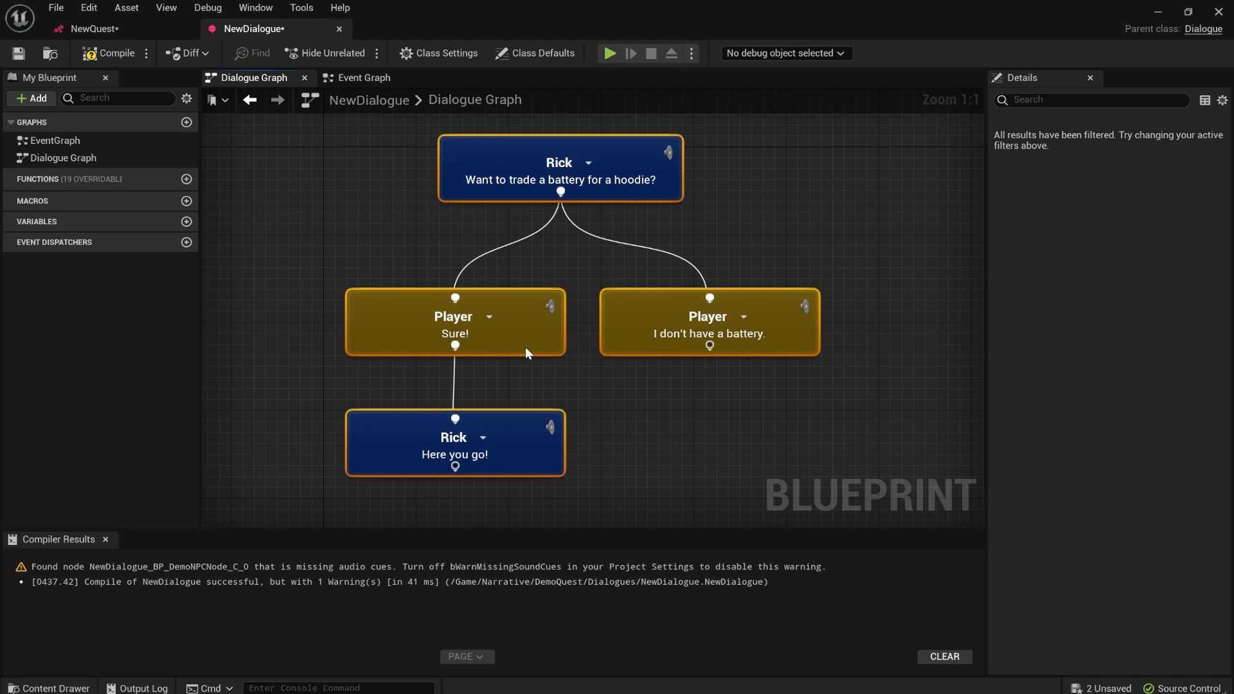
Step: Give 'Sure!' a Has Item In Inventory Battery condition, and 'I don't have a battery' the negated condition
{"action": "left_click", "coordinate": [454, 323]}
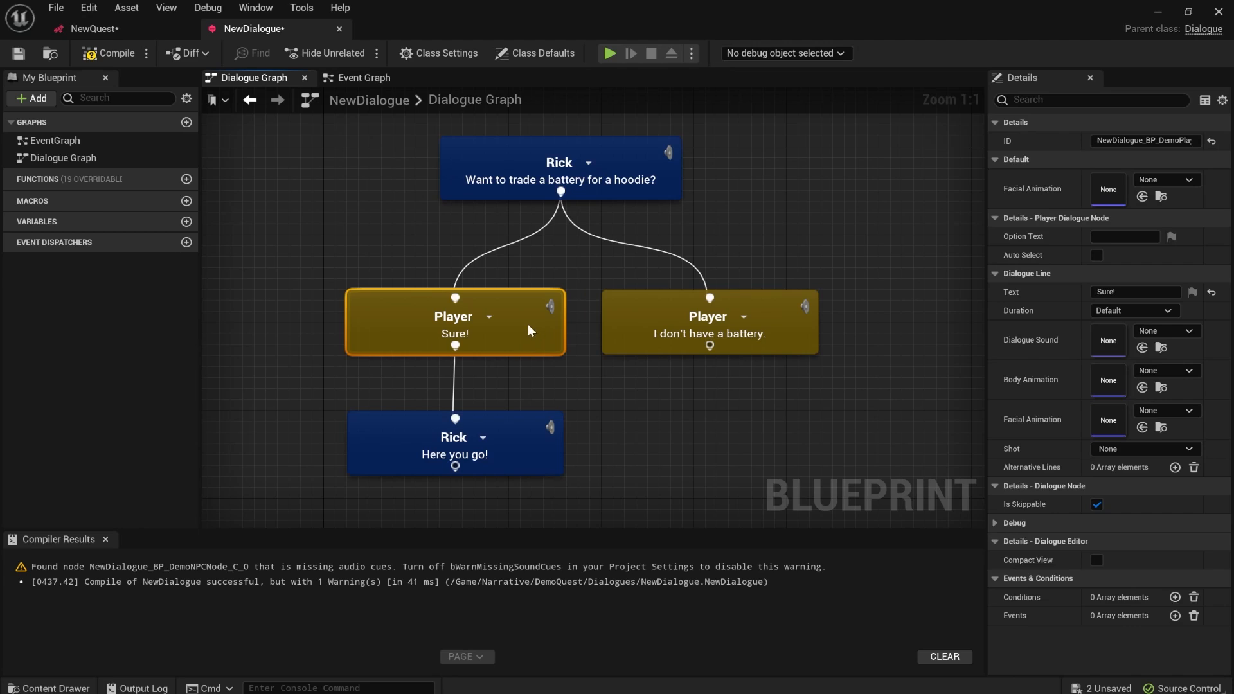
{"action": "left_click", "coordinate": [1174, 596]}
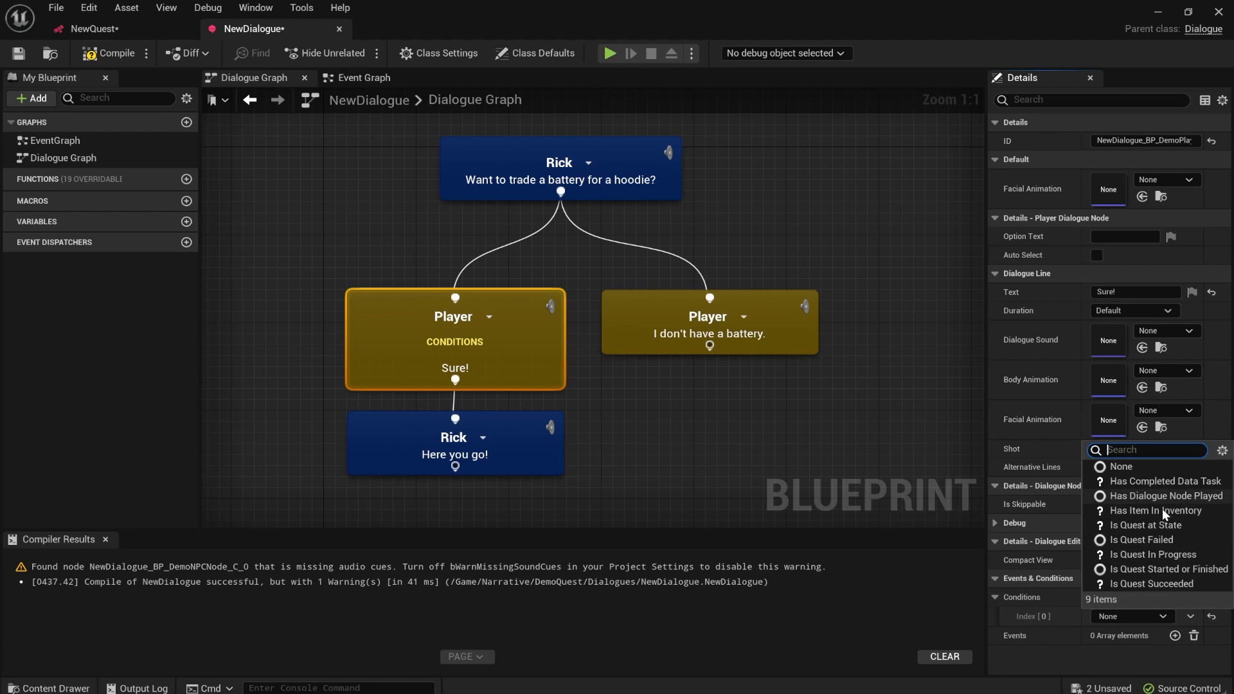
{"action": "left_click", "coordinate": [1157, 509]}
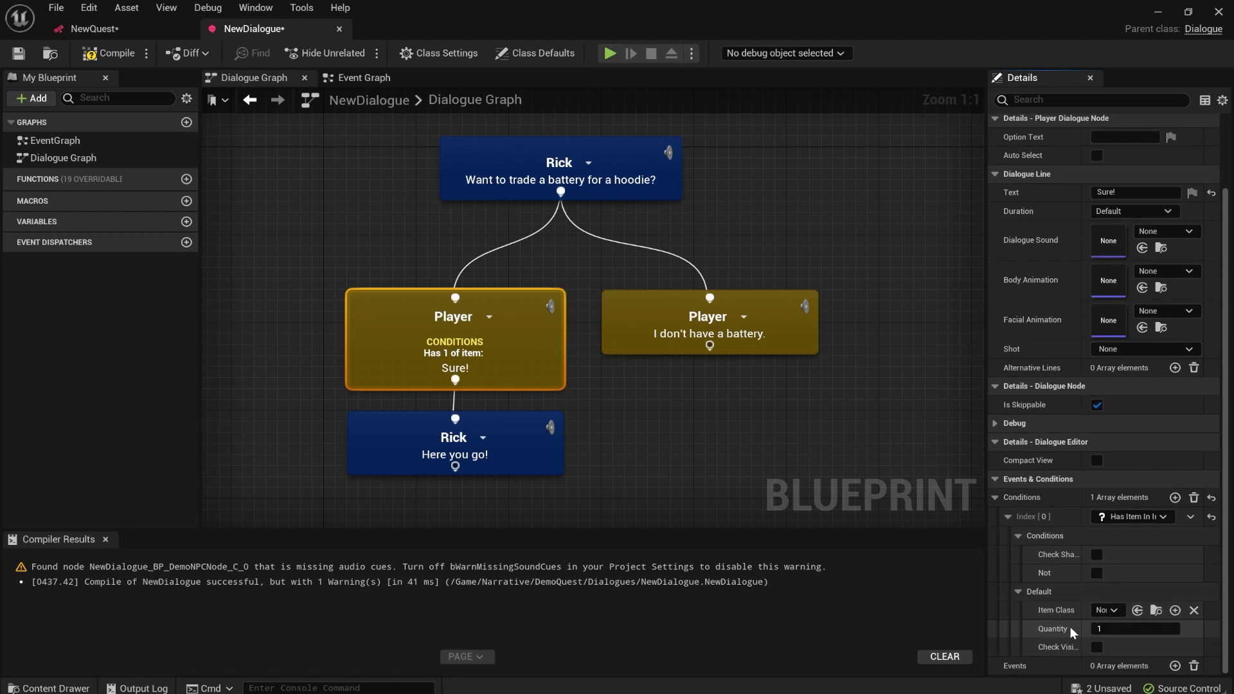
{"action": "left_click", "coordinate": [1105, 610]}
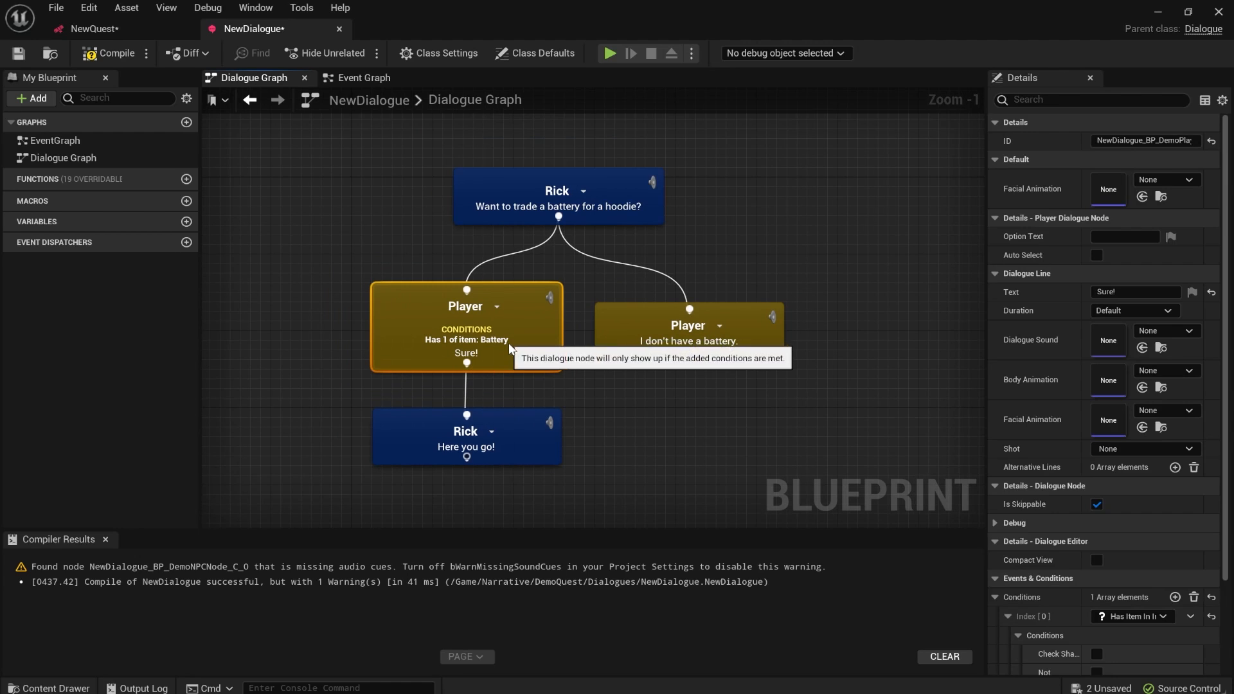
{"action": "scroll", "scroll_direction": "down", "scroll_amount": 3}
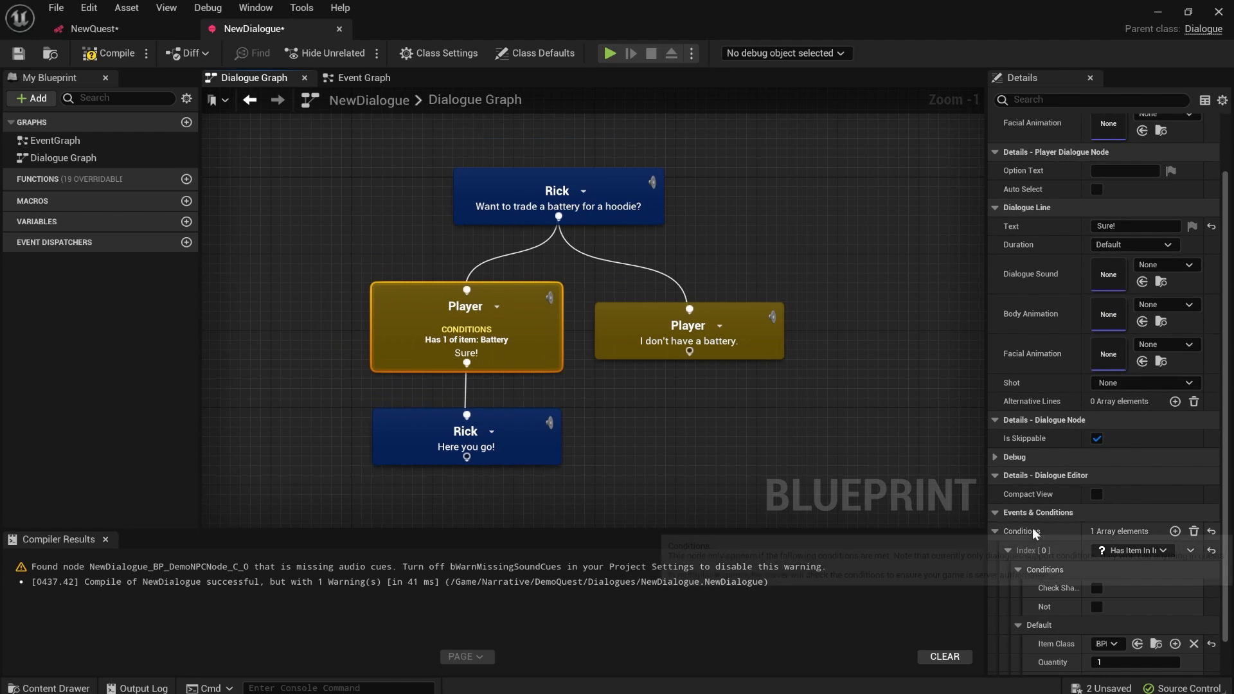
{"action": "left_click", "coordinate": [687, 330]}
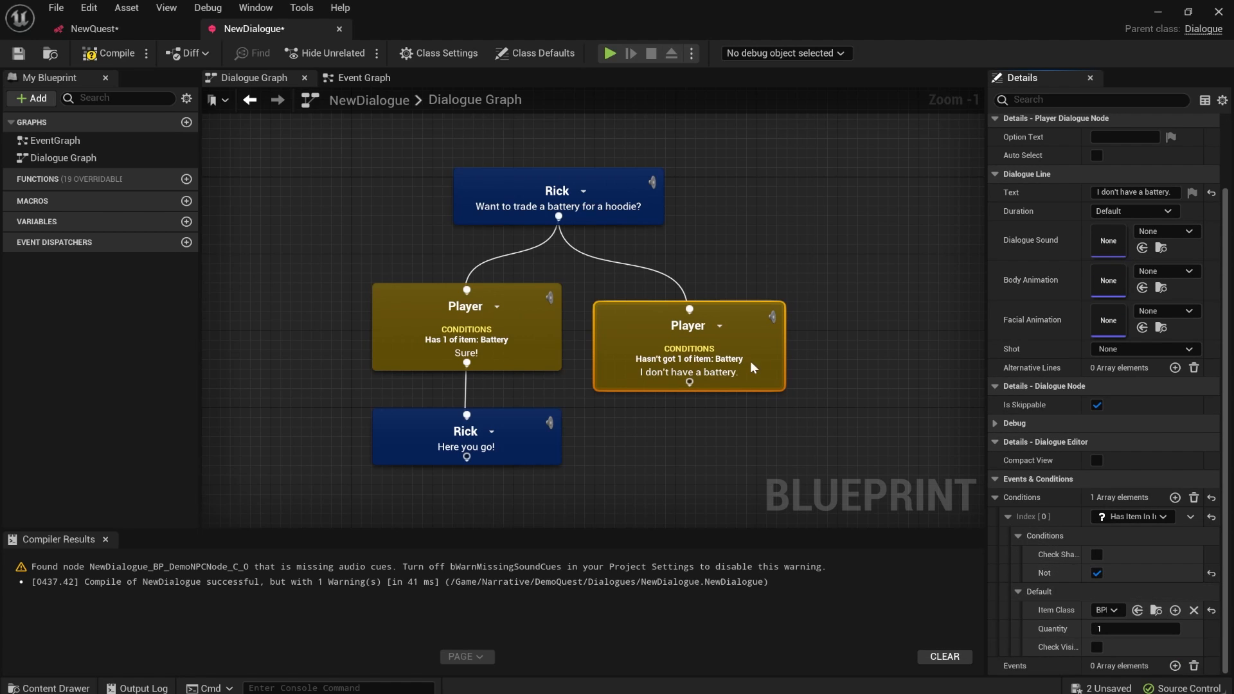
{"action": "left_click", "coordinate": [279, 387]}
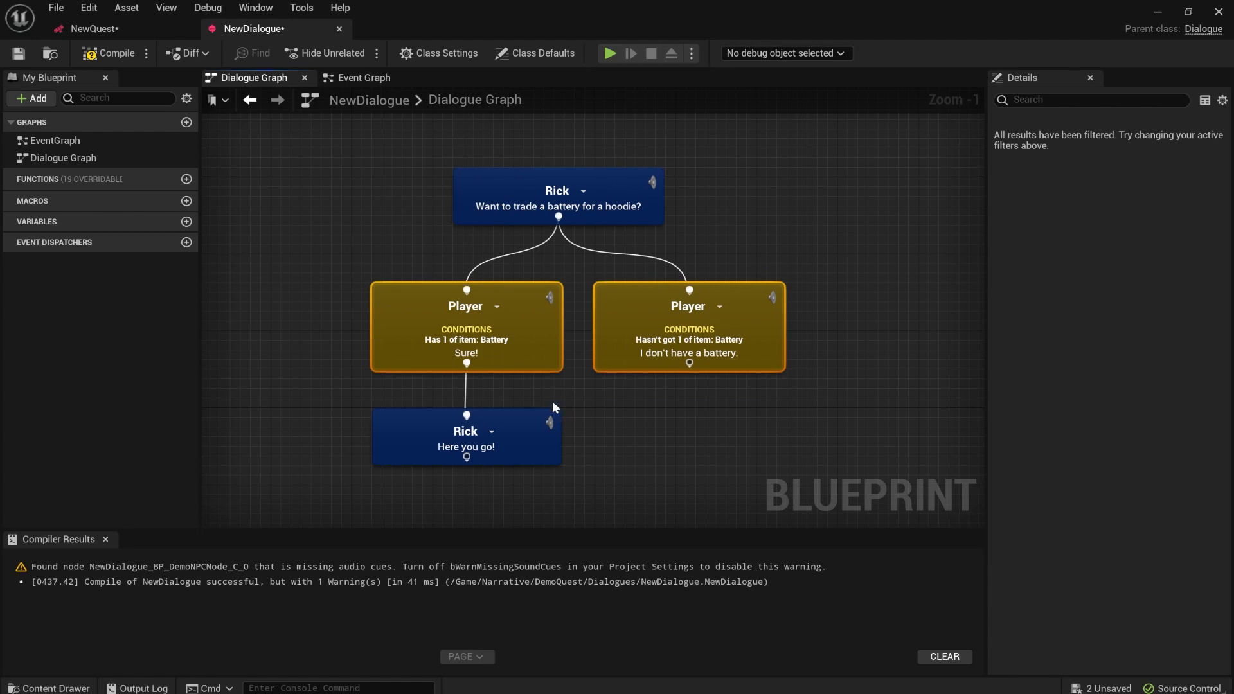
Step: Add an Add Item To Inventory event giving Clothing_Hoodie to Rick's 'Here you go!' line
{"action": "left_click", "coordinate": [465, 436]}
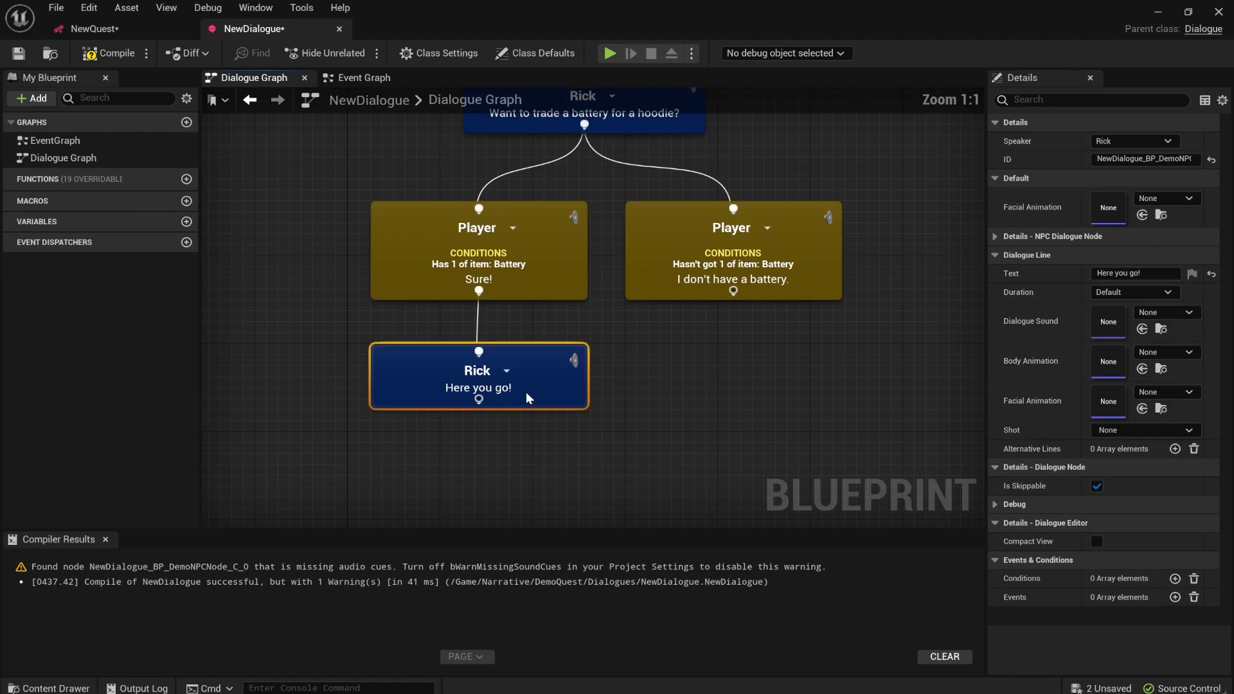
{"action": "left_click", "coordinate": [1132, 617]}
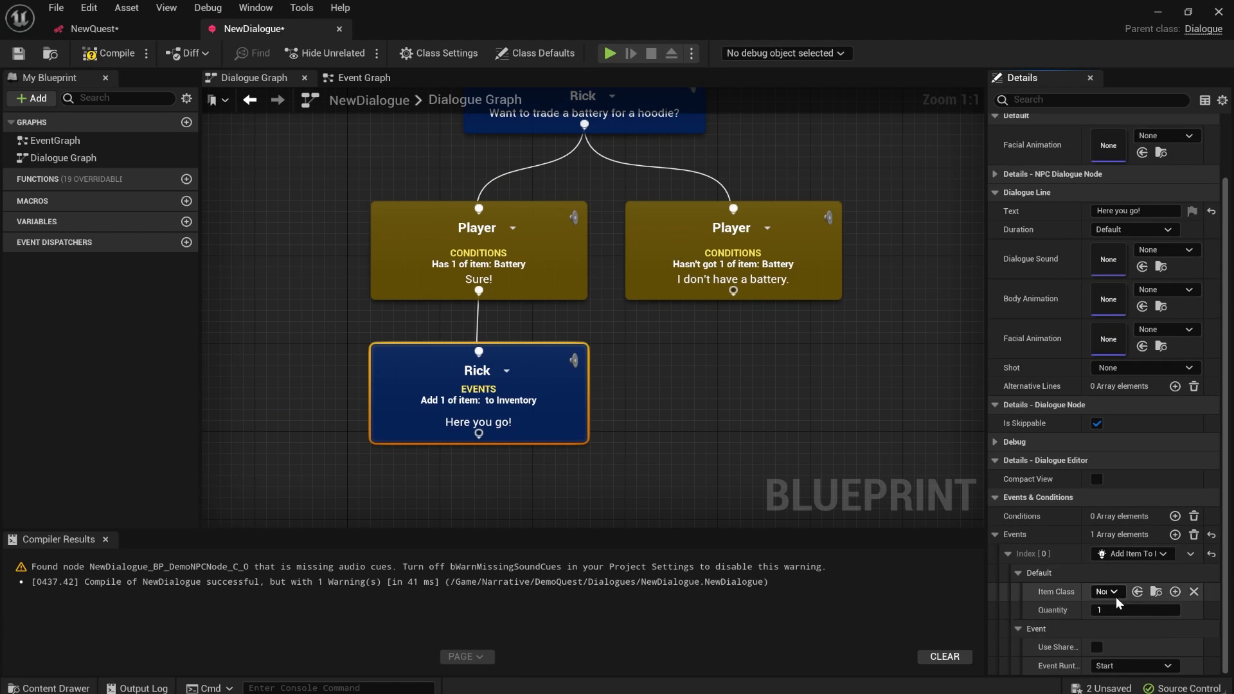
{"action": "left_click", "coordinate": [1105, 592]}
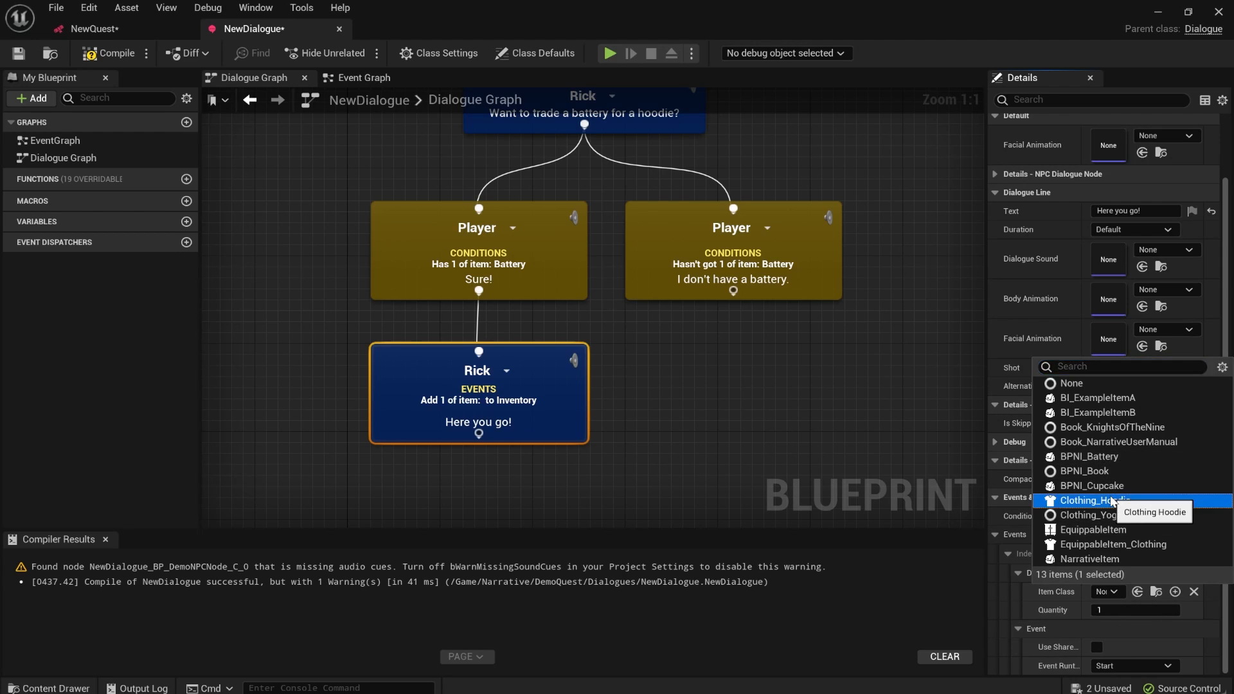
{"action": "left_click", "coordinate": [1095, 500]}
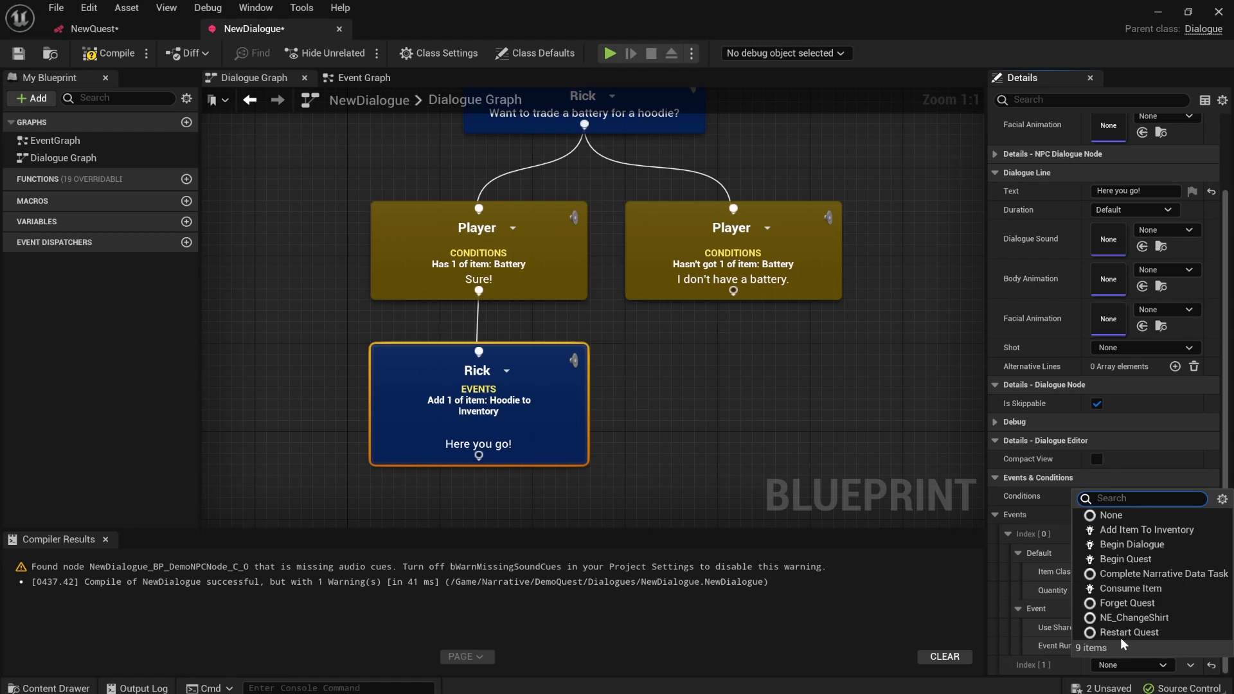
Step: Add a Consume Item event for BPNI_Battery and launch a playtest
{"action": "left_click", "coordinate": [1130, 588]}
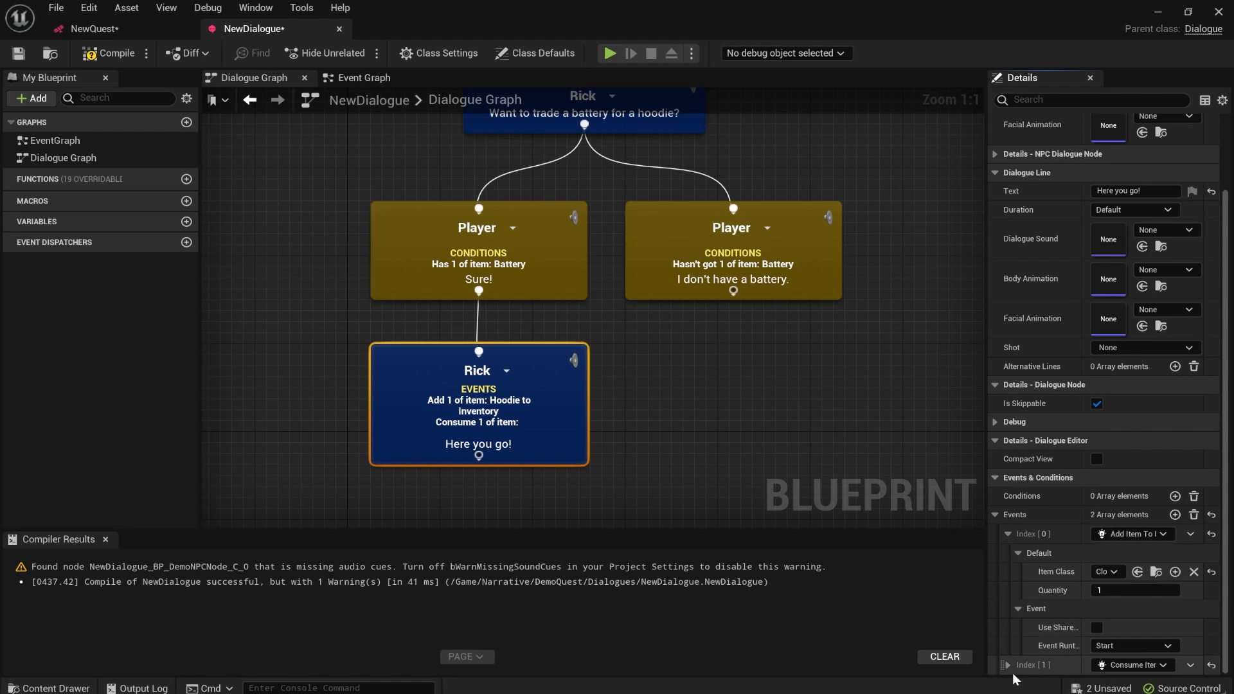
{"action": "scroll", "scroll_direction": "down", "scroll_amount": 3}
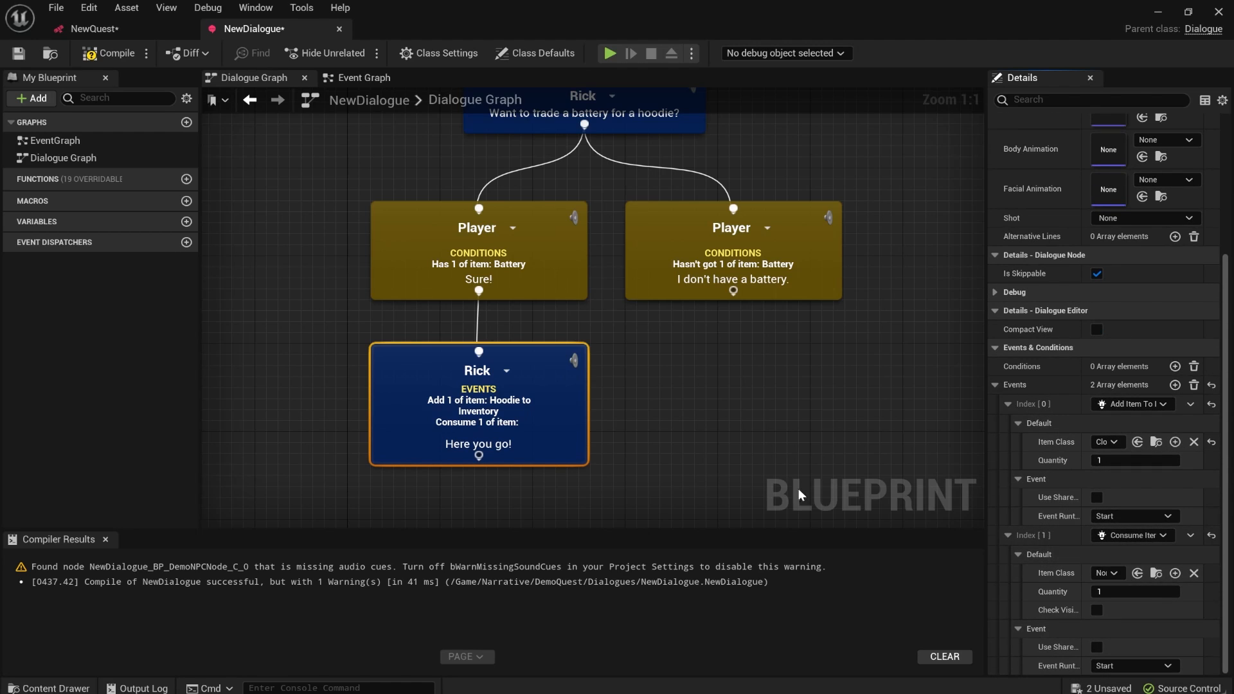
{"action": "left_click", "coordinate": [1105, 572]}
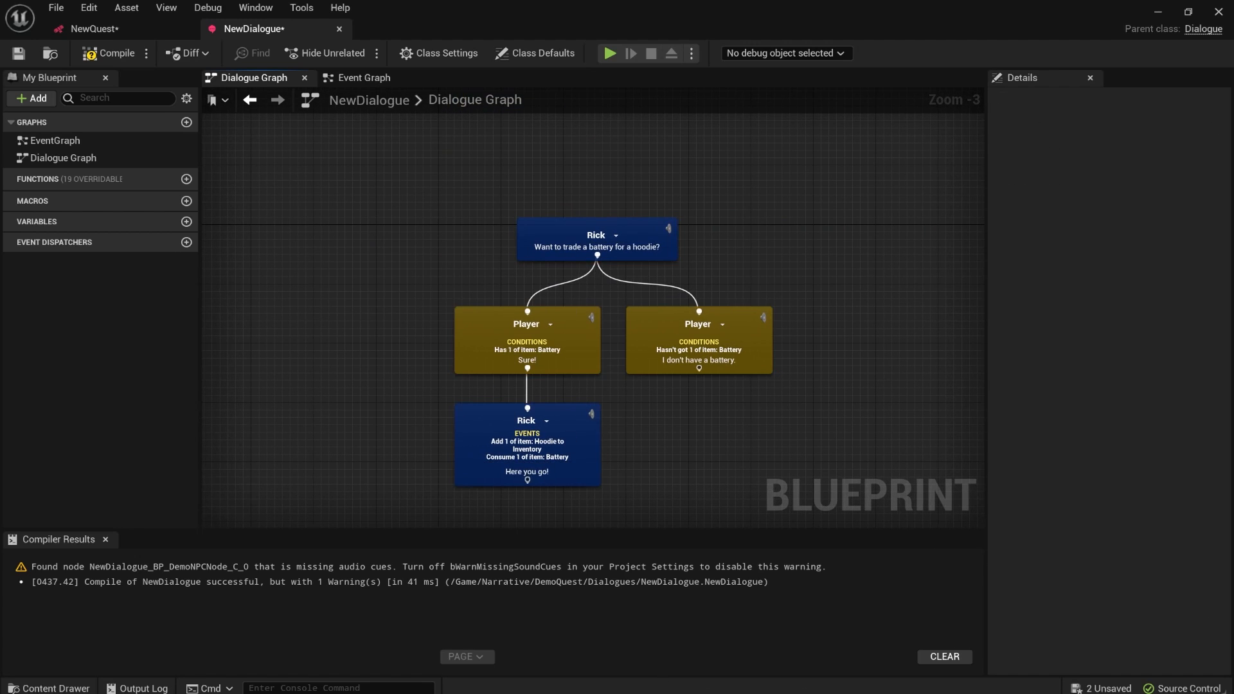
{"action": "left_click", "coordinate": [609, 53]}
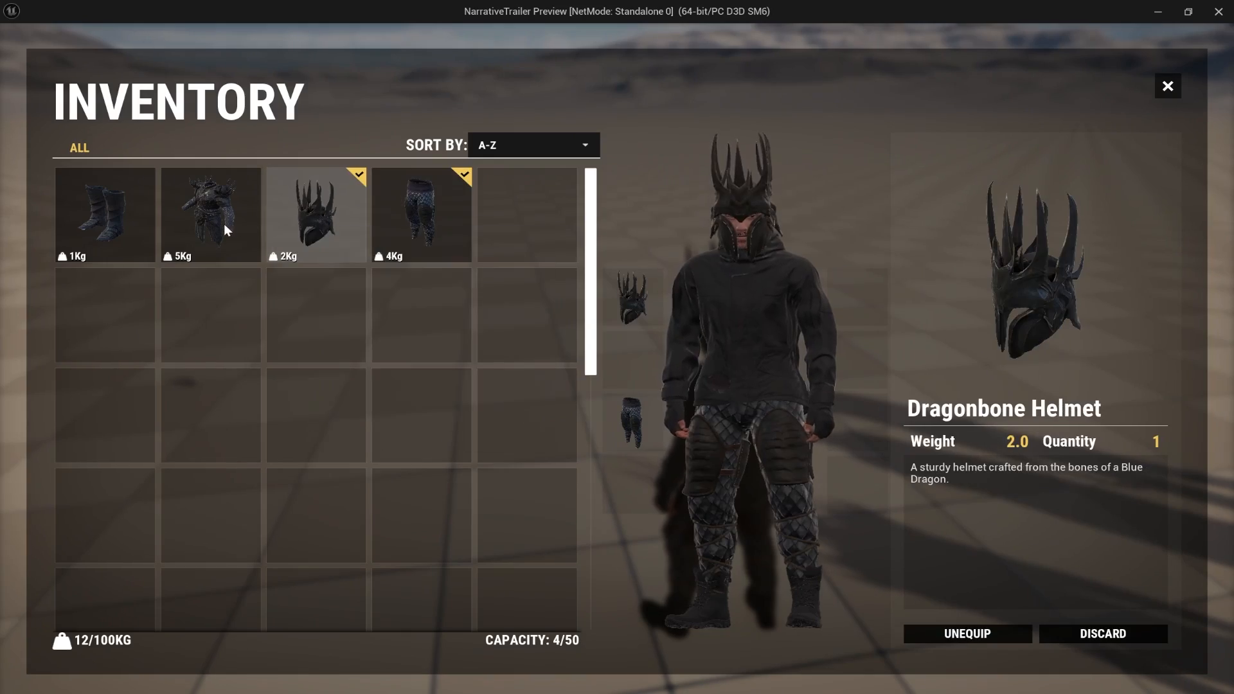
Step: Equip the last Dragonbone armour piece and close the inventory
{"action": "left_click", "coordinate": [104, 214]}
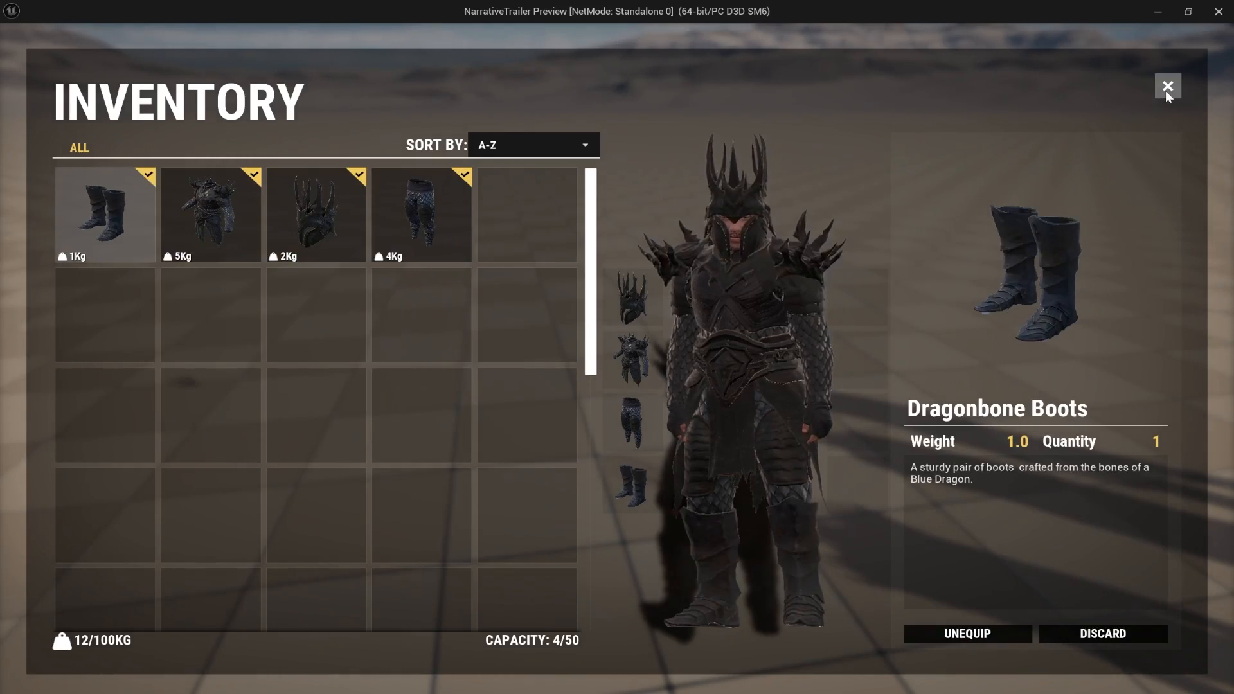
{"action": "left_click", "coordinate": [1168, 85]}
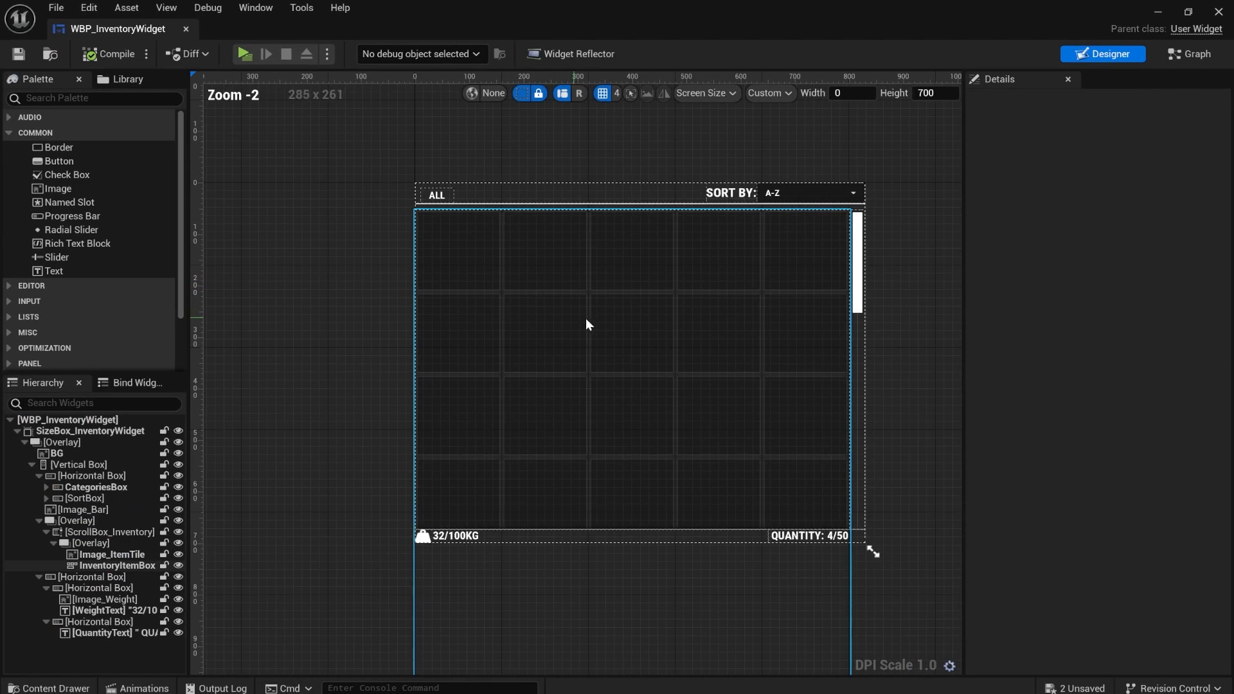
Step: Duplicate the ALL category tab and name the copy CLOTHING
{"action": "left_click", "coordinate": [109, 498]}
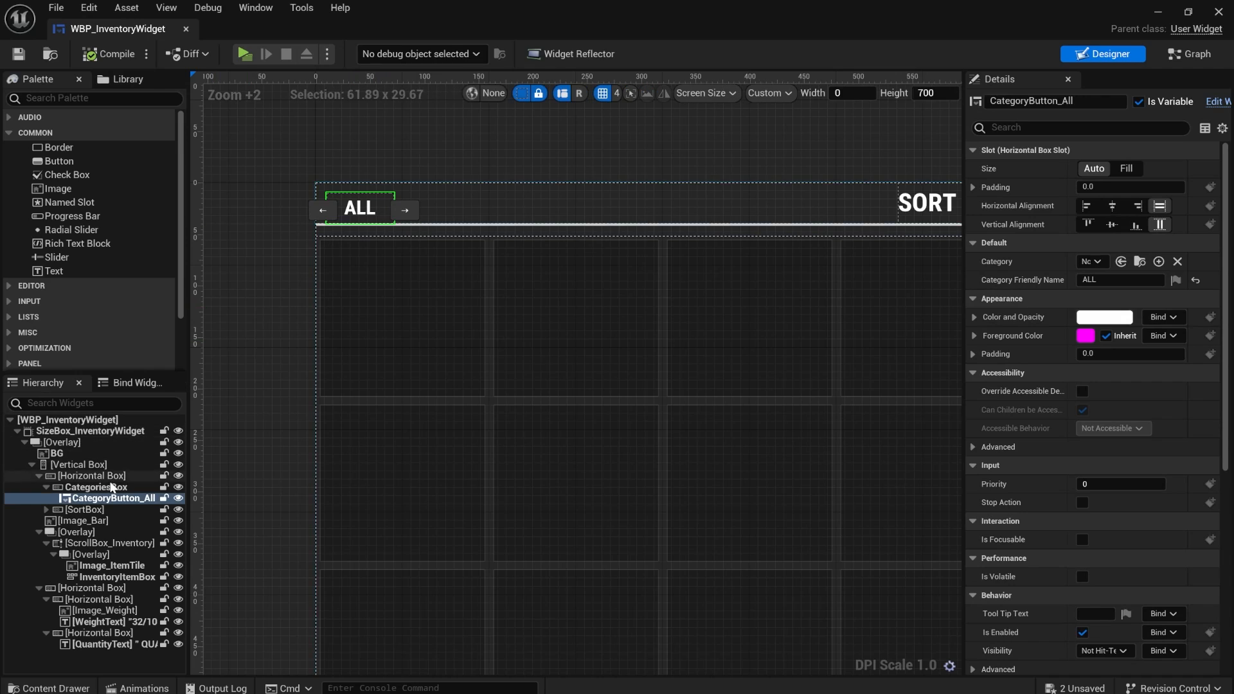
{"action": "left_click", "coordinate": [115, 498]}
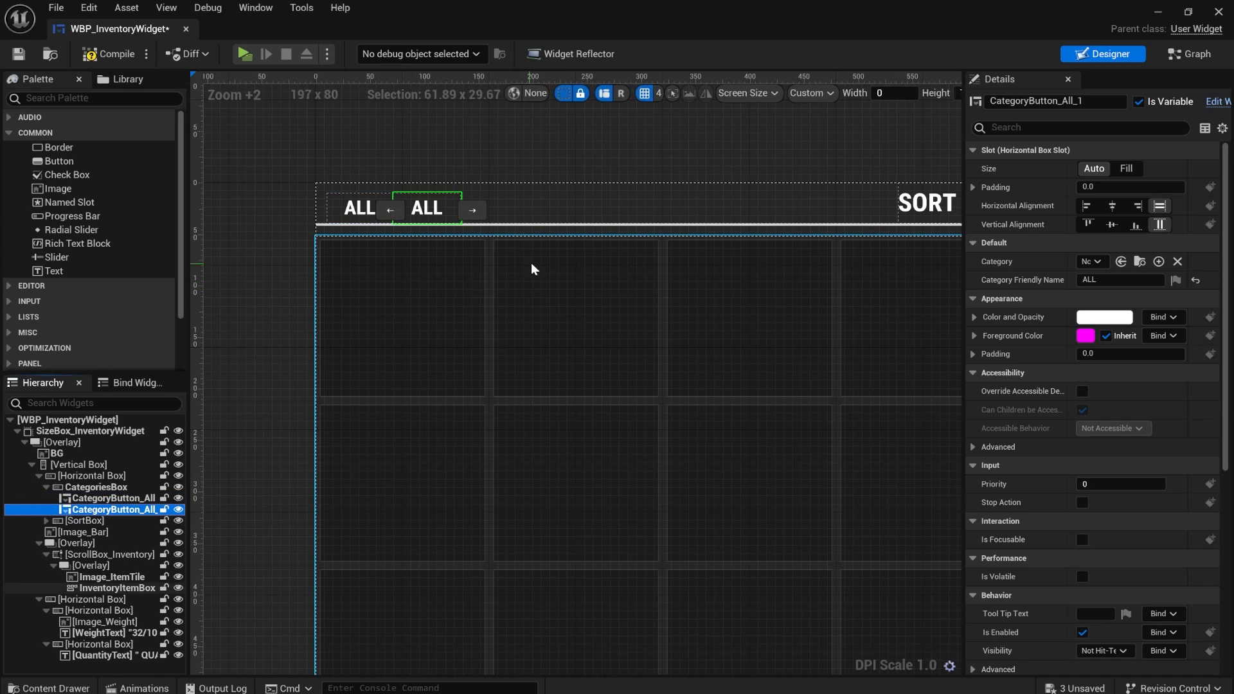
{"action": "left_click", "coordinate": [1092, 262]}
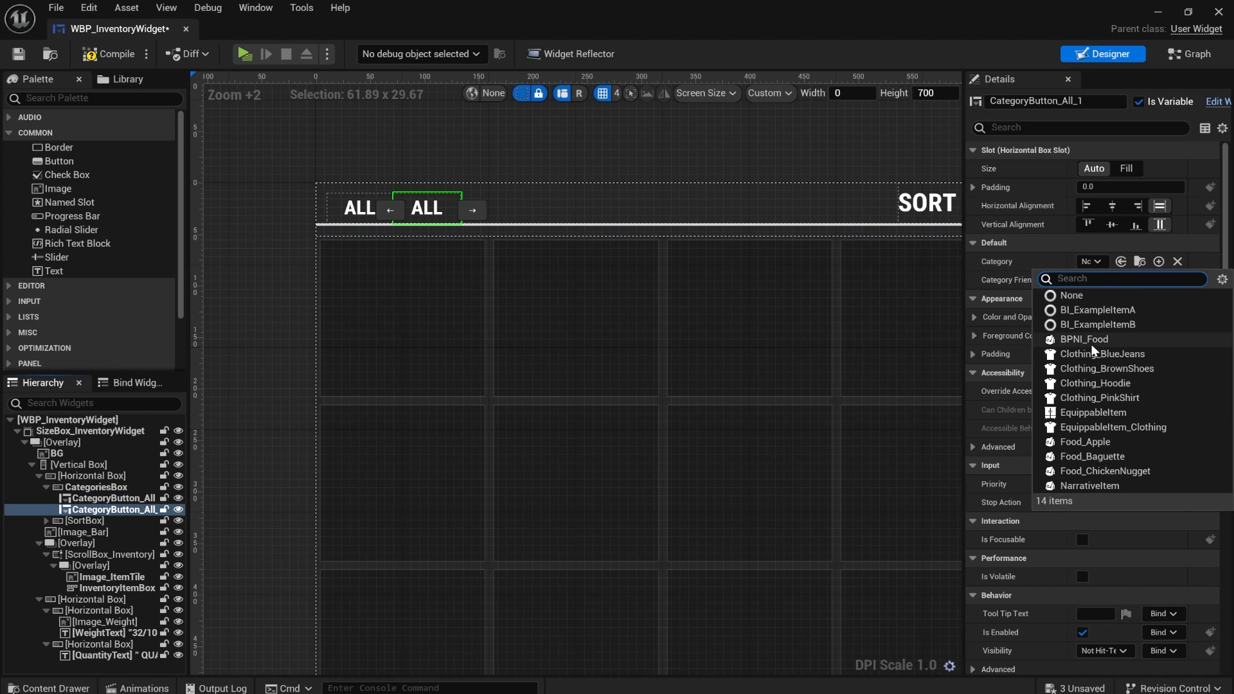
{"action": "mouse_move", "coordinate": [1116, 475]}
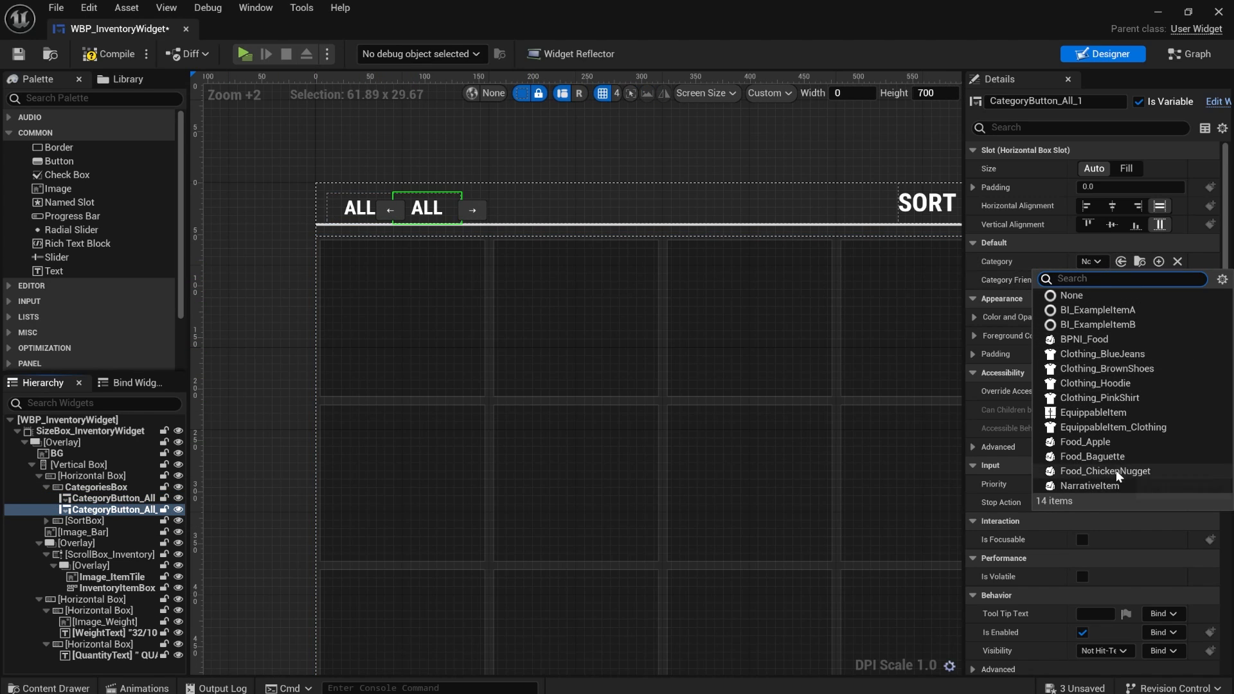
{"action": "mouse_move", "coordinate": [1112, 427]}
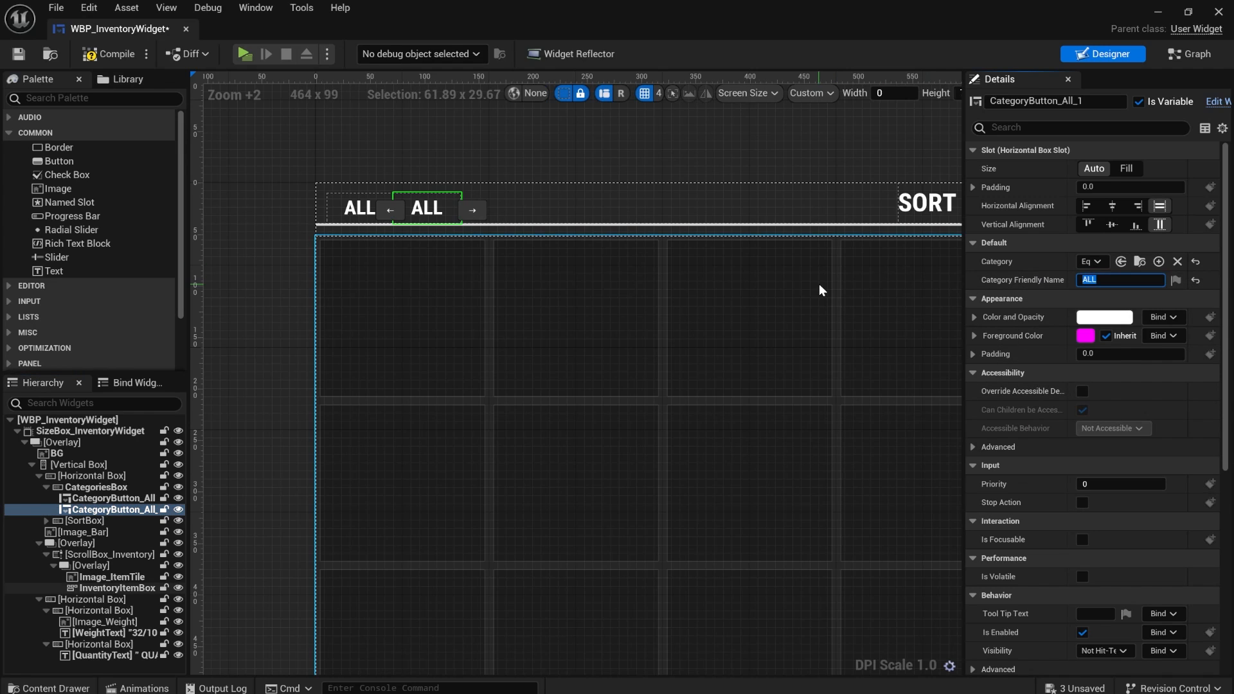
{"action": "type", "text": "CLOTHING"}
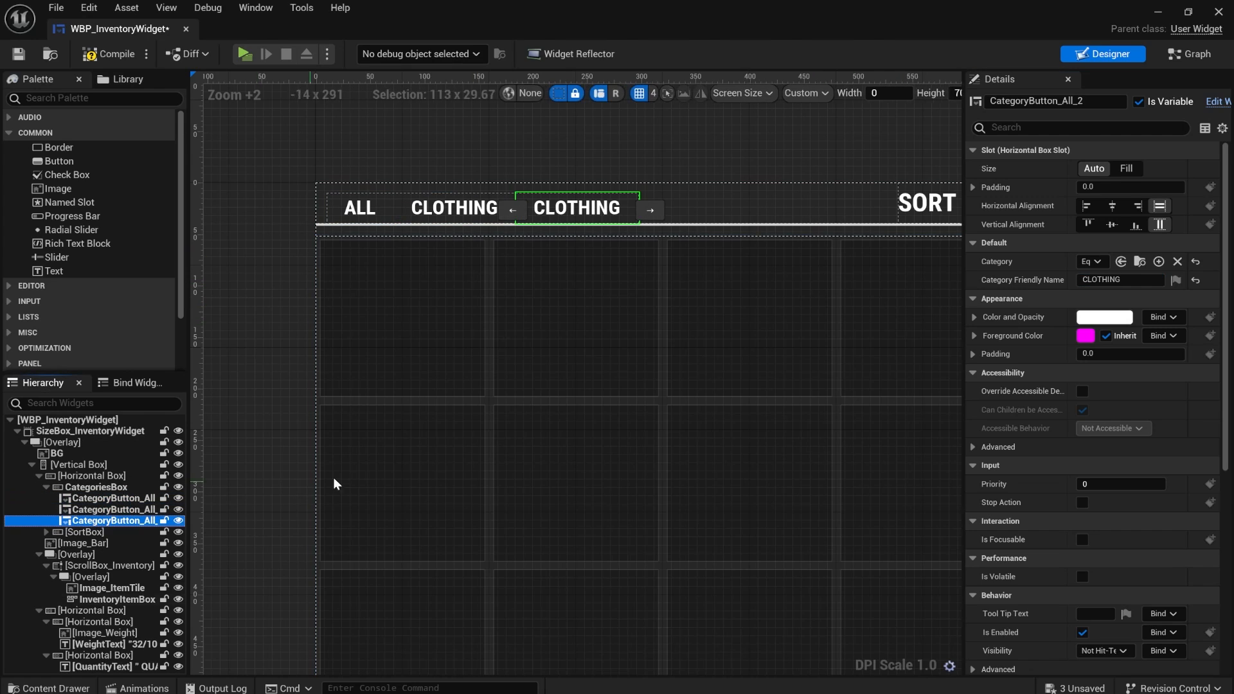
Step: Add a FOOD tab with category BPNI_Food and compile the widget
{"action": "left_click", "coordinate": [1119, 280]}
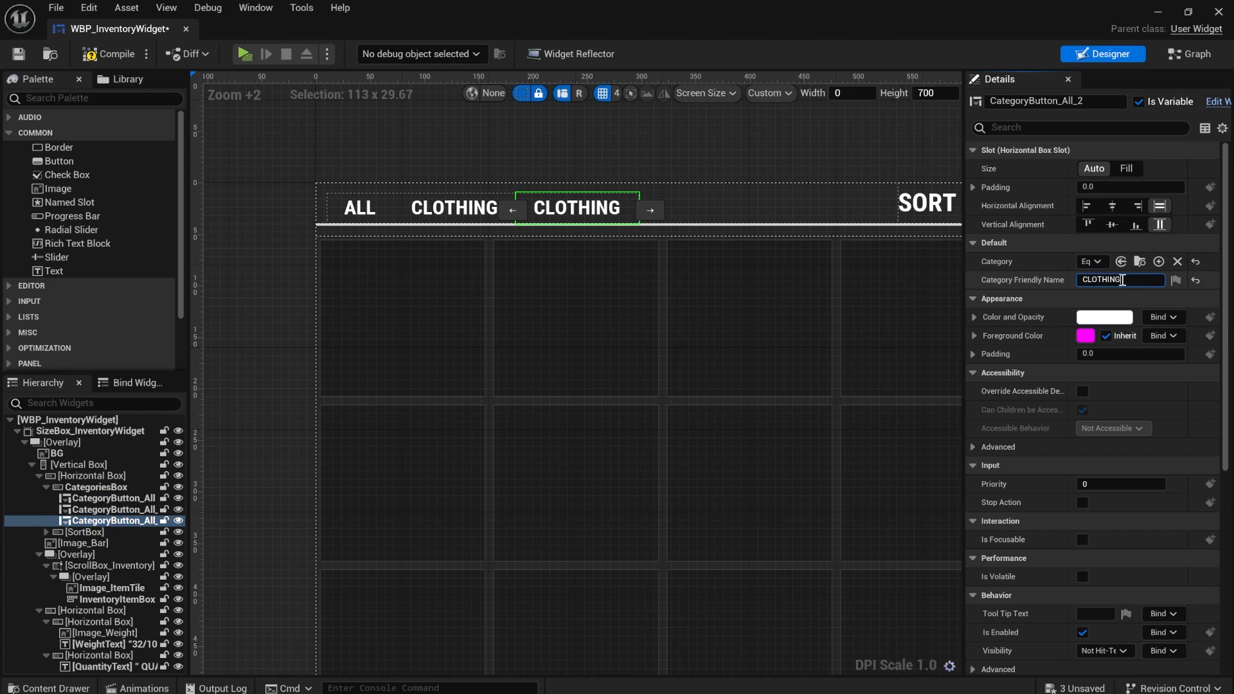
{"action": "type", "text": "FOOD"}
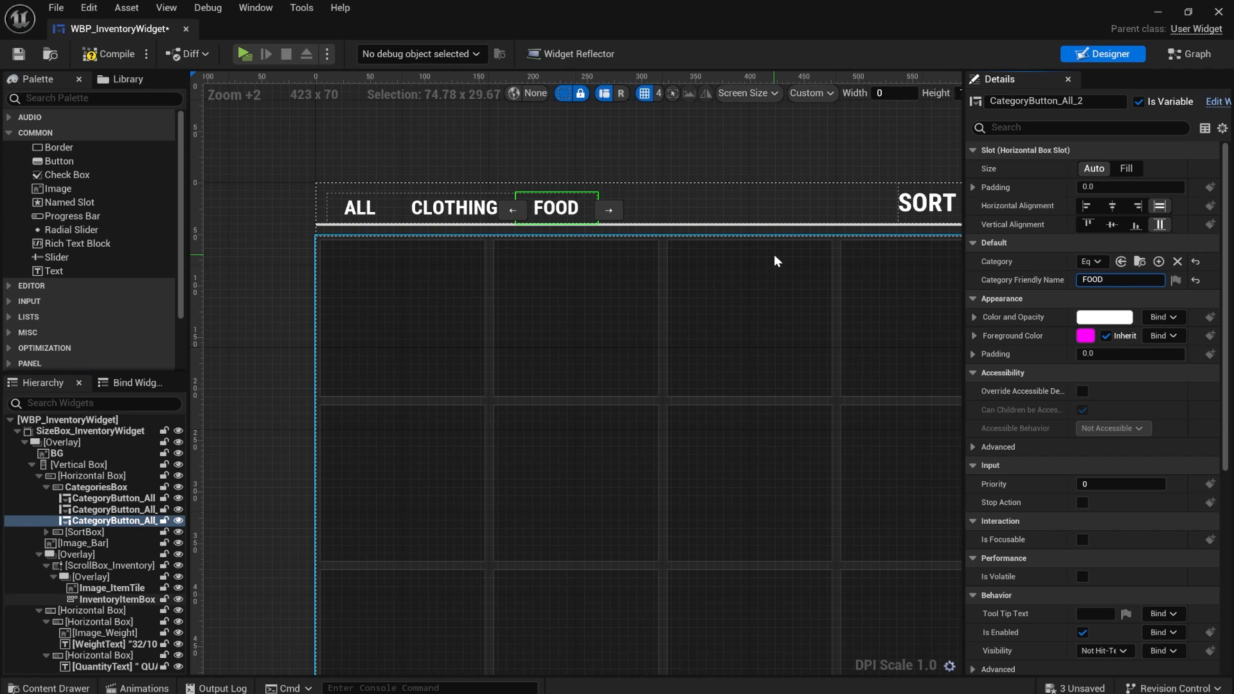
{"action": "left_click", "coordinate": [1119, 279]}
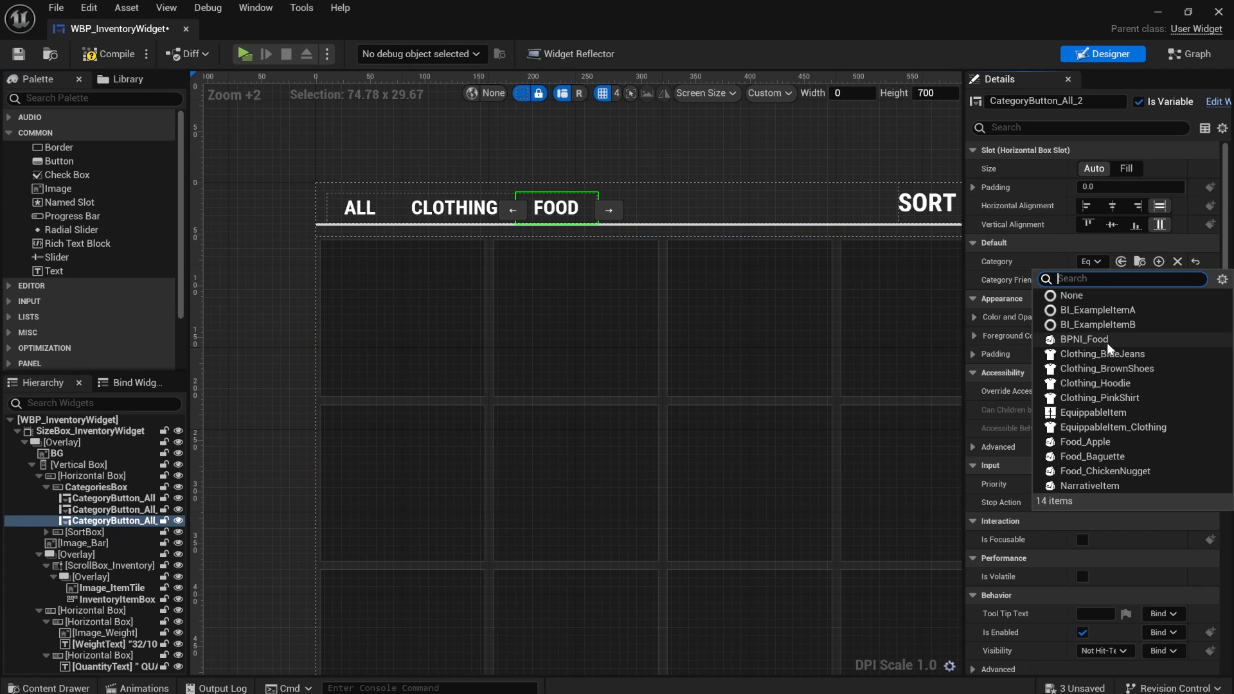
{"action": "left_click", "coordinate": [1085, 339]}
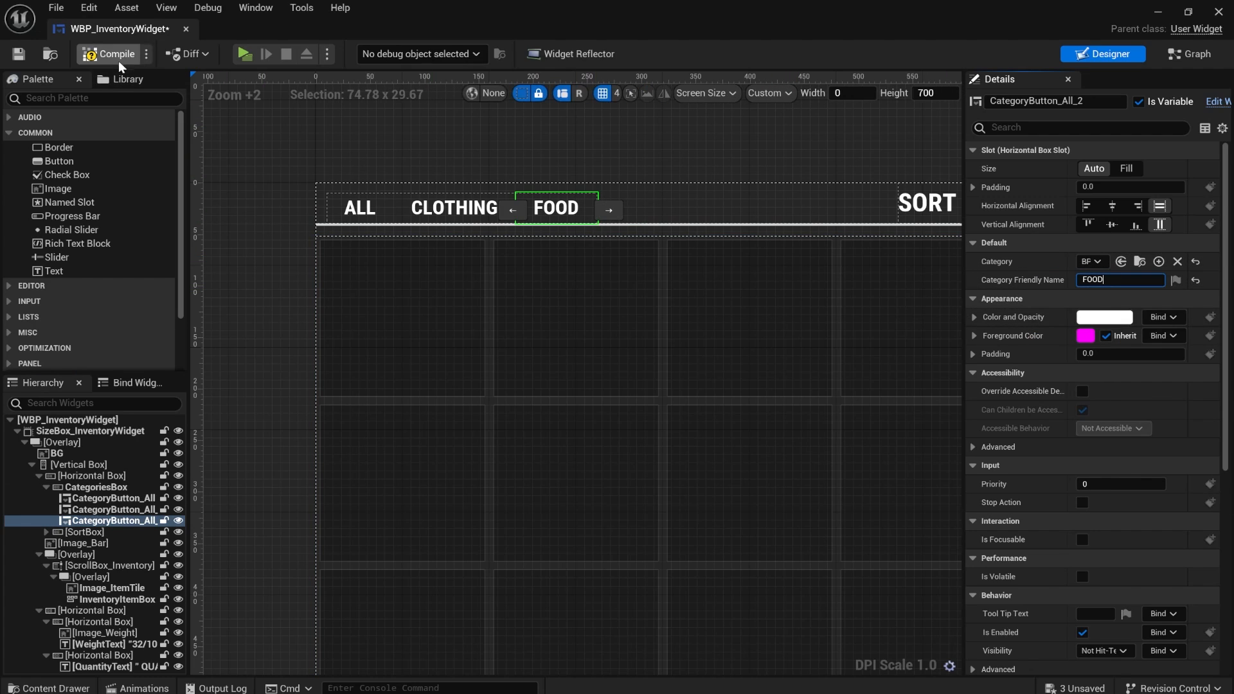
{"action": "left_click", "coordinate": [243, 53]}
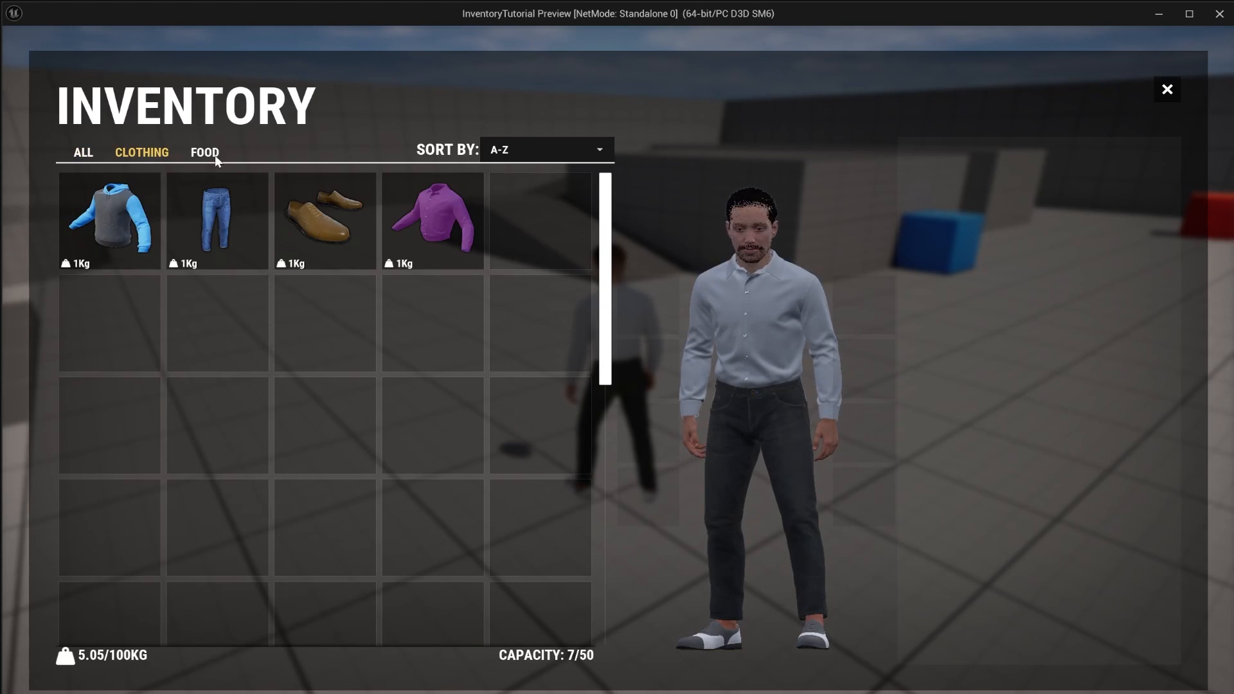
Step: Switch the inventory from the CLOTHING tab back to ALL and scroll the item grid
{"action": "left_click", "coordinate": [82, 152]}
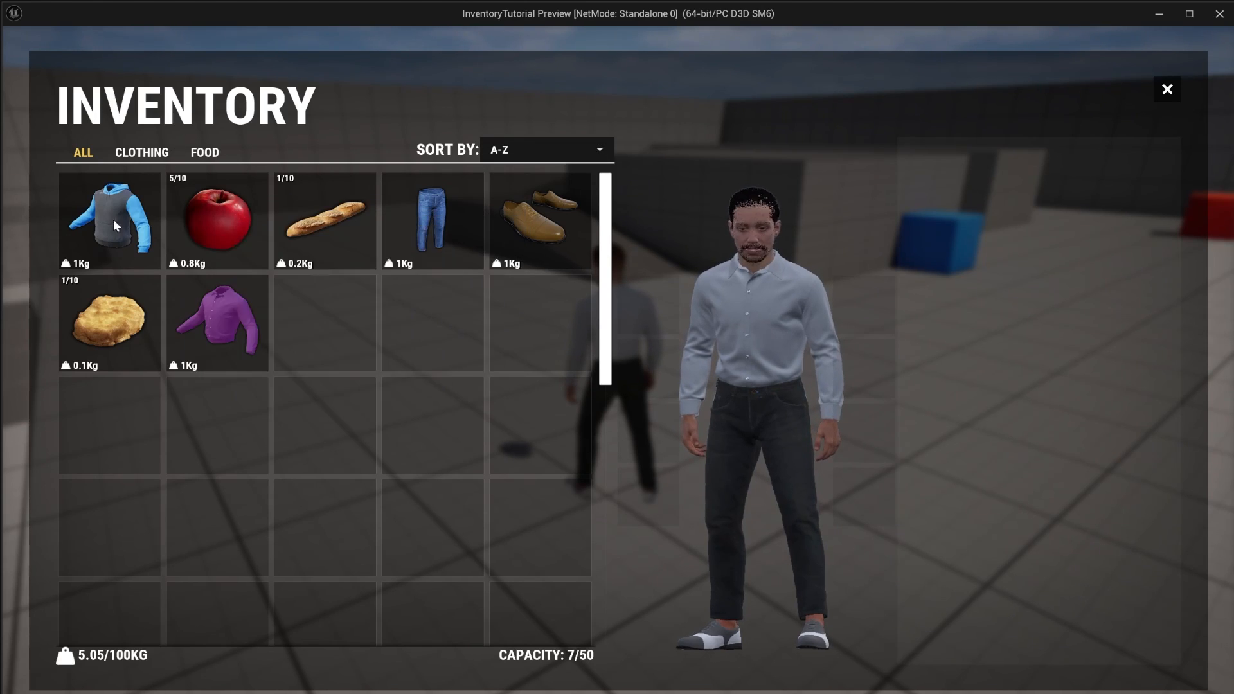
{"action": "scroll", "scroll_direction": "down", "scroll_amount": 3}
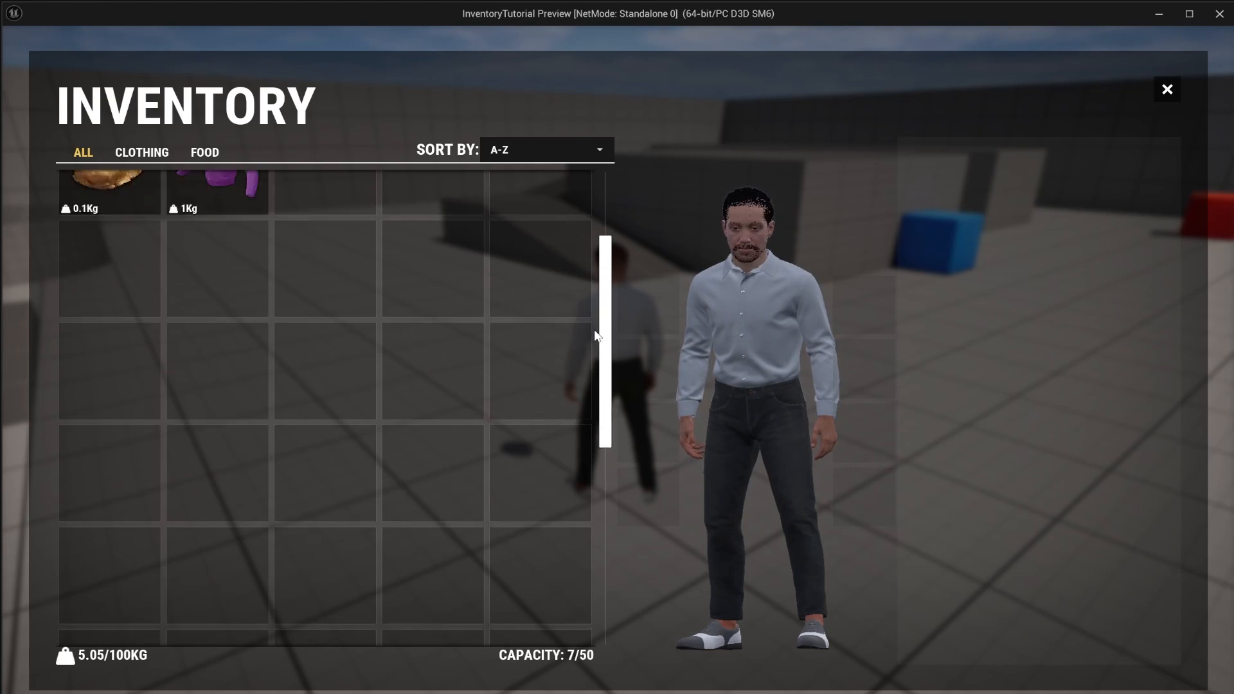